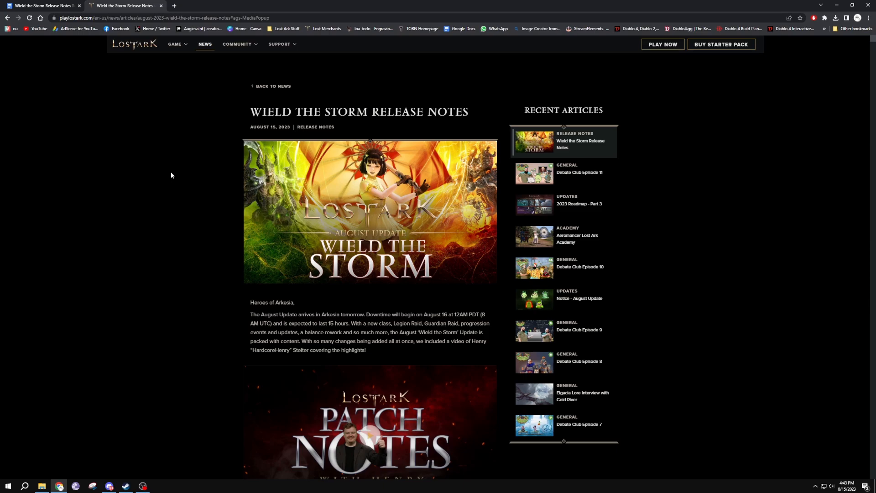
pyautogui.moveTo(173, 71)
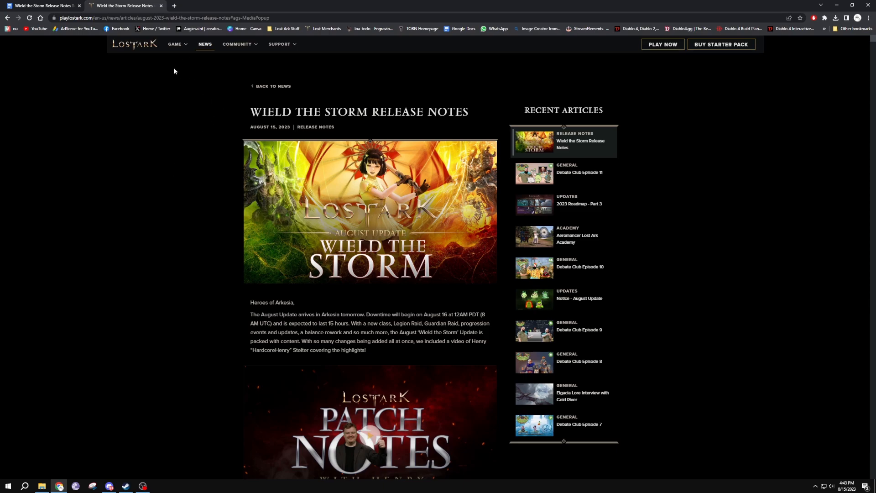
pyautogui.moveTo(166, 79)
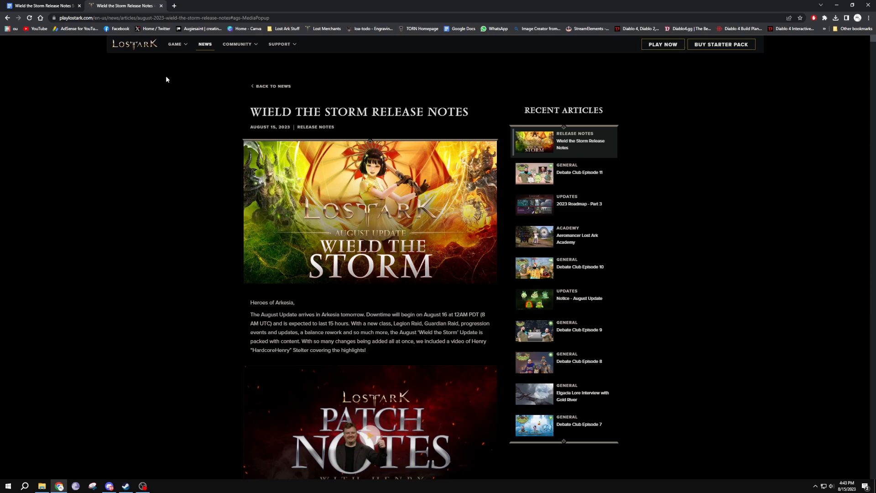
# Step: Skim down the release notes intro and back up to the patch notes video section
pyautogui.scroll(-3)
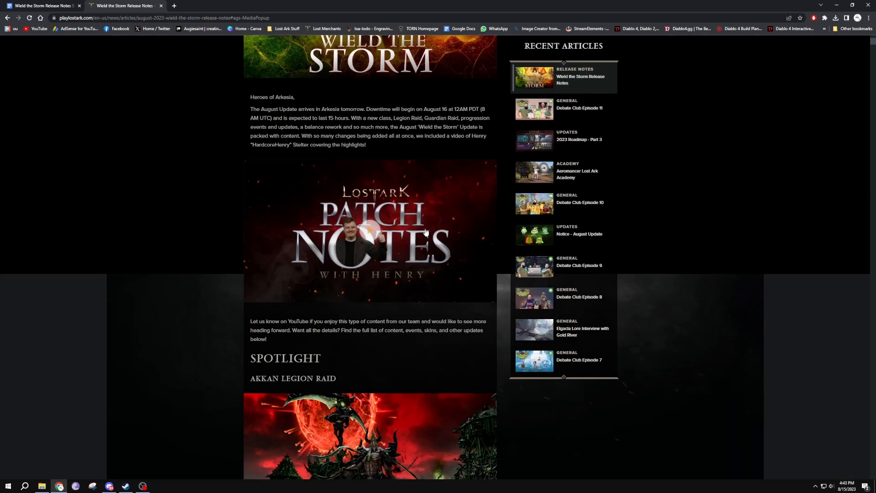
pyautogui.moveTo(197, 203)
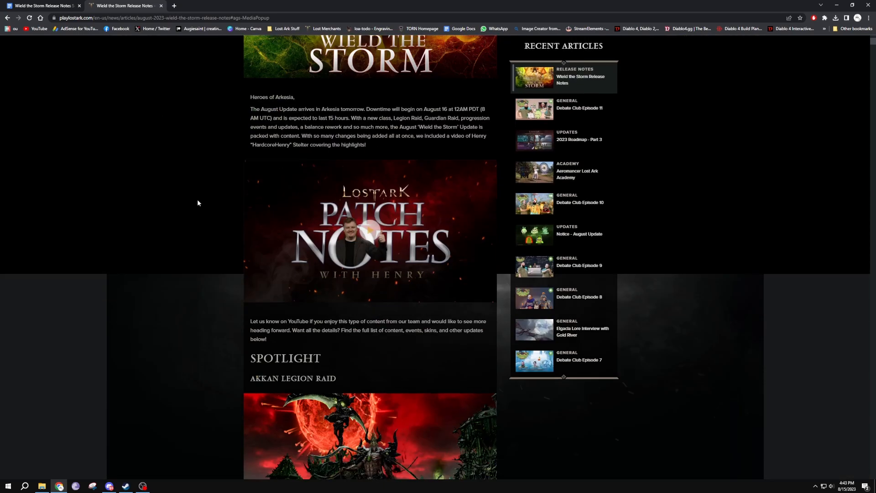
pyautogui.moveTo(356, 252)
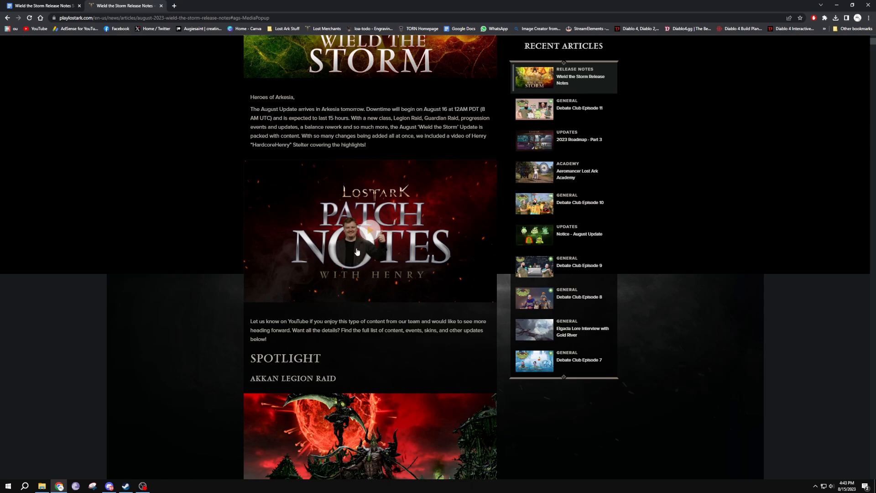
pyautogui.scroll(3)
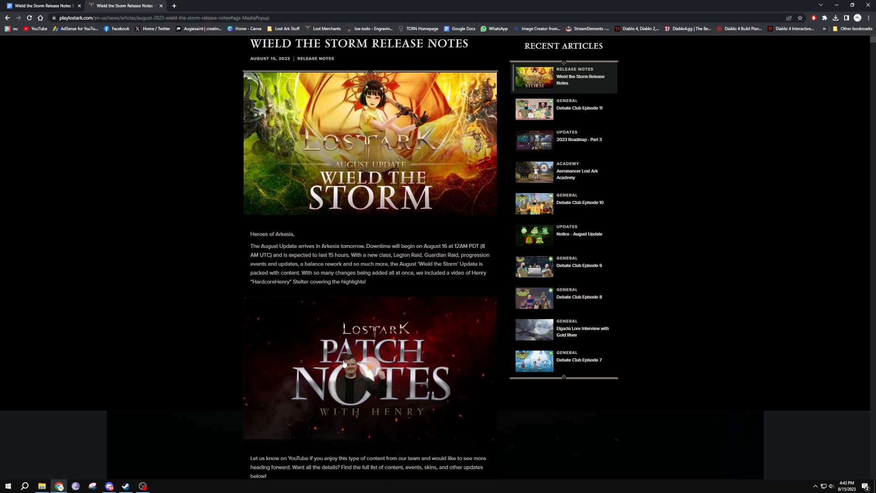
pyautogui.moveTo(139, 319)
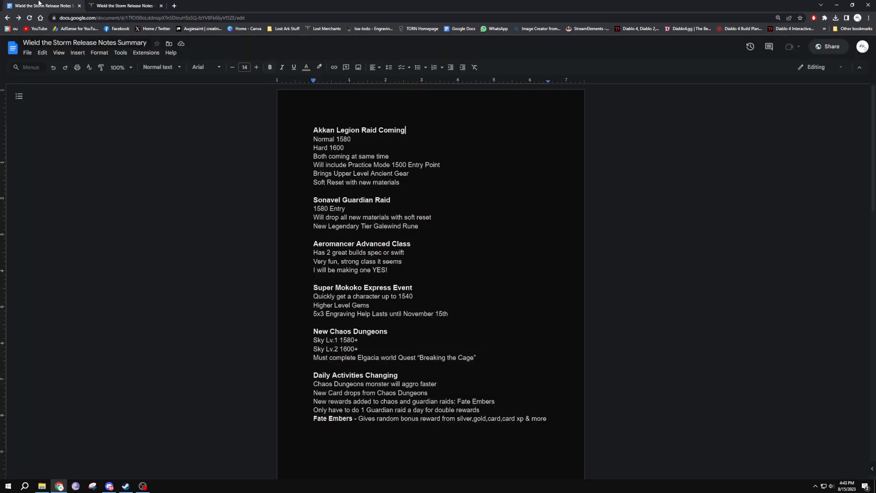
pyautogui.scroll(-3)
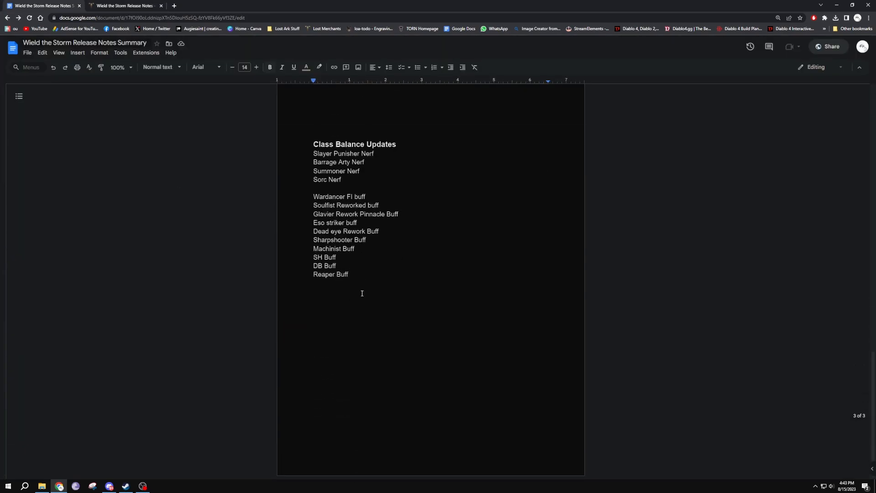
pyautogui.scroll(3)
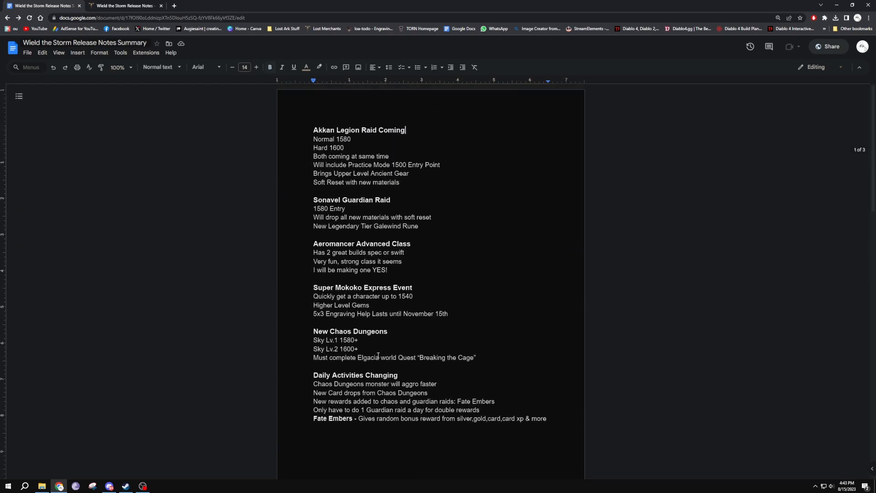
pyautogui.click(126, 6)
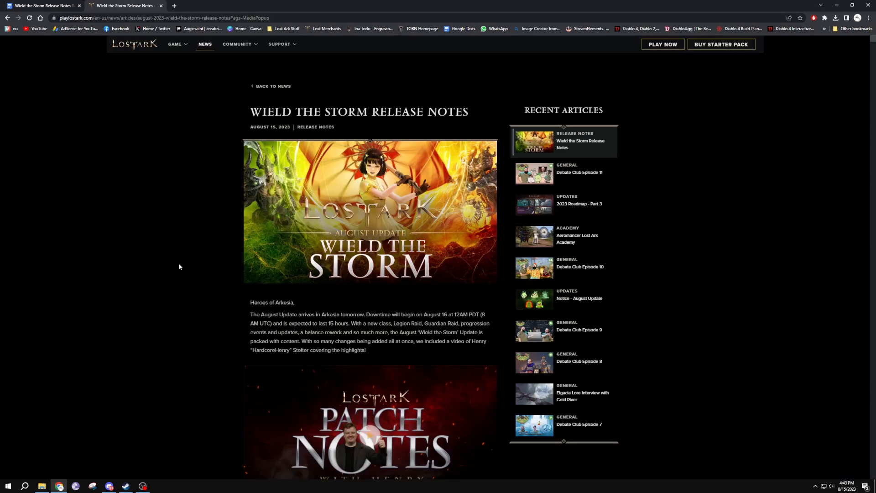
pyautogui.moveTo(193, 283)
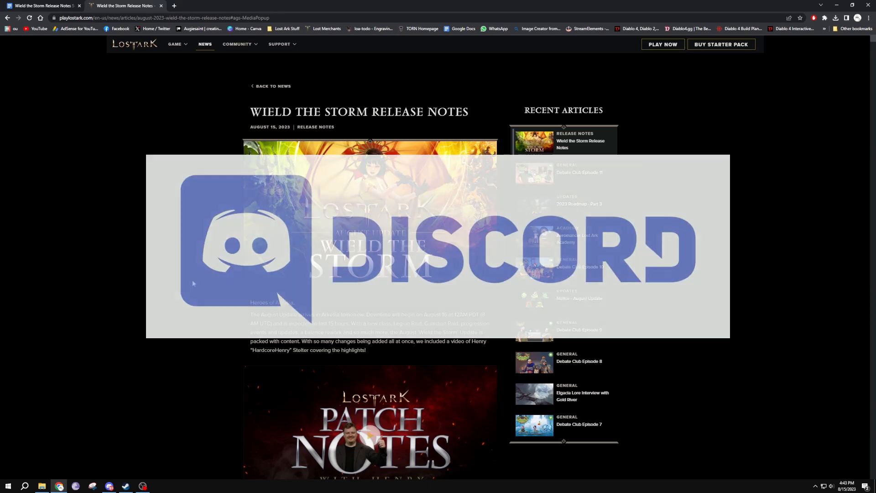
pyautogui.click(124, 6)
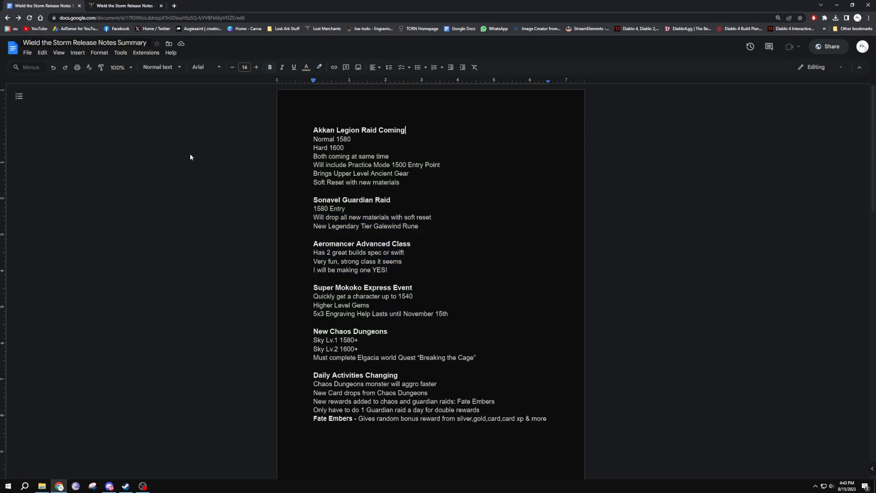
pyautogui.moveTo(322, 148)
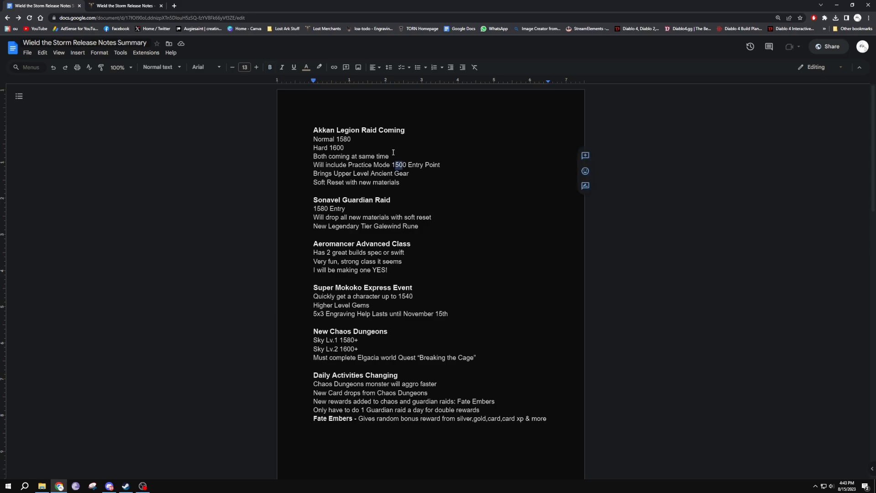
pyautogui.moveTo(385, 166)
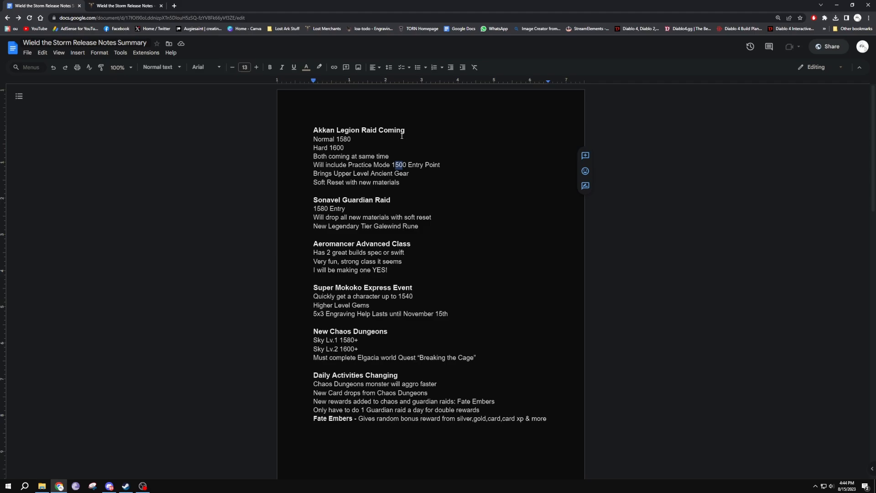
pyautogui.moveTo(370, 152)
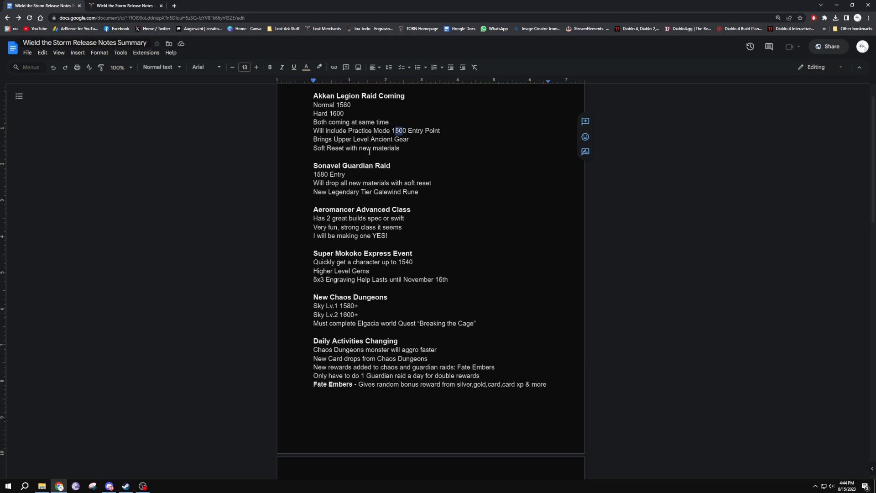
pyautogui.scroll(-3)
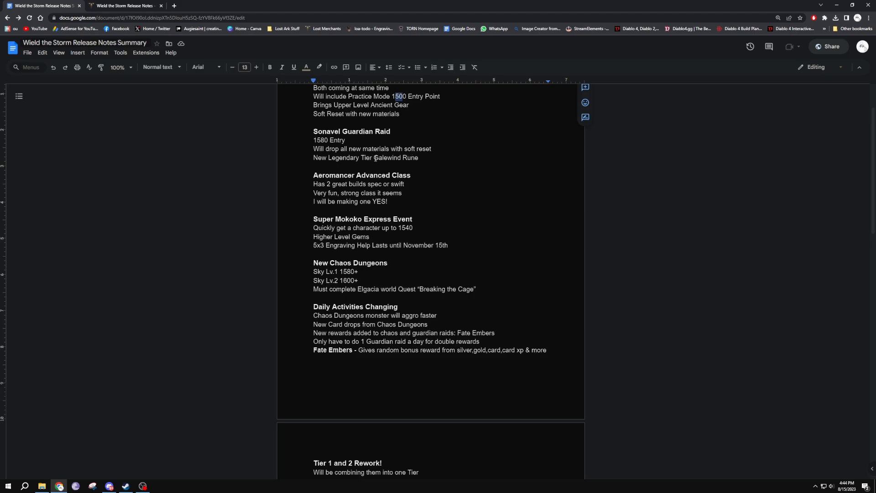
pyautogui.doubleClick(395, 158)
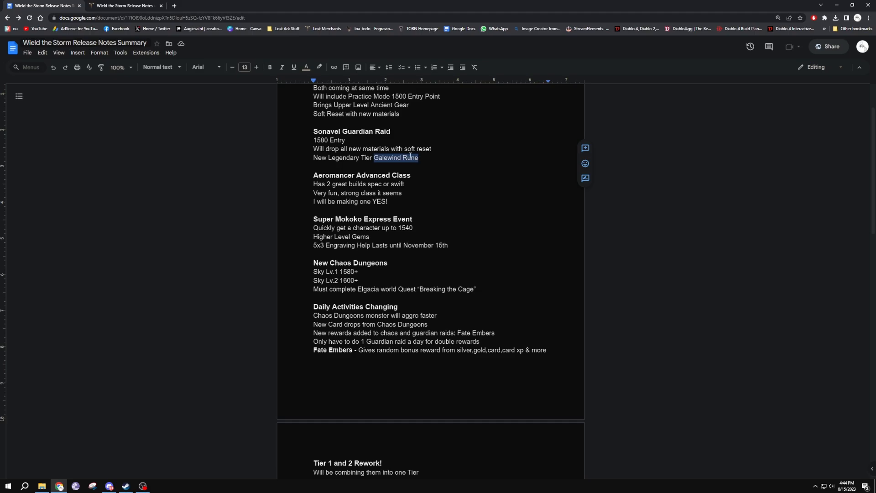
pyautogui.scroll(-3)
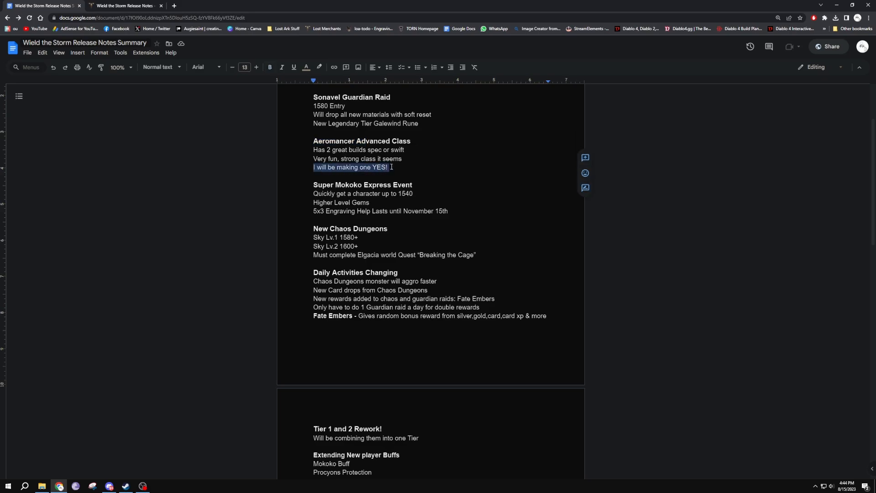
pyautogui.scroll(-3)
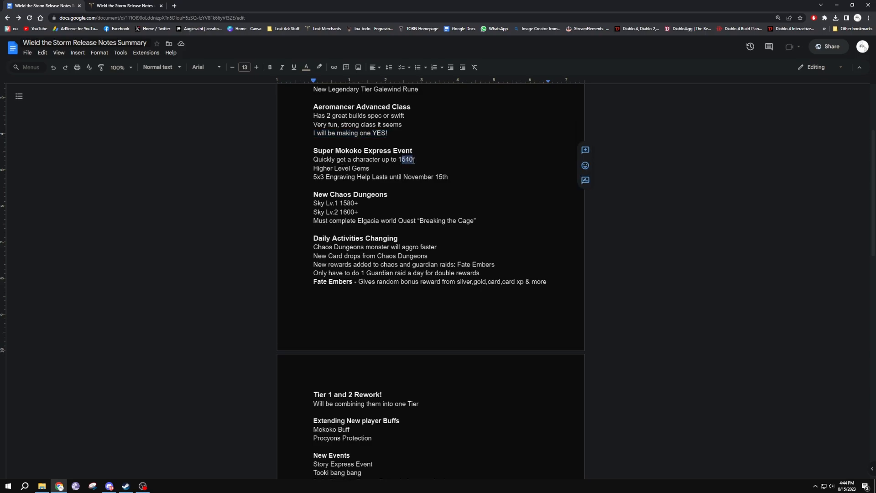
pyautogui.click(369, 168)
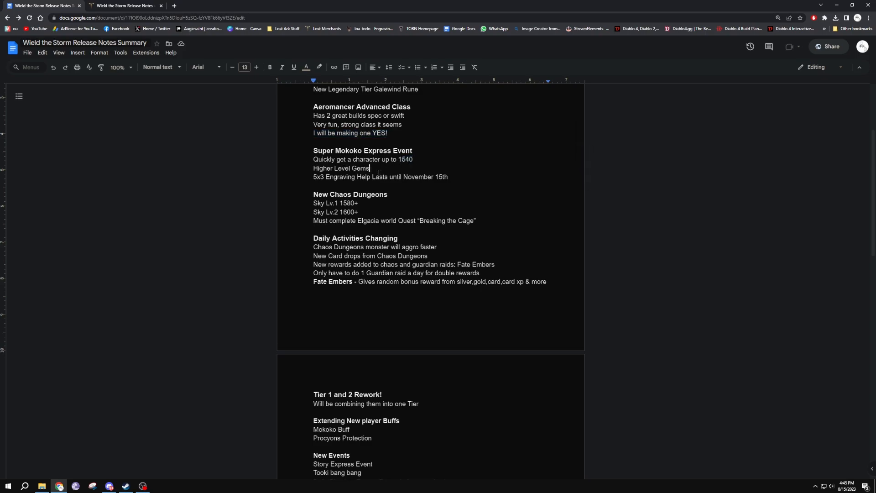
pyautogui.doubleClick(406, 160)
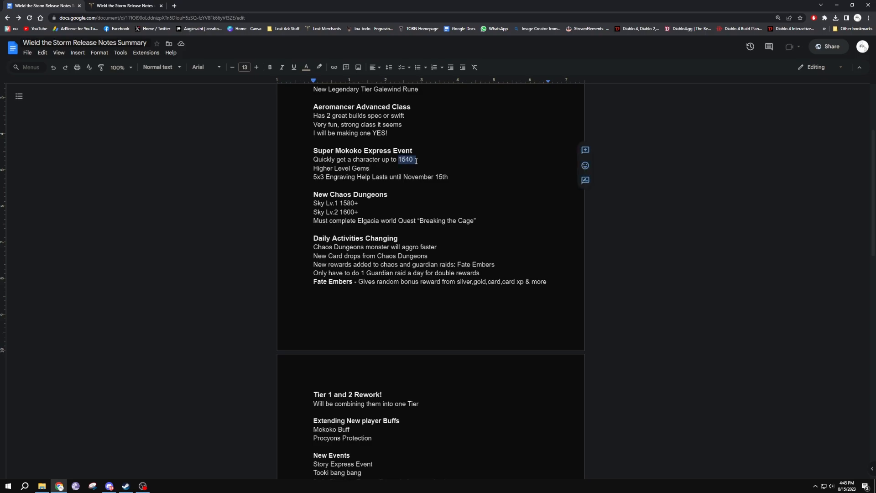
pyautogui.scroll(-3)
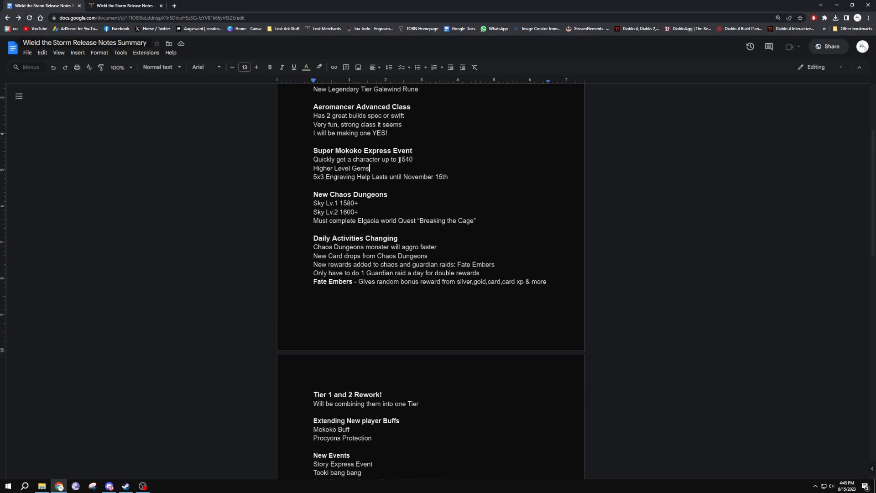
pyautogui.doubleClick(404, 160)
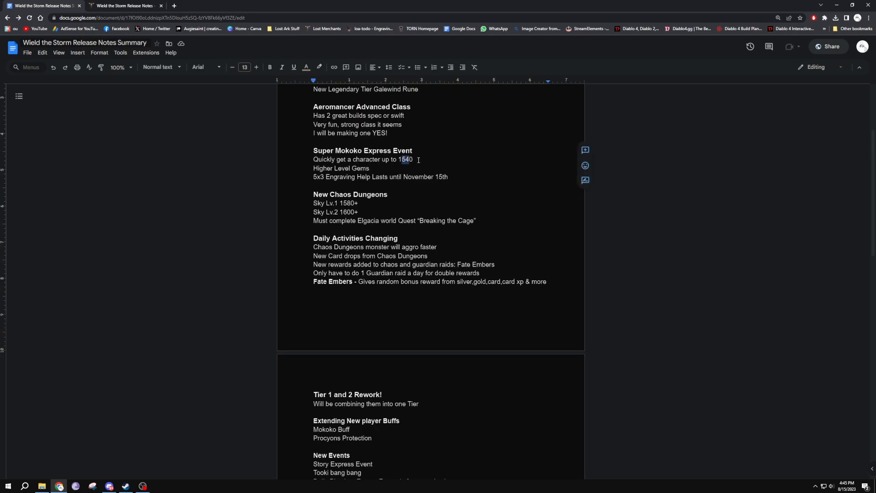
pyautogui.scroll(-3)
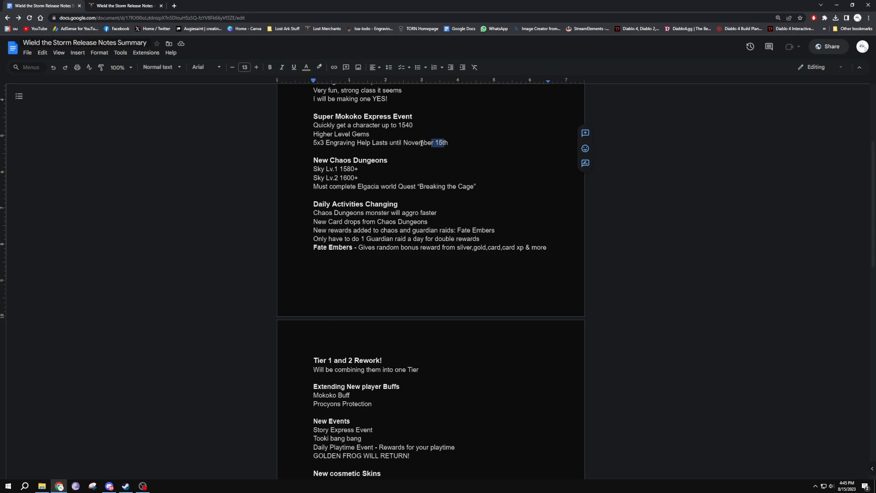
pyautogui.scroll(-3)
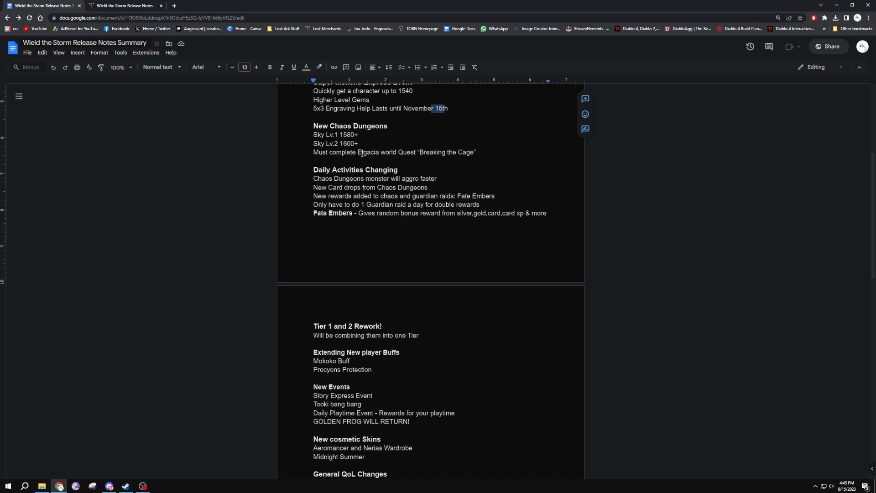
pyautogui.scroll(-3)
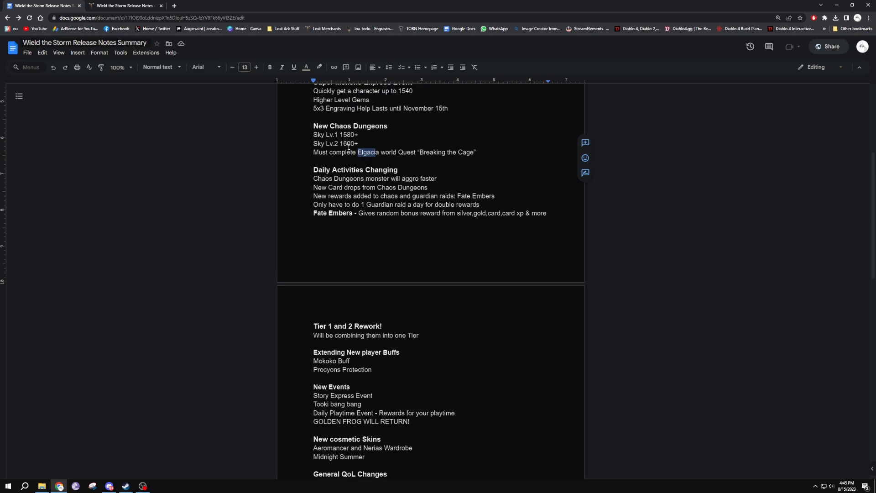
pyautogui.click(355, 135)
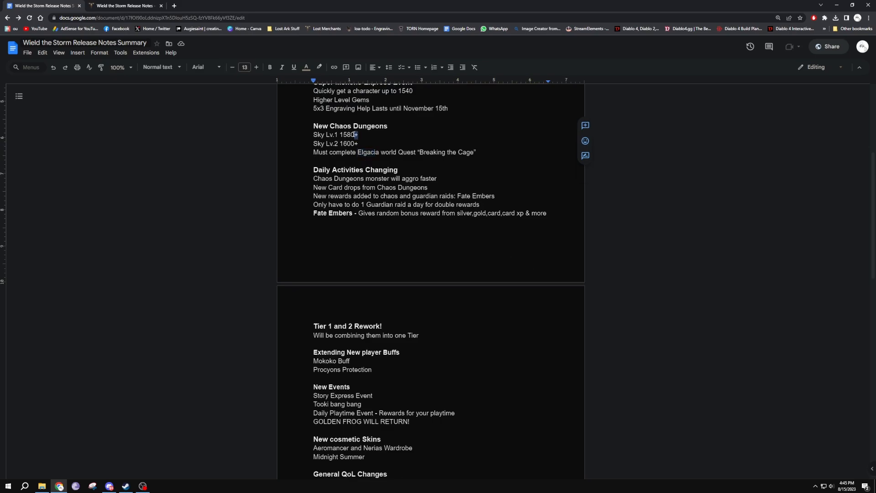
pyautogui.doubleClick(348, 136)
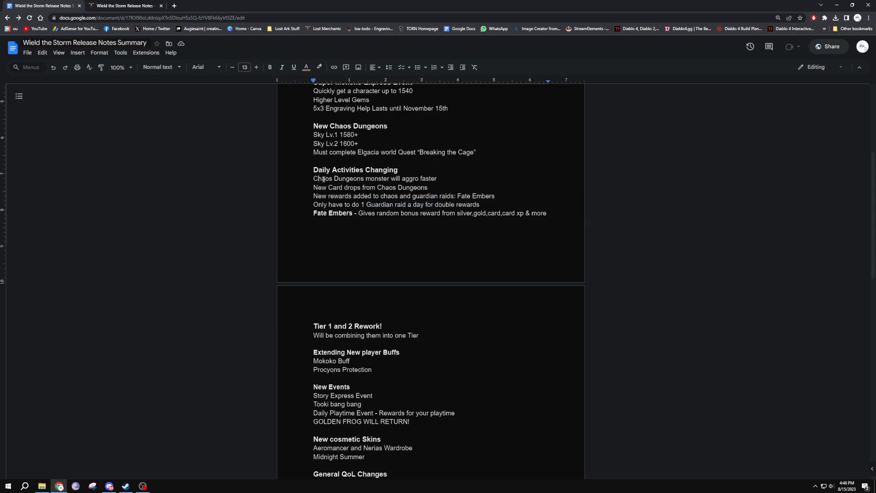
pyautogui.scroll(-3)
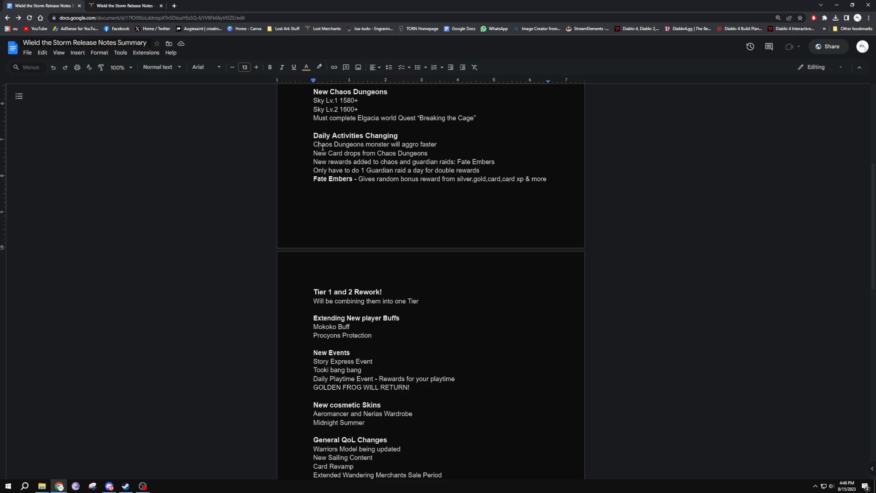
pyautogui.scroll(-3)
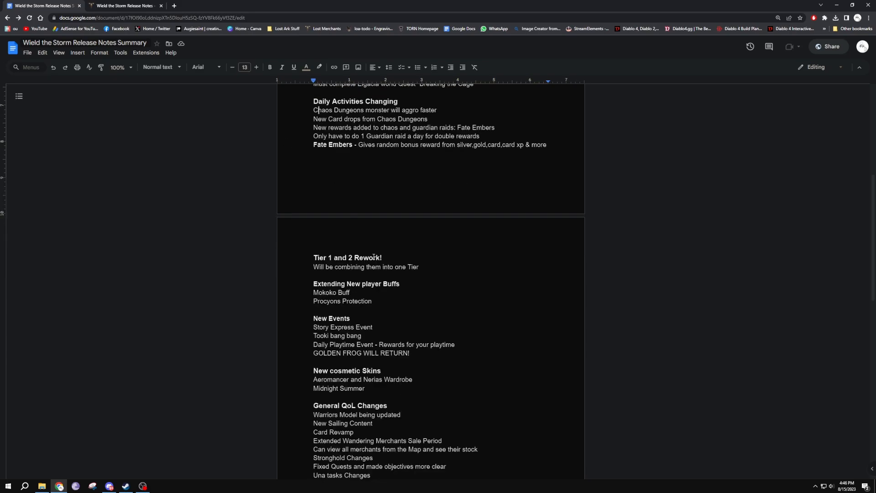
pyautogui.scroll(-3)
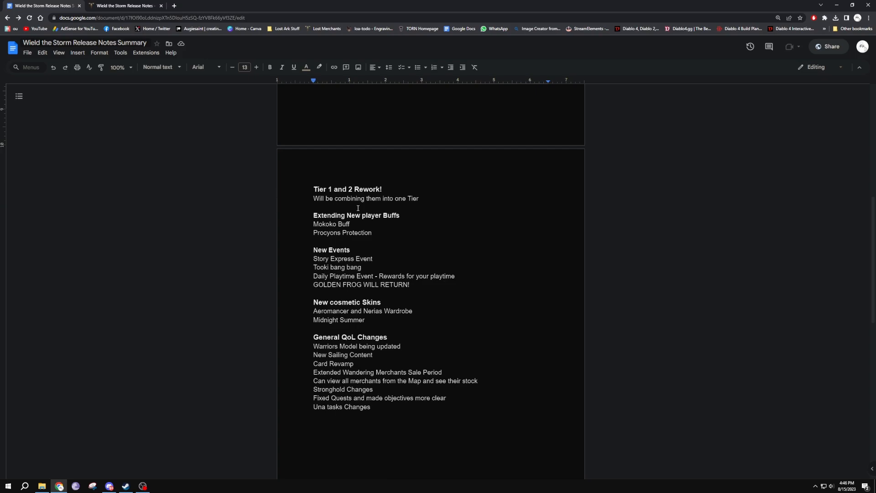
pyautogui.moveTo(384, 202)
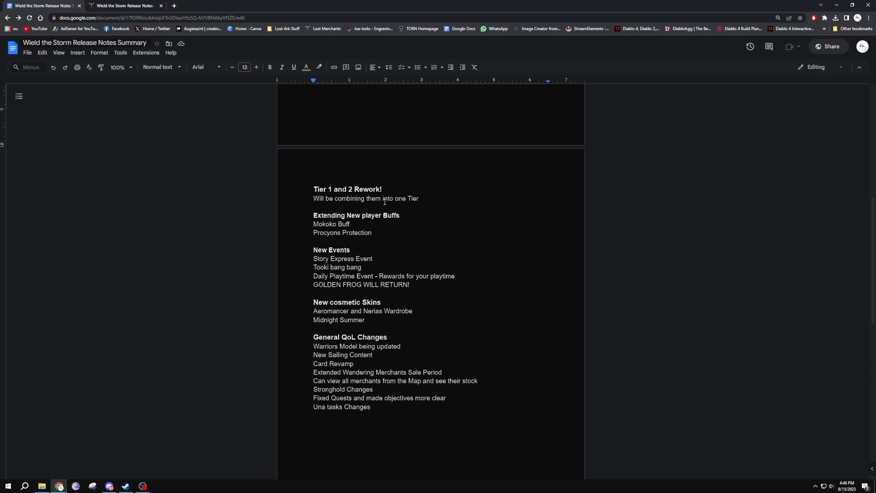
pyautogui.scroll(3)
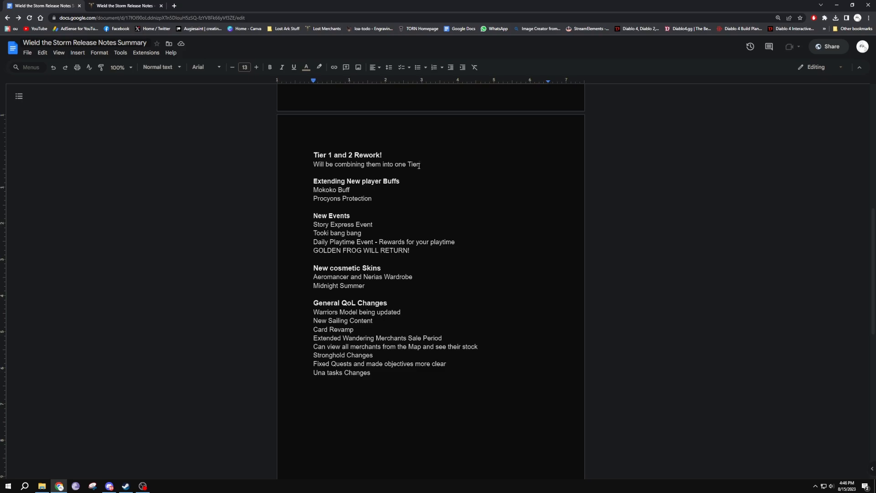
pyautogui.moveTo(420, 164)
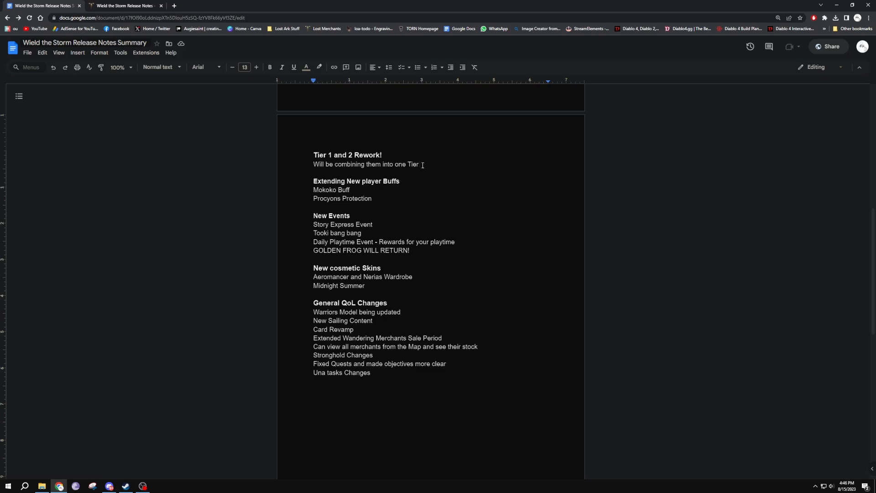
pyautogui.scroll(3)
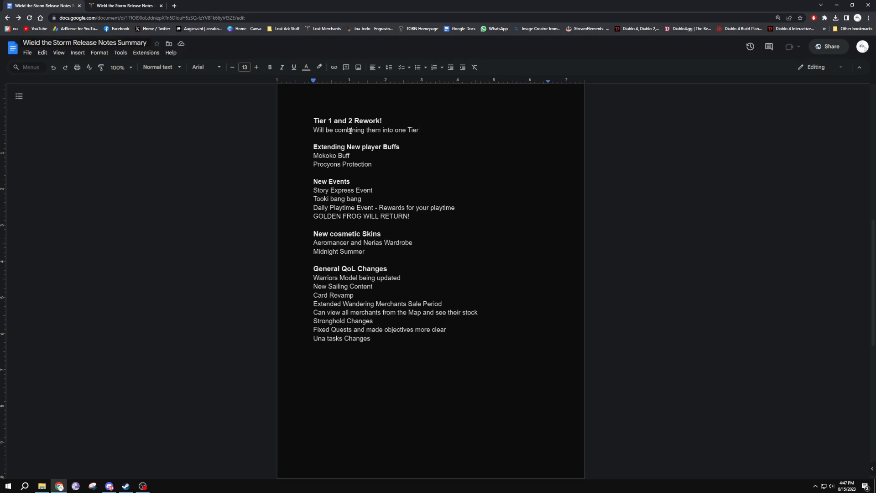
pyautogui.doubleClick(330, 156)
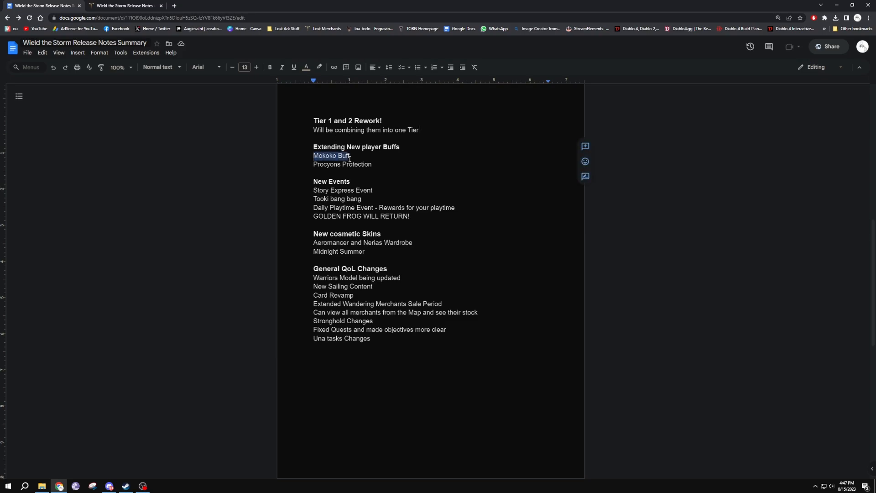
pyautogui.moveTo(353, 156)
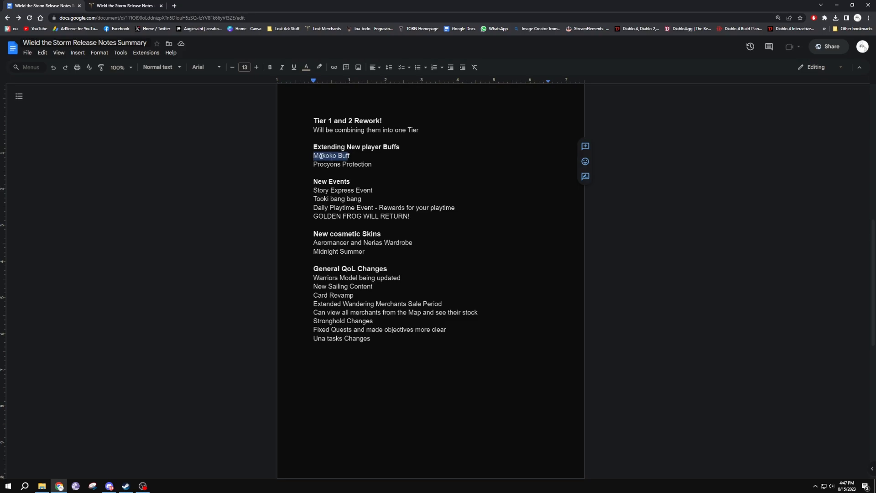
pyautogui.doubleClick(342, 164)
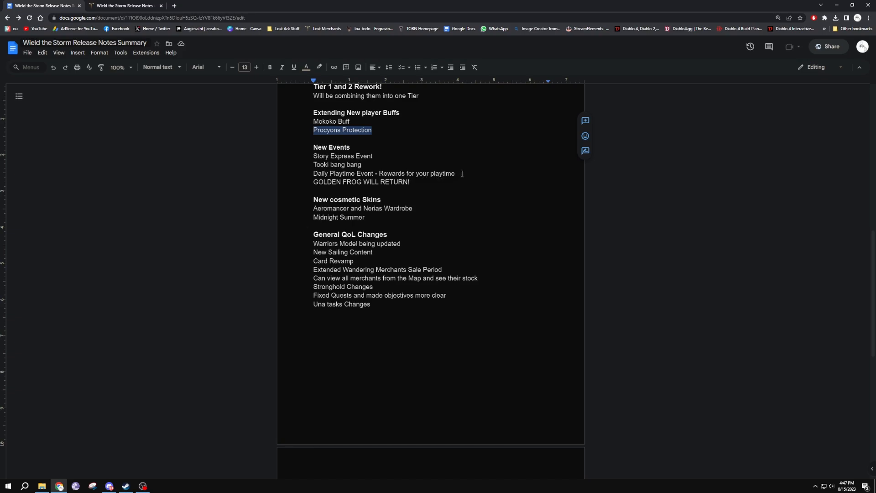
pyautogui.tripleClick(385, 173)
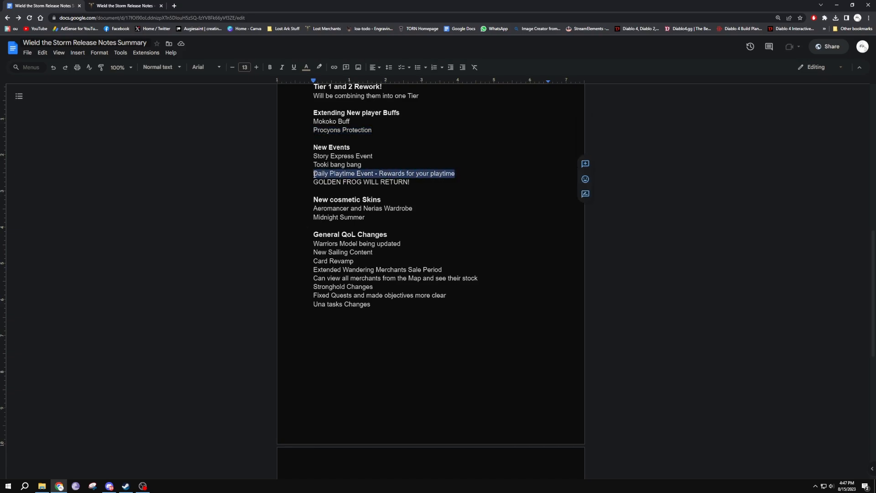
pyautogui.click(335, 174)
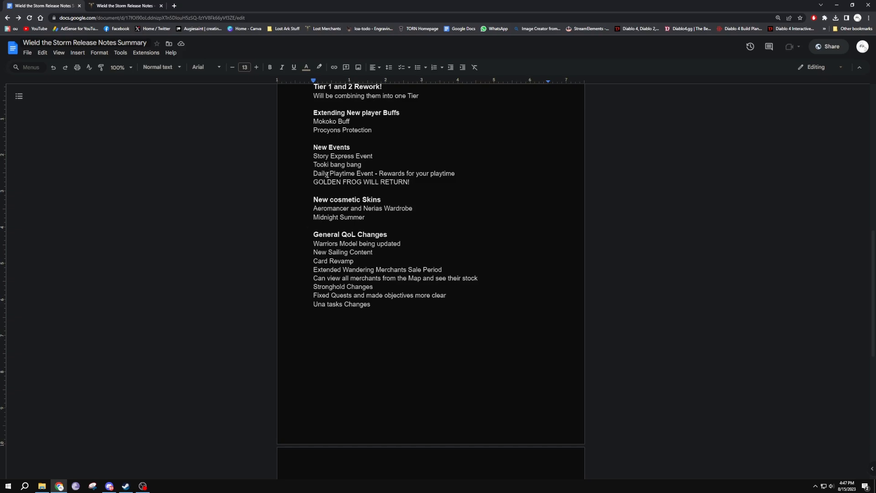
pyautogui.scroll(3)
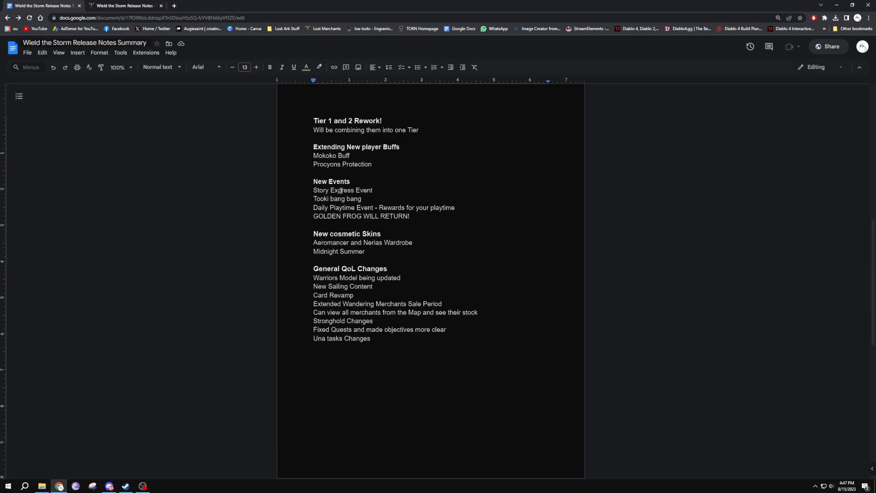
pyautogui.scroll(-3)
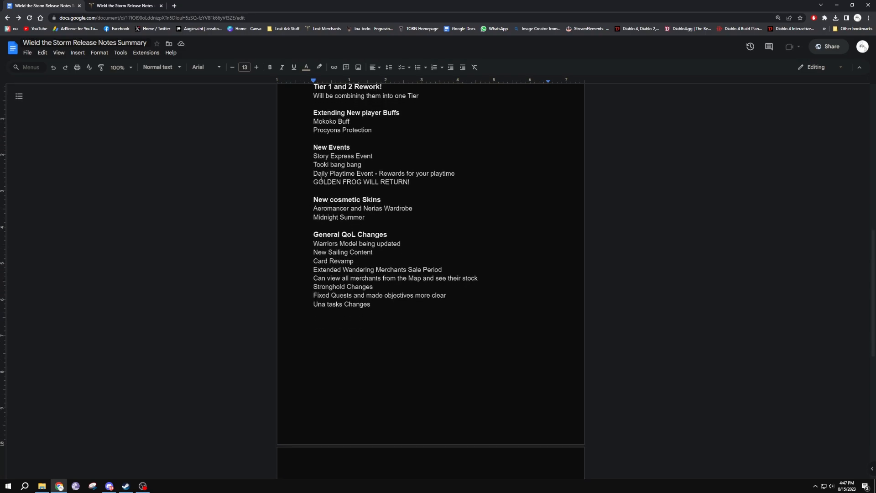
pyautogui.tripleClick(361, 182)
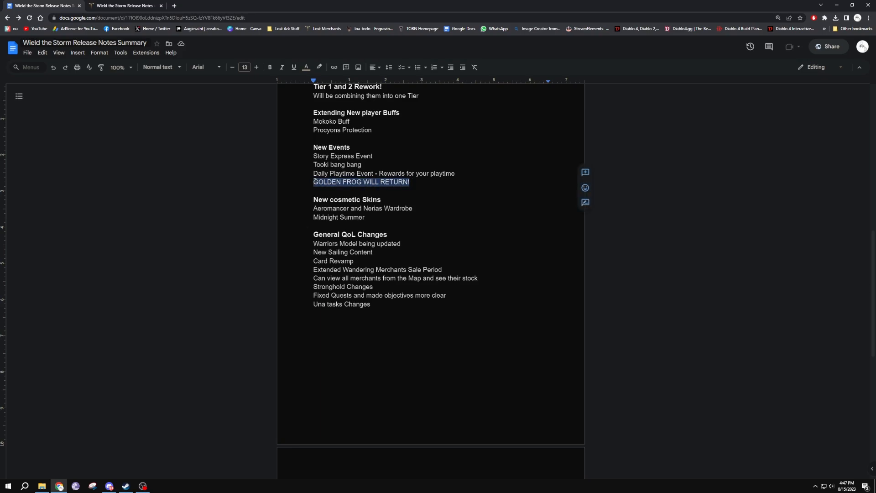
pyautogui.scroll(-3)
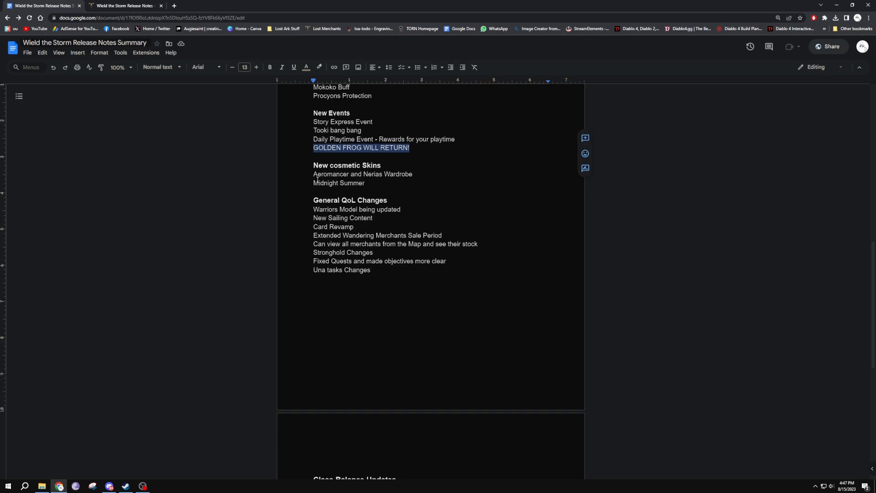
pyautogui.moveTo(385, 191)
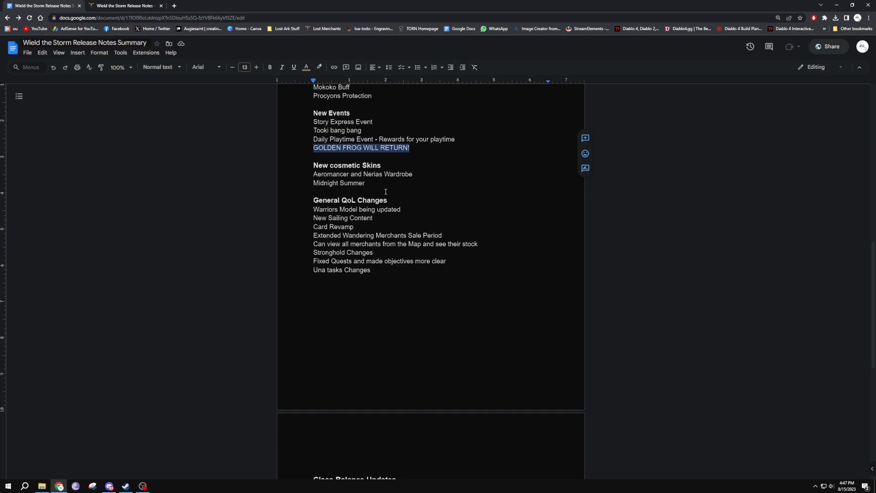
pyautogui.scroll(3)
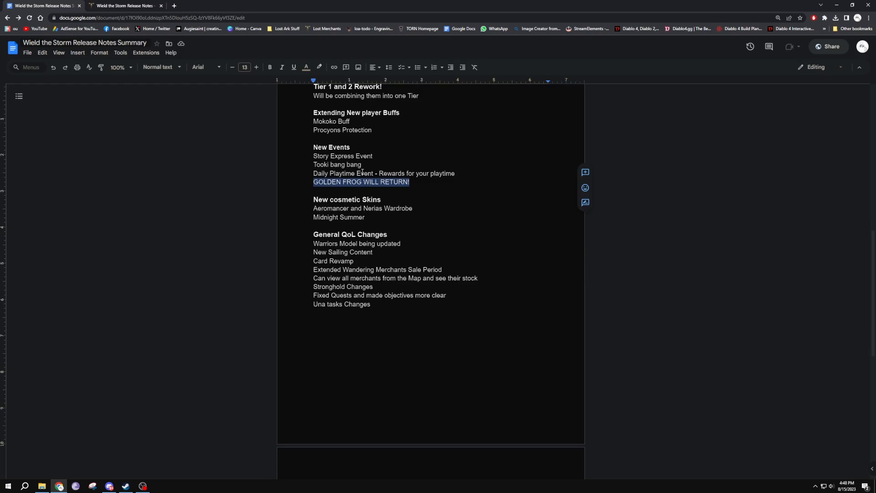
pyautogui.scroll(-3)
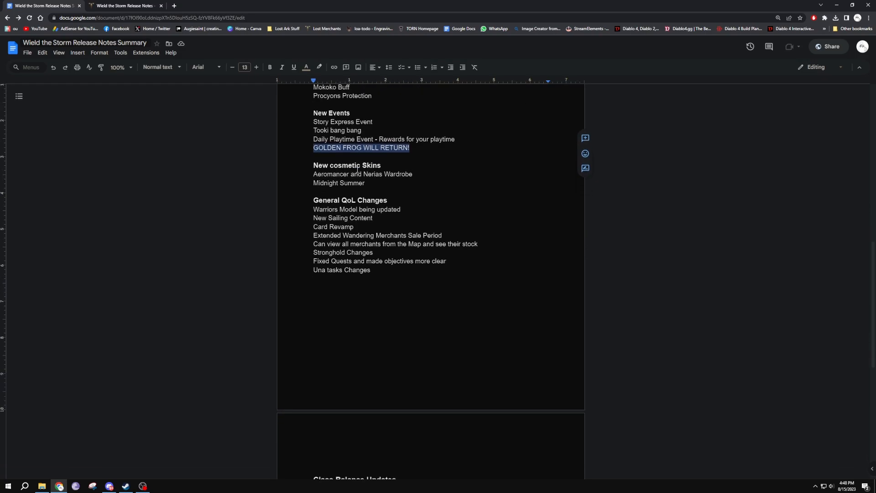
pyautogui.scroll(3)
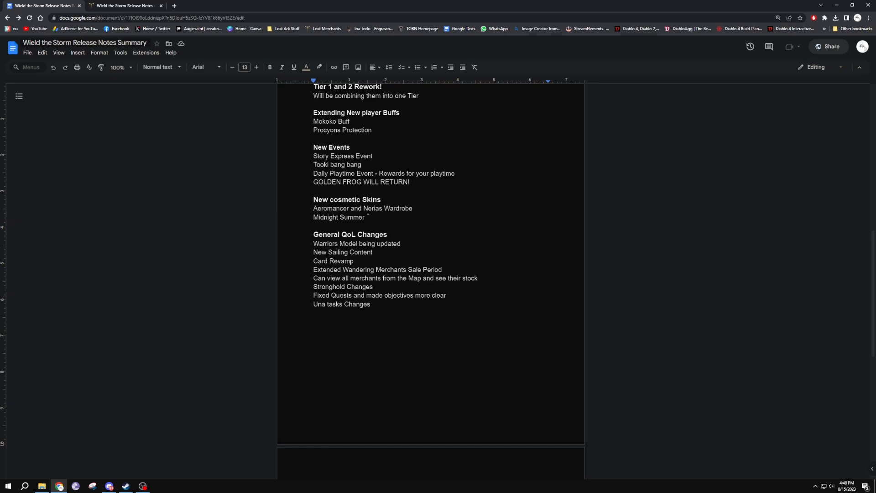
pyautogui.doubleClick(337, 218)
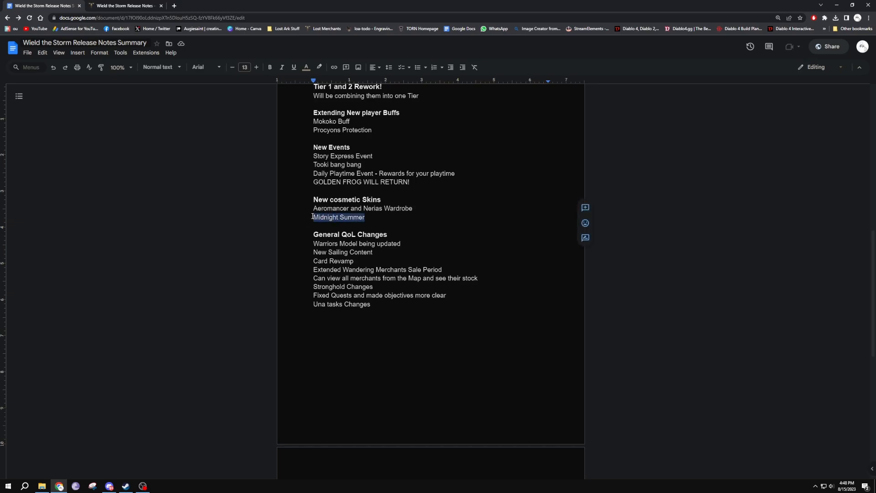
pyautogui.scroll(-3)
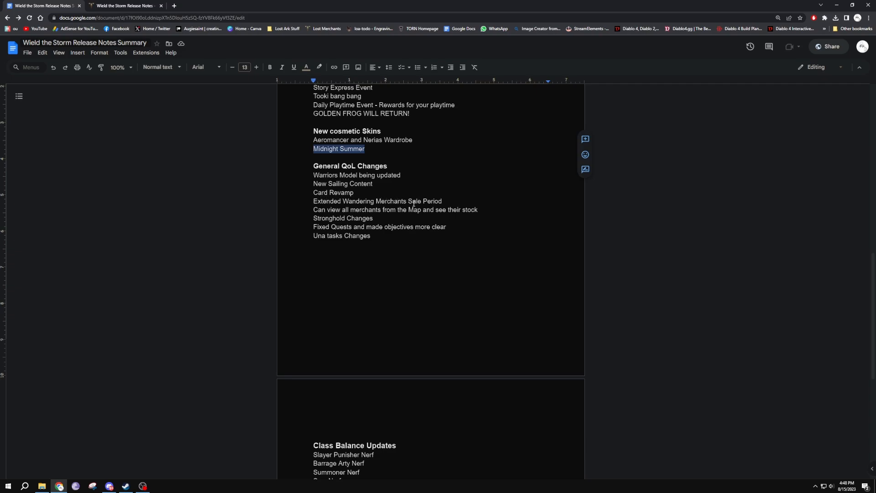
pyautogui.moveTo(405, 218)
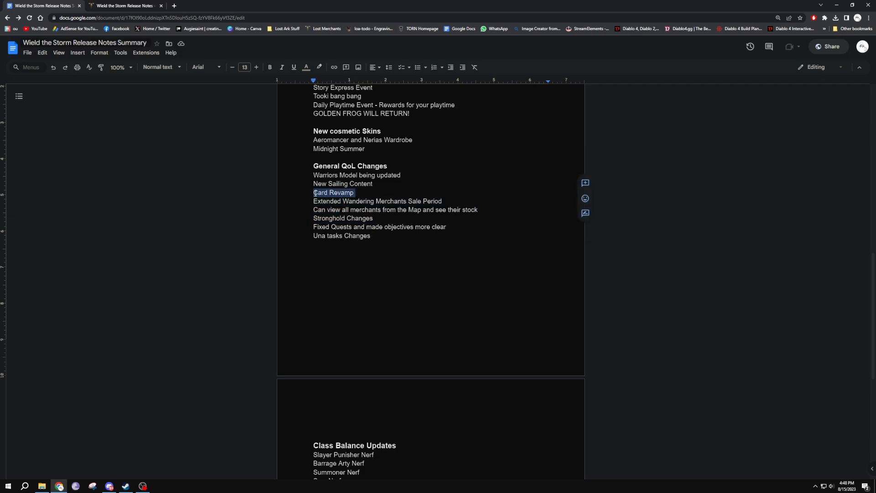
pyautogui.doubleClick(331, 218)
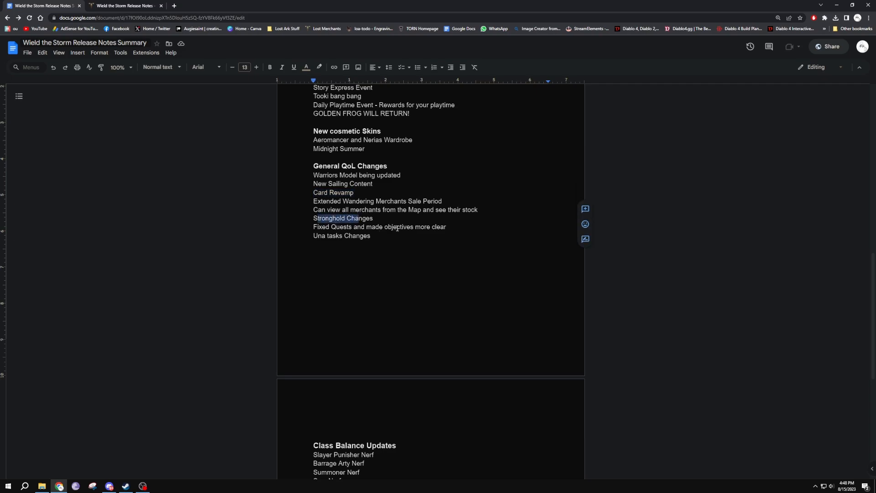
pyautogui.scroll(-3)
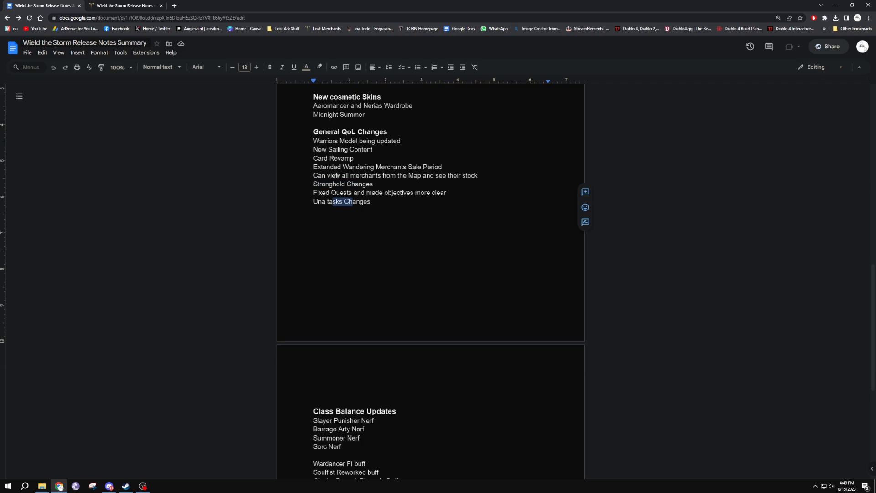
pyautogui.scroll(-3)
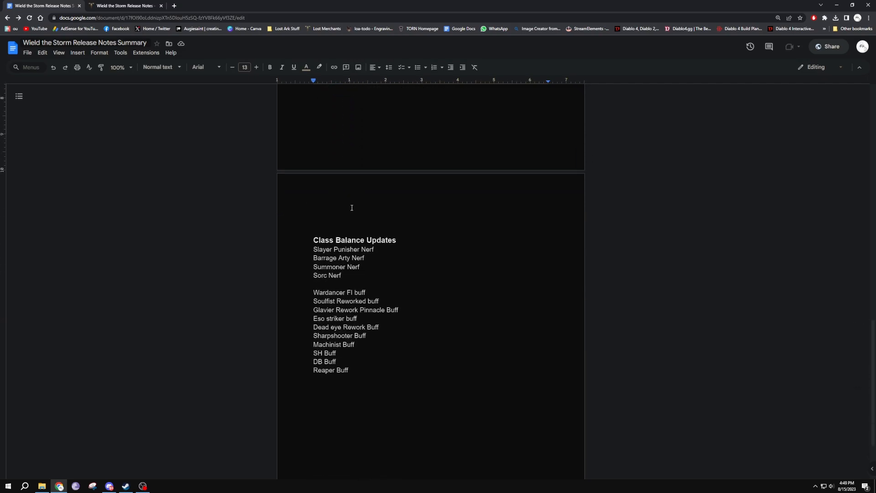
pyautogui.scroll(3)
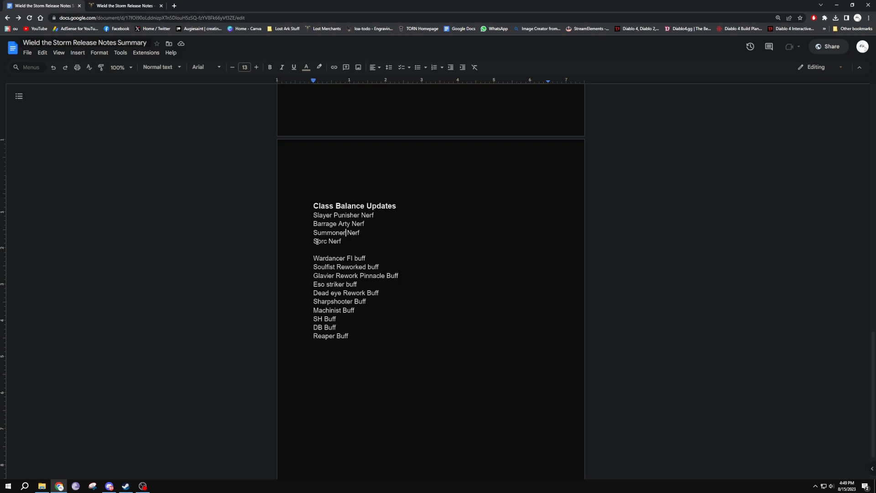
pyautogui.doubleClick(327, 241)
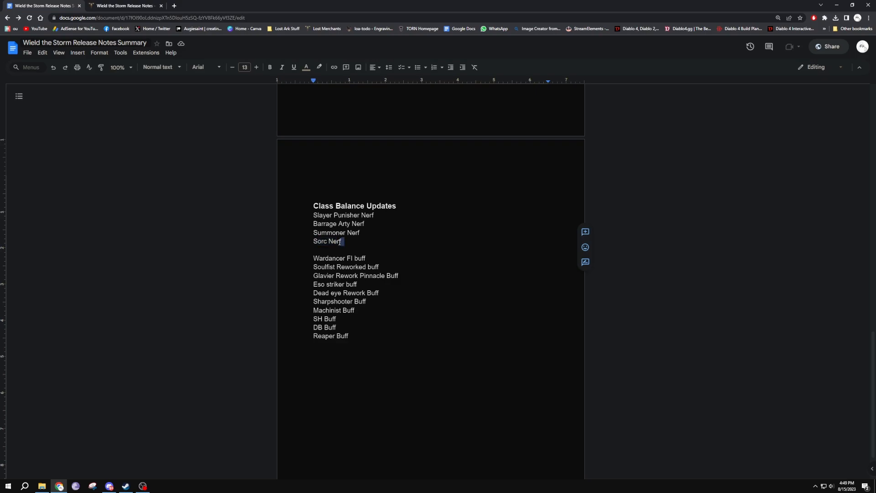
pyautogui.scroll(3)
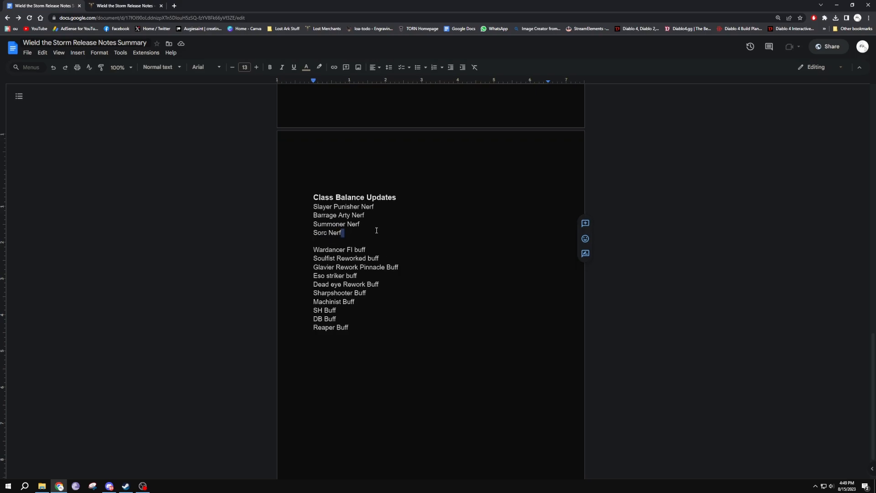
pyautogui.scroll(3)
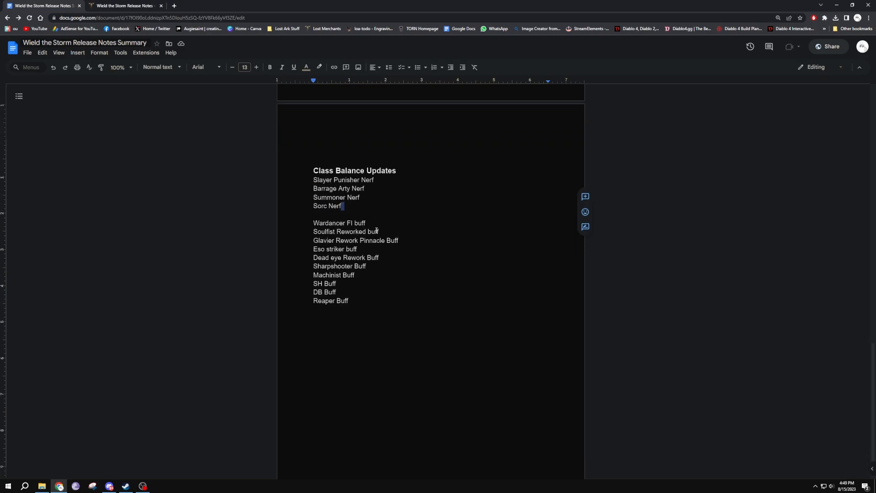
pyautogui.scroll(3)
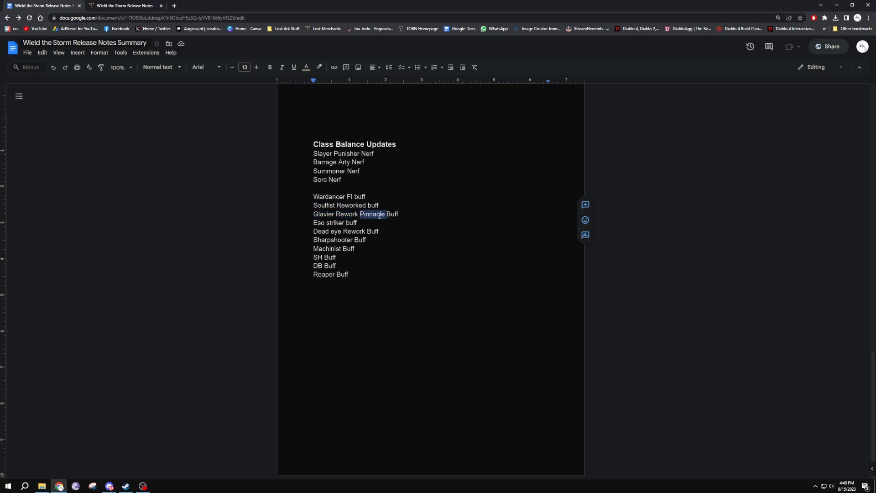
pyautogui.doubleClick(335, 222)
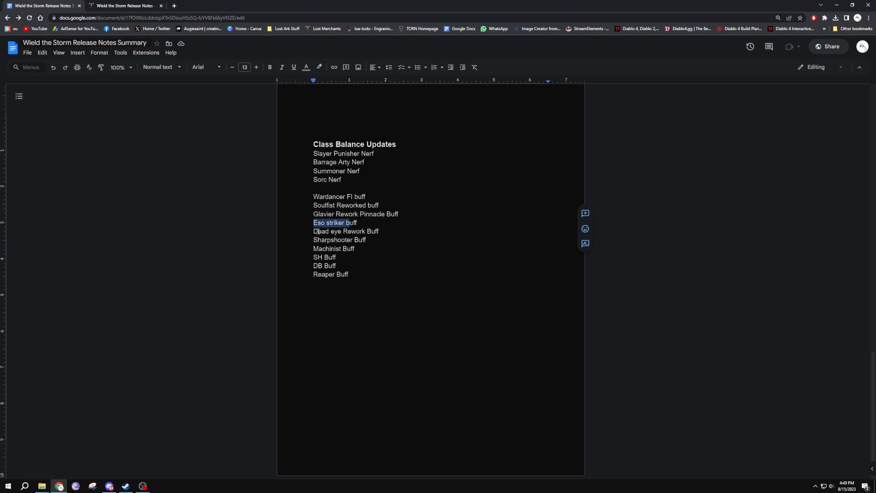
pyautogui.click(370, 230)
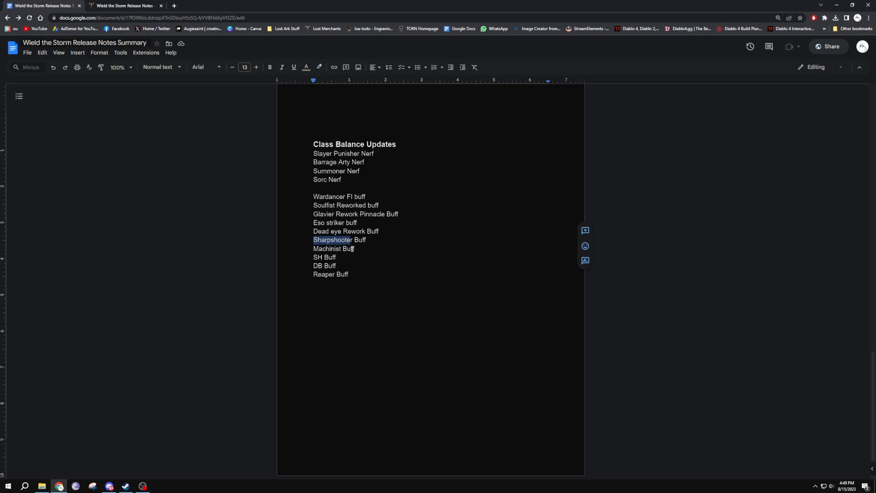
pyautogui.doubleClick(334, 249)
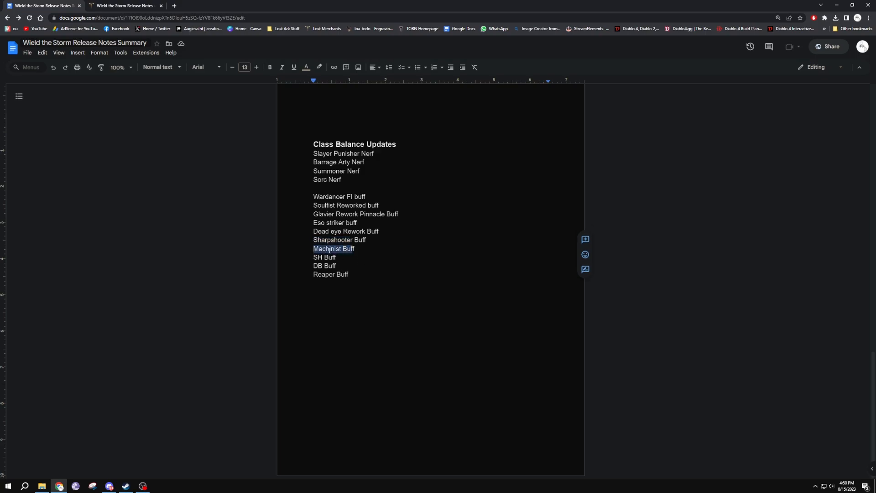
pyautogui.doubleClick(317, 257)
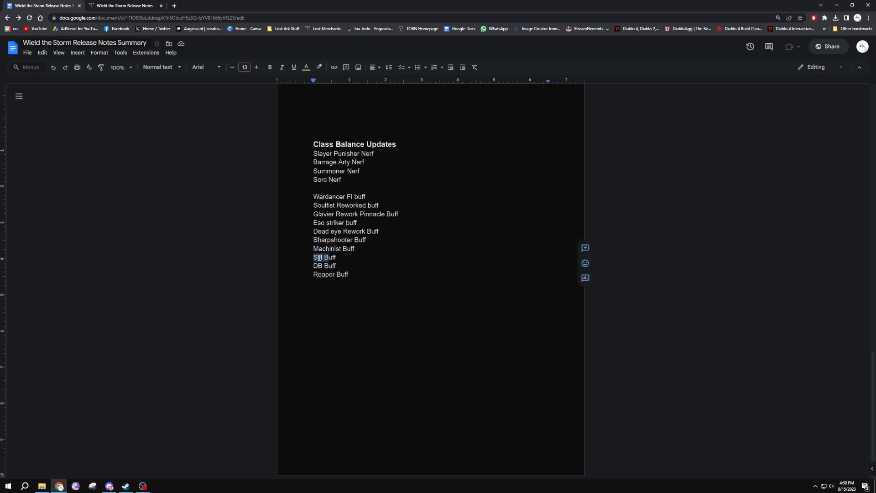
pyautogui.click(317, 265)
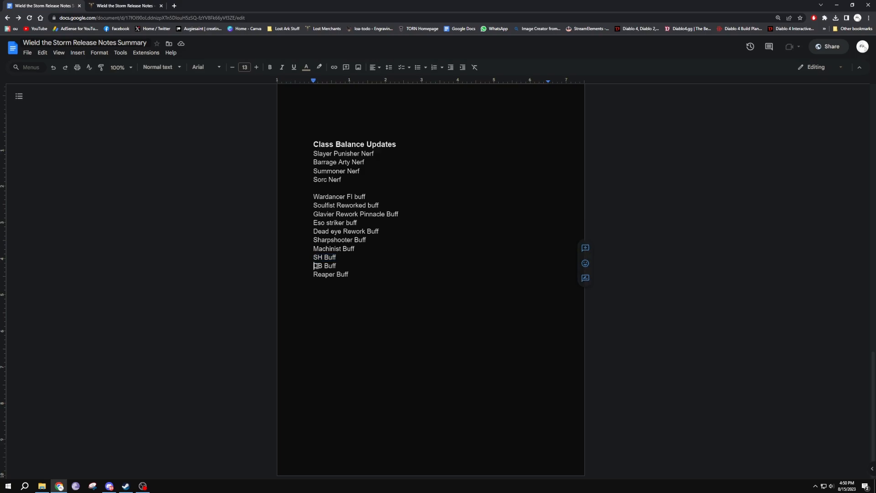
pyautogui.doubleClick(324, 265)
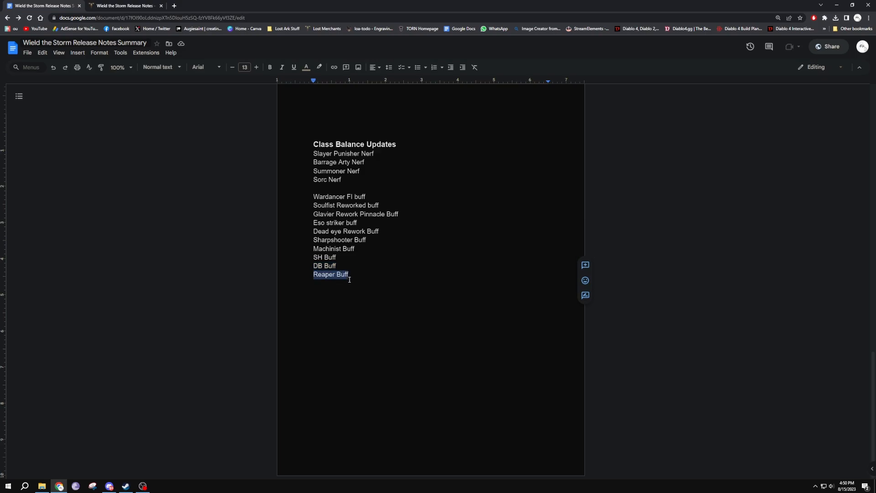
pyautogui.scroll(-3)
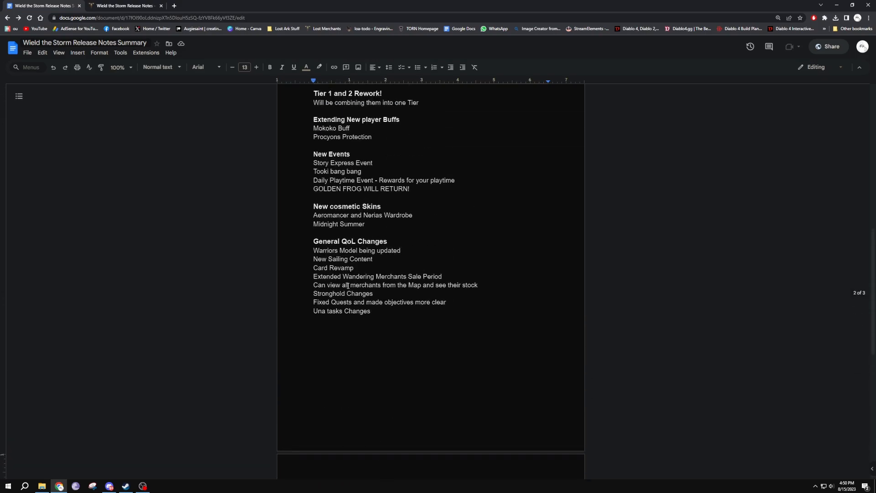
# Step: Scroll up within the Chaos Dungeon QoL and Abyssal Dungeon entry level notes
pyautogui.scroll(3)
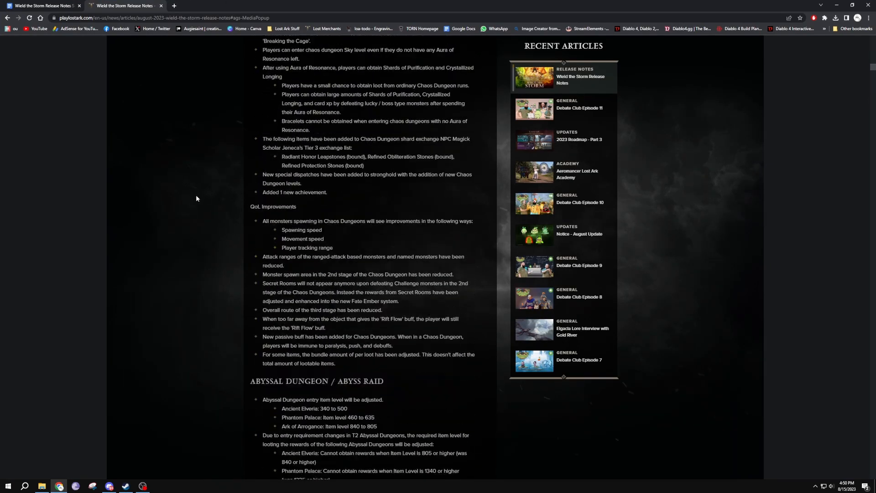
# Step: Return to the top of the Wield the Storm release notes article
pyautogui.scroll(3)
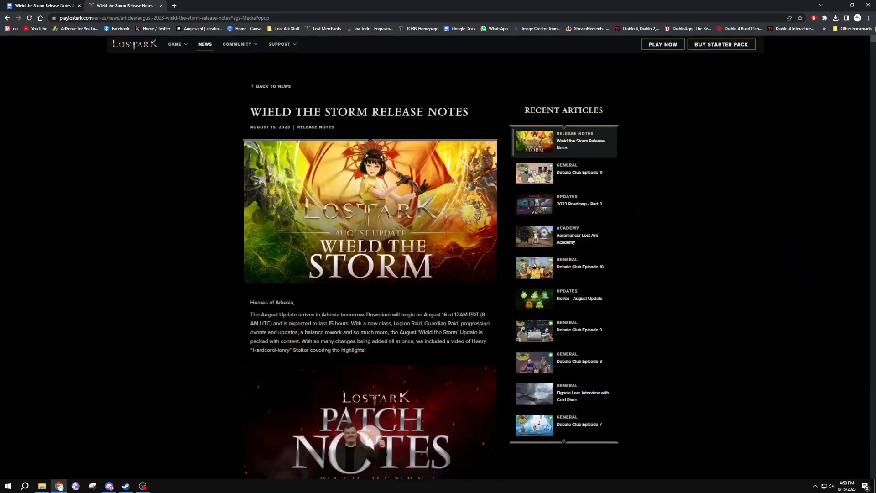
pyautogui.click(831, 5)
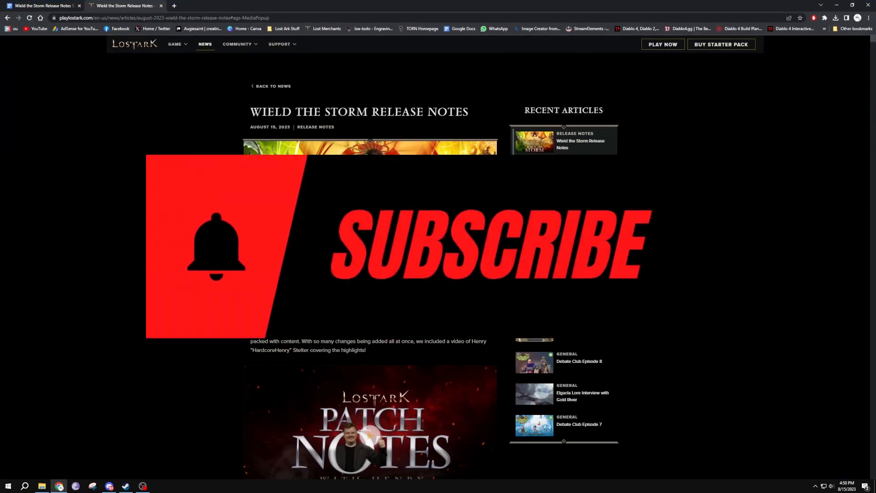
# Step: Read down past the Akkan, Aeromancer and Sonavel spotlights to Content Updates' Chaos Dungeons
pyautogui.scroll(-3)
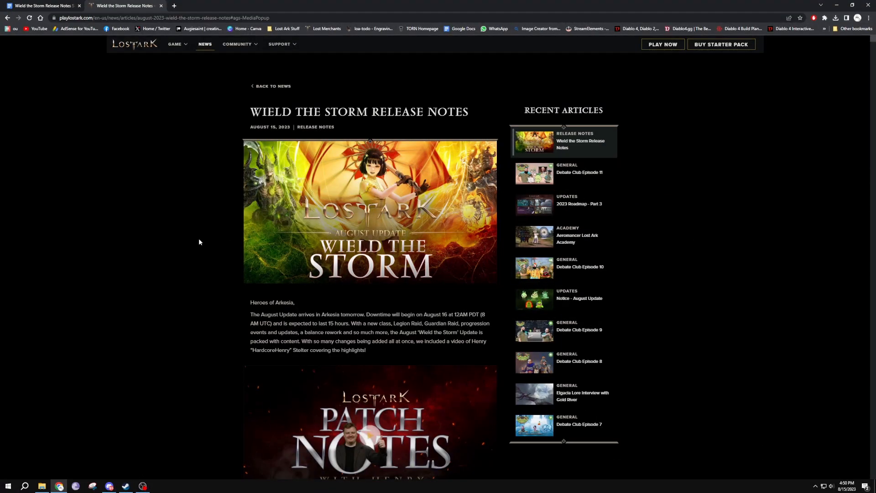
pyautogui.scroll(-3)
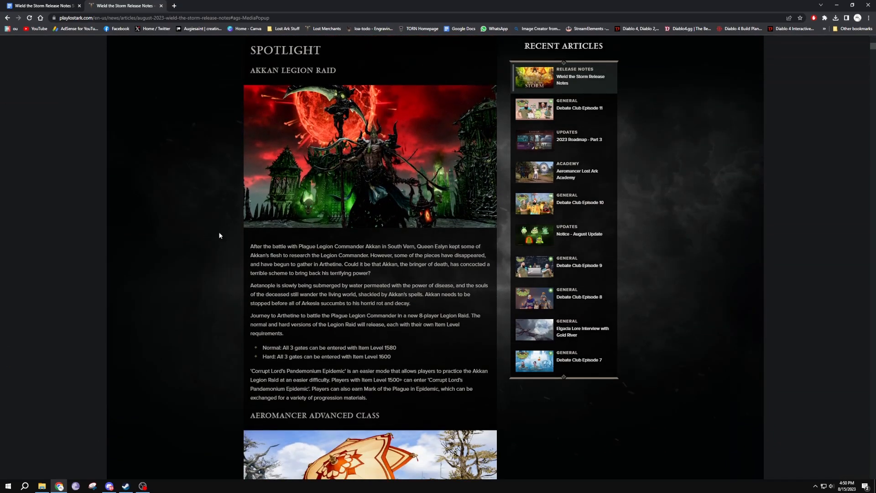
pyautogui.scroll(-3)
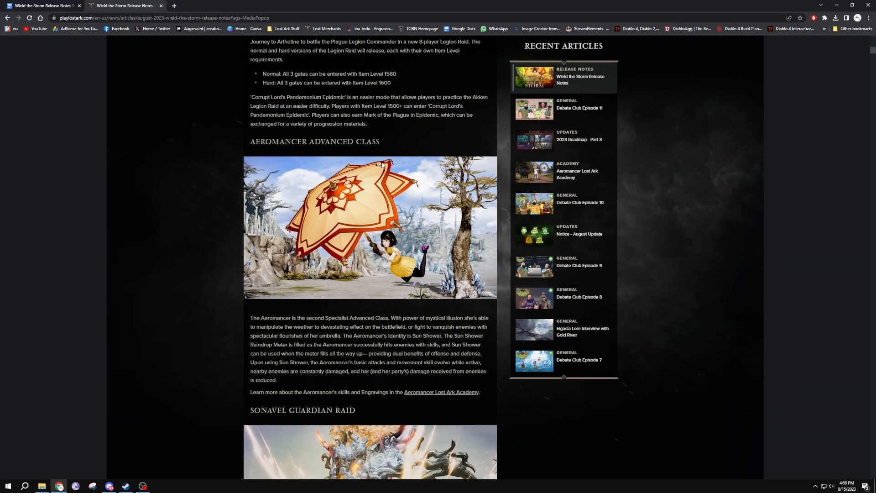
pyautogui.scroll(-3)
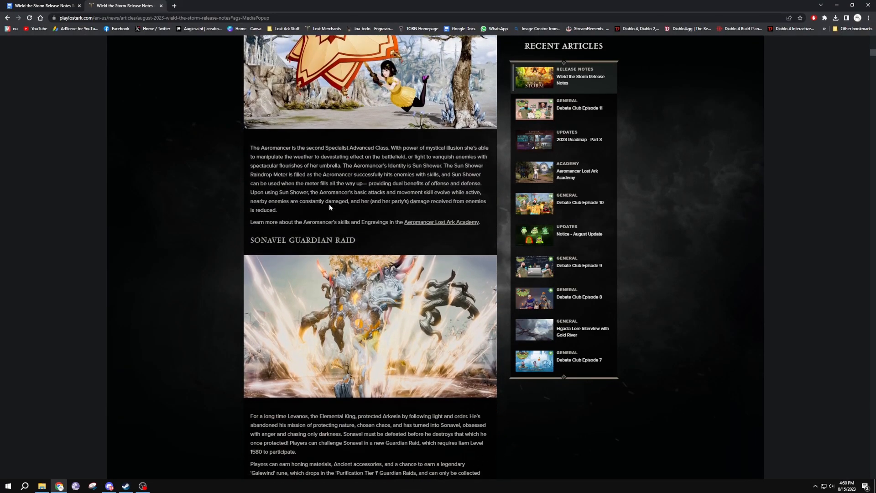
pyautogui.scroll(-3)
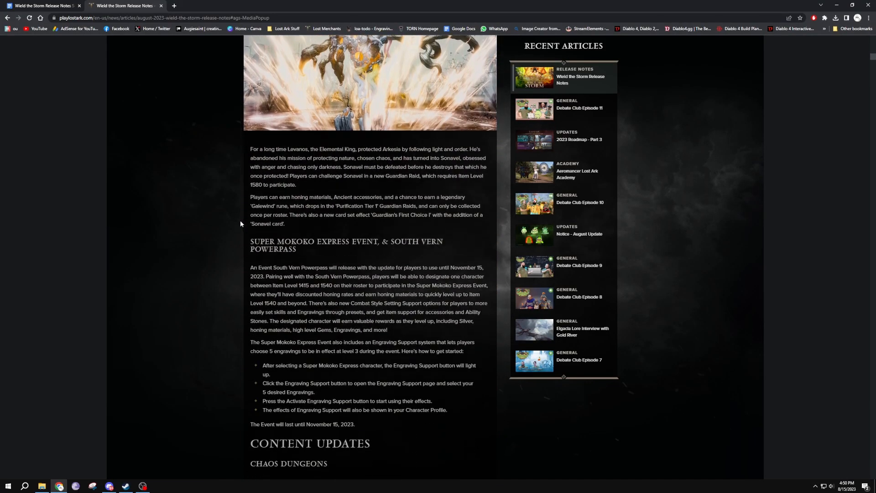
pyautogui.scroll(-3)
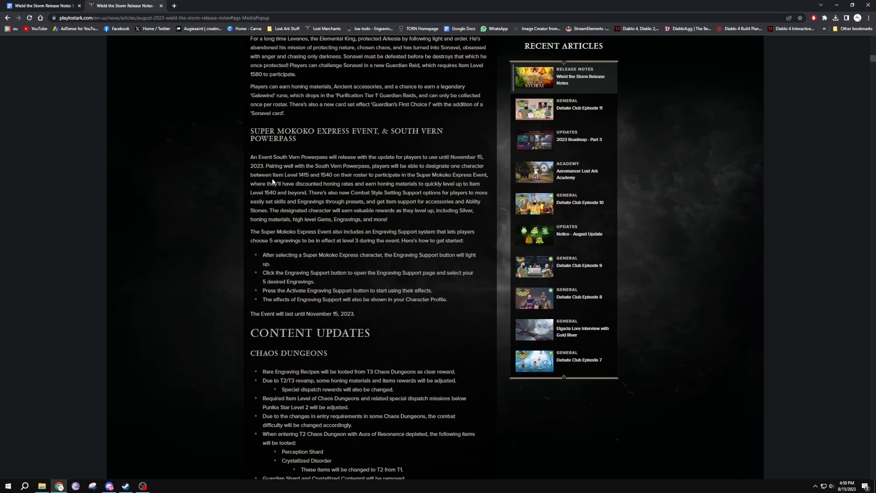
# Step: Highlight the 1415 item level figure in the Super Mokoko Express notes and read on
pyautogui.doubleClick(307, 175)
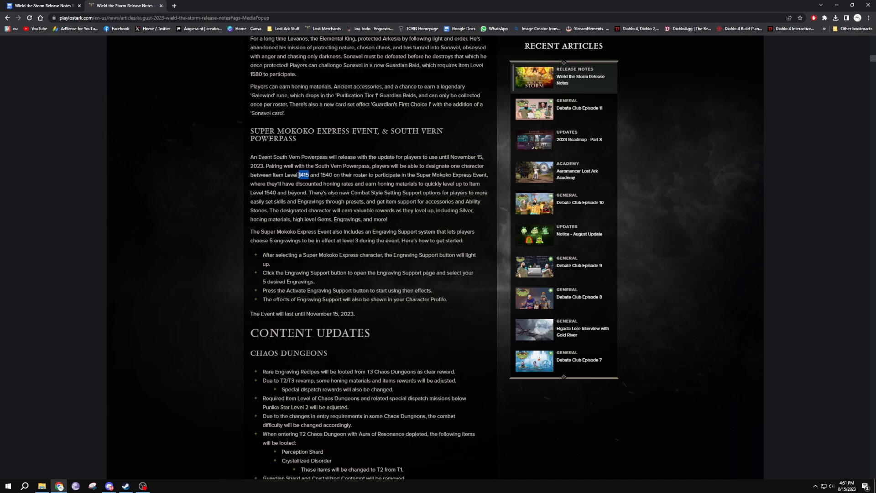
pyautogui.moveTo(218, 172)
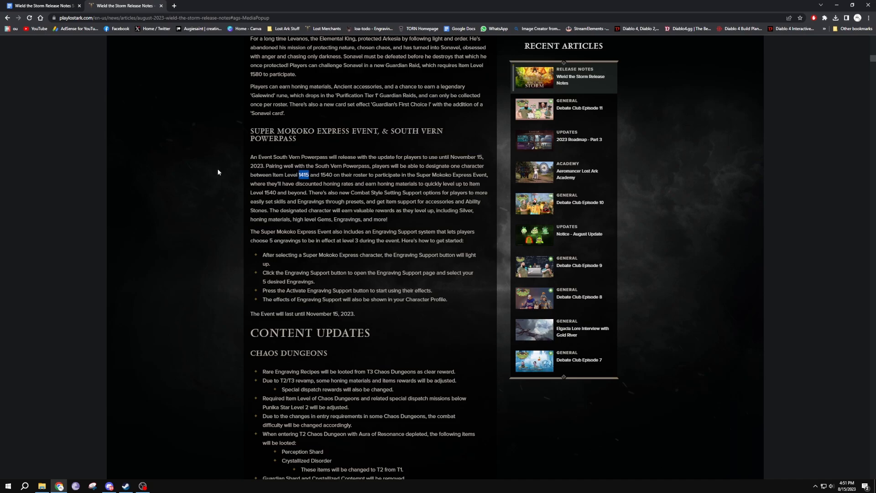
pyautogui.scroll(-3)
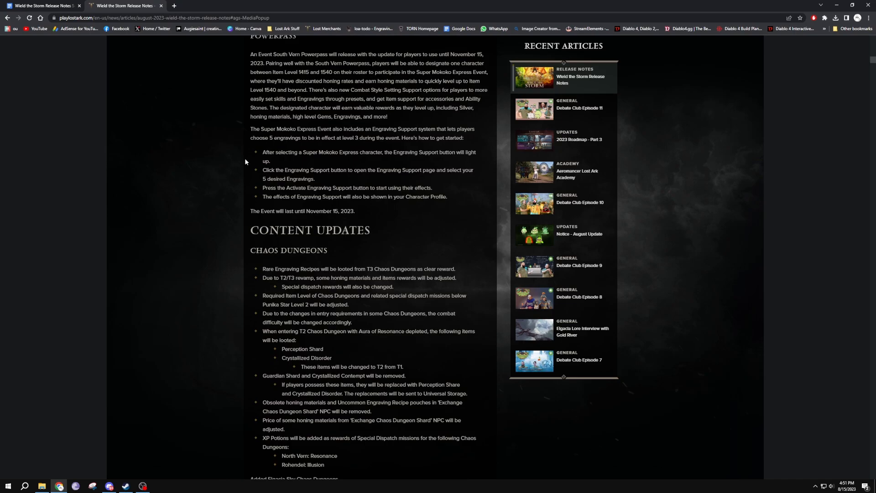
pyautogui.moveTo(308, 136)
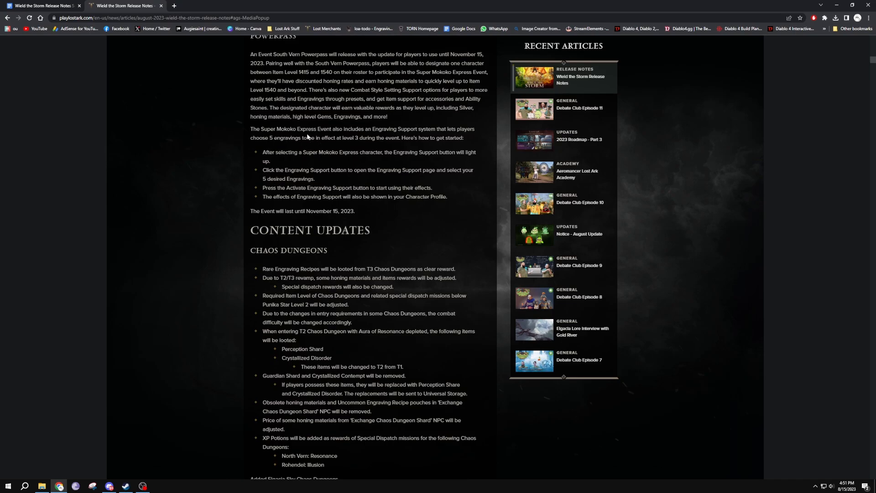
pyautogui.moveTo(389, 138)
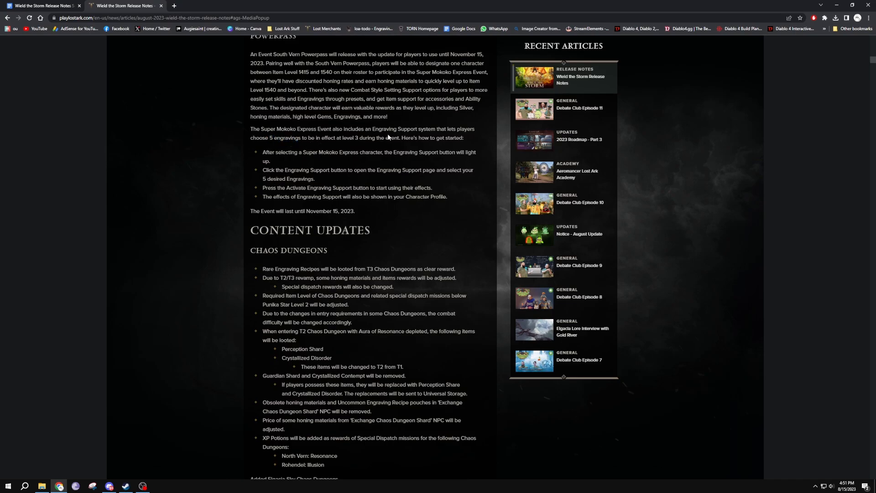
pyautogui.scroll(-3)
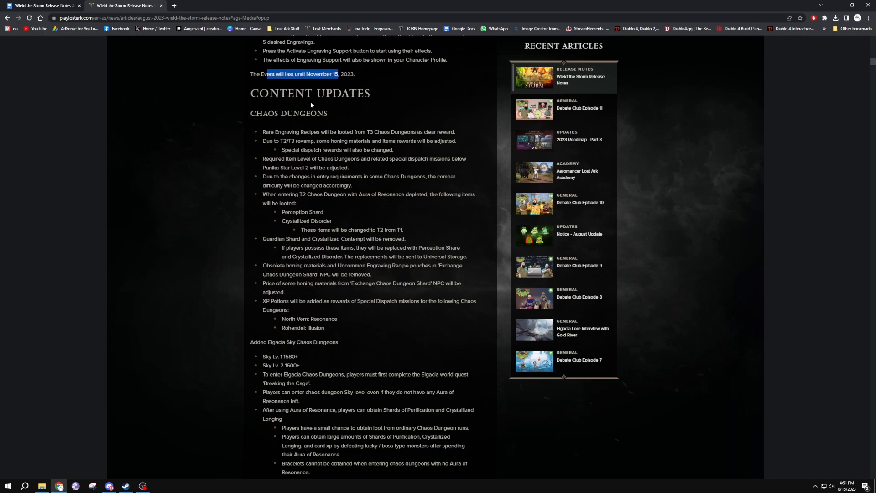
pyautogui.moveTo(311, 228)
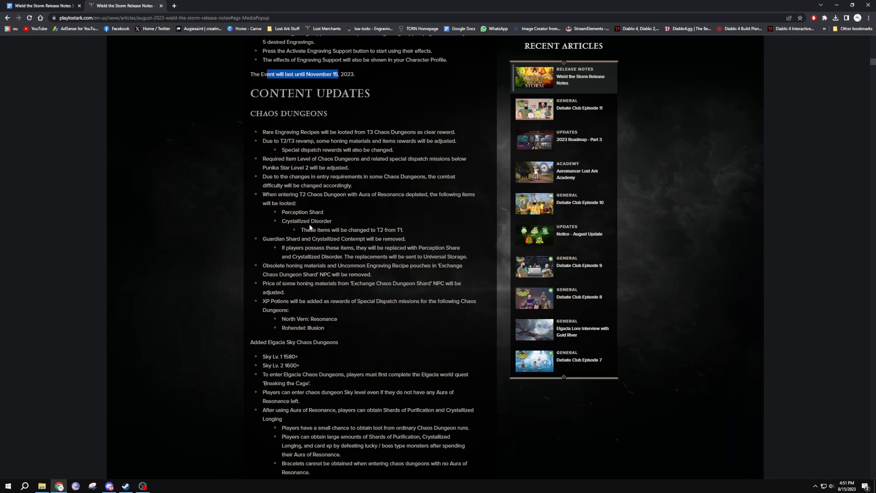
# Step: Read through Elgacia Sky Chaos Dungeons and QoL Improvements to Abyssal Dungeon / Abyss Raid
pyautogui.scroll(-3)
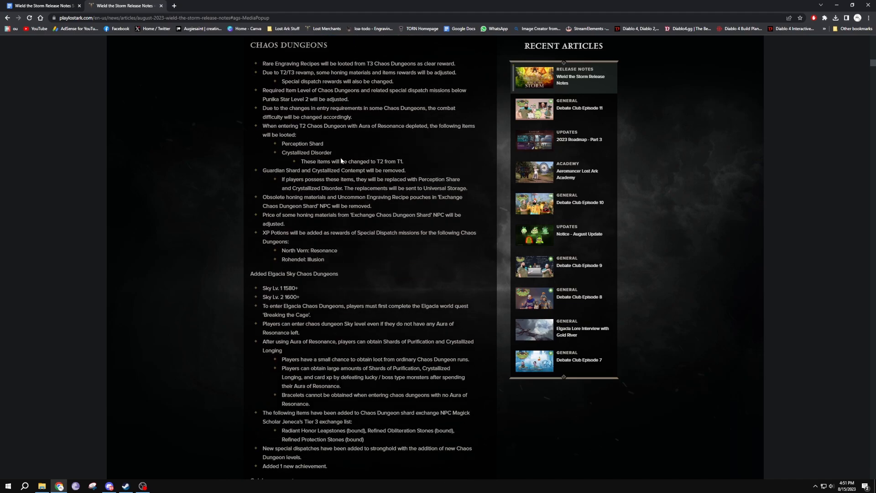
pyautogui.scroll(-3)
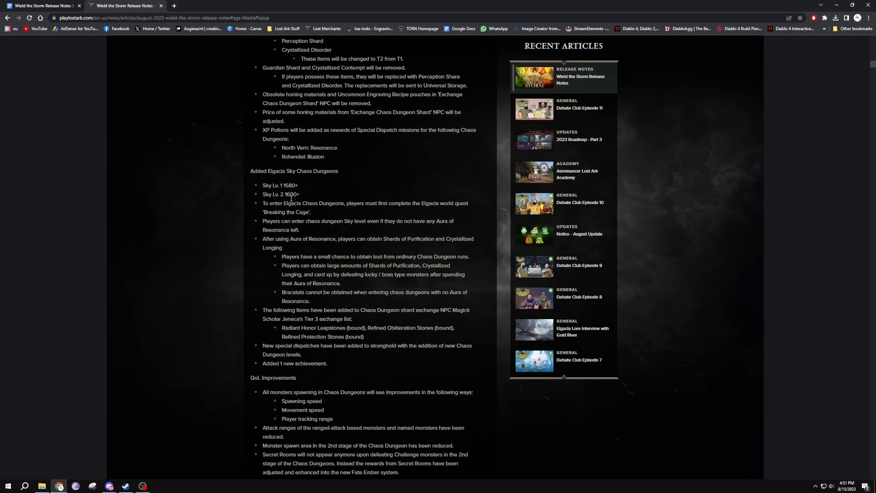
pyautogui.scroll(-3)
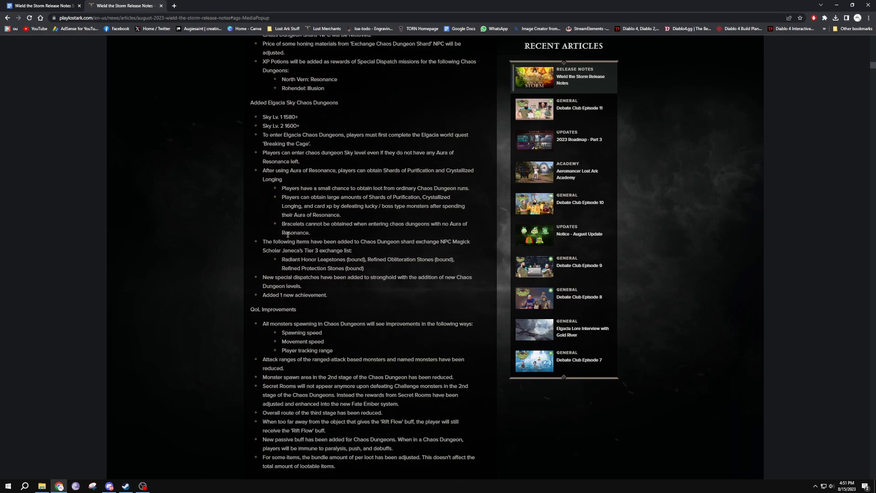
pyautogui.scroll(3)
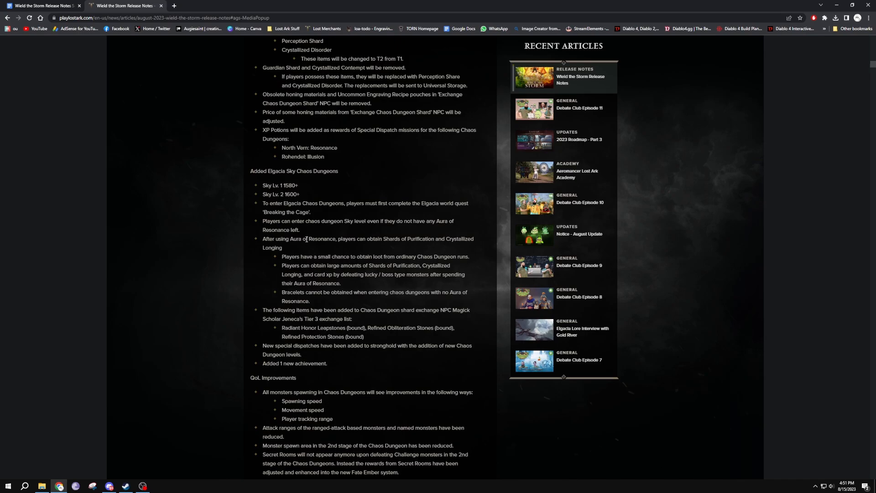
pyautogui.scroll(-3)
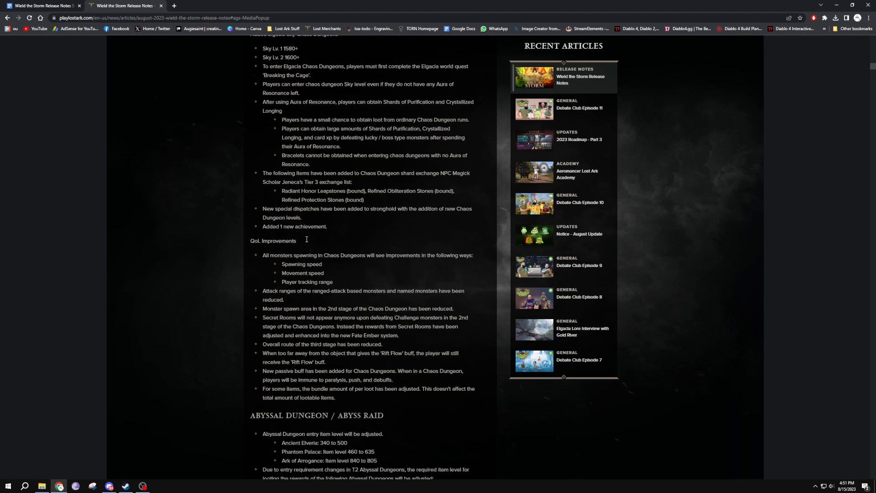
# Step: Mark the New Chaos Dungeons heading in the summary document and return to the article
pyautogui.click(124, 5)
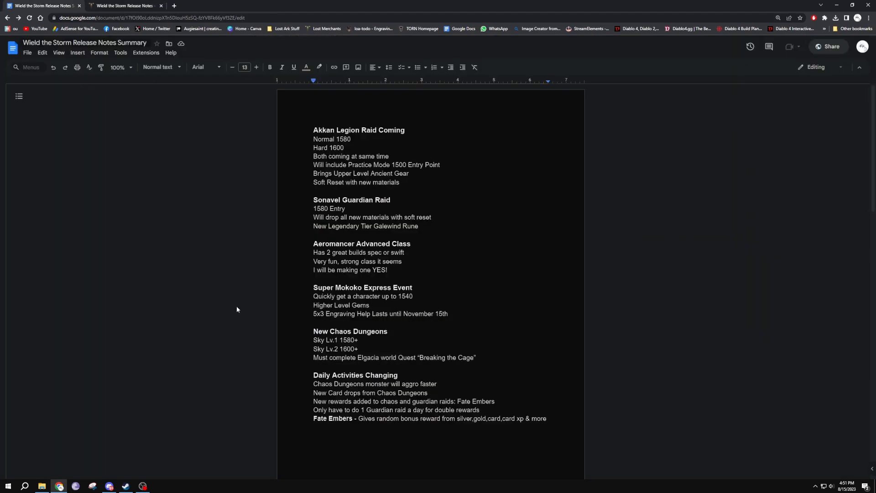
pyautogui.click(390, 330)
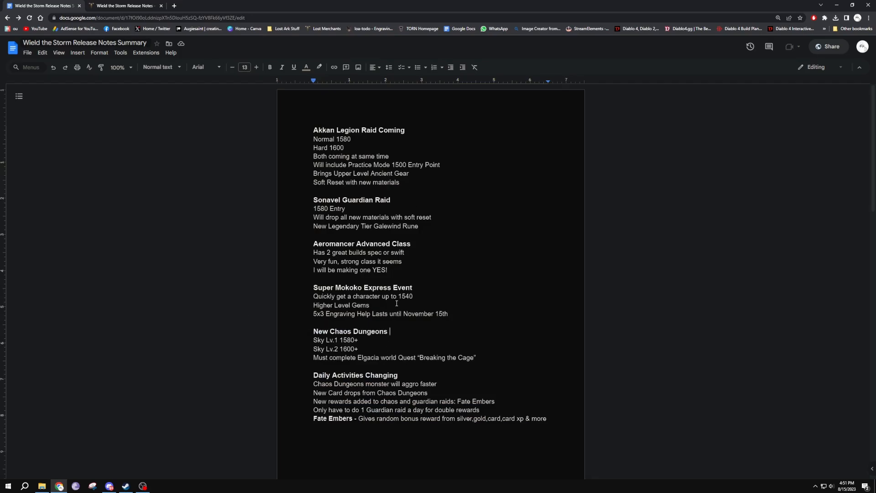
pyautogui.click(125, 5)
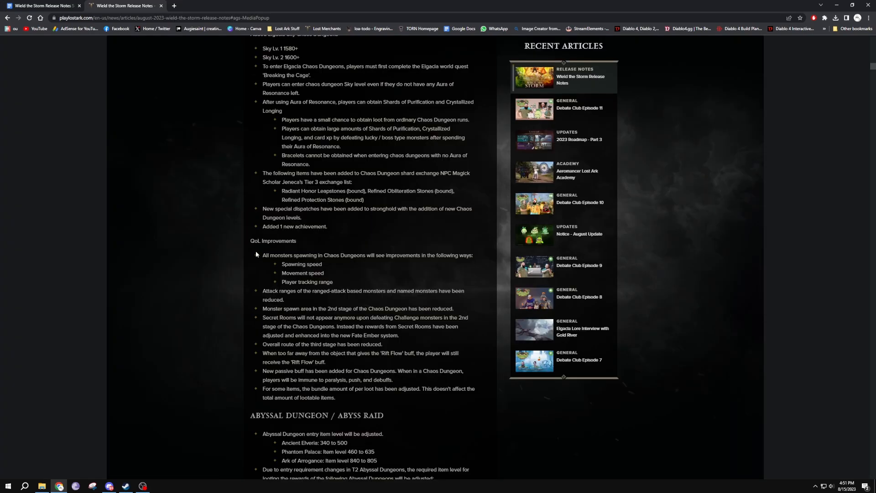
pyautogui.moveTo(305, 273)
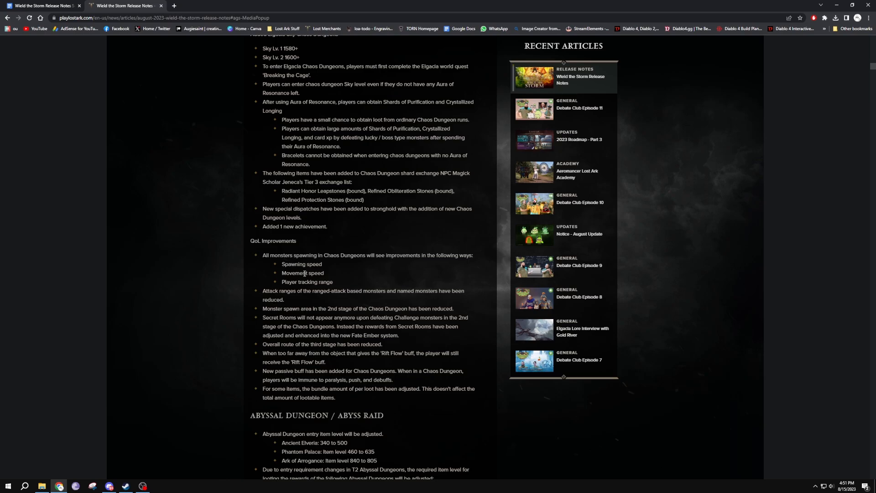
pyautogui.moveTo(397, 207)
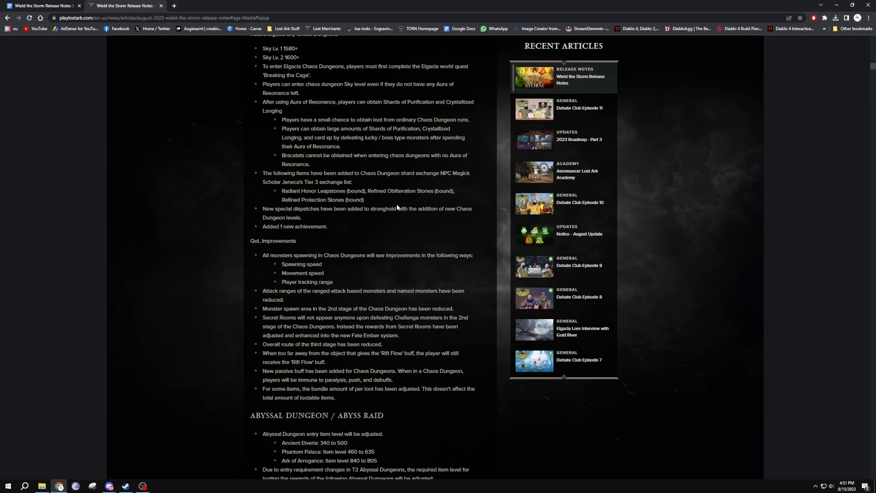
# Step: Read down through the Abyssal Dungeon / Abyss Raid changes toward Field Bosses & Collectibles
pyautogui.scroll(-3)
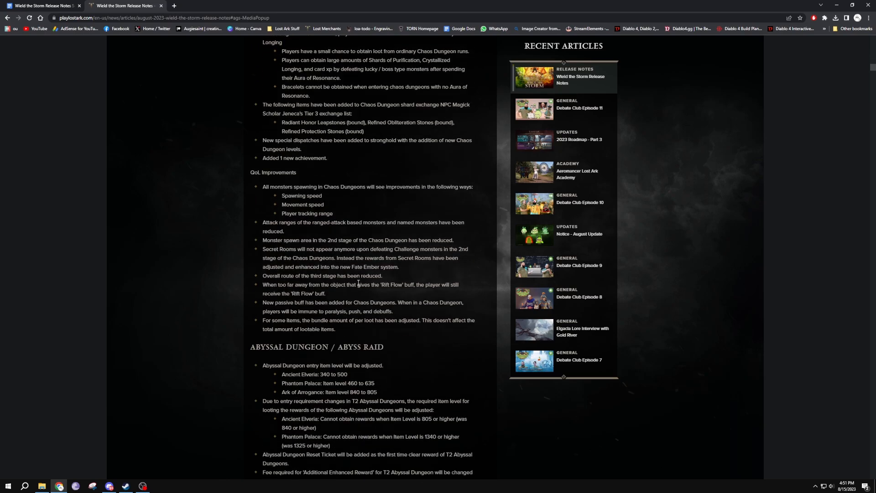
pyautogui.scroll(-3)
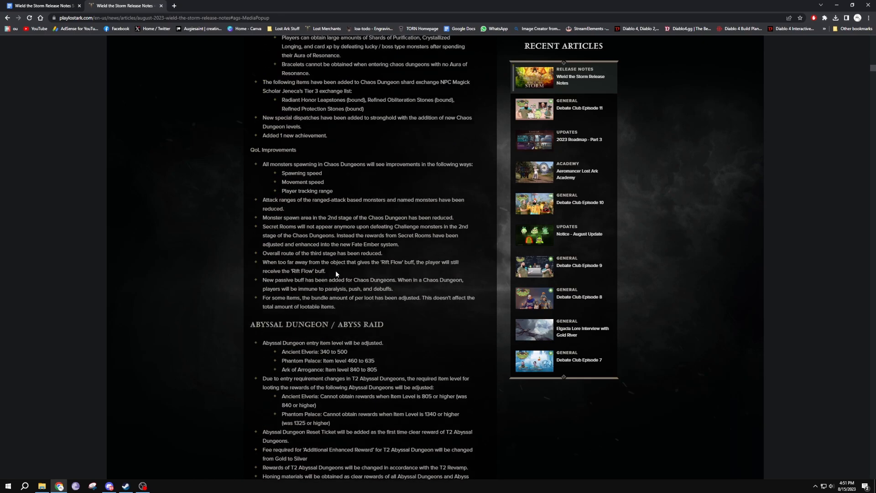
pyautogui.scroll(3)
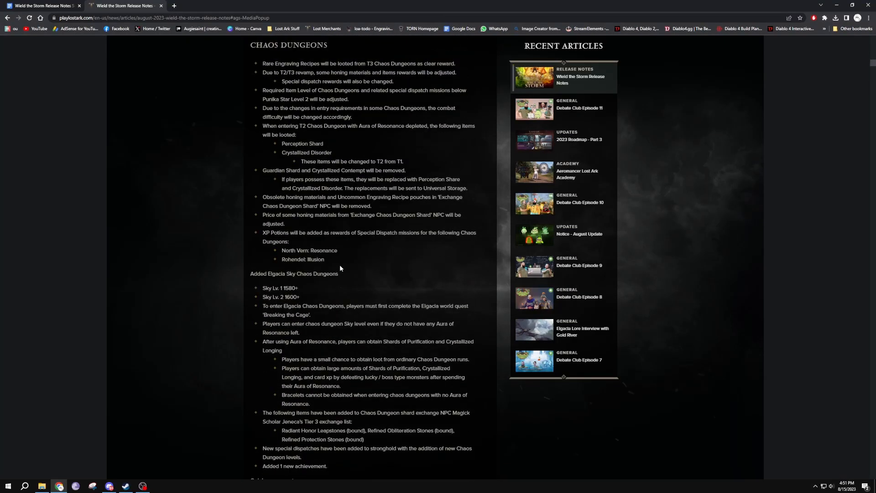
pyautogui.moveTo(335, 245)
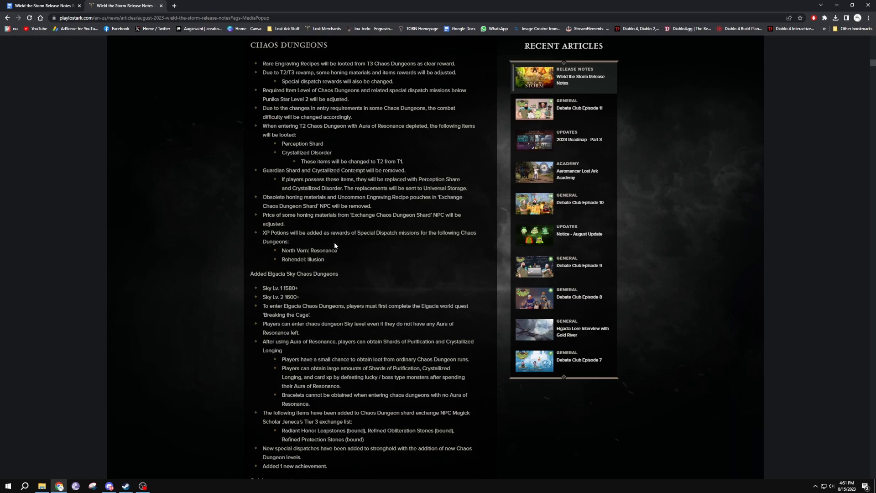
pyautogui.scroll(-3)
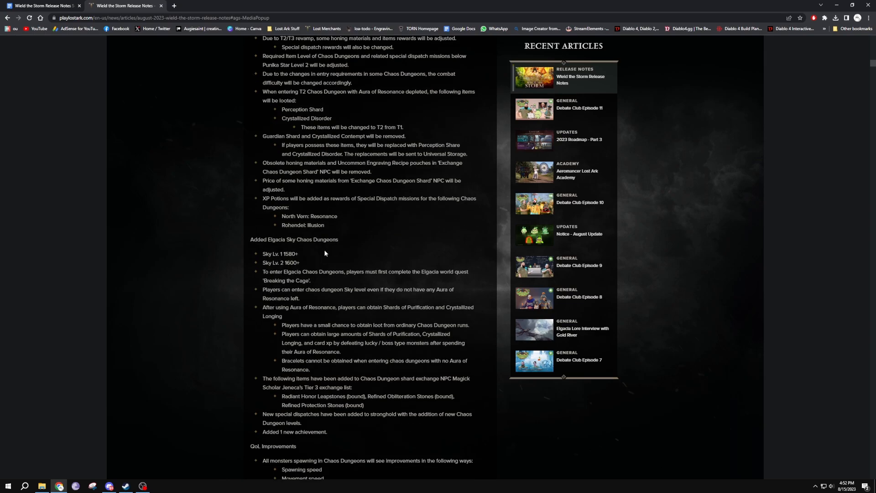
pyautogui.scroll(-3)
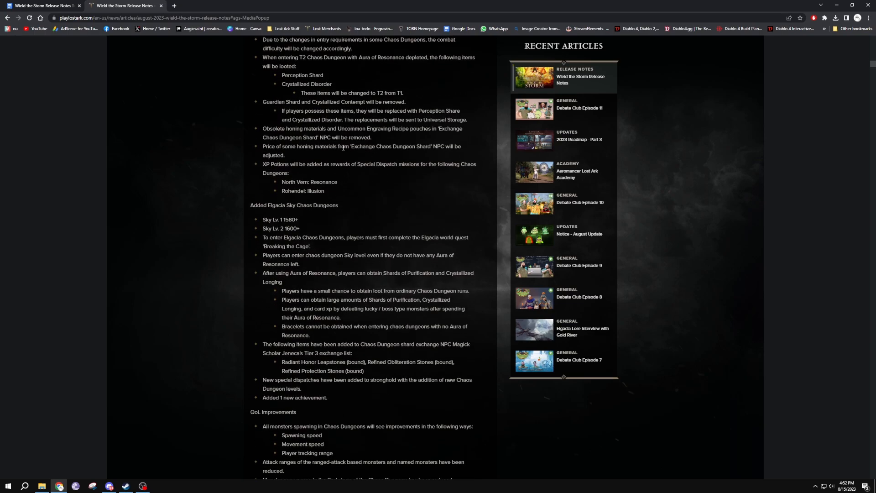
pyautogui.scroll(-3)
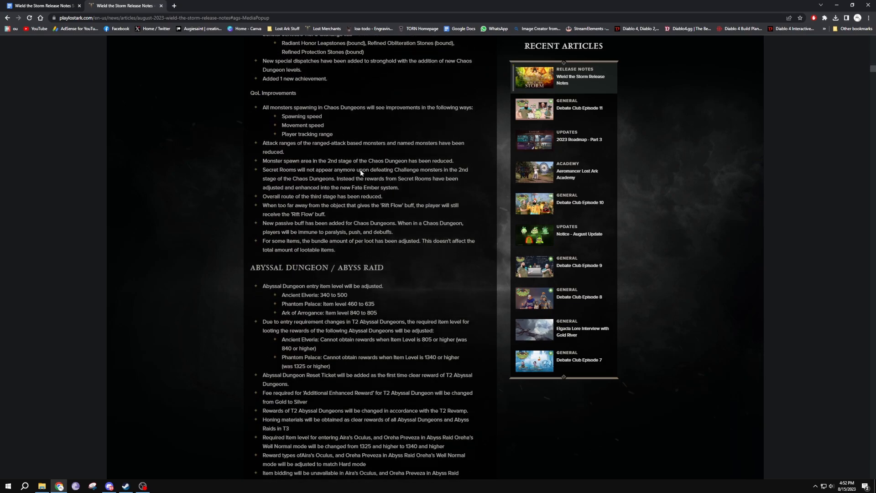
pyautogui.scroll(-3)
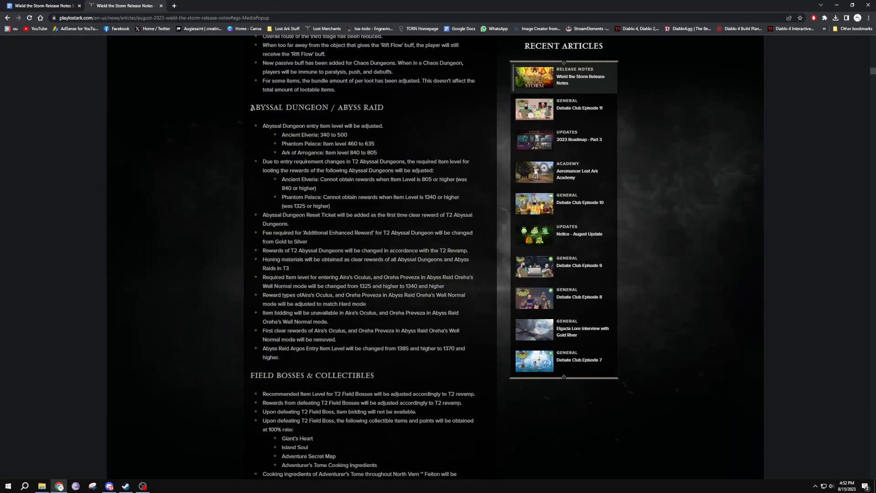
pyautogui.scroll(-3)
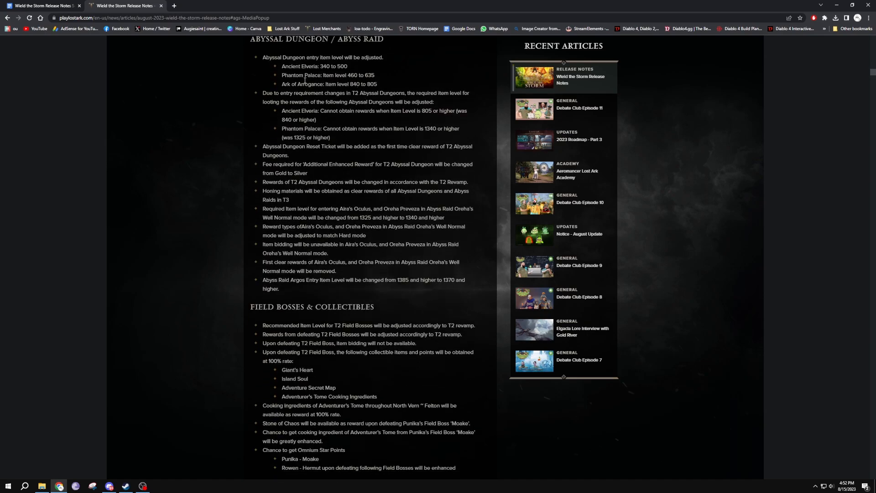
# Step: Highlight a Field Bosses line and read on to Ebony Cube and Chaos Gate/Secret Dungeons
pyautogui.doubleClick(332, 66)
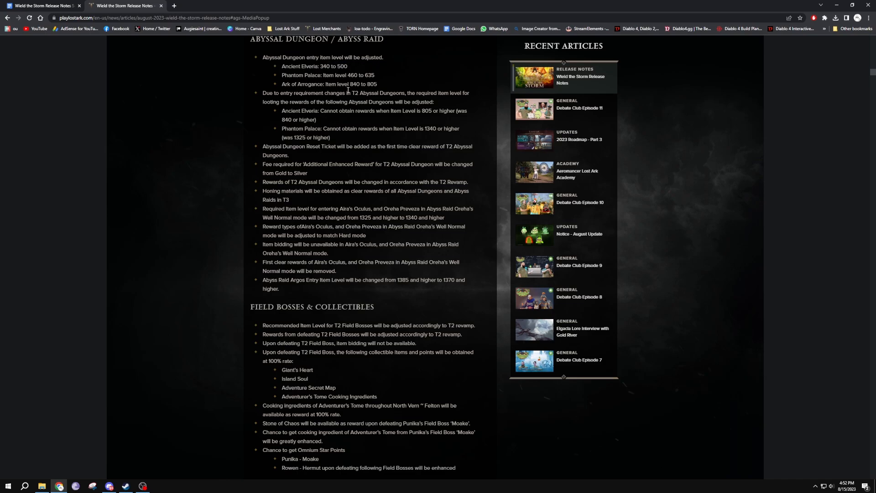
pyautogui.scroll(-3)
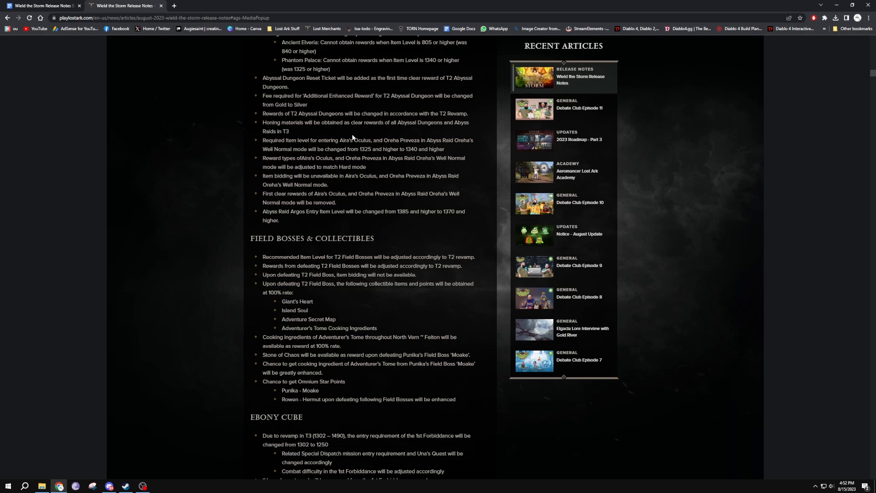
pyautogui.scroll(-3)
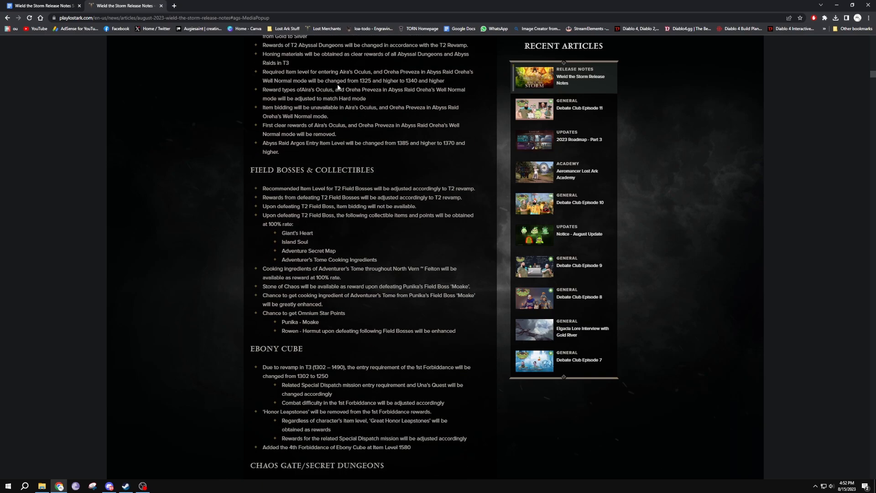
pyautogui.scroll(-3)
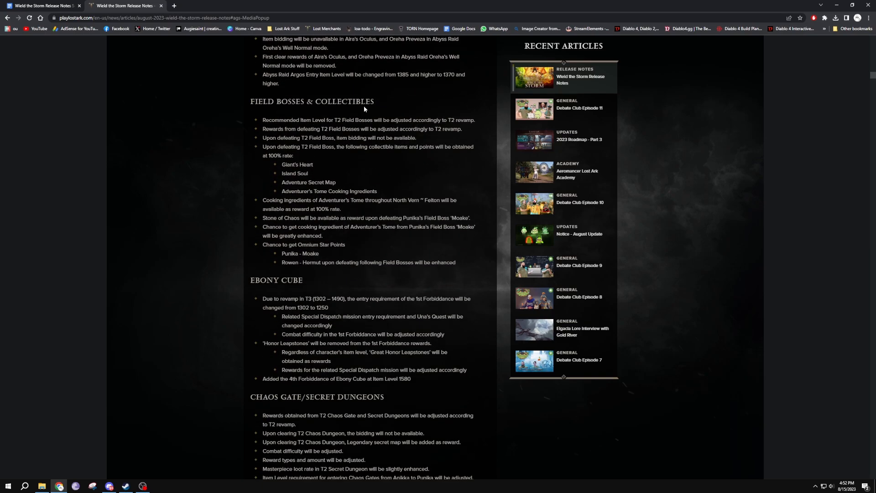
pyautogui.scroll(-3)
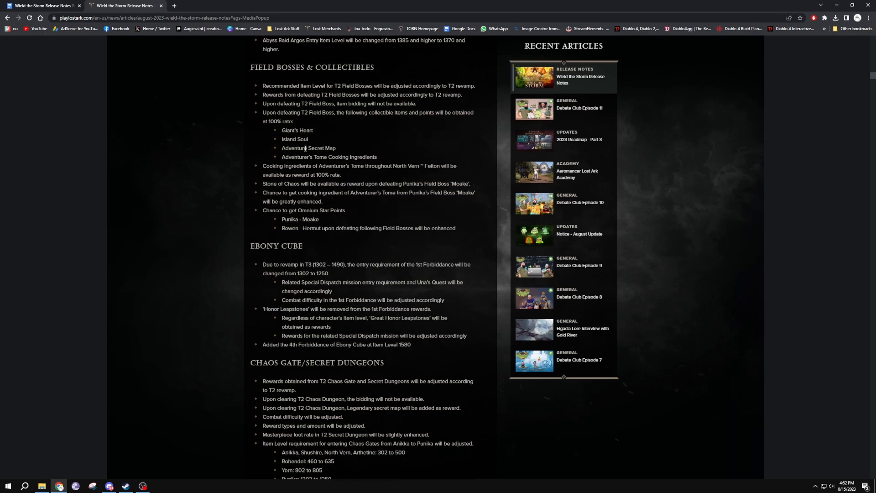
pyautogui.moveTo(394, 121)
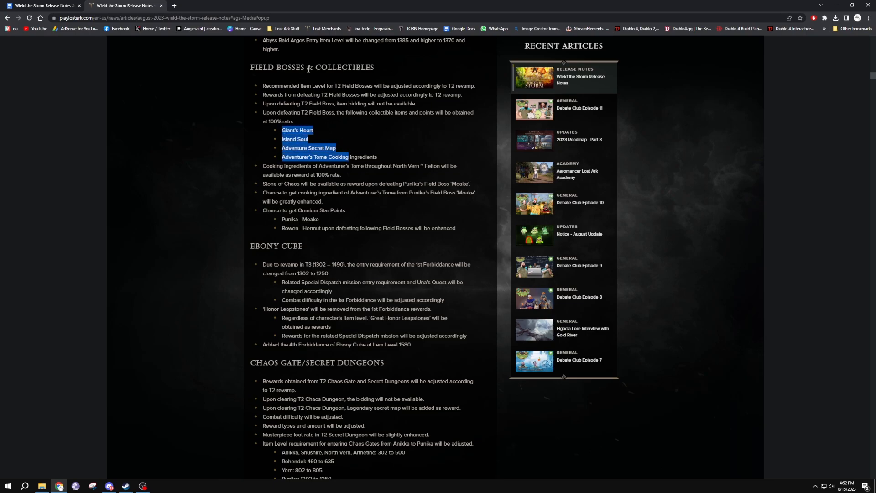
pyautogui.moveTo(312, 128)
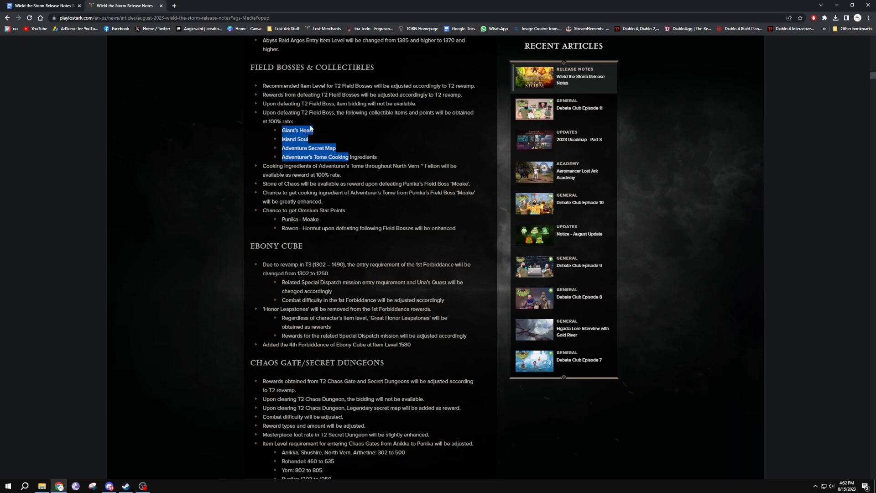
# Step: Clear the collectibles list highlight, mark the phrase 'at 100% rate', and read on to Thronespire
pyautogui.click(280, 116)
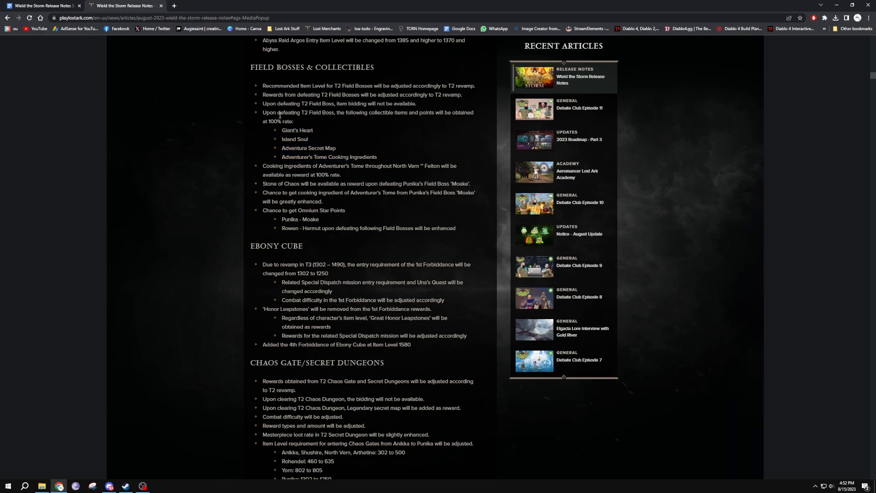
pyautogui.doubleClick(290, 139)
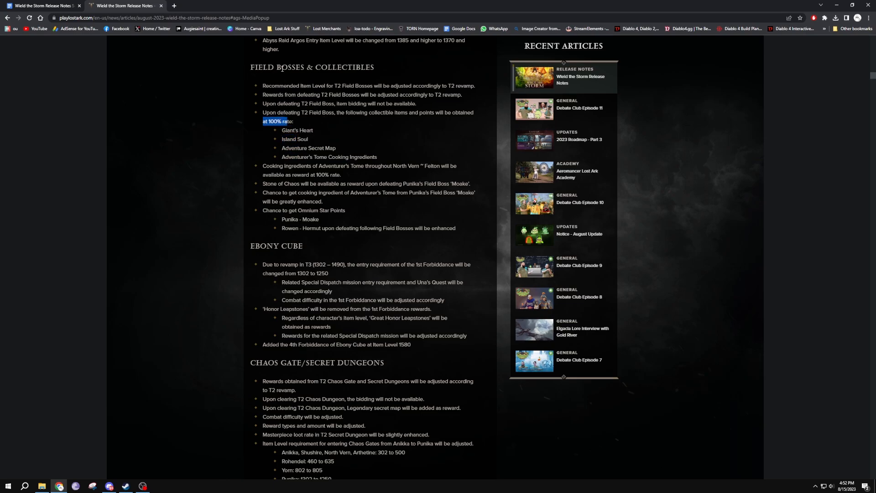
pyautogui.moveTo(274, 77)
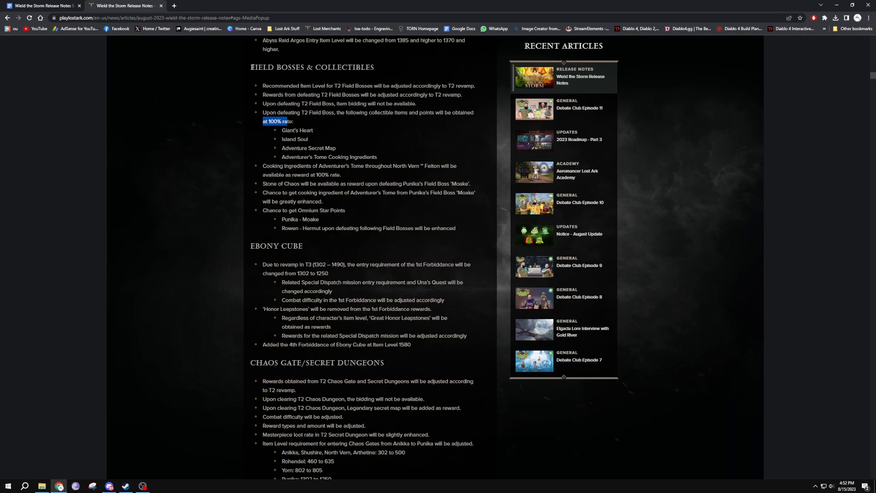
pyautogui.scroll(-3)
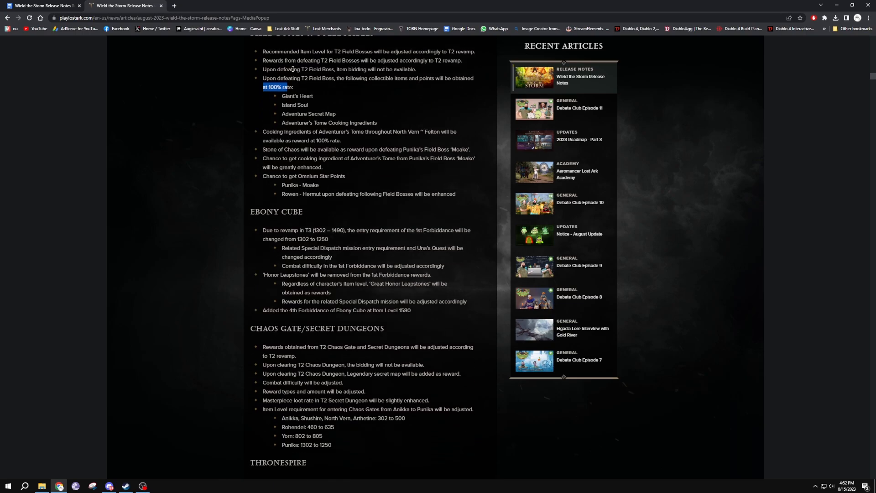
pyautogui.scroll(3)
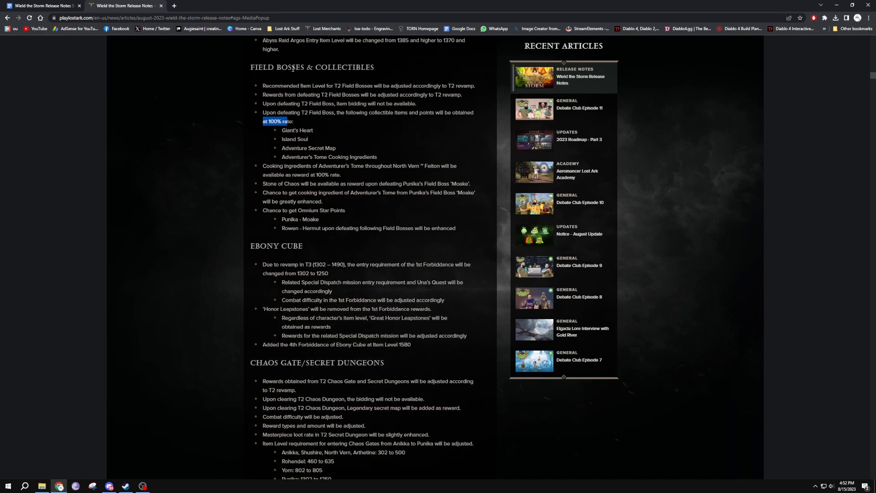
pyautogui.scroll(-3)
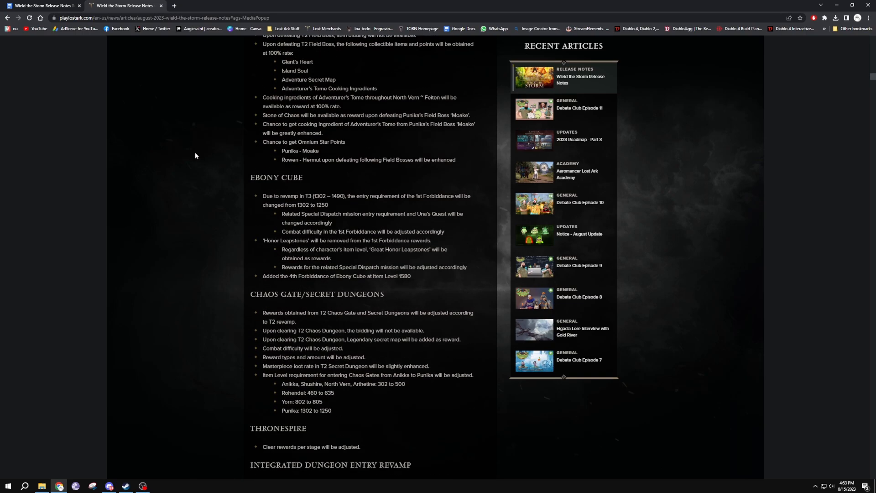
# Step: Read down past the Integrated Dungeon Entry Revamp into the Fate Ember rewards notes
pyautogui.scroll(-3)
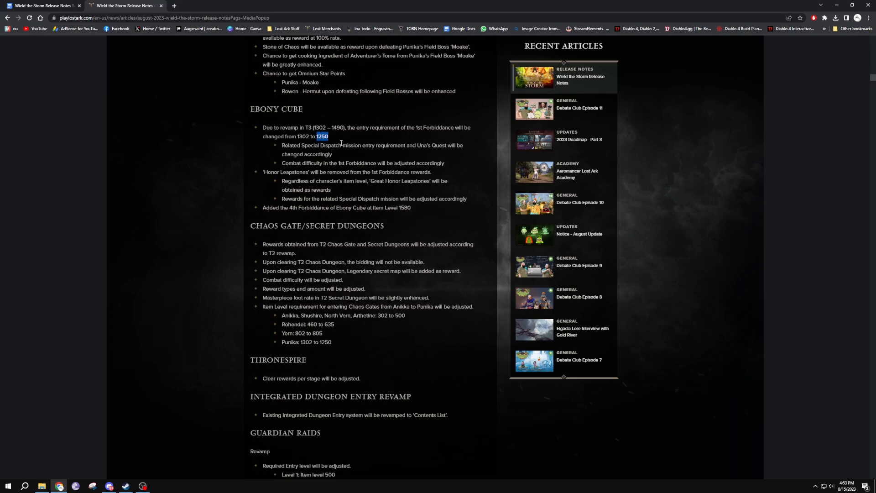
pyautogui.scroll(-3)
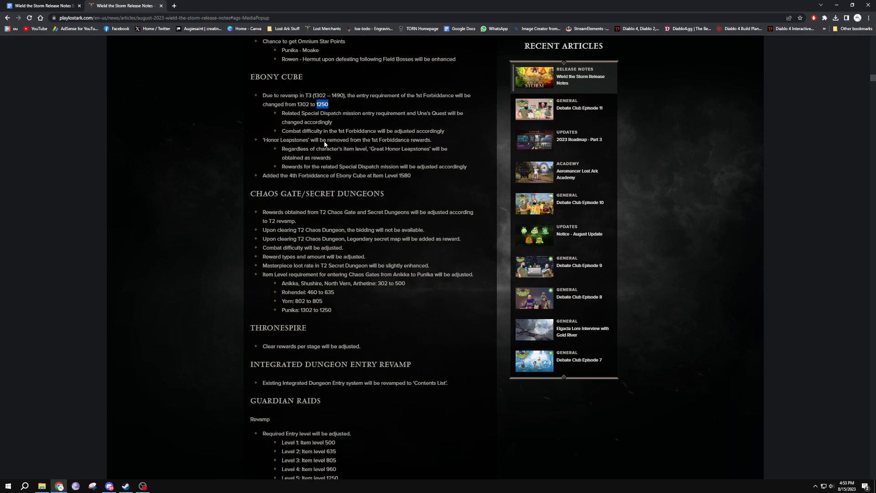
pyautogui.scroll(-3)
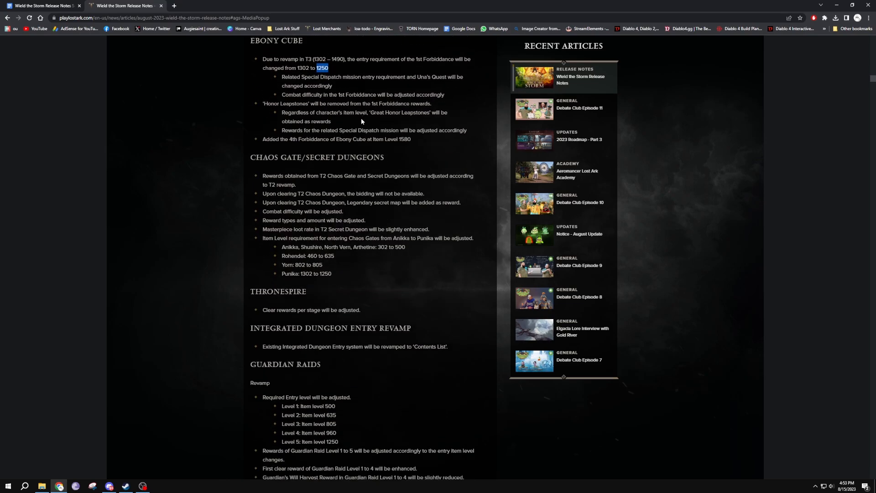
pyautogui.scroll(-3)
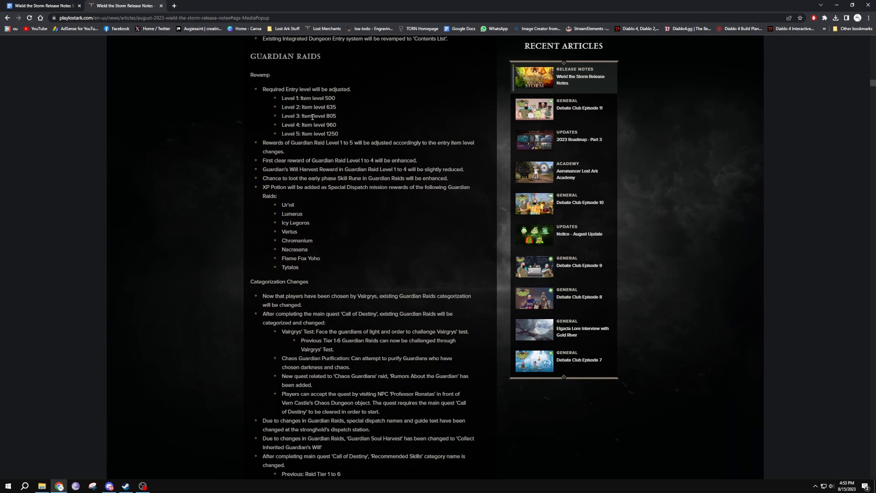
pyautogui.scroll(-3)
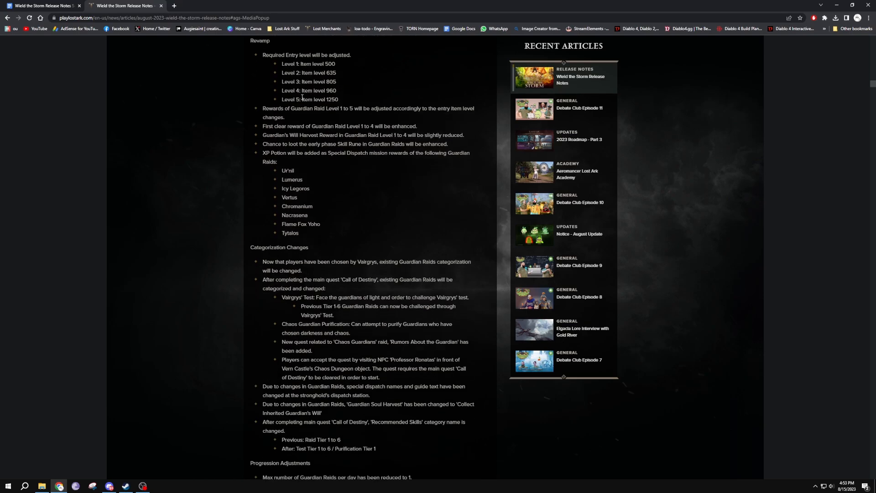
pyautogui.scroll(-3)
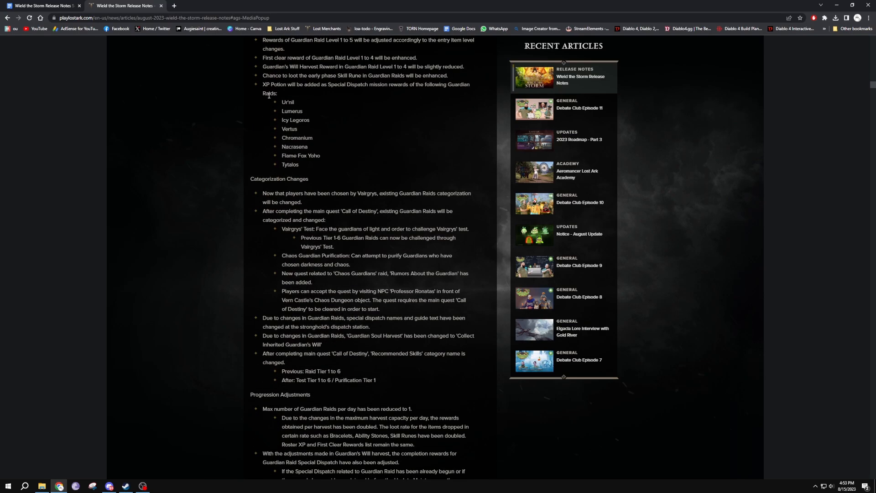
pyautogui.moveTo(293, 92)
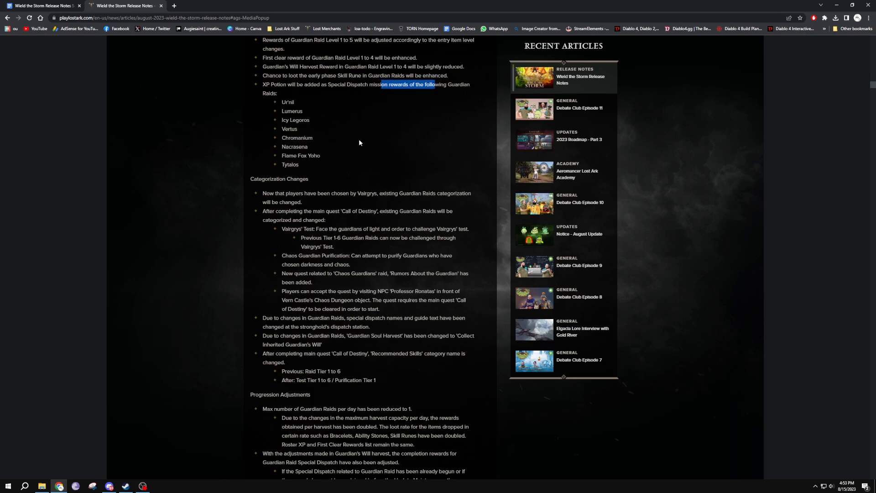
pyautogui.scroll(-3)
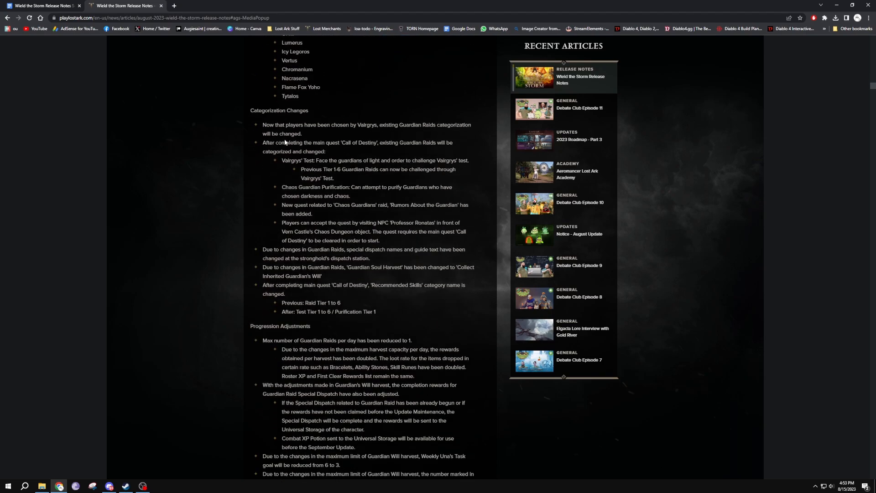
pyautogui.moveTo(382, 178)
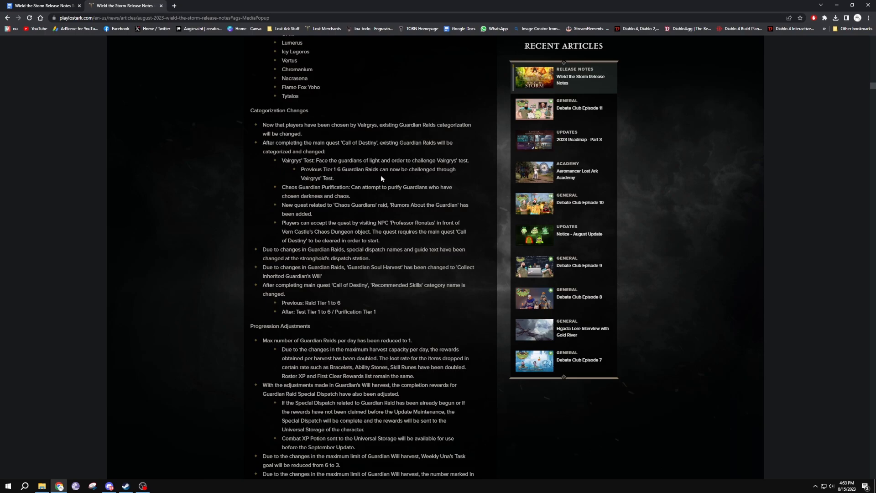
pyautogui.scroll(-3)
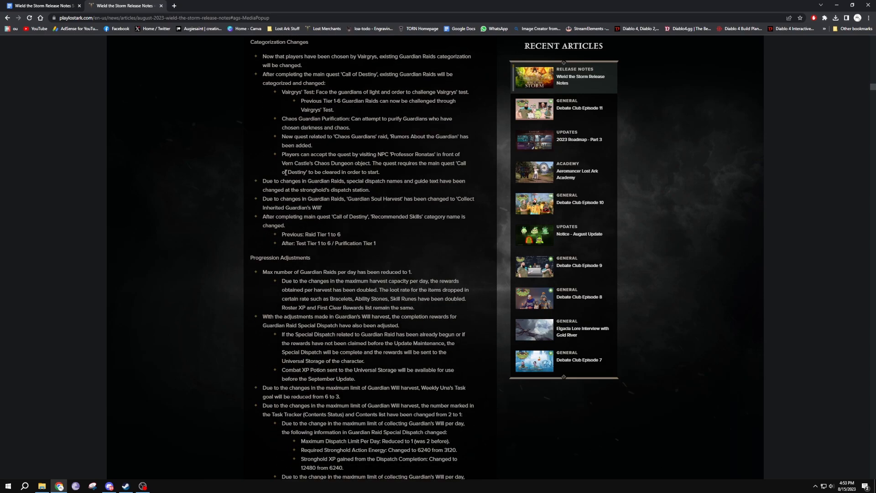
pyautogui.scroll(-3)
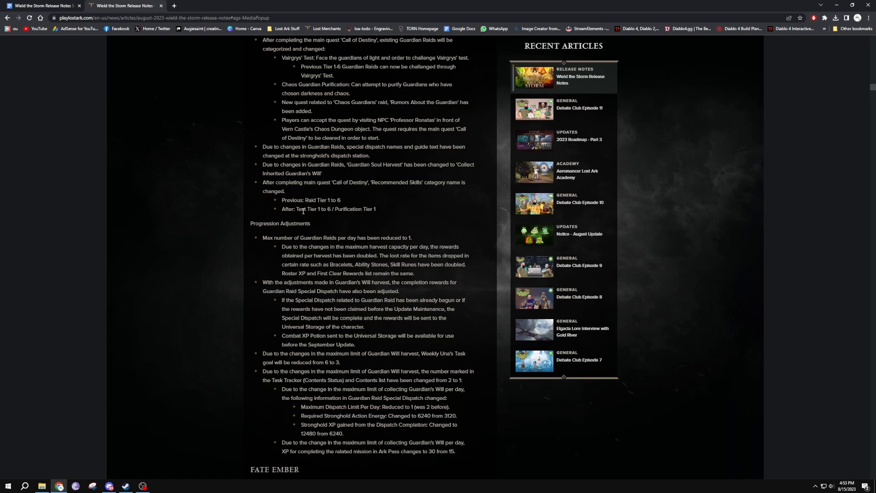
# Step: Highlight the phrase Purification Tier 1 twice and read further into the Fate Ember notes
pyautogui.doubleClick(311, 208)
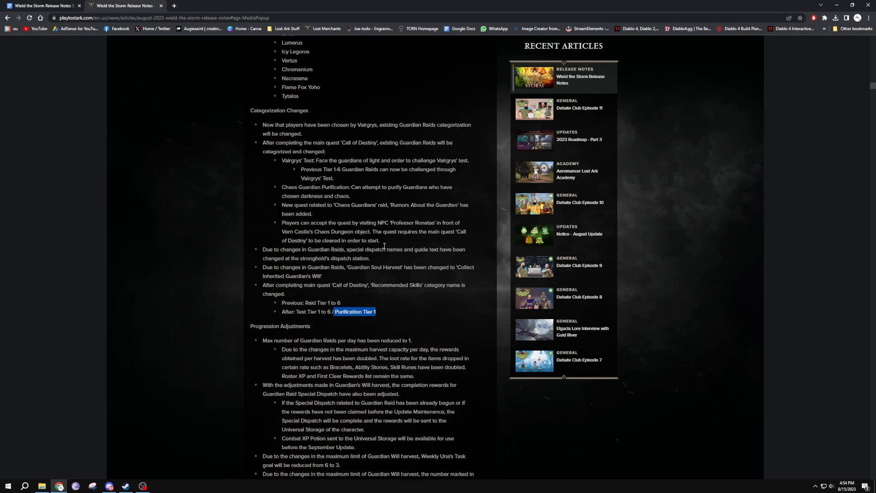
pyautogui.scroll(-3)
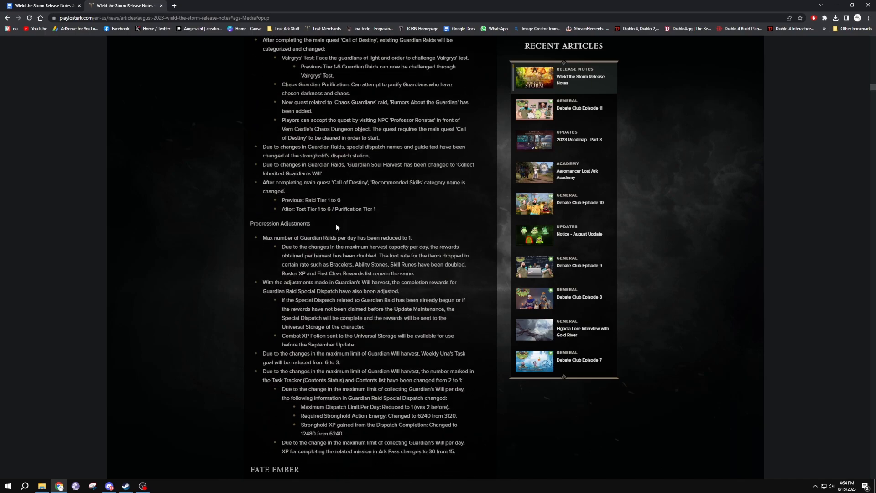
pyautogui.doubleClick(352, 208)
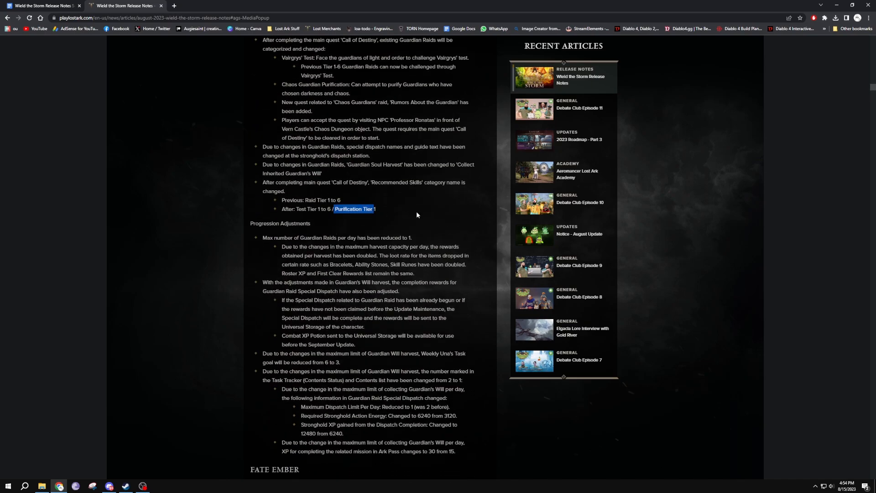
pyautogui.scroll(-3)
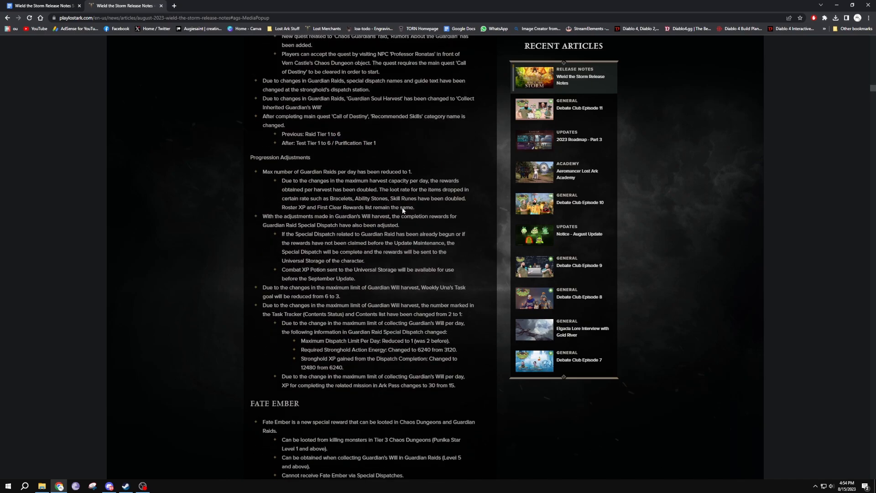
pyautogui.scroll(-3)
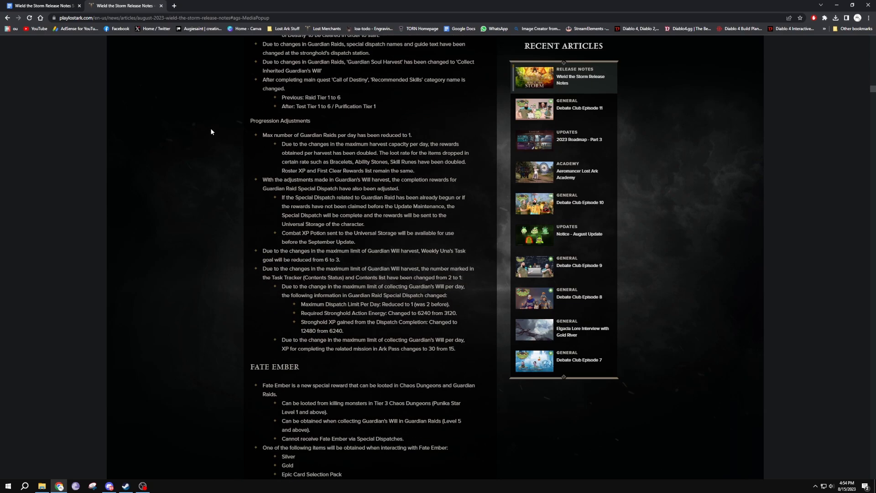
pyautogui.moveTo(356, 137)
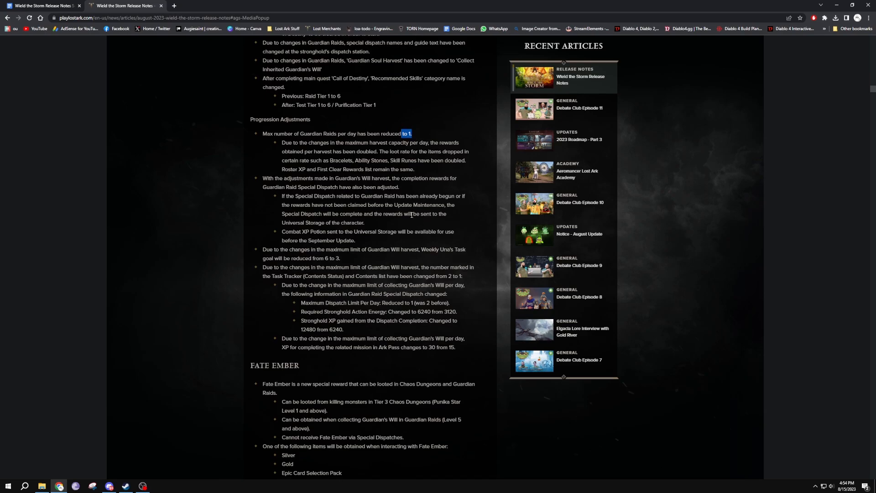
pyautogui.scroll(-3)
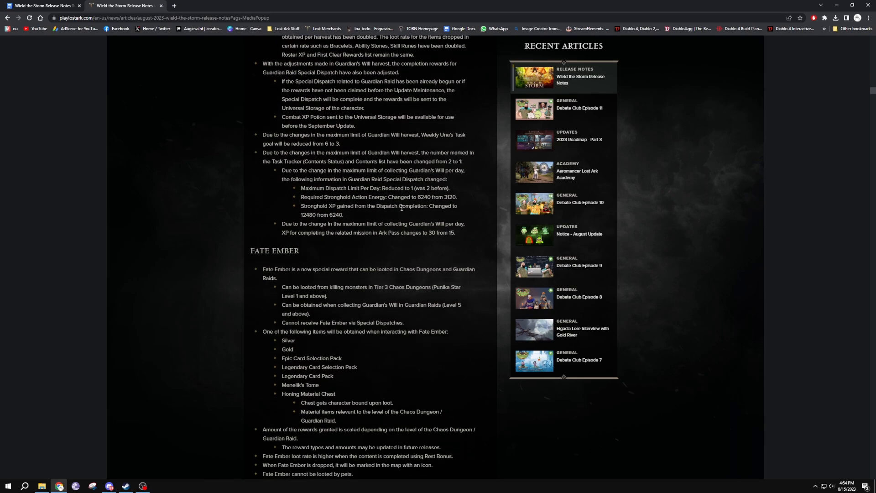
pyautogui.scroll(-3)
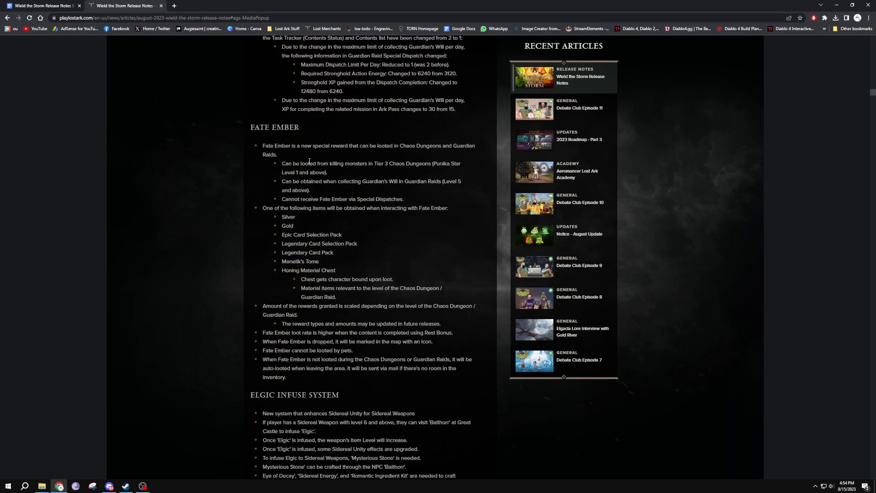
pyautogui.moveTo(430, 155)
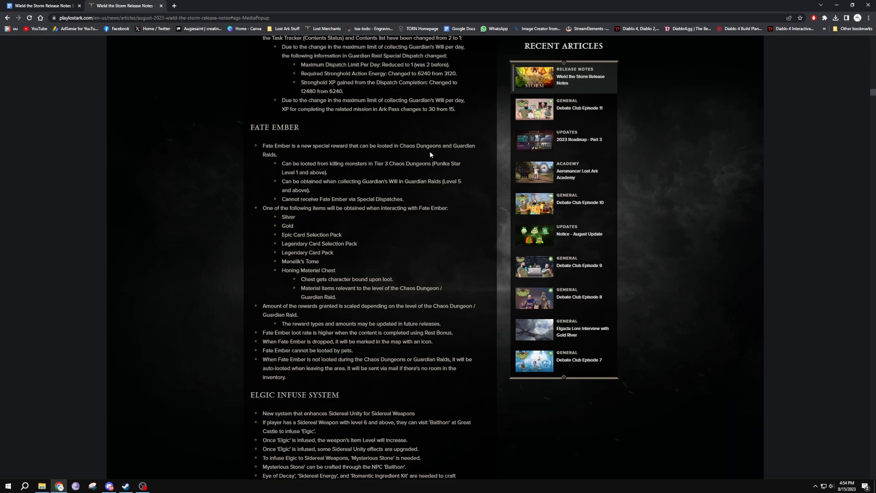
pyautogui.moveTo(360, 170)
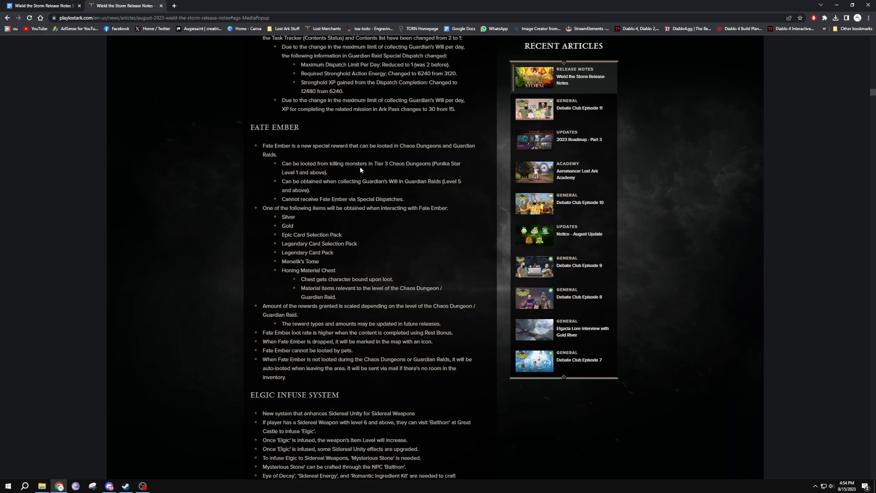
pyautogui.moveTo(304, 163)
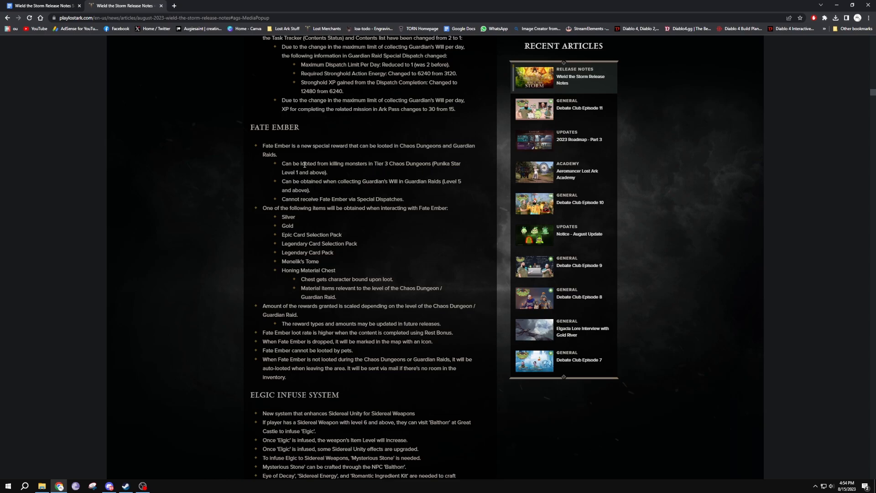
pyautogui.moveTo(432, 164)
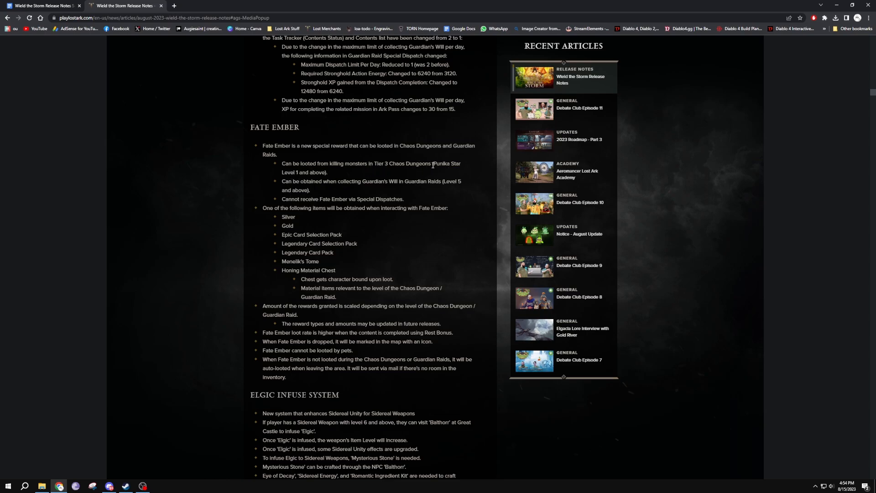
# Step: Highlight the Punika Star Level 1 requirement and Legendary Card Selection Pack reward, reaching Elgic Infuse System
pyautogui.doubleClick(447, 163)
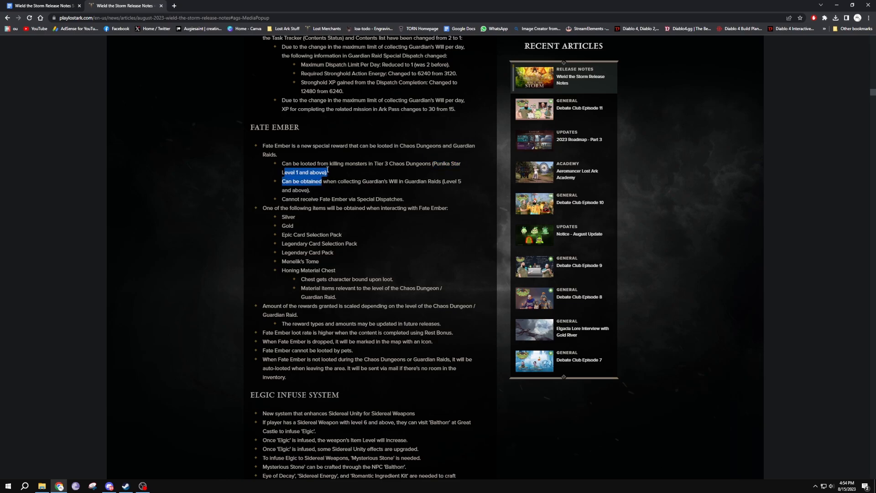
pyautogui.scroll(-3)
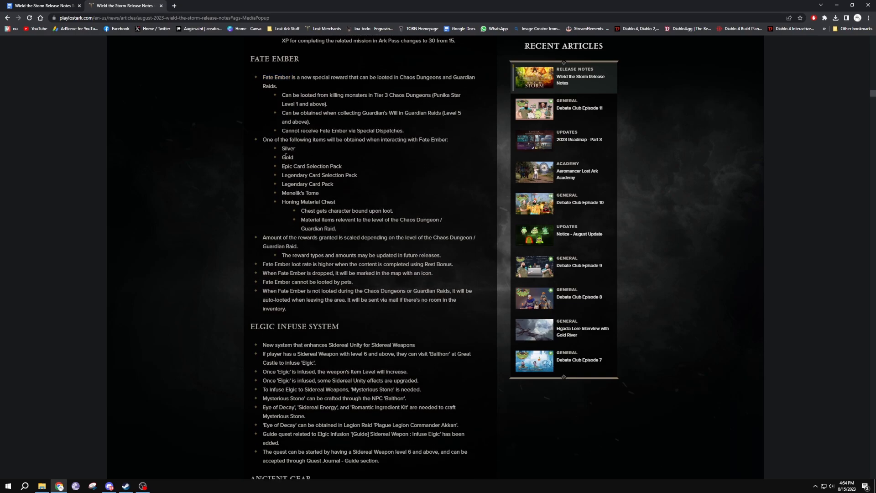
pyautogui.doubleClick(318, 175)
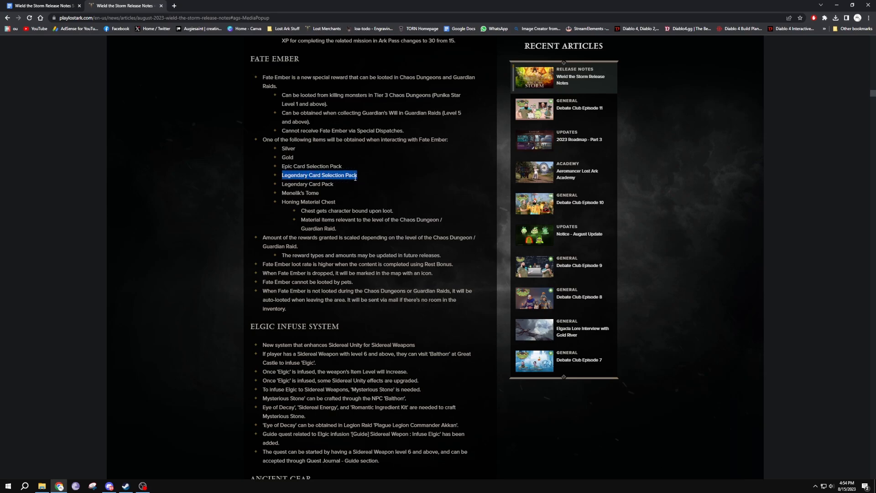
pyautogui.scroll(-3)
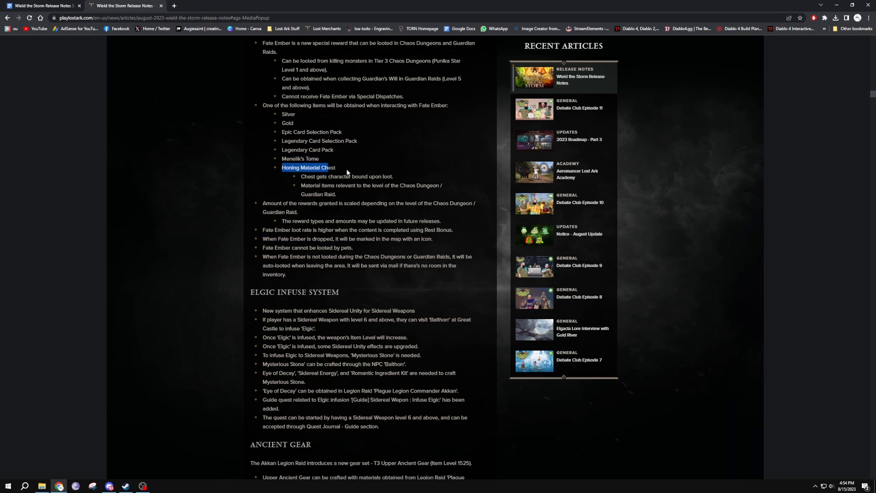
pyautogui.moveTo(375, 176)
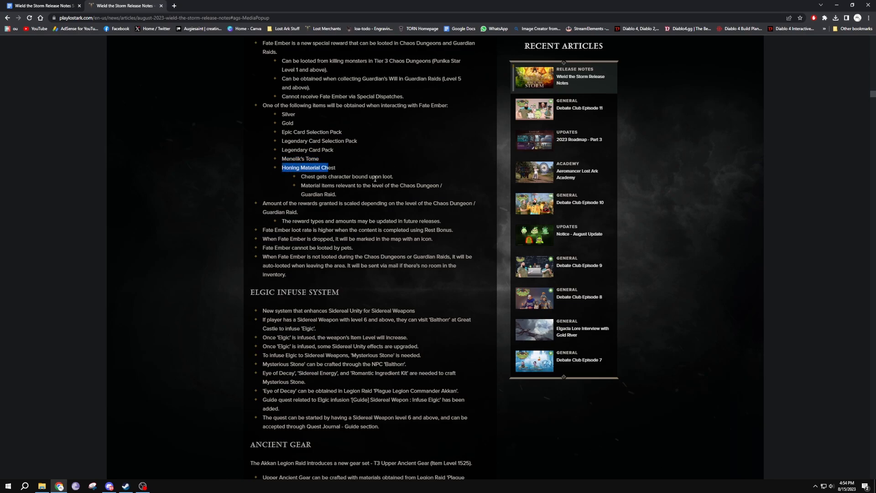
pyautogui.moveTo(423, 192)
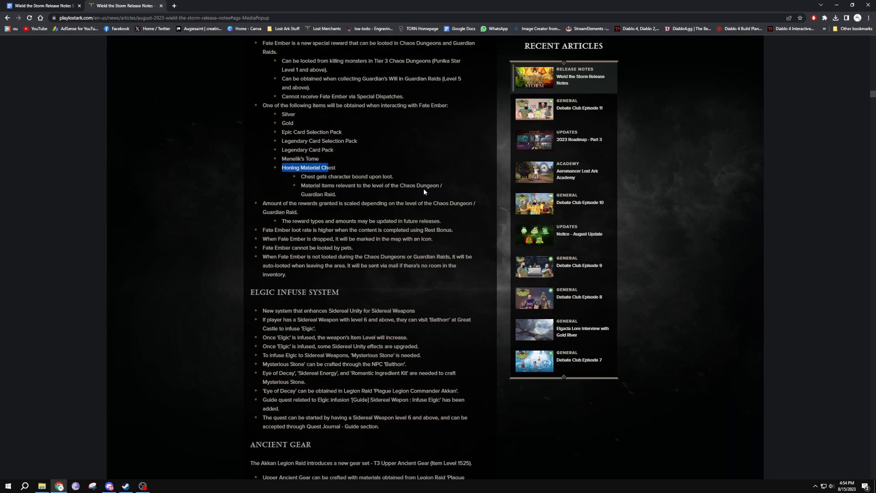
pyautogui.scroll(-3)
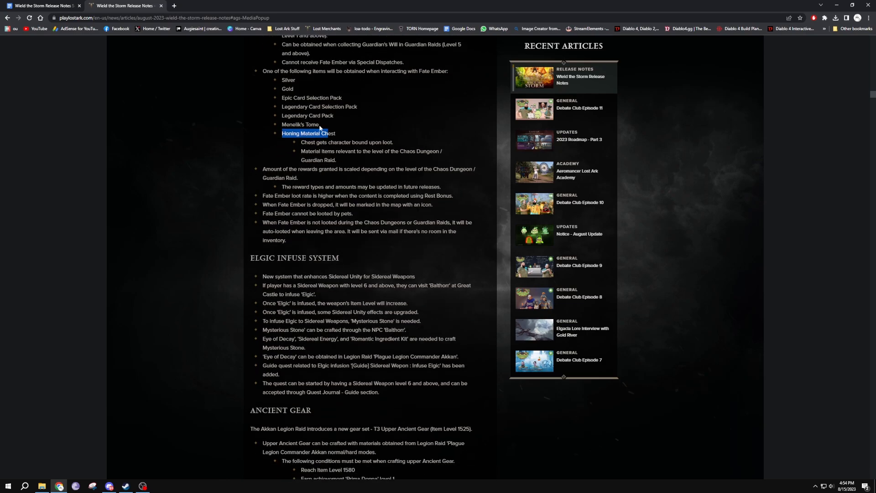
pyautogui.moveTo(315, 94)
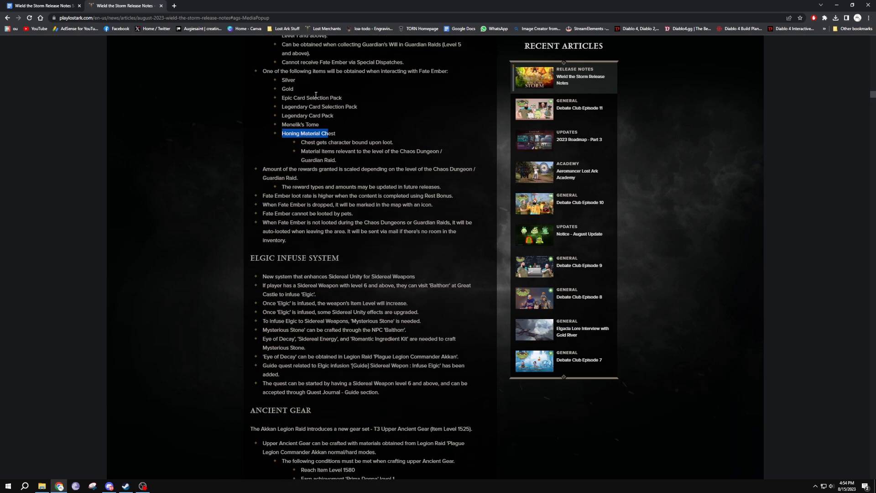
pyautogui.doubleClick(319, 106)
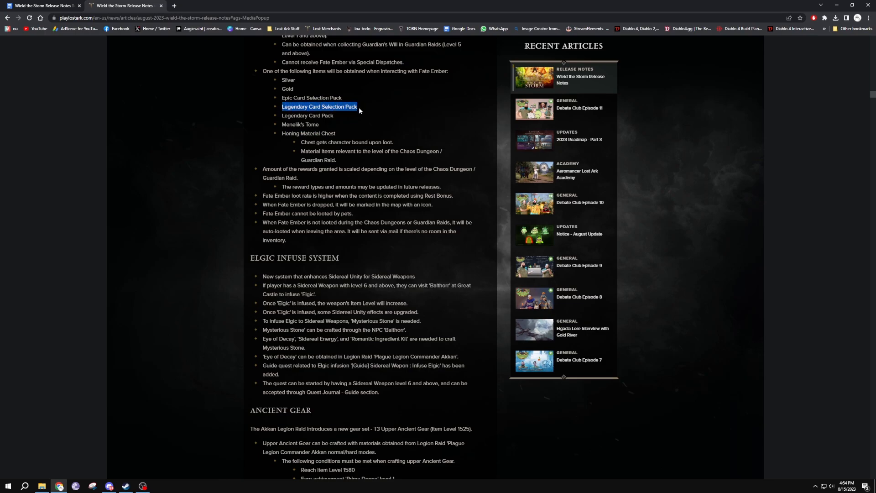
pyautogui.moveTo(356, 120)
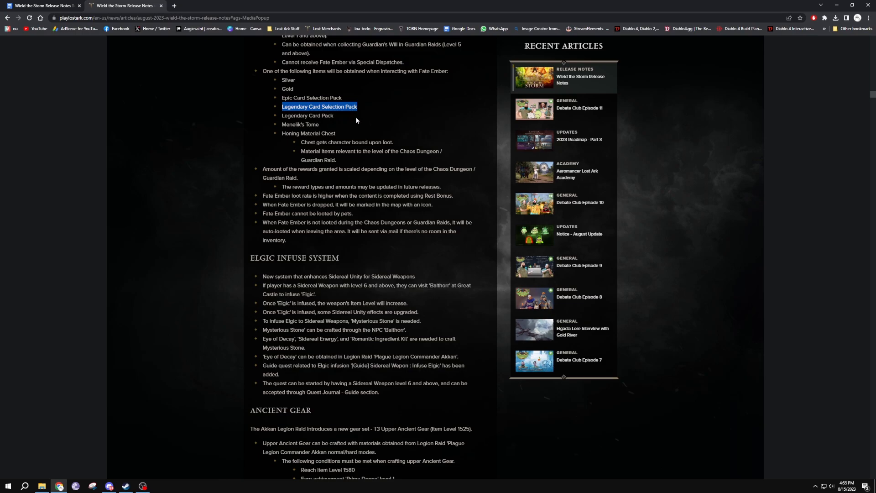
pyautogui.moveTo(289, 159)
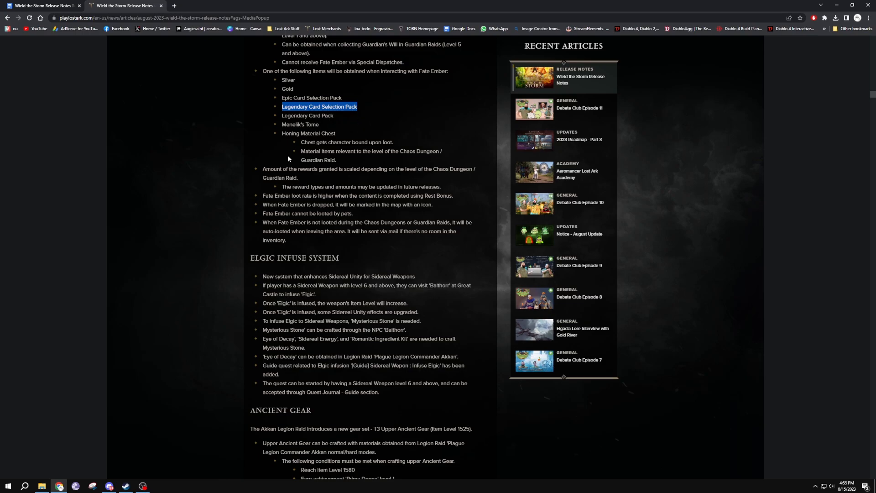
pyautogui.moveTo(450, 176)
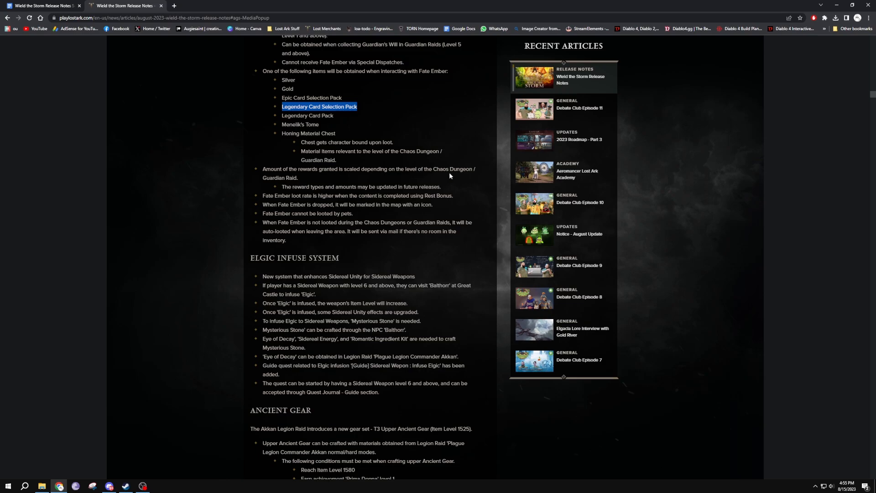
pyautogui.scroll(-3)
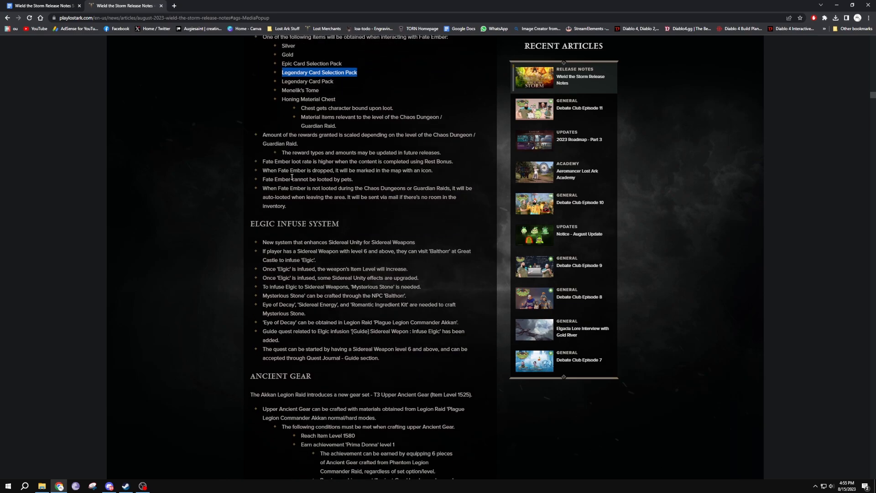
pyautogui.moveTo(429, 171)
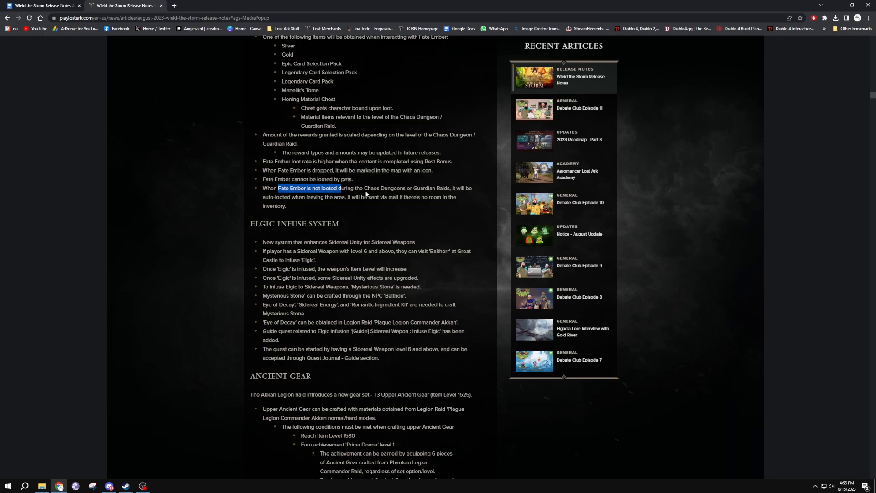
pyautogui.moveTo(369, 194)
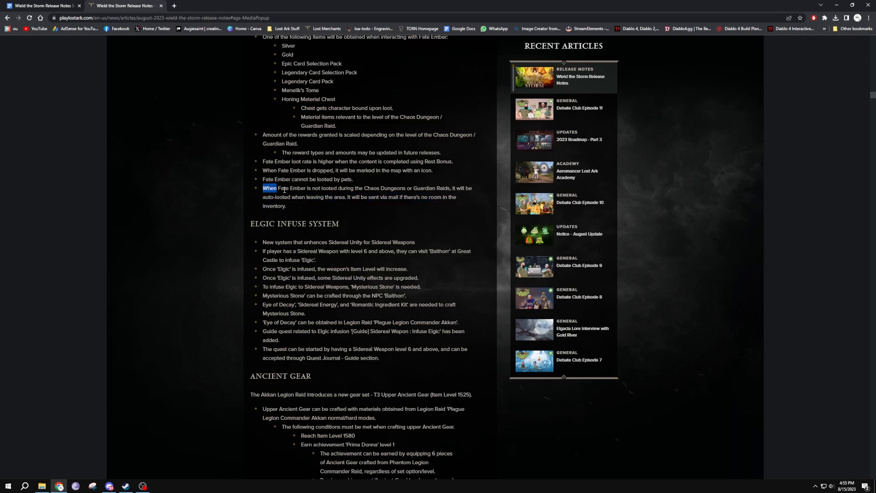
pyautogui.scroll(-3)
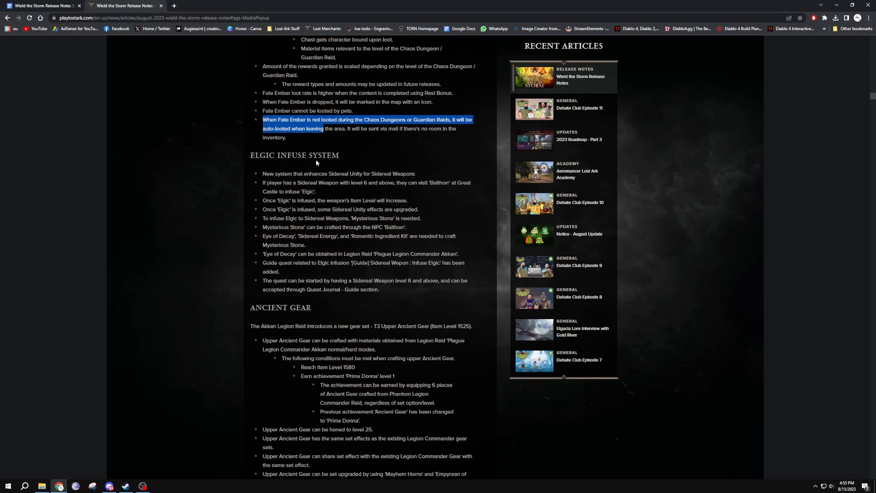
# Step: Read through the Elgic Infuse System notes down to the Ancient Gear section
pyautogui.scroll(-3)
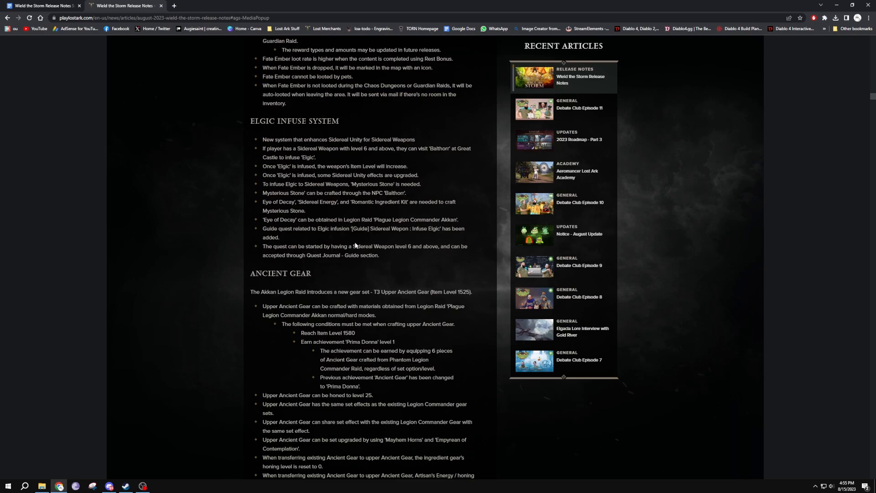
pyautogui.scroll(-3)
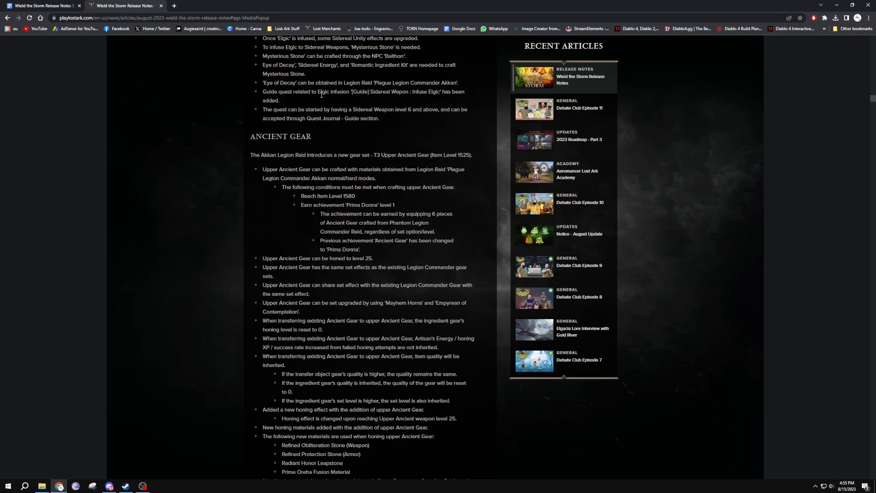
pyautogui.scroll(3)
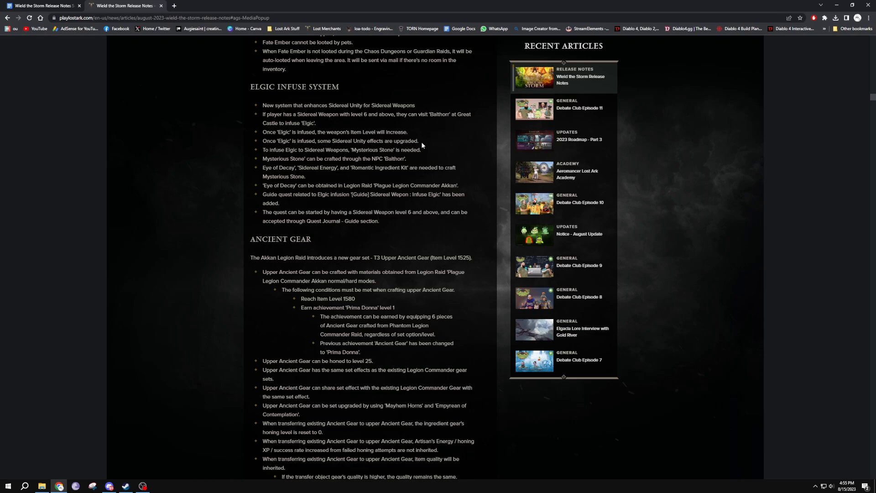
pyautogui.scroll(-3)
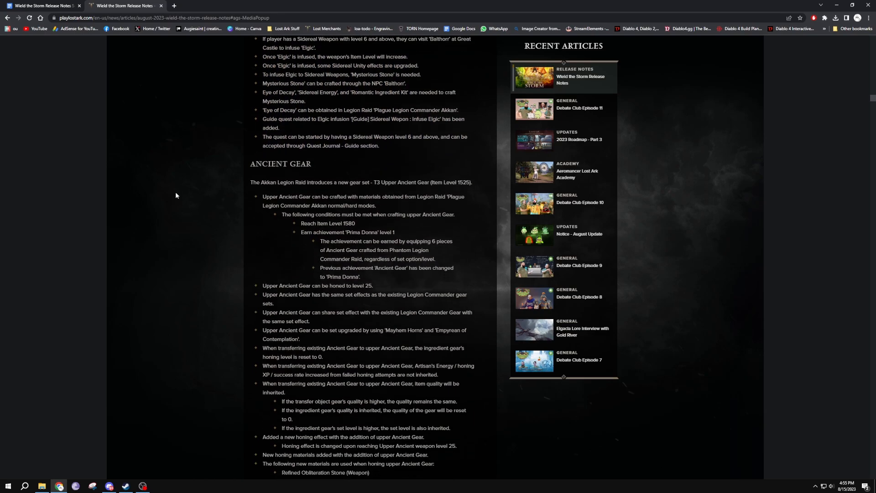
pyautogui.scroll(-3)
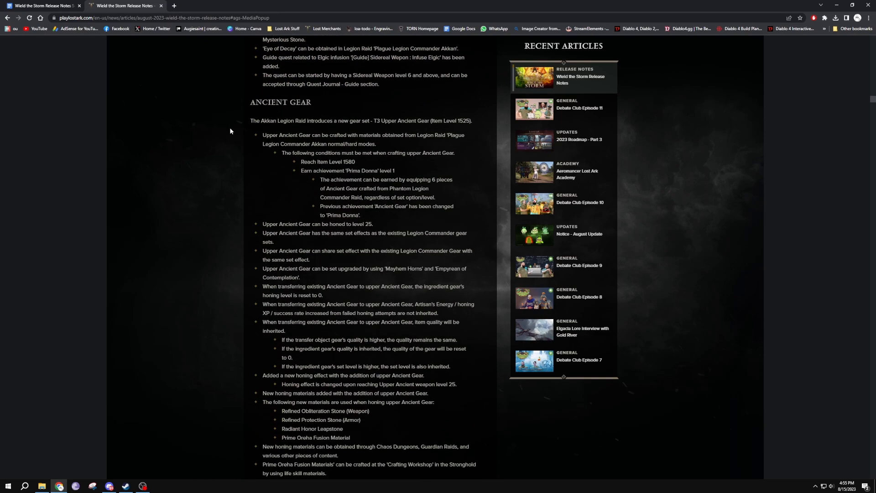
pyautogui.scroll(-3)
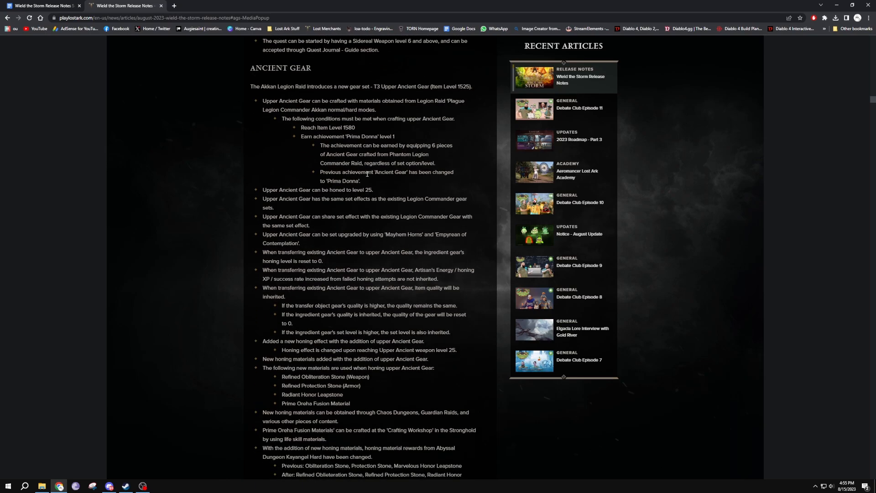
pyautogui.scroll(-3)
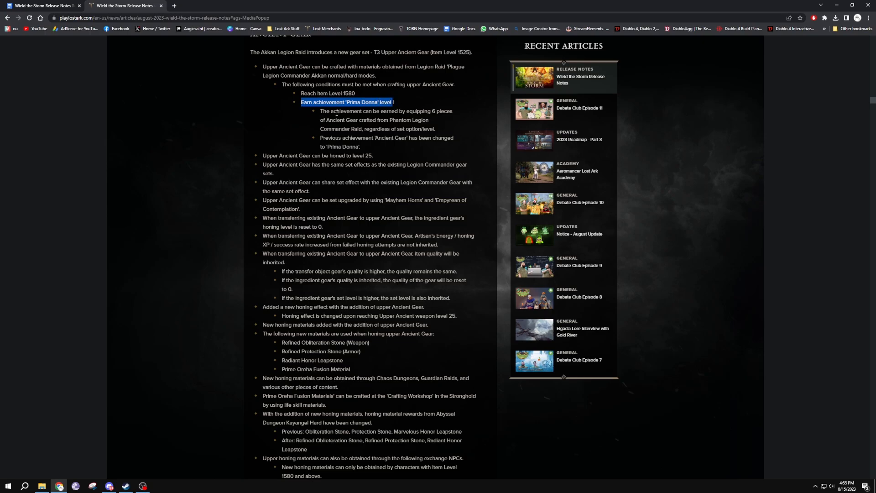
# Step: Mark the Phantom Legion Commander Raid condition and the Reach Item Level 1580 requirement
pyautogui.doubleClick(408, 120)
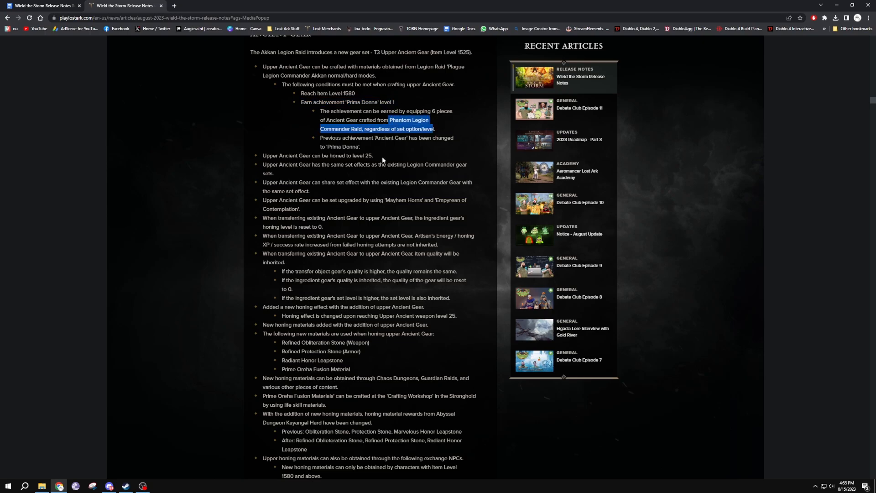
pyautogui.scroll(-3)
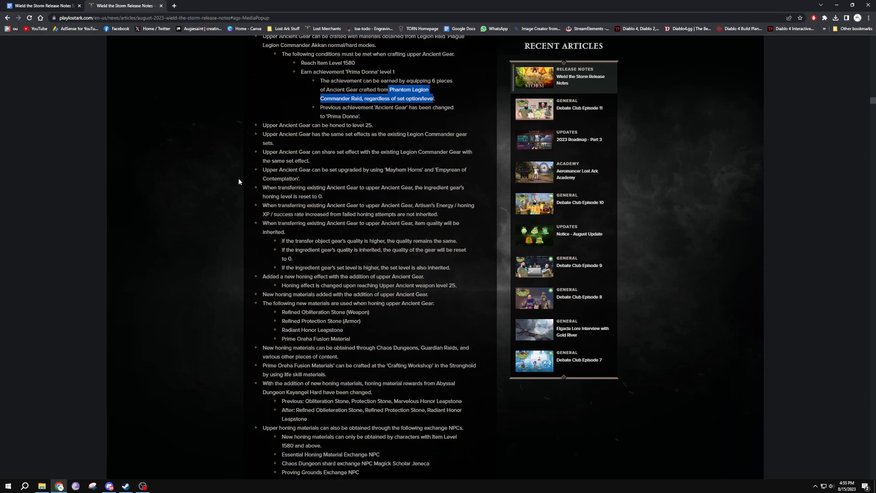
pyautogui.scroll(-3)
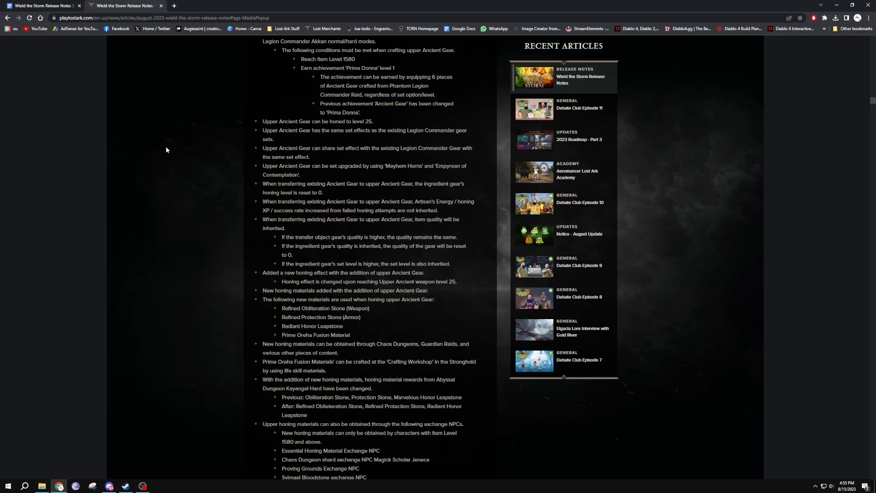
pyautogui.scroll(3)
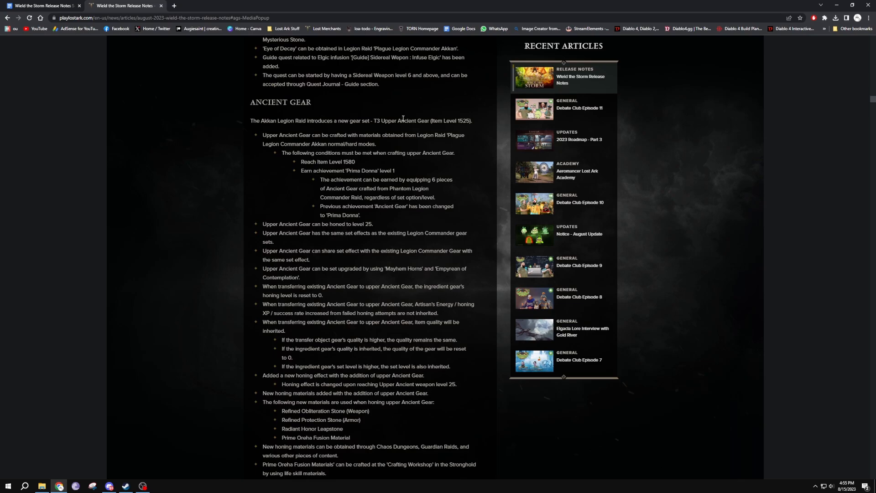
pyautogui.doubleClick(328, 162)
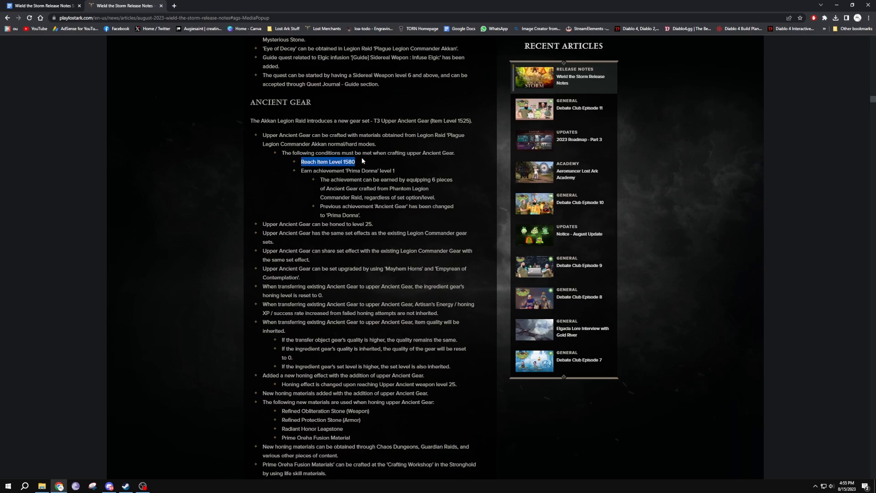
pyautogui.scroll(-3)
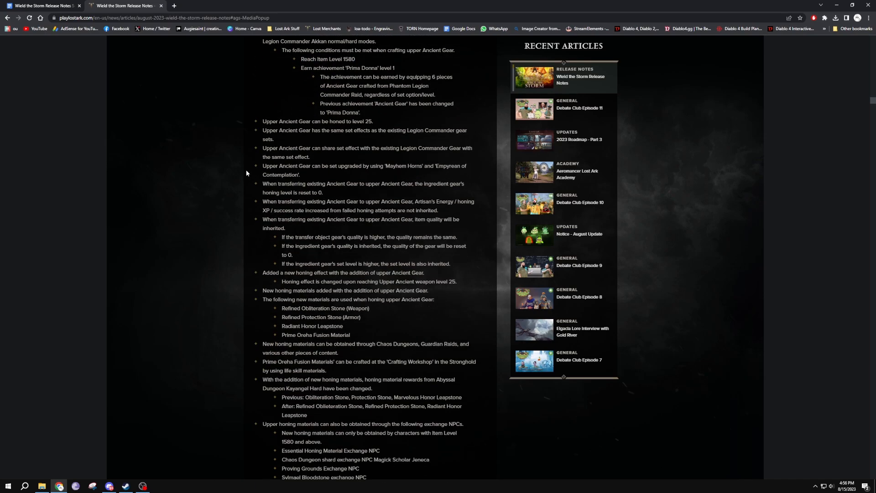
# Step: Read through the Card Revamp and Chaos Dungeon card rewards to the Tier 1 & 2 Consolidation section
pyautogui.scroll(-3)
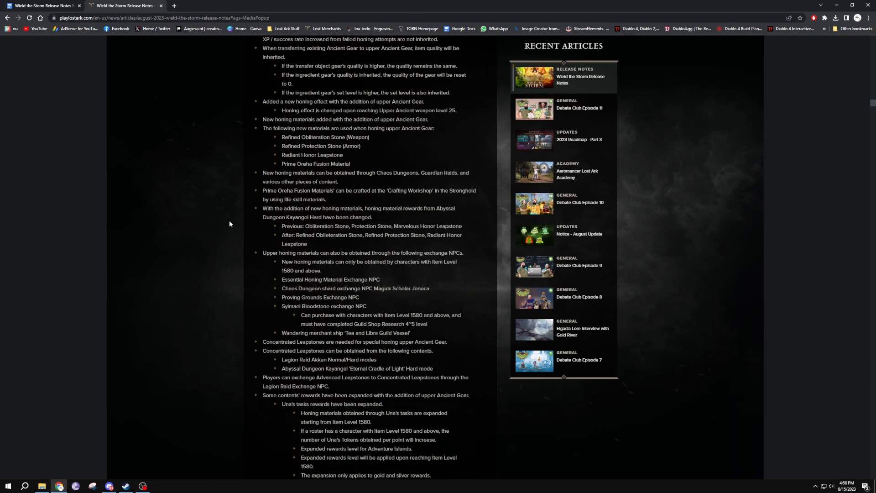
pyautogui.scroll(-3)
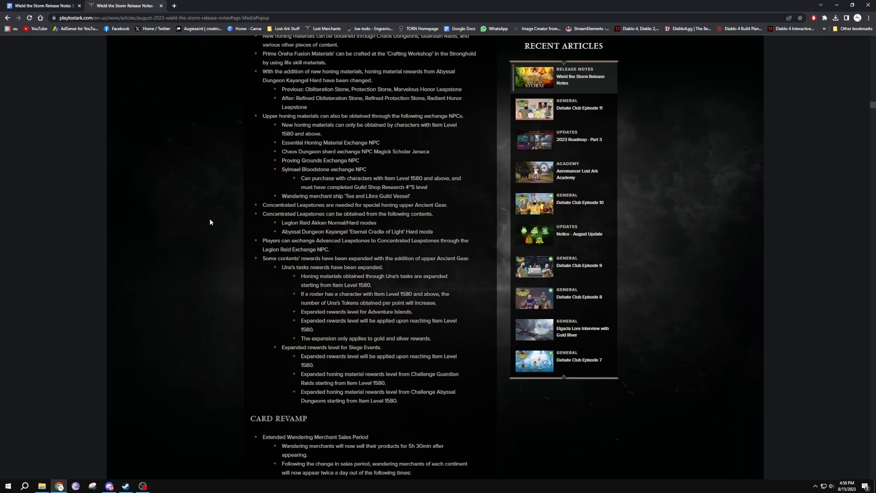
pyautogui.scroll(-3)
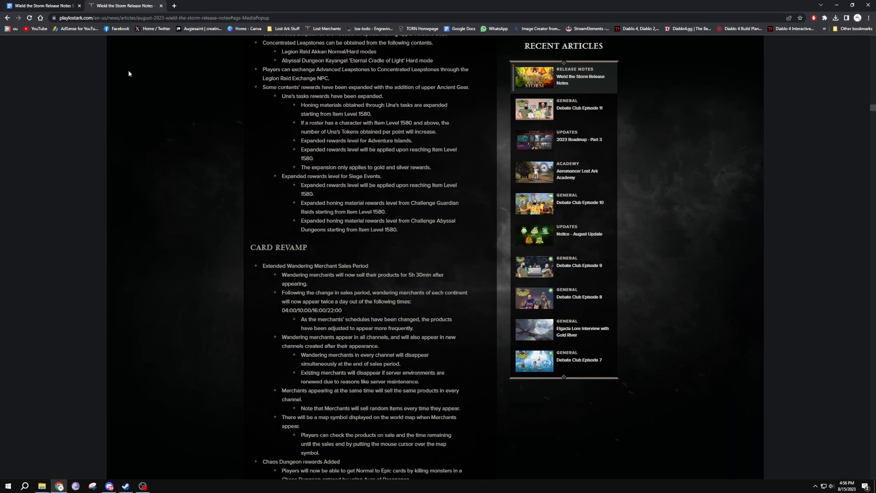
pyautogui.moveTo(213, 247)
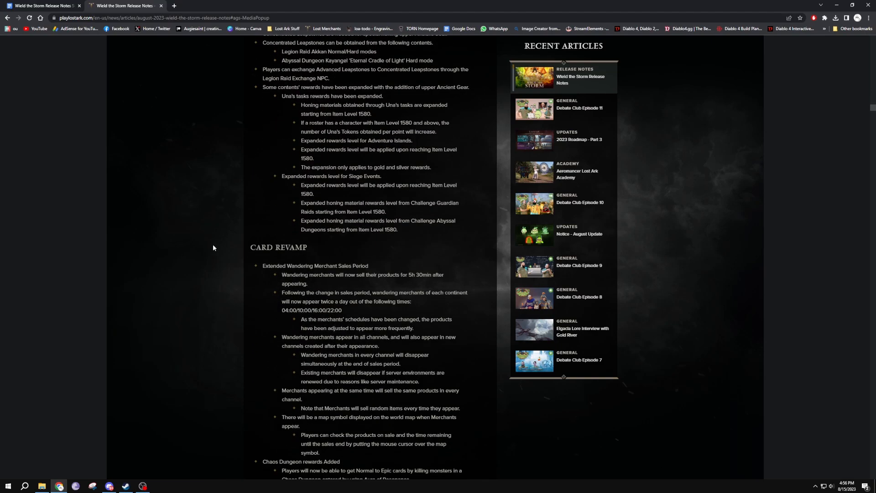
pyautogui.scroll(-3)
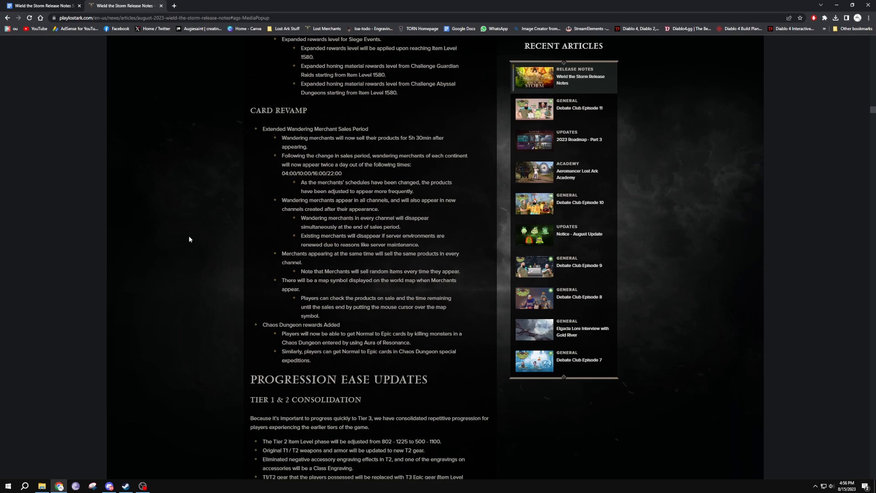
pyautogui.moveTo(330, 136)
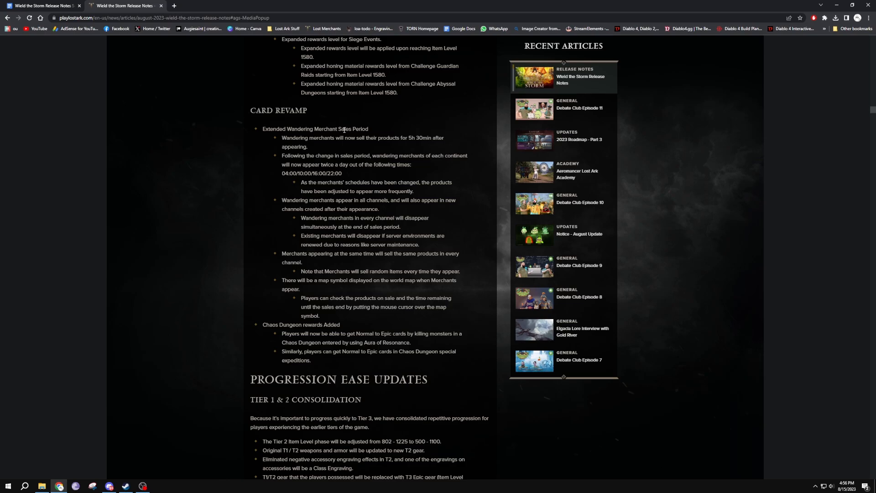
pyautogui.scroll(-3)
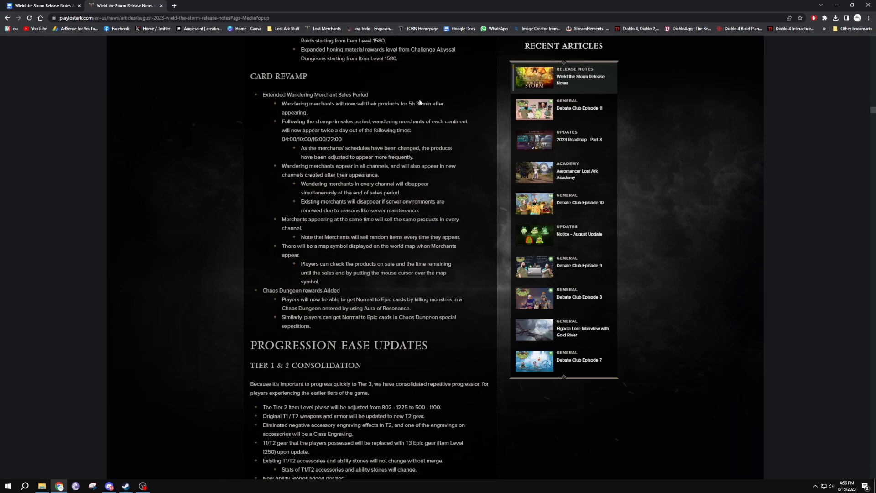
pyautogui.moveTo(330, 166)
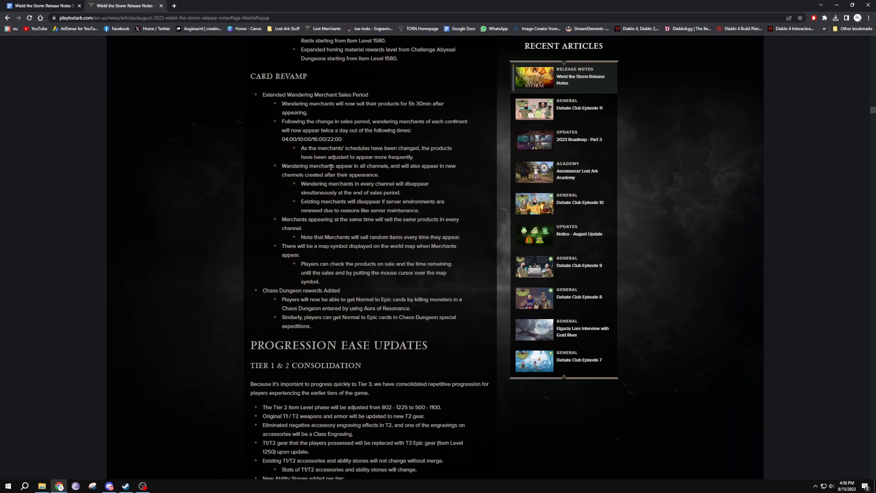
pyautogui.moveTo(265, 188)
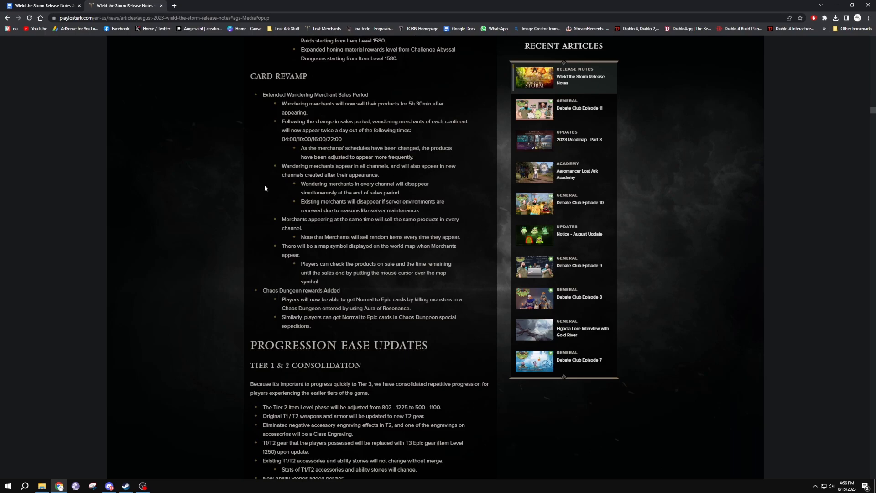
pyautogui.scroll(-3)
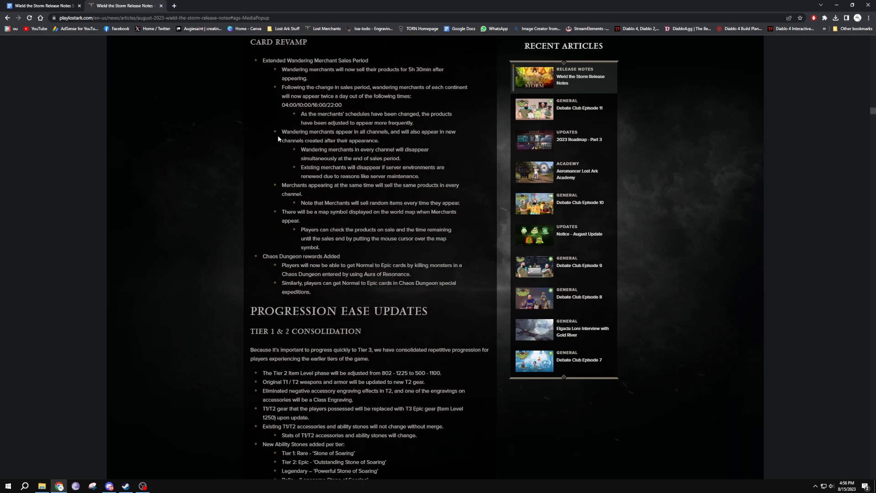
pyautogui.scroll(-3)
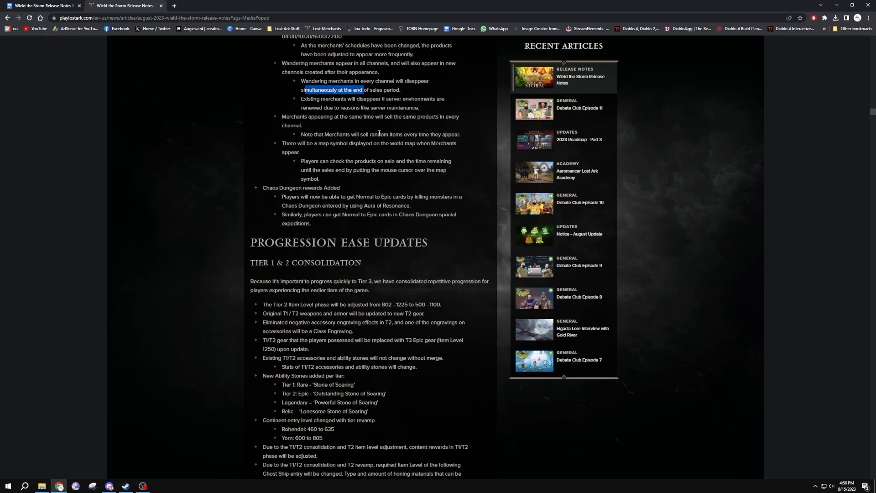
pyautogui.moveTo(314, 196)
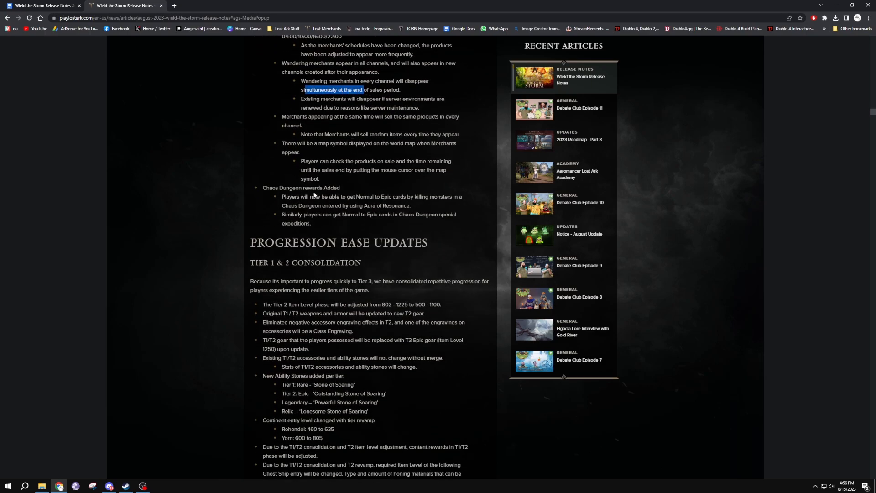
pyautogui.moveTo(340, 187)
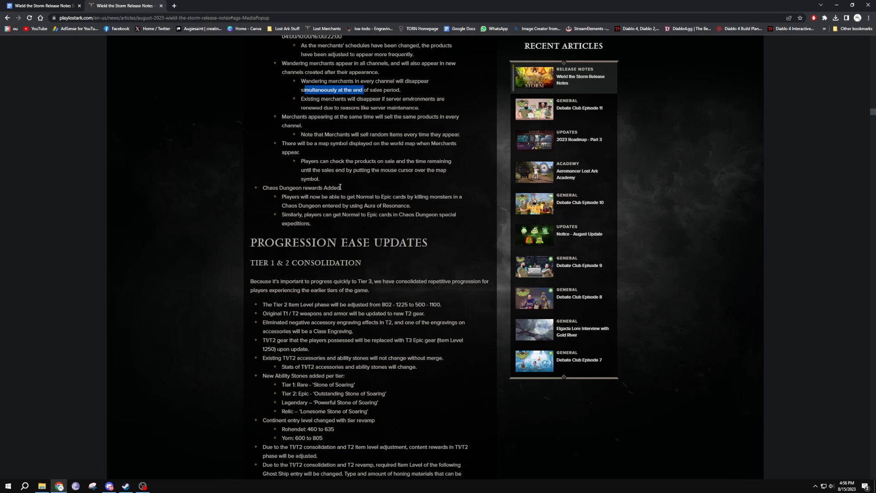
pyautogui.moveTo(429, 196)
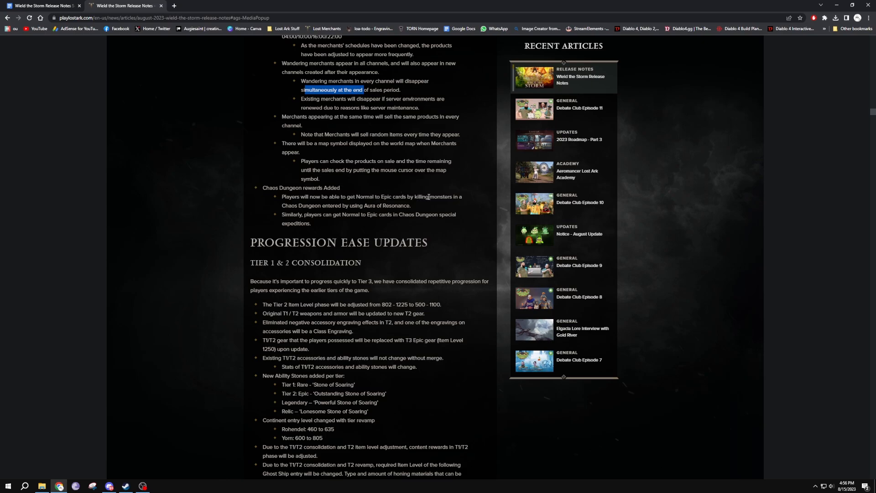
pyautogui.moveTo(369, 206)
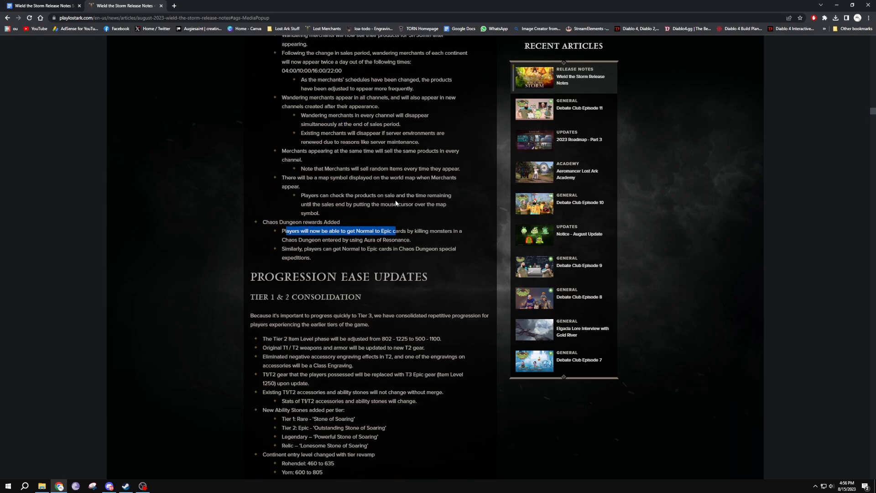
pyautogui.scroll(3)
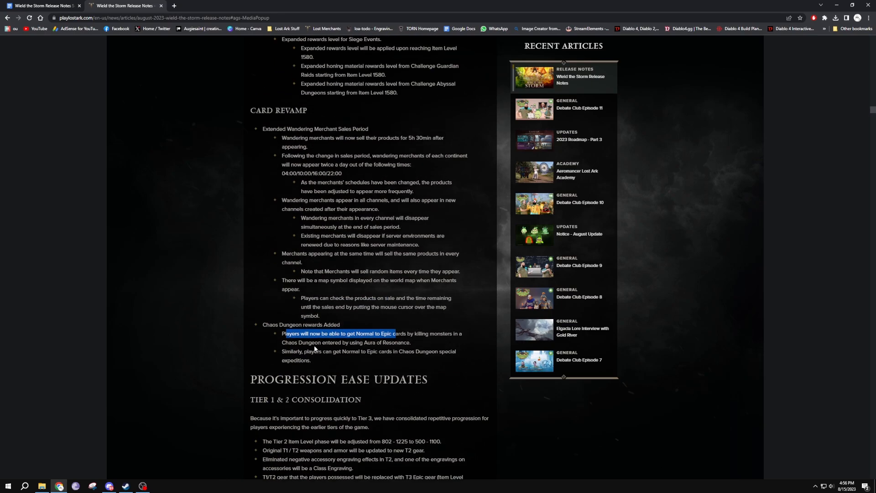
pyautogui.moveTo(330, 330)
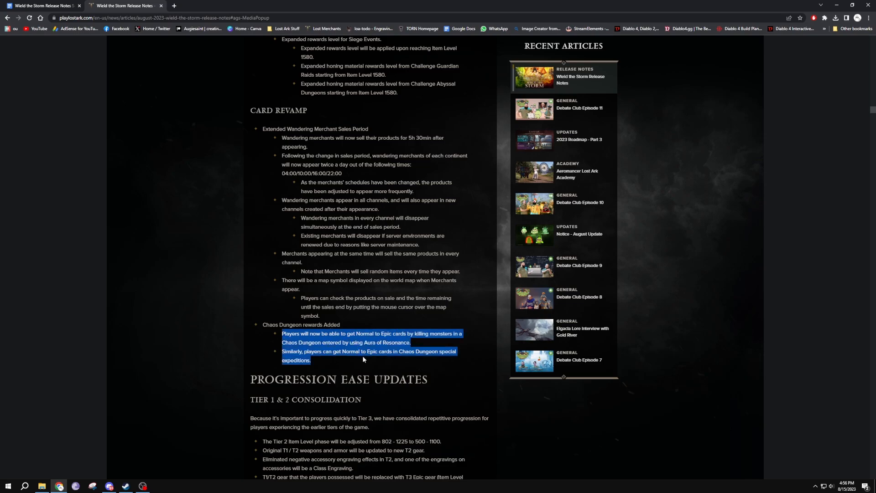
pyautogui.moveTo(262, 334)
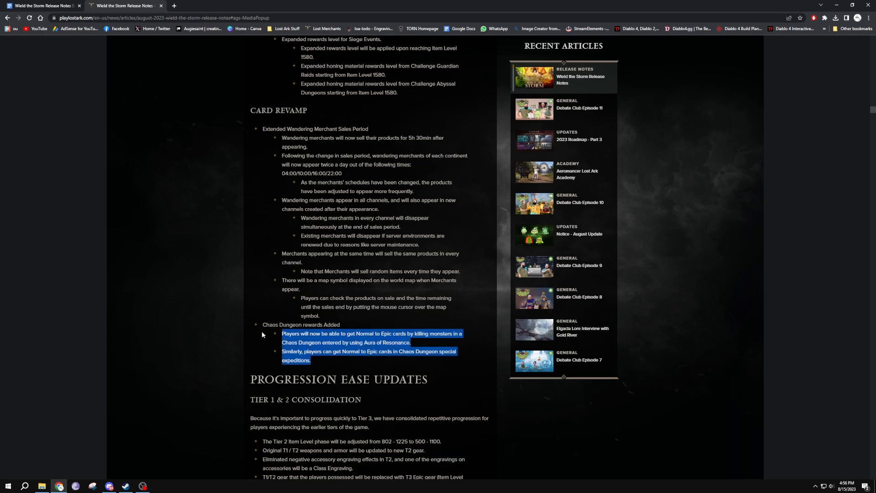
pyautogui.moveTo(274, 334)
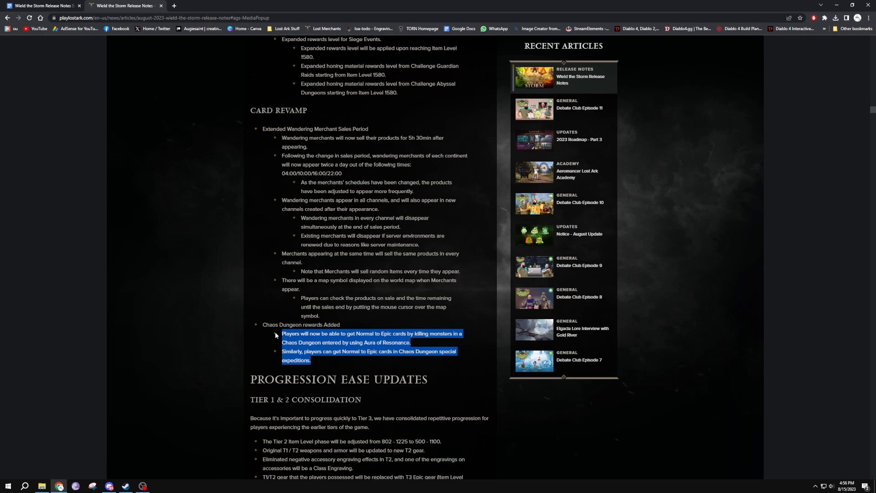
pyautogui.moveTo(360, 333)
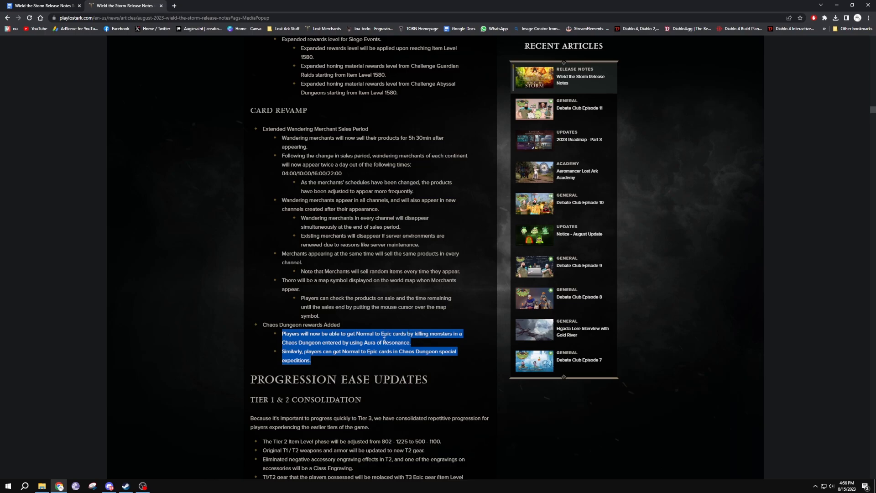
pyautogui.scroll(-3)
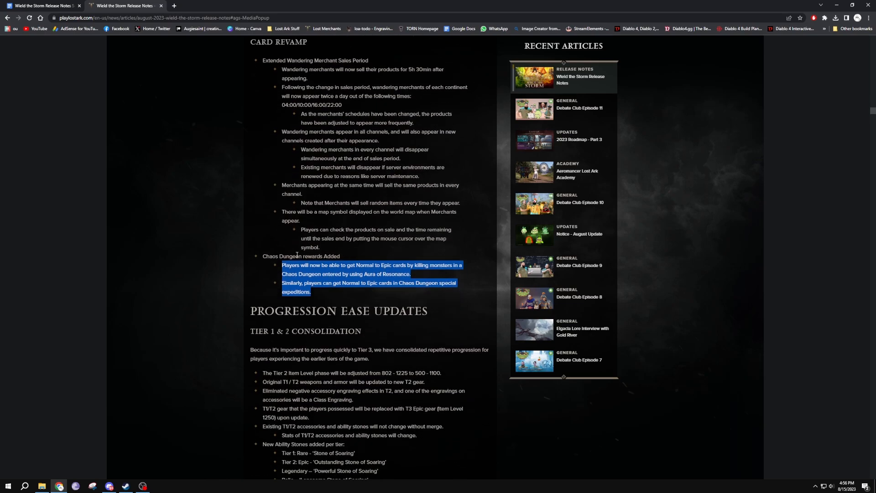
pyautogui.scroll(-3)
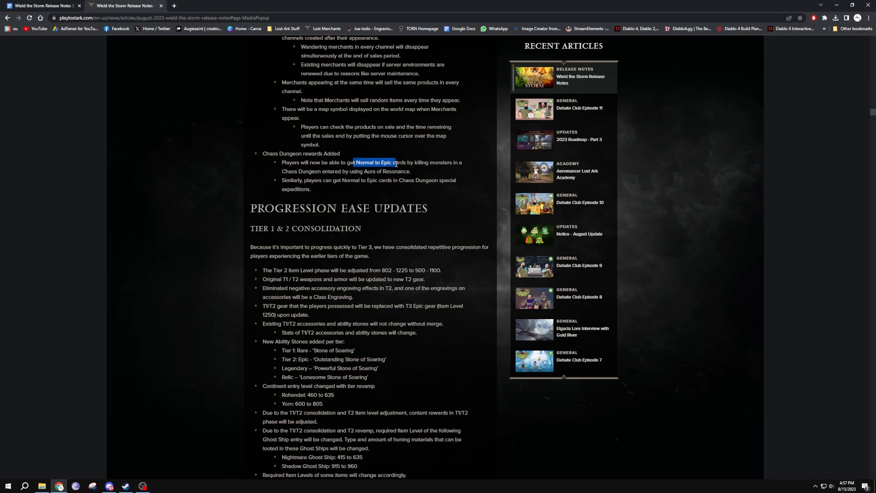
# Step: Read down through Tier 1 & 2 Consolidation into the Tier 2 / Tier 3 Revamp notes
pyautogui.scroll(-3)
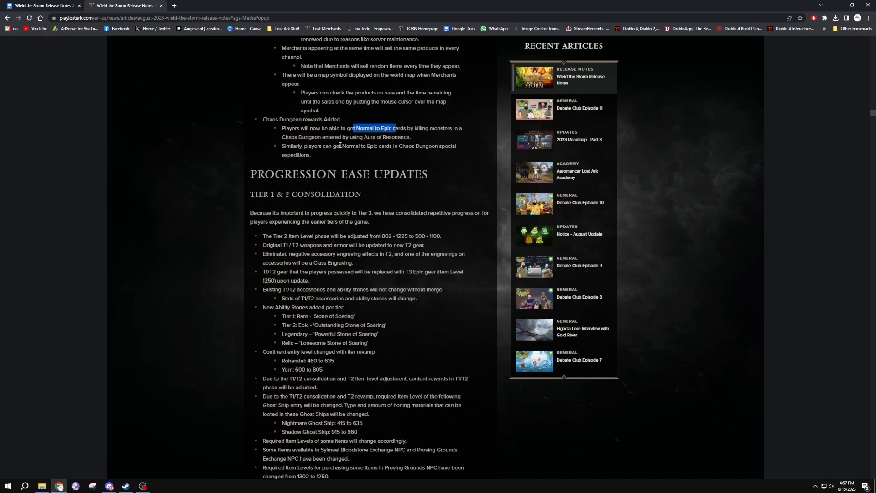
pyautogui.scroll(-3)
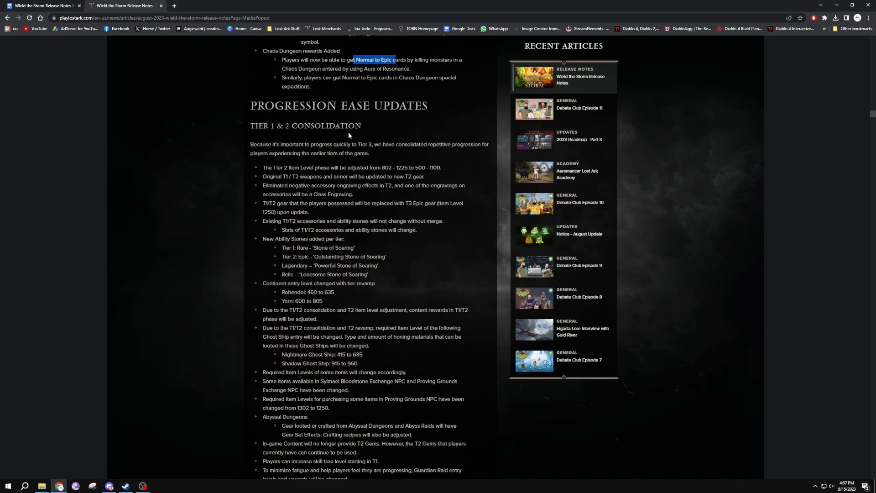
pyautogui.scroll(-3)
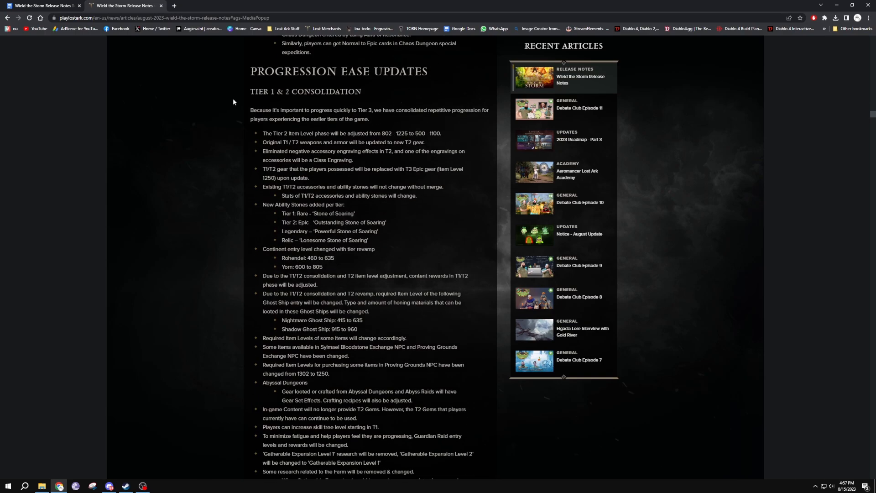
pyautogui.moveTo(258, 141)
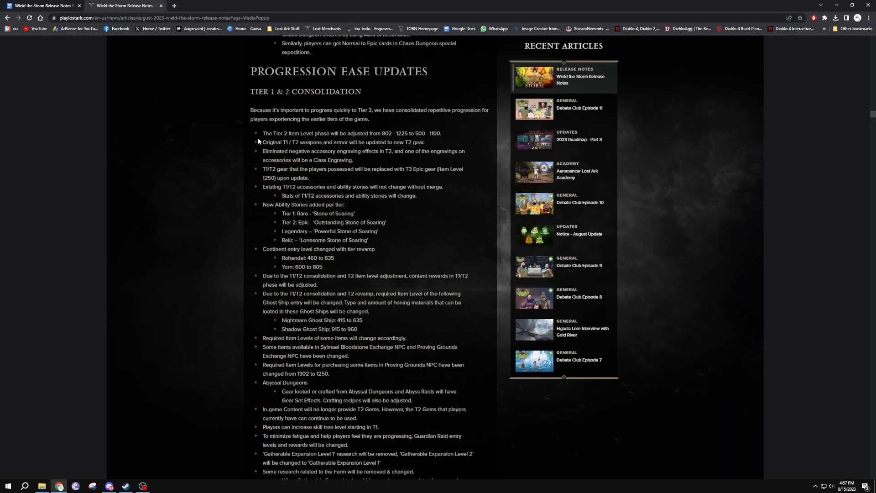
pyautogui.scroll(-3)
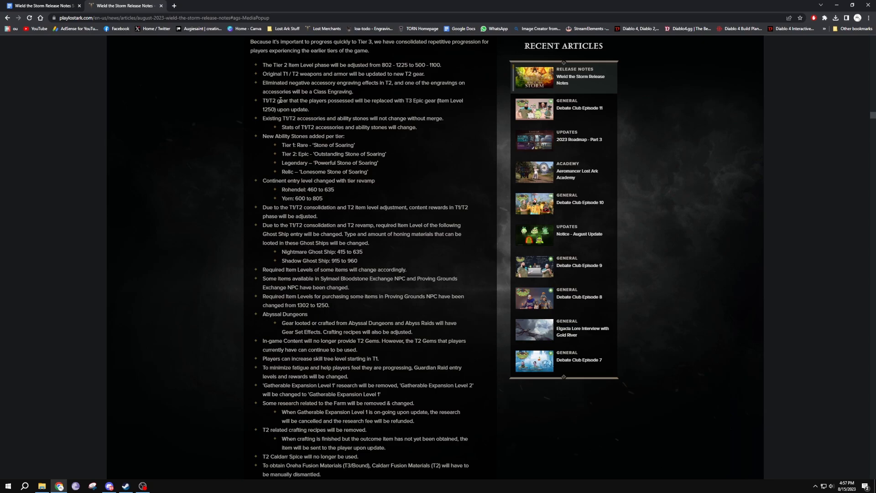
pyautogui.scroll(-3)
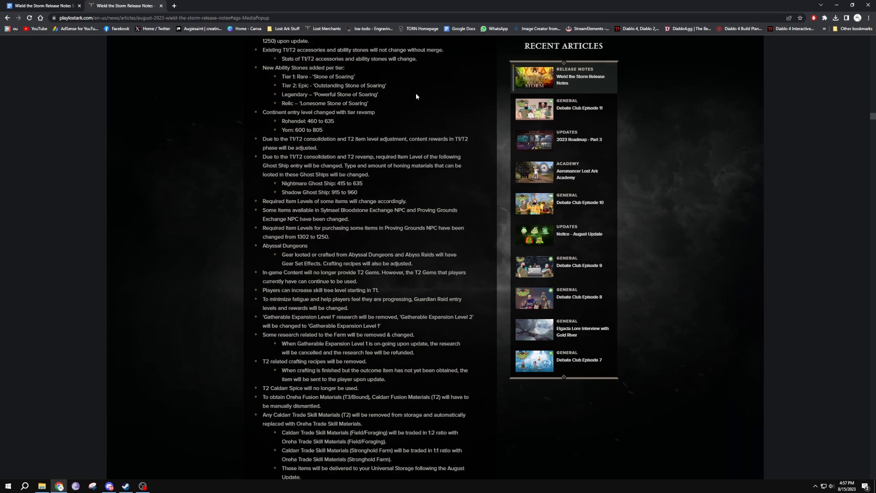
pyautogui.scroll(-3)
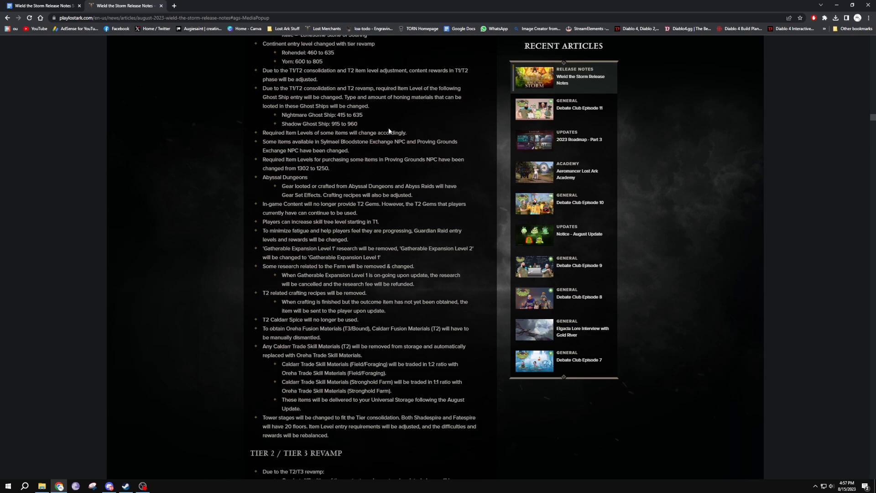
pyautogui.scroll(-3)
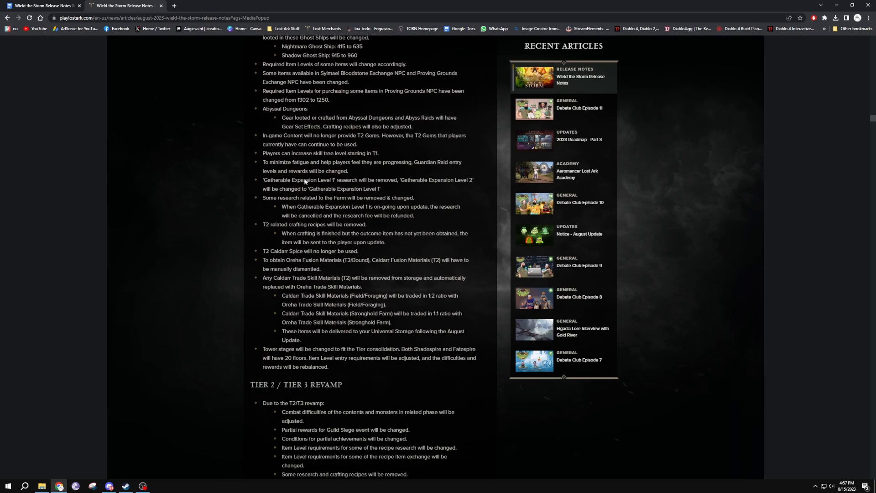
pyautogui.scroll(-3)
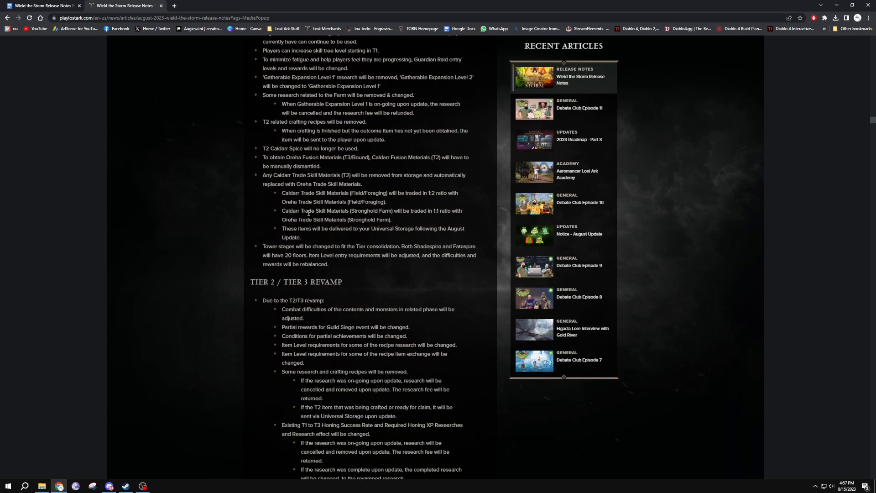
pyautogui.scroll(-3)
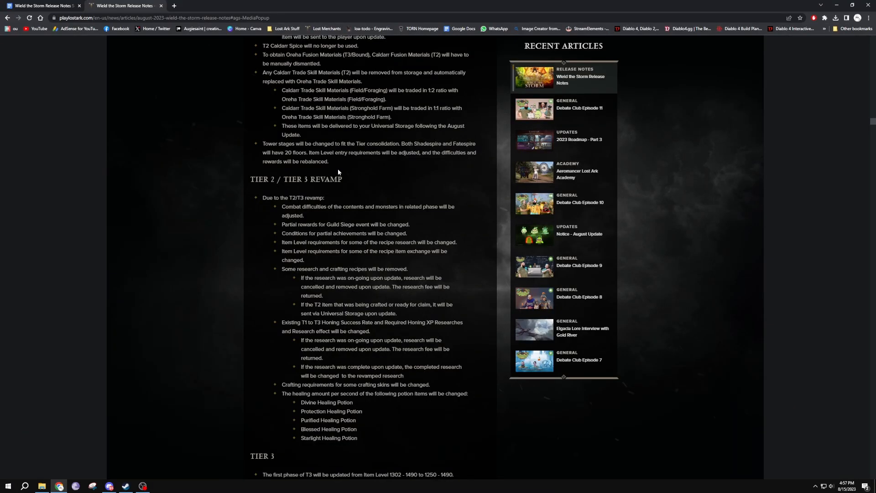
# Step: Reread part of the Tier revamp, then continue past Tier 3 to Engraving Updates
pyautogui.scroll(3)
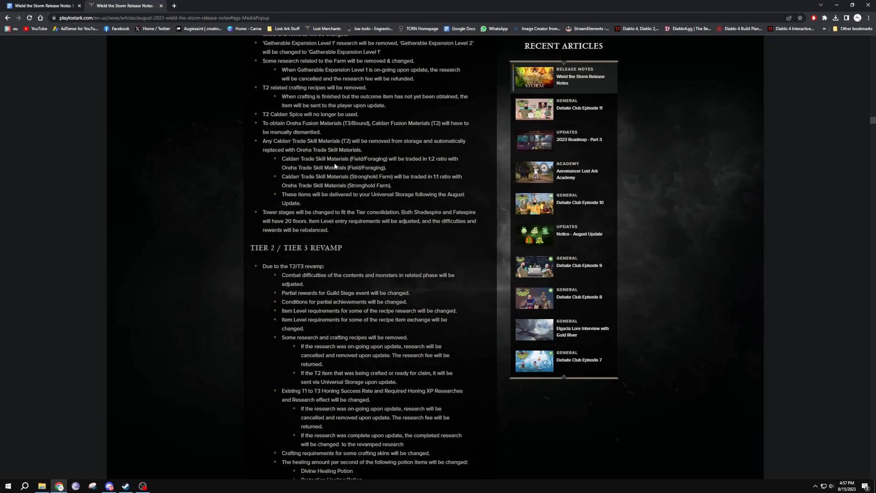
pyautogui.scroll(3)
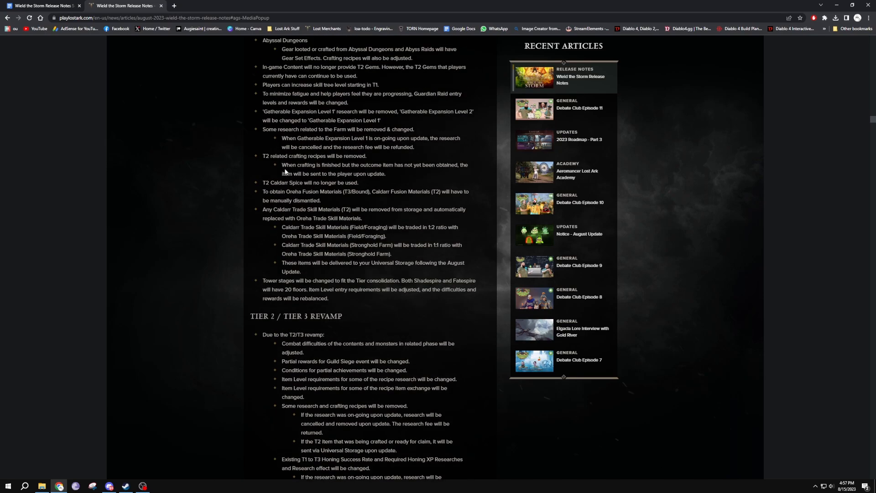
pyautogui.scroll(-3)
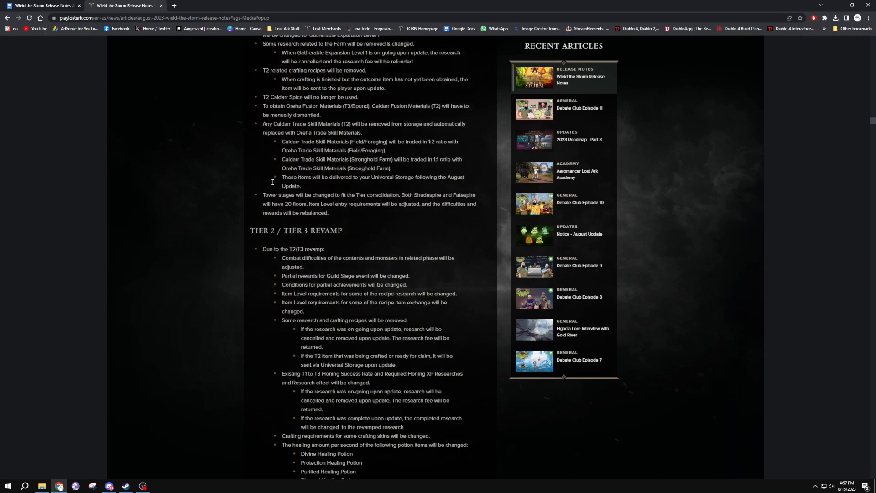
pyautogui.scroll(-3)
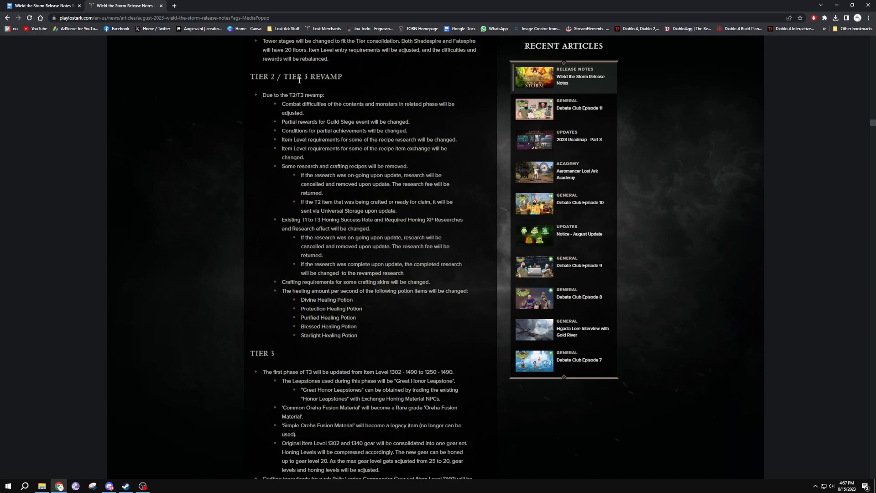
pyautogui.moveTo(297, 105)
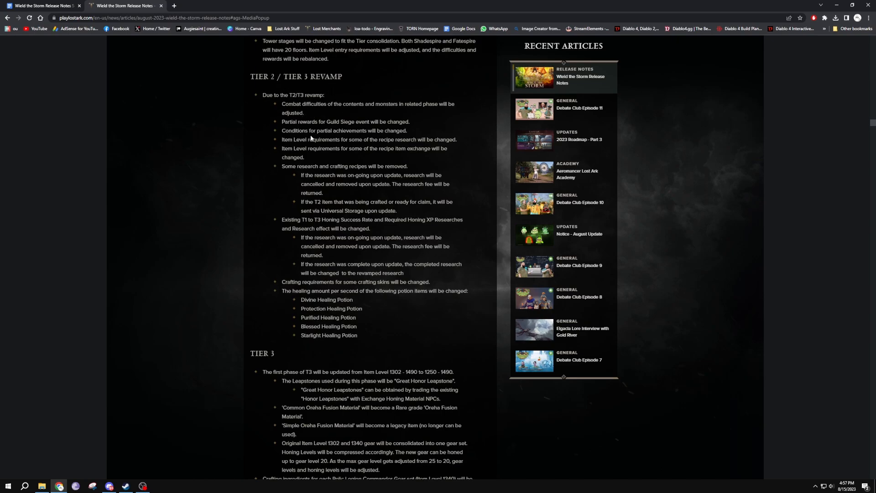
pyautogui.scroll(-3)
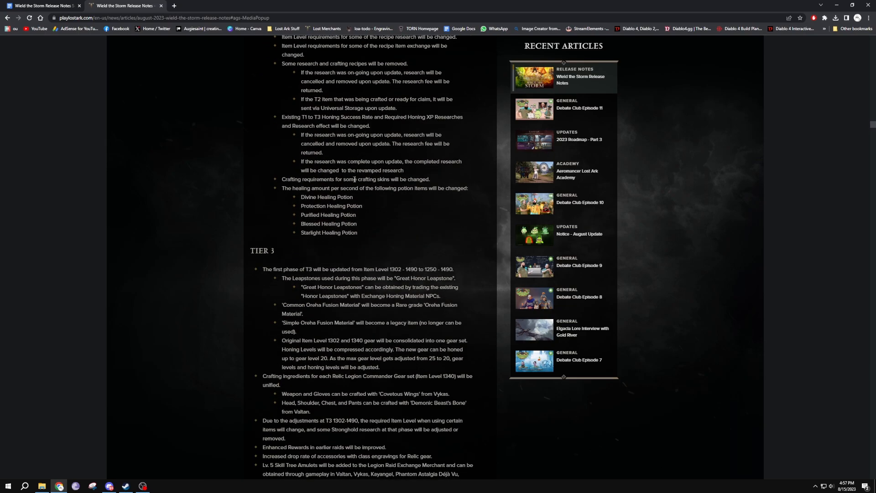
pyautogui.scroll(-3)
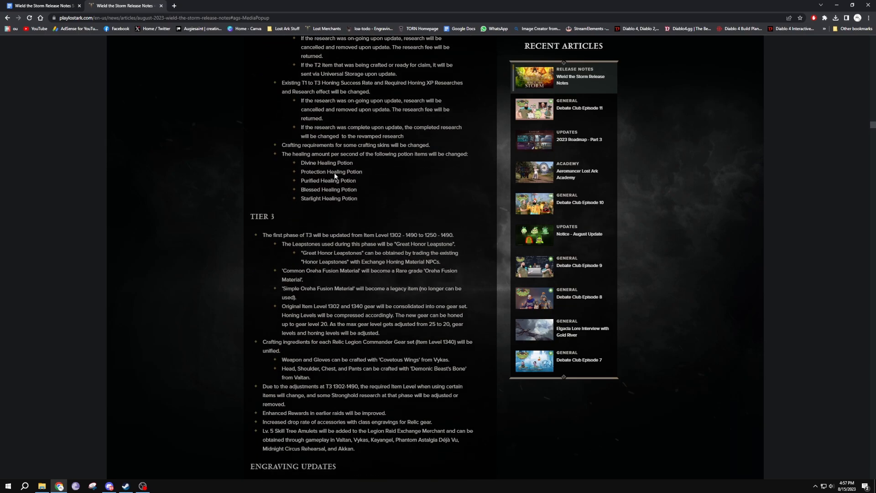
pyautogui.scroll(-3)
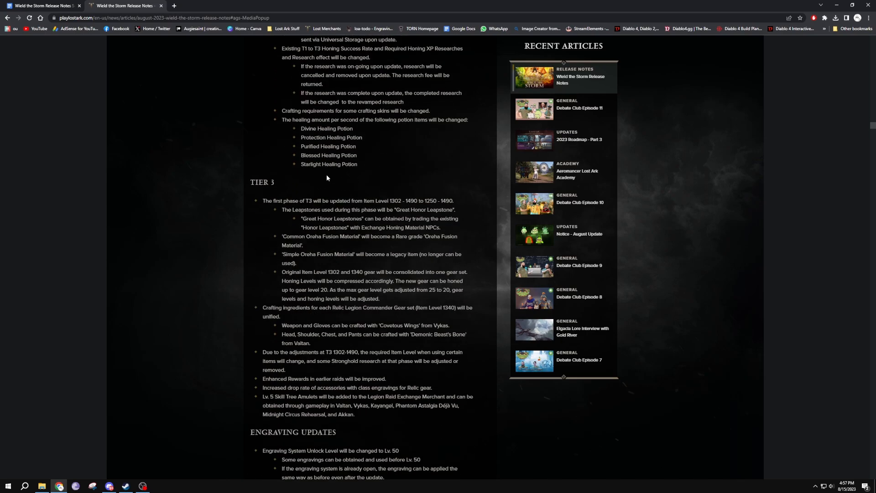
pyautogui.moveTo(372, 210)
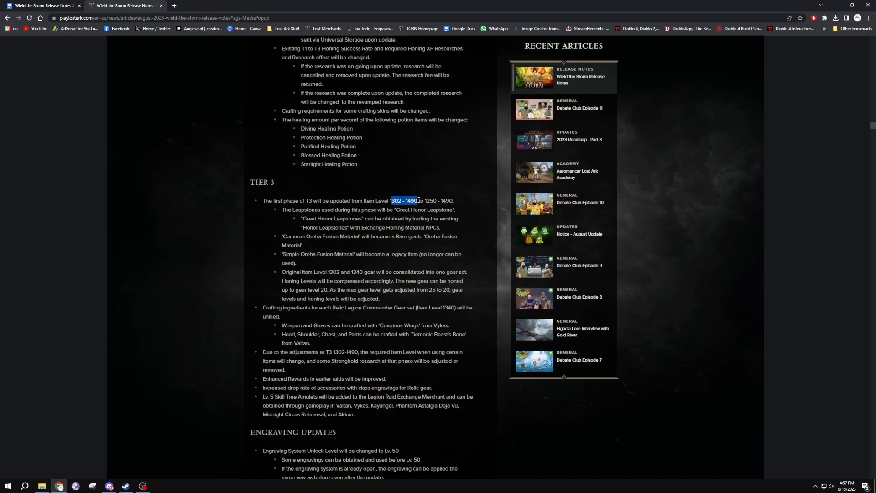
# Step: Highlight the new Tier 3 item level range 1250–1490 in the release notes
pyautogui.doubleClick(439, 199)
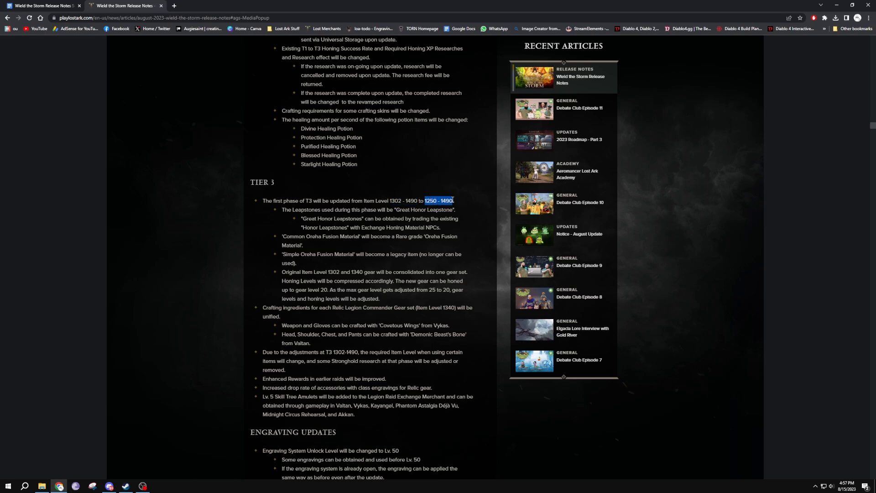
pyautogui.click(439, 200)
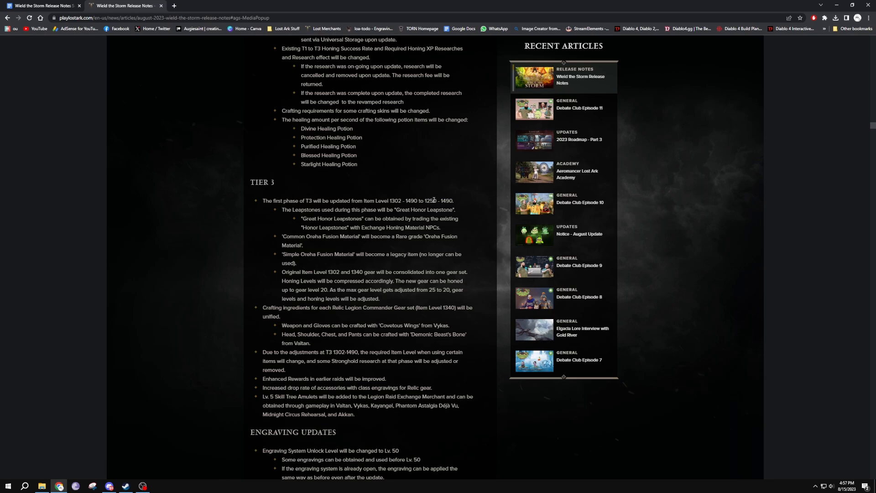
pyautogui.doubleClick(394, 201)
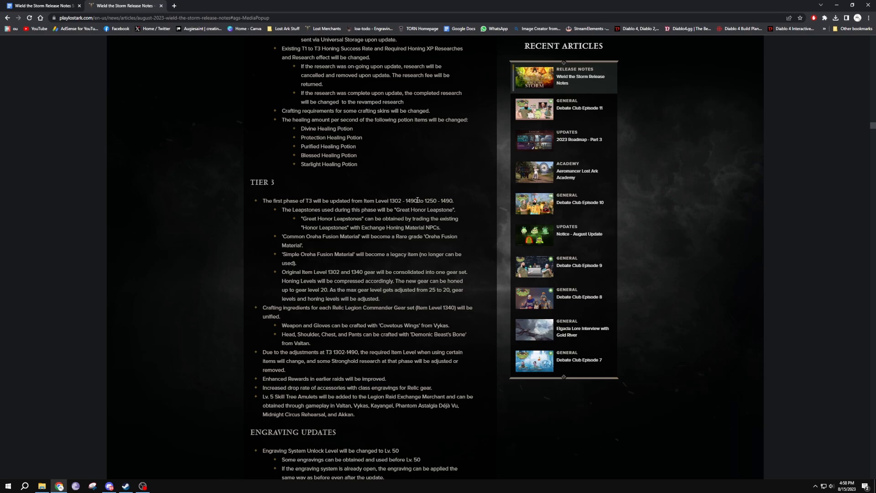
pyautogui.moveTo(417, 181)
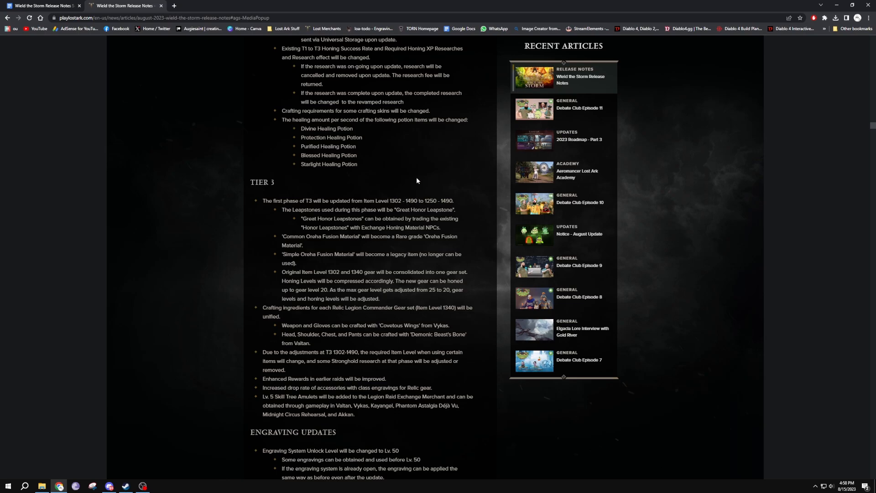
# Step: Scroll down the release notes to the Engraving Updates note about engravings used before Lv. 50
pyautogui.scroll(-3)
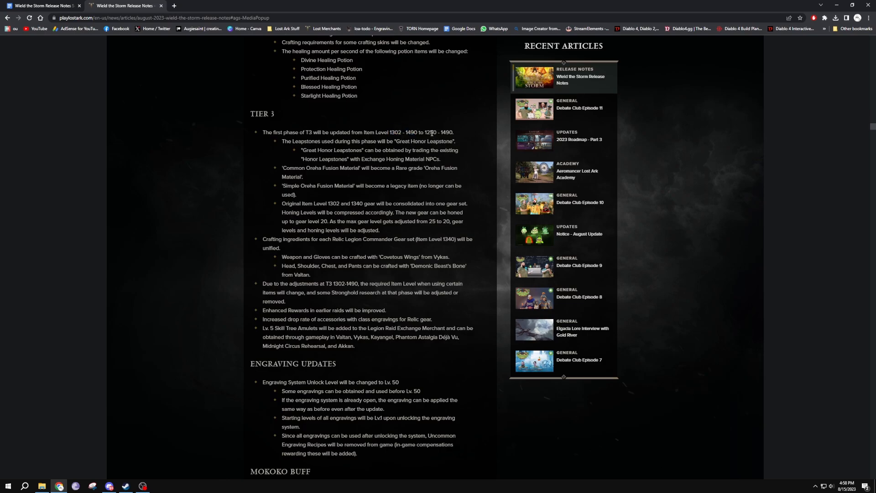
pyautogui.scroll(-3)
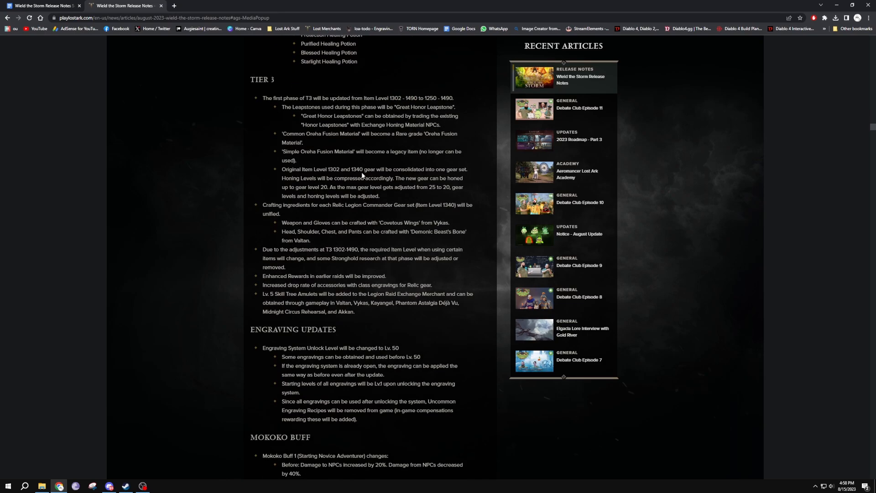
pyautogui.scroll(-3)
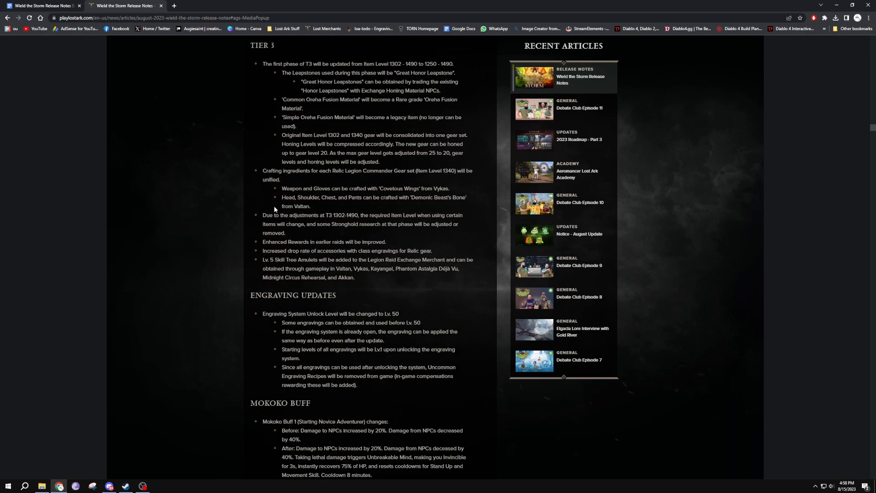
pyautogui.moveTo(448, 222)
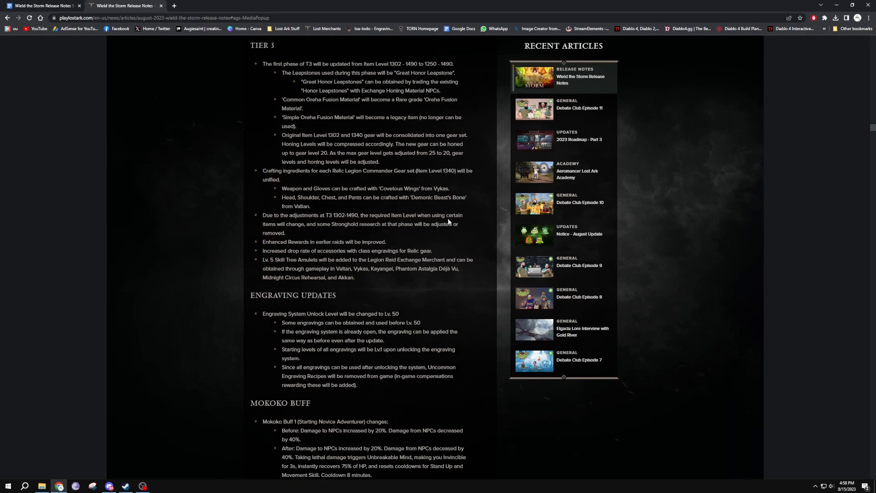
pyautogui.scroll(-3)
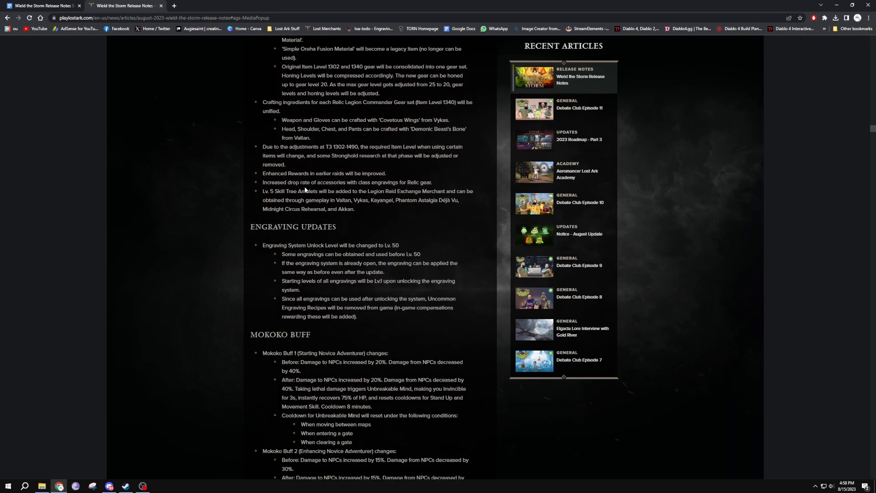
pyautogui.moveTo(458, 199)
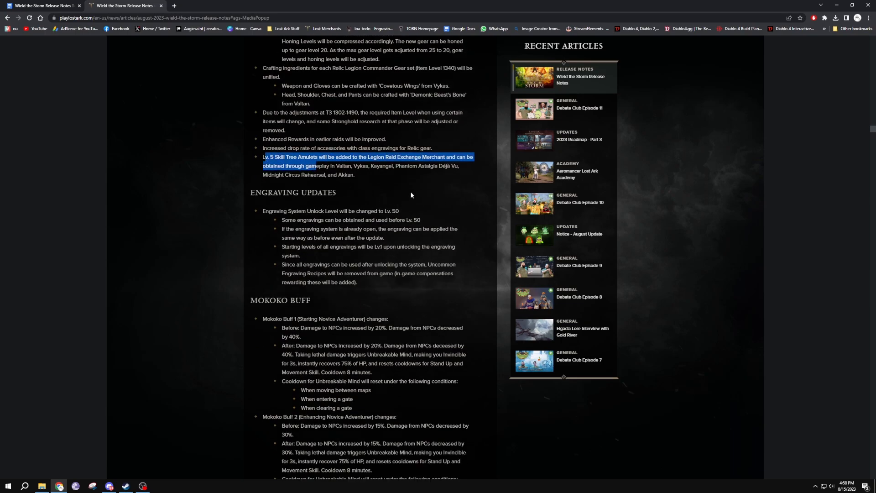
pyautogui.scroll(-3)
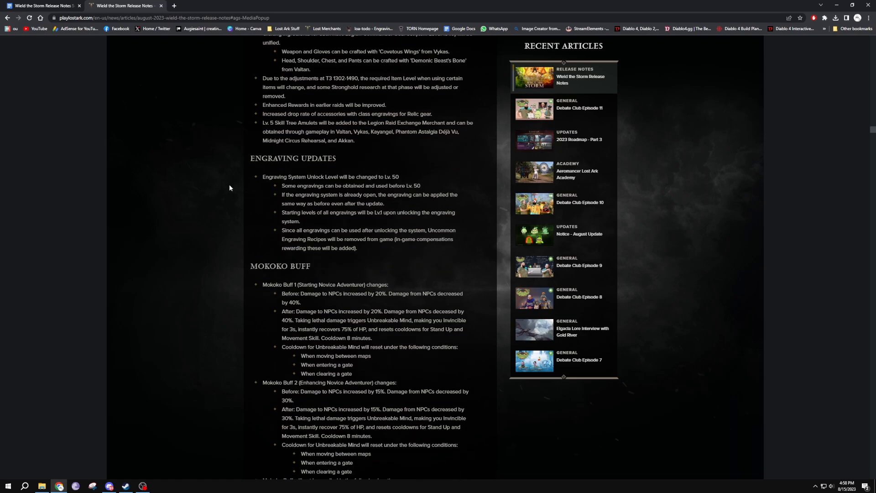
pyautogui.moveTo(401, 178)
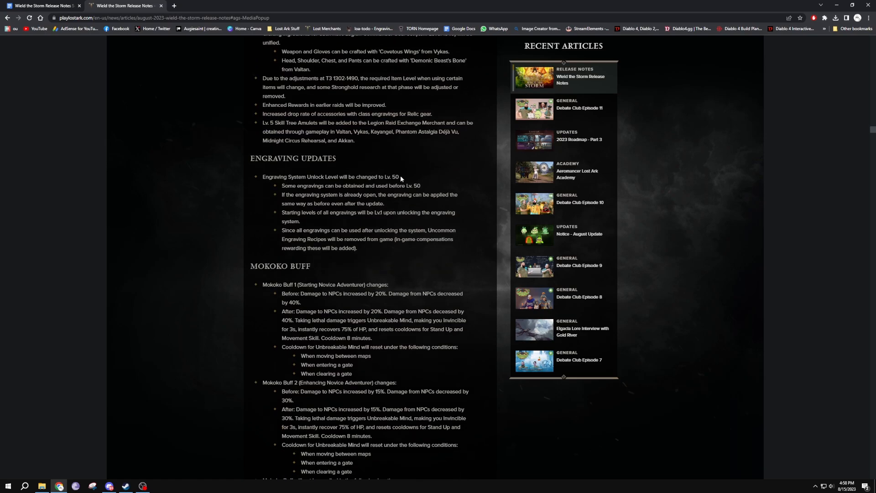
pyautogui.scroll(-3)
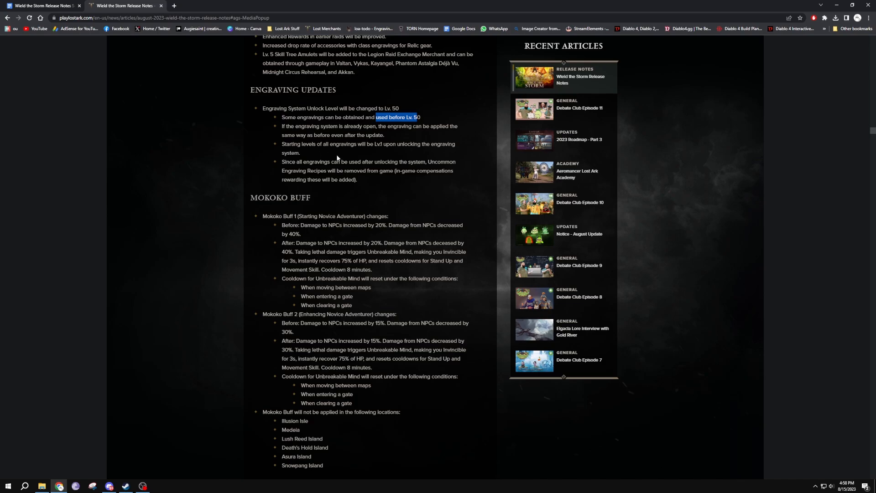
pyautogui.moveTo(315, 169)
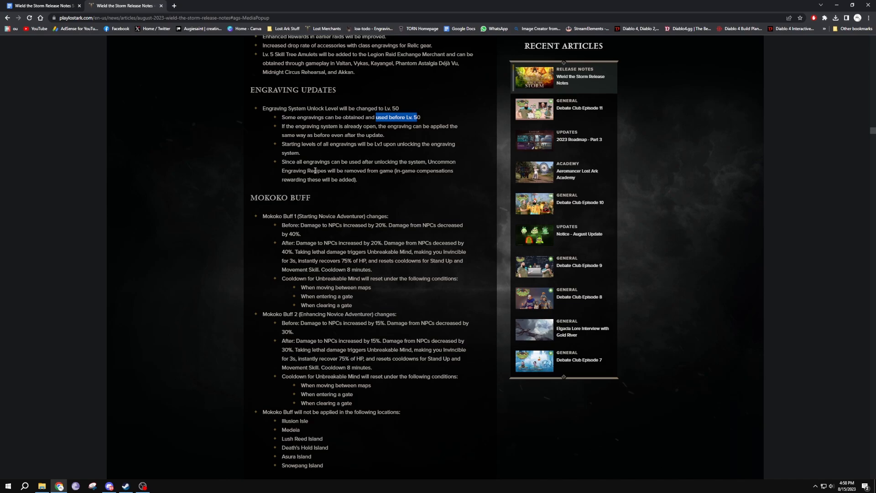
pyautogui.moveTo(397, 172)
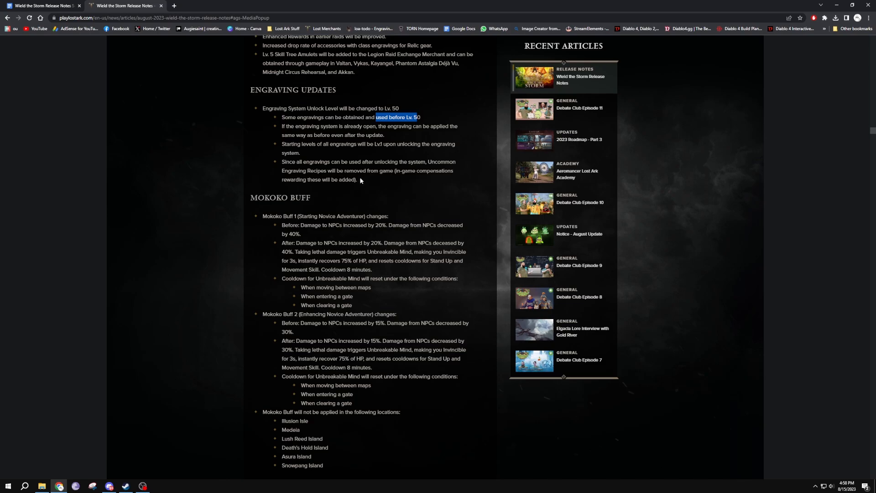
pyautogui.scroll(-3)
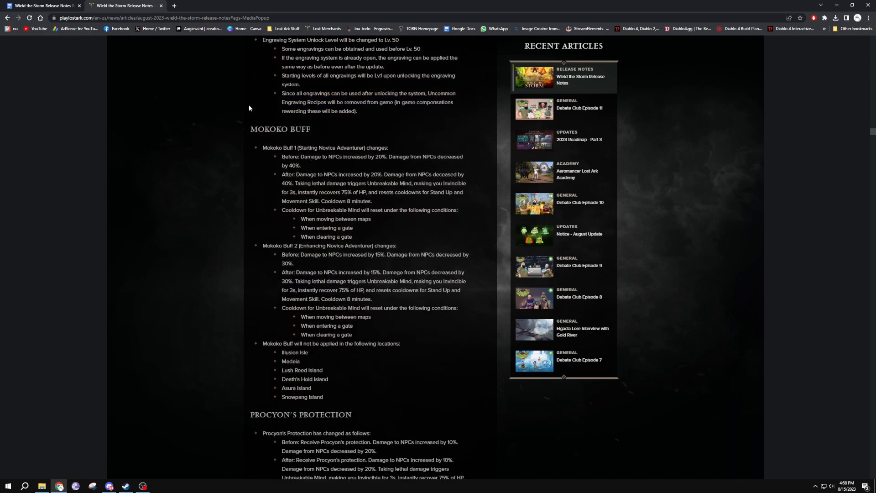
pyautogui.scroll(3)
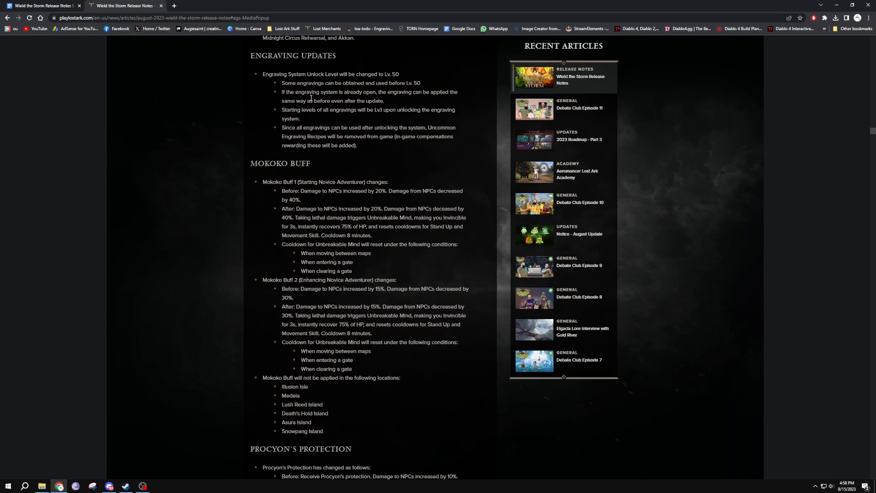
pyautogui.scroll(-3)
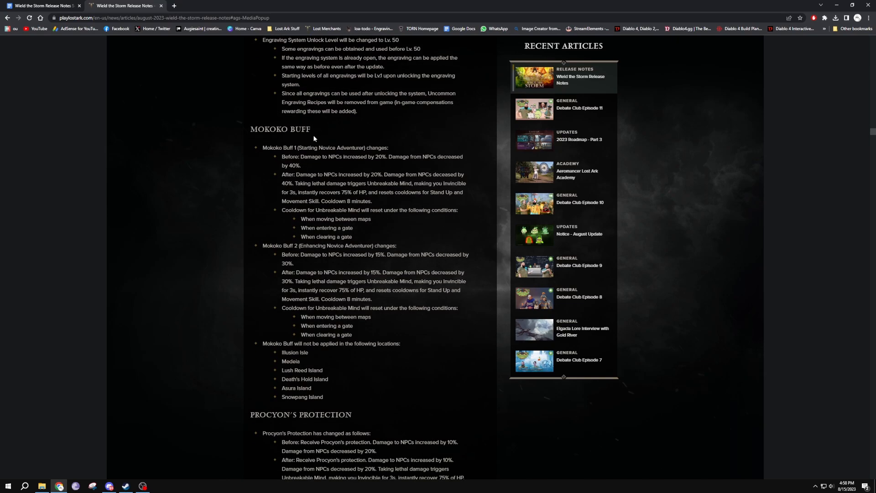
pyautogui.scroll(-3)
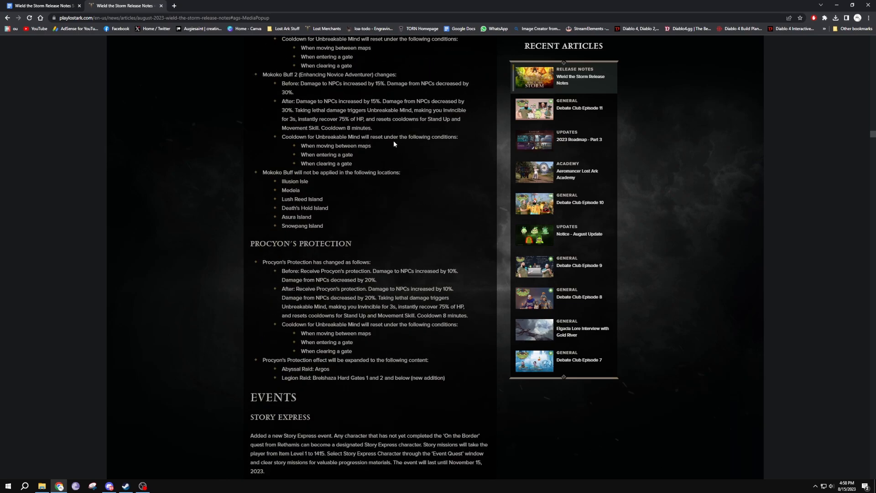
pyautogui.scroll(-3)
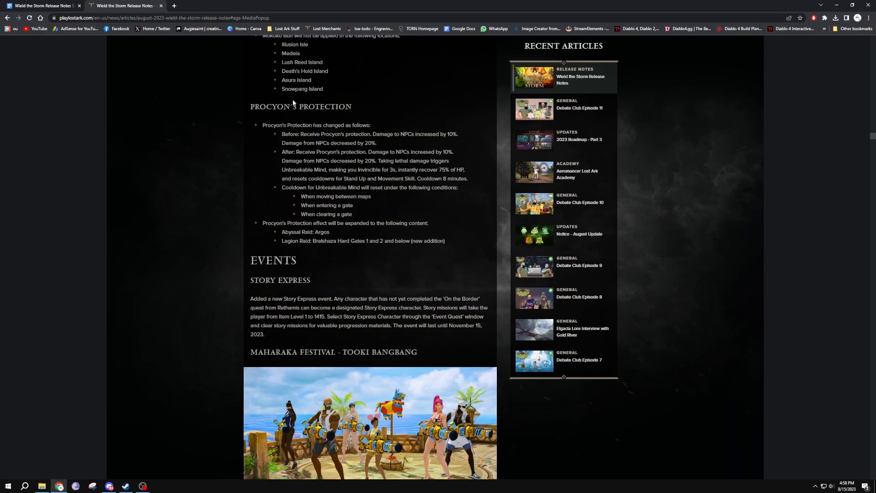
pyautogui.moveTo(380, 223)
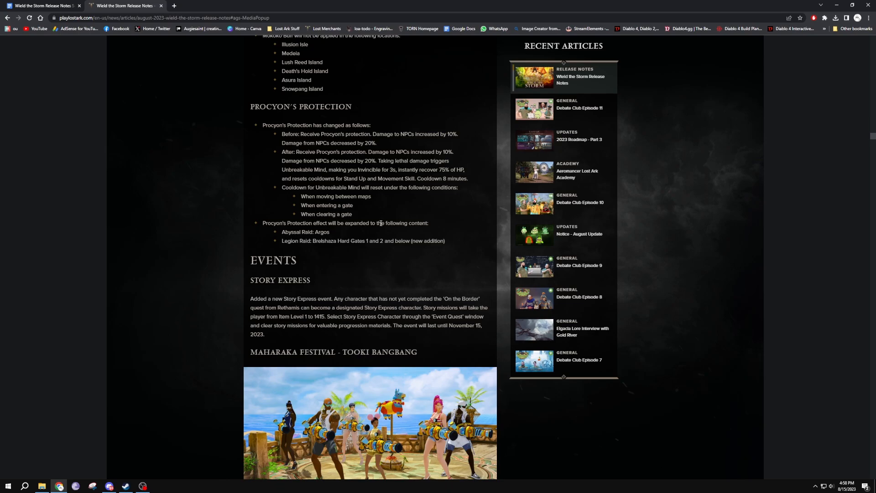
pyautogui.scroll(-3)
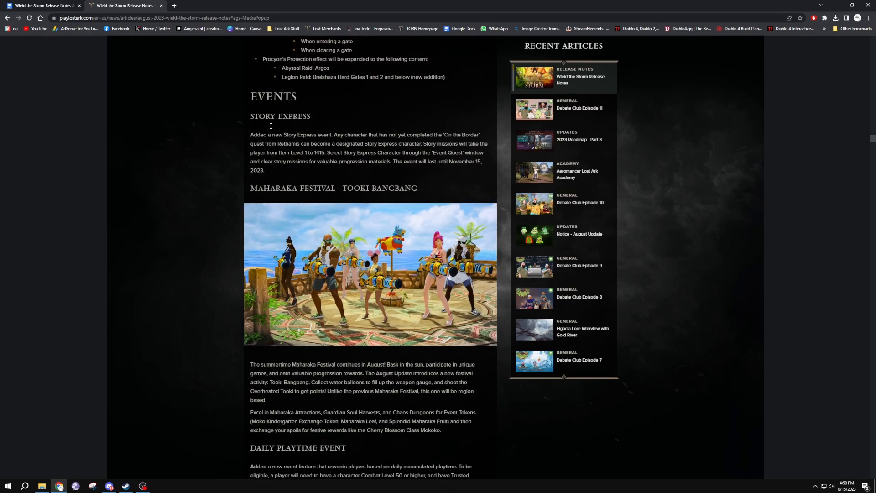
pyautogui.scroll(-3)
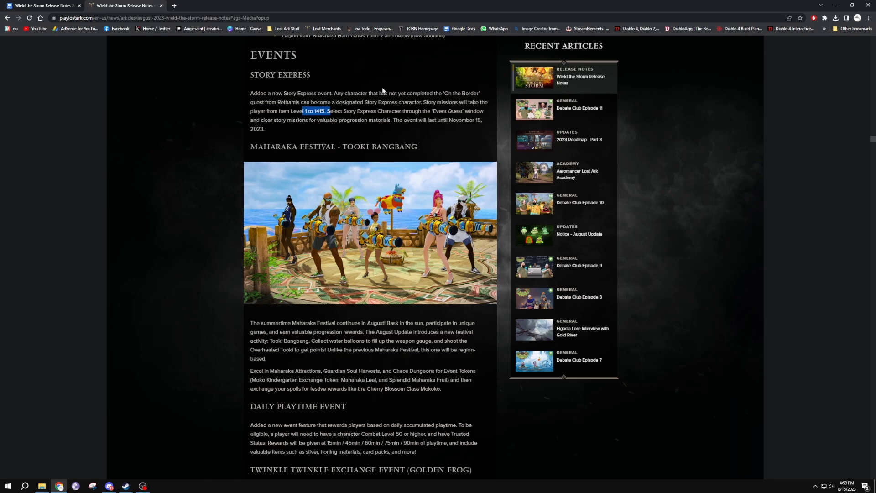
pyautogui.click(357, 90)
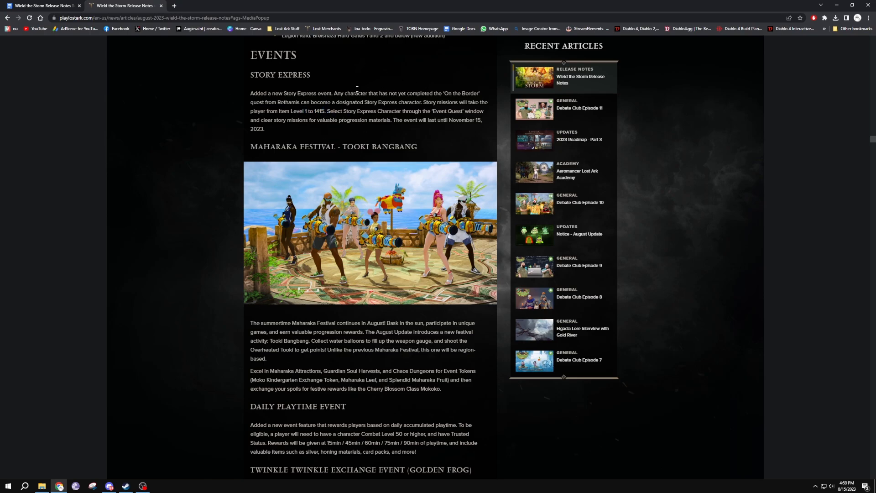
pyautogui.scroll(-3)
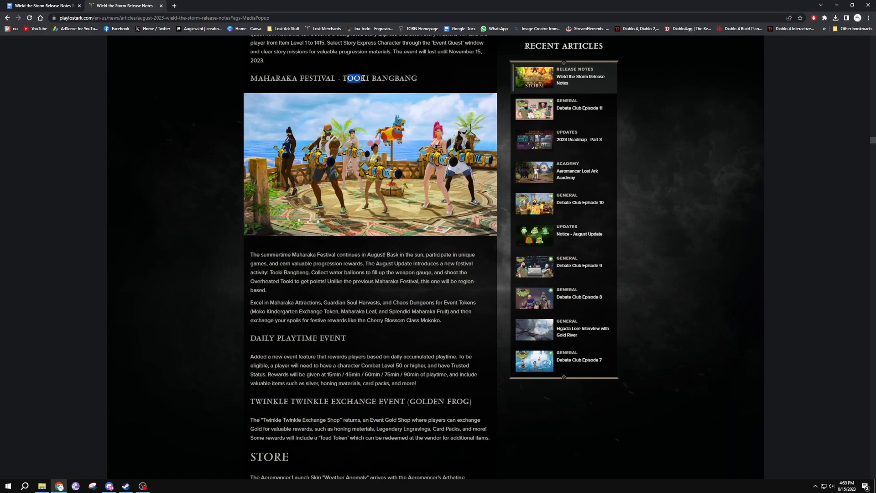
pyautogui.scroll(-3)
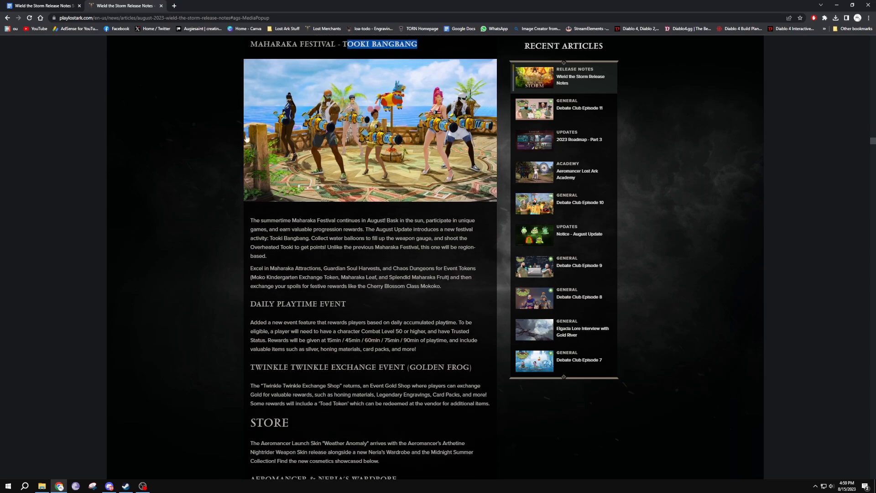
pyautogui.scroll(-3)
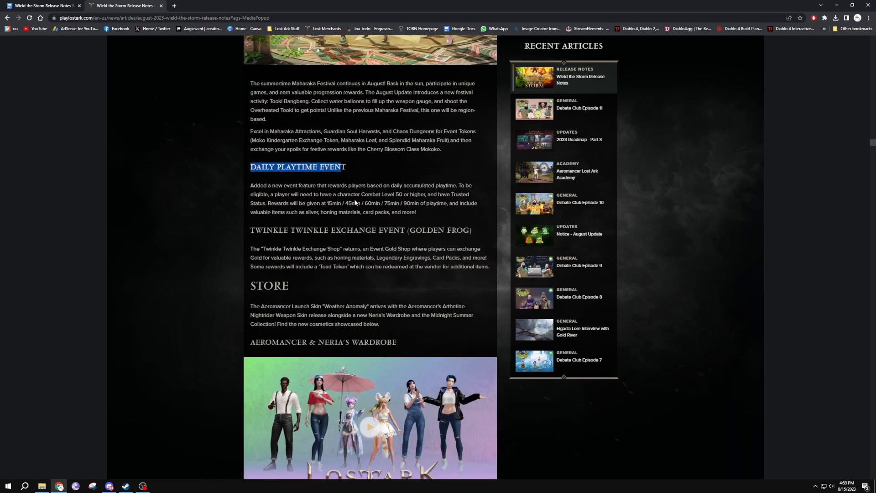
pyautogui.moveTo(282, 203)
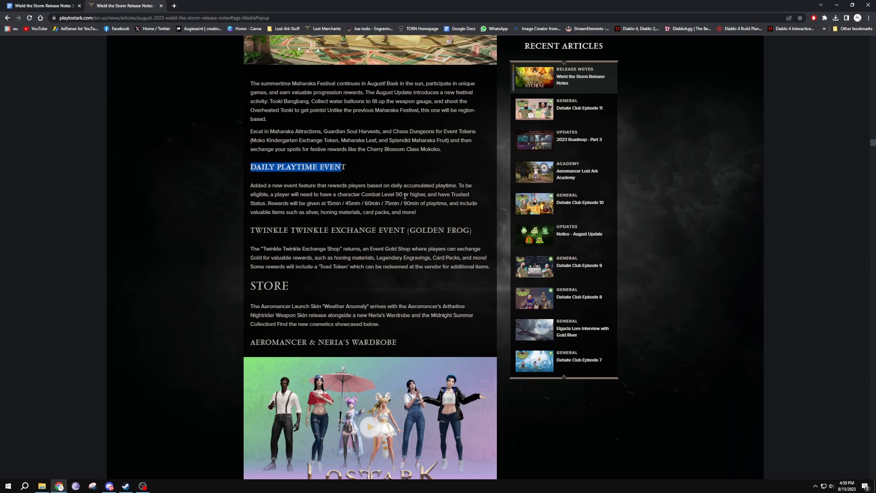
pyautogui.moveTo(268, 211)
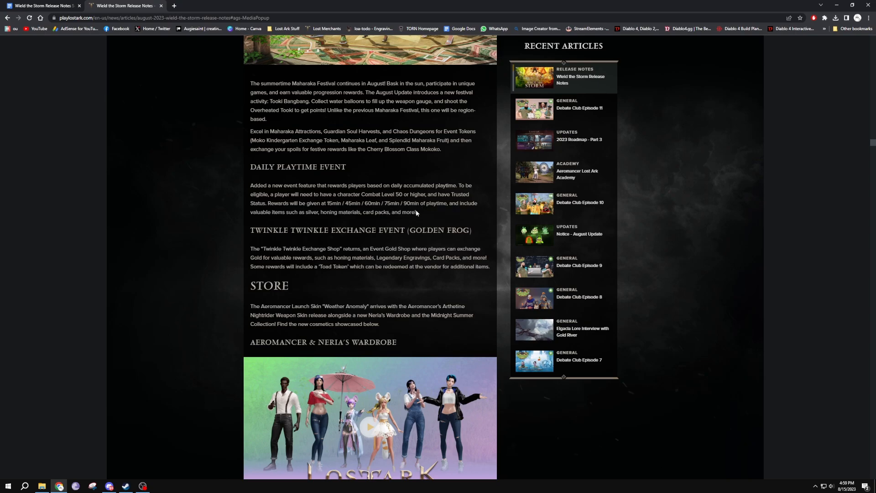
pyautogui.moveTo(341, 214)
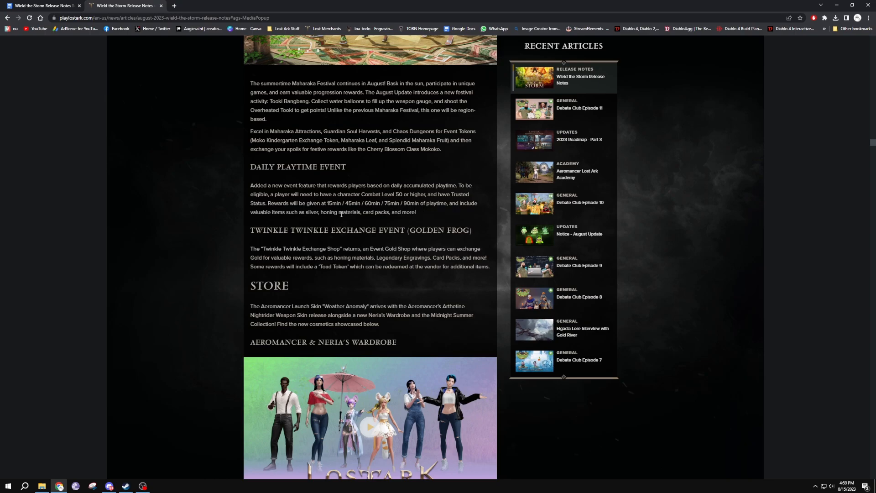
pyautogui.moveTo(435, 204)
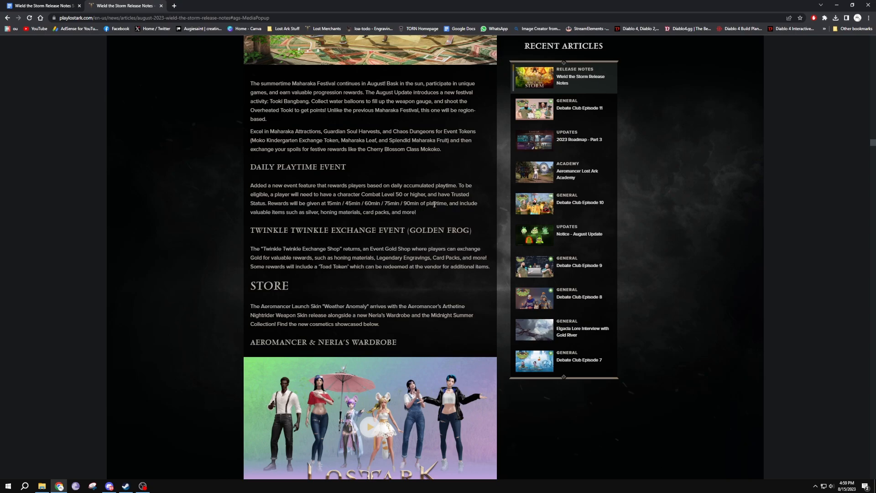
pyautogui.moveTo(377, 210)
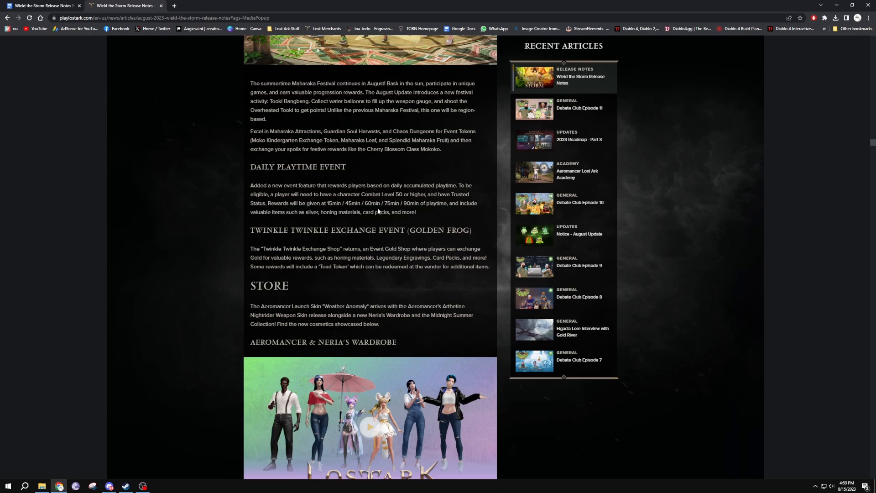
pyautogui.moveTo(420, 203)
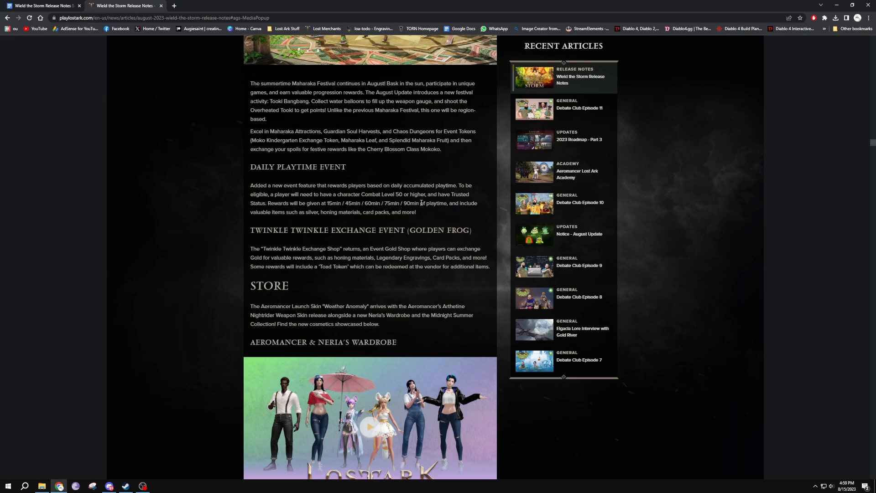
pyautogui.doubleClick(411, 203)
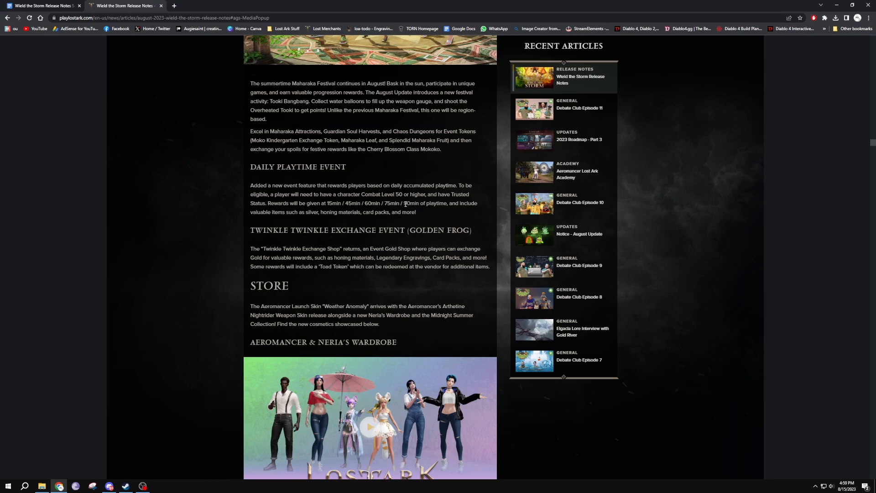
pyautogui.moveTo(420, 203)
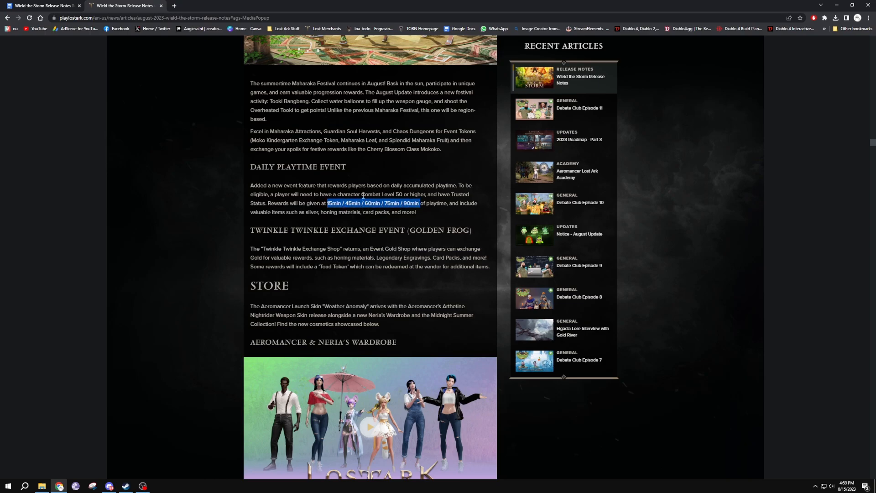
pyautogui.moveTo(344, 184)
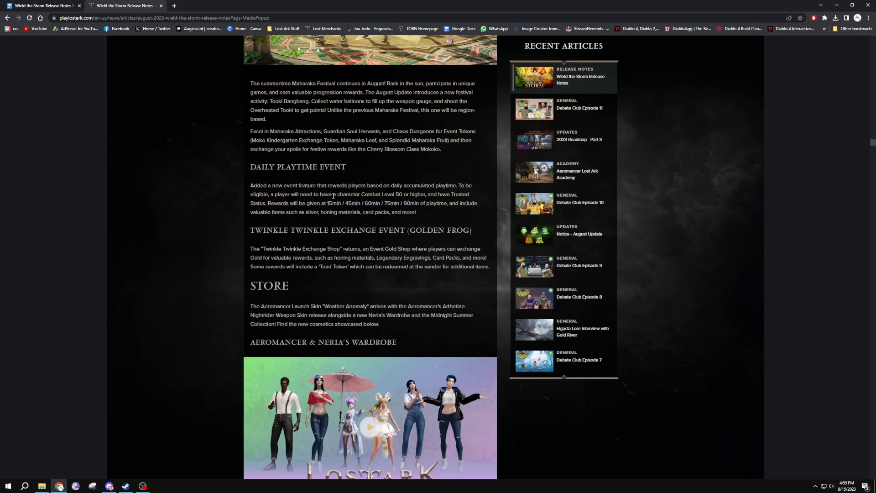
pyautogui.moveTo(310, 193)
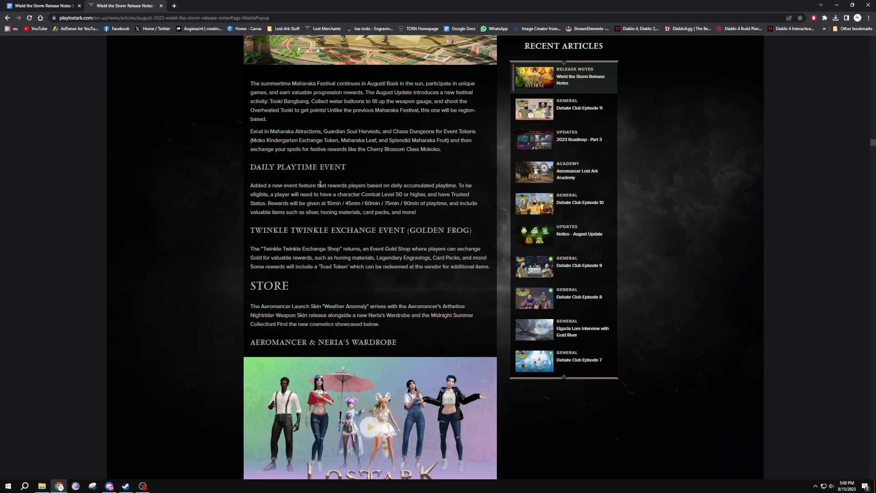
pyautogui.moveTo(335, 201)
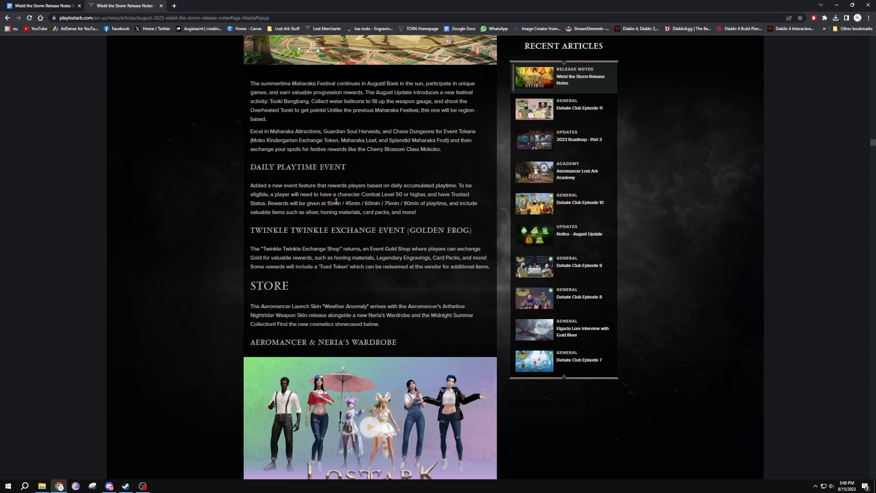
pyautogui.moveTo(402, 200)
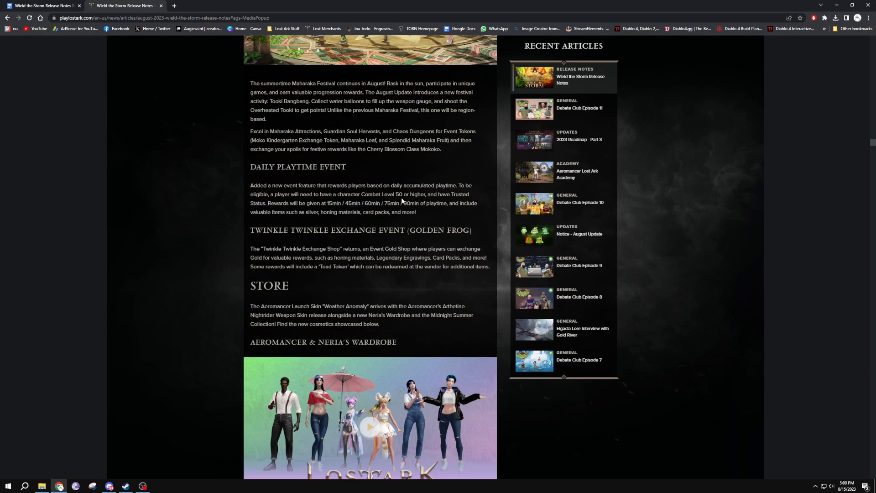
# Step: Scroll past the Store cosmetics videos to the Horizontal Content QoL notes under General & QoL
pyautogui.scroll(-3)
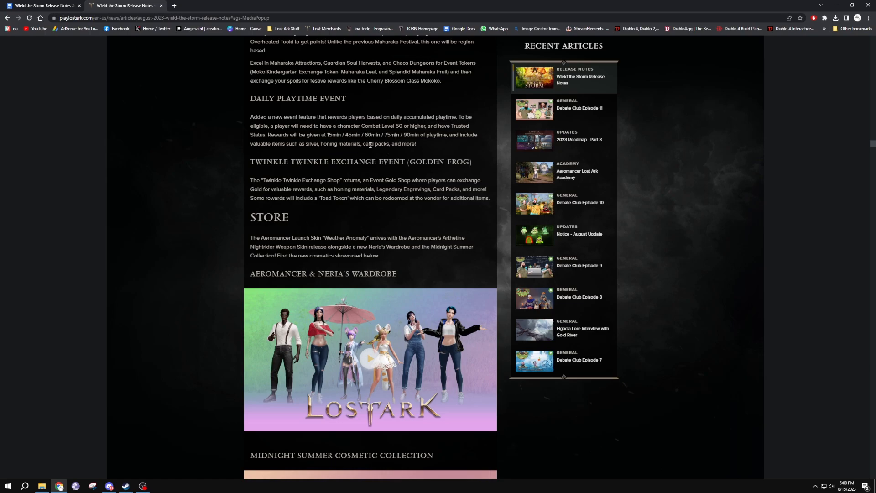
pyautogui.moveTo(399, 173)
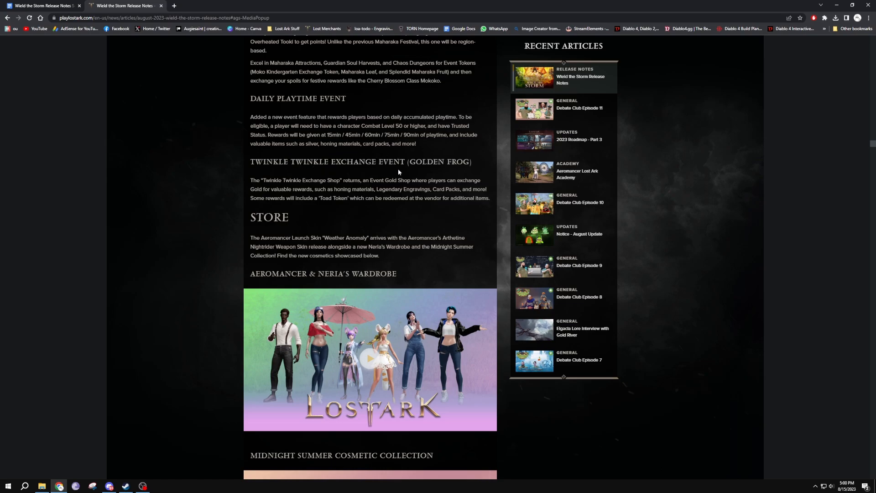
pyautogui.scroll(-3)
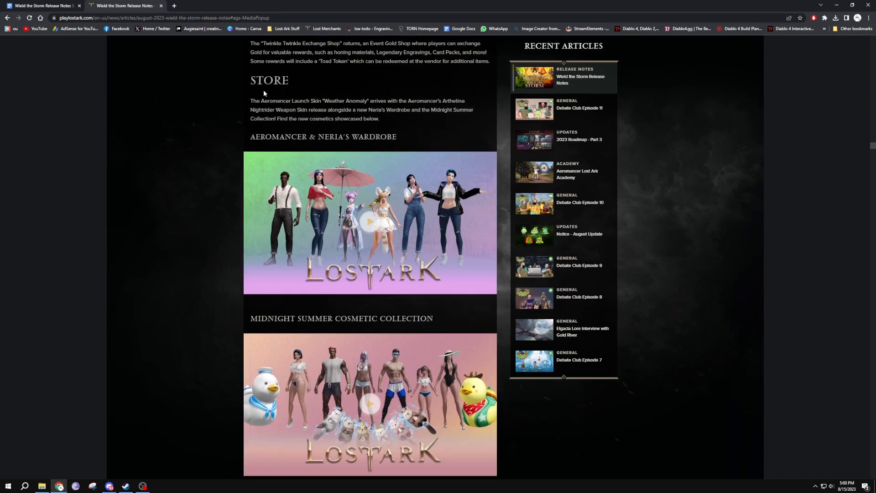
pyautogui.scroll(-3)
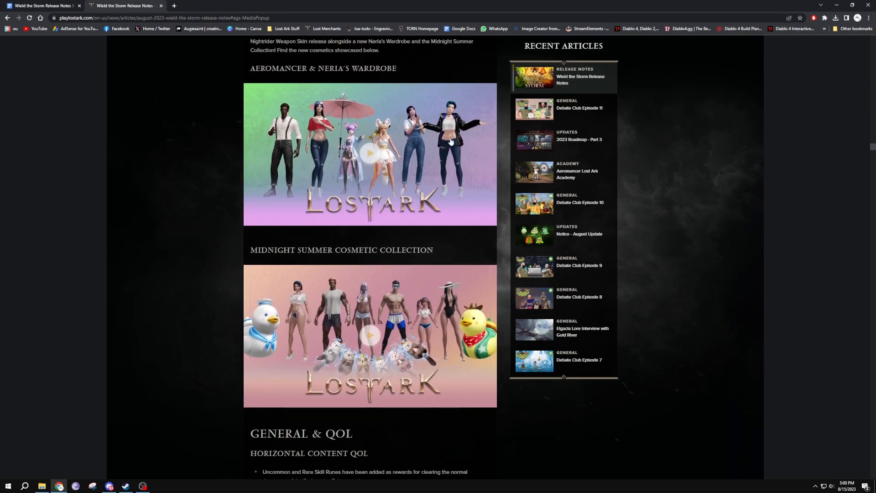
pyautogui.scroll(-3)
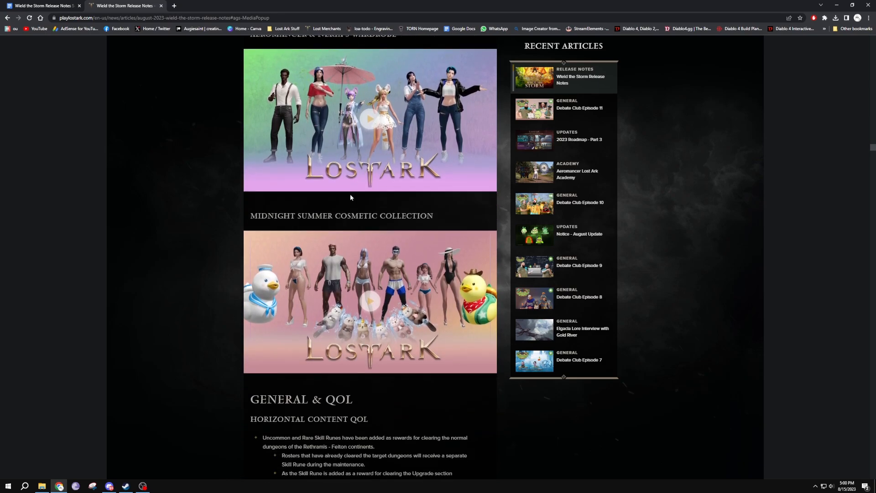
pyautogui.scroll(-3)
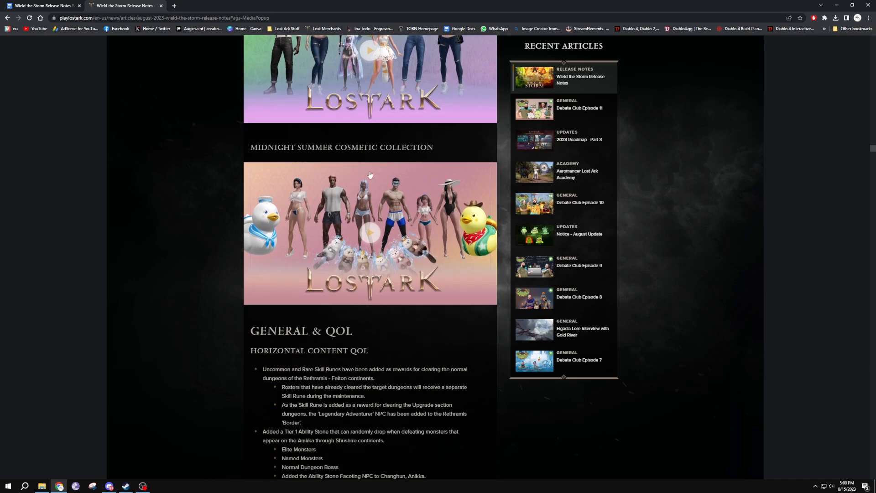
pyautogui.scroll(-3)
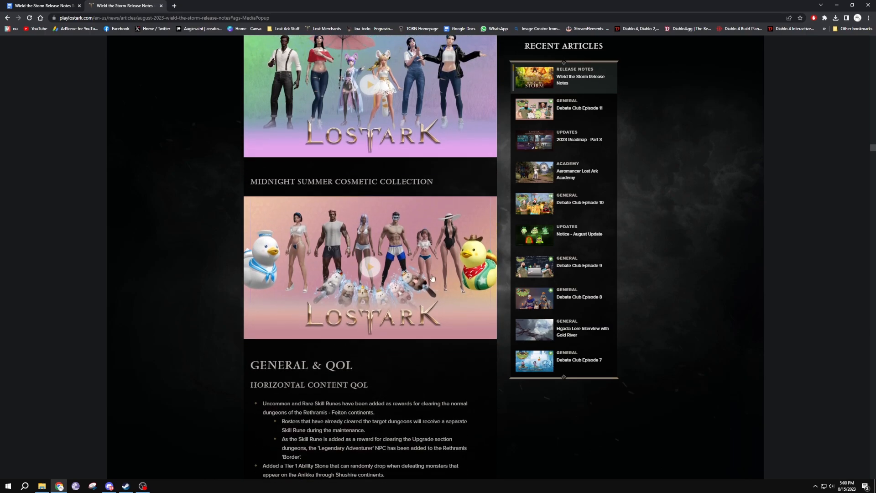
pyautogui.moveTo(284, 271)
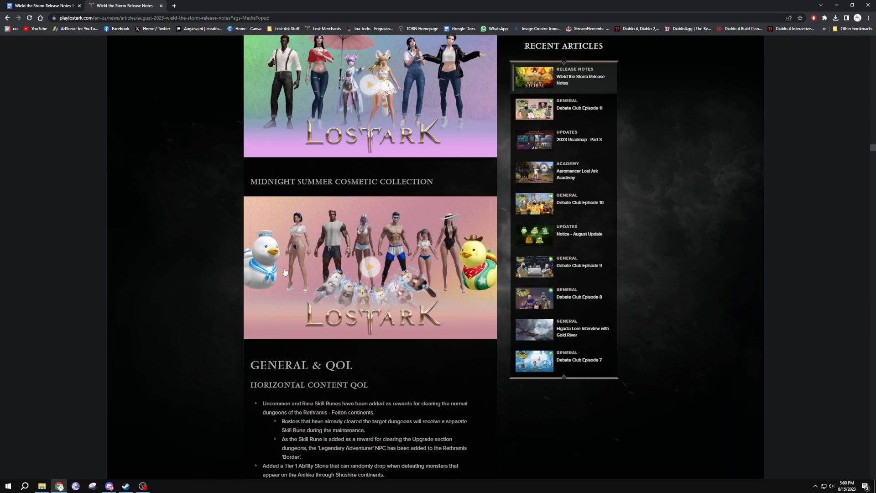
pyautogui.scroll(-3)
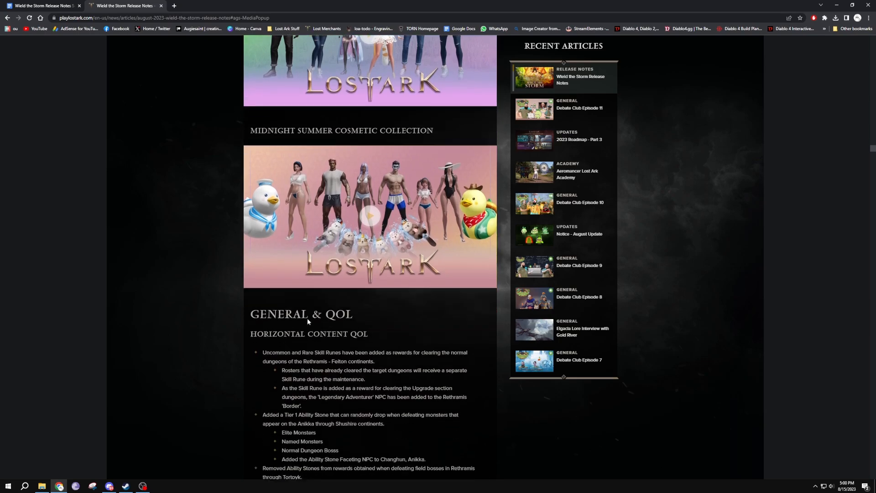
# Step: Scroll past the Stronghold changes and the long Quests list until Una's Tasks is near the top
pyautogui.scroll(-3)
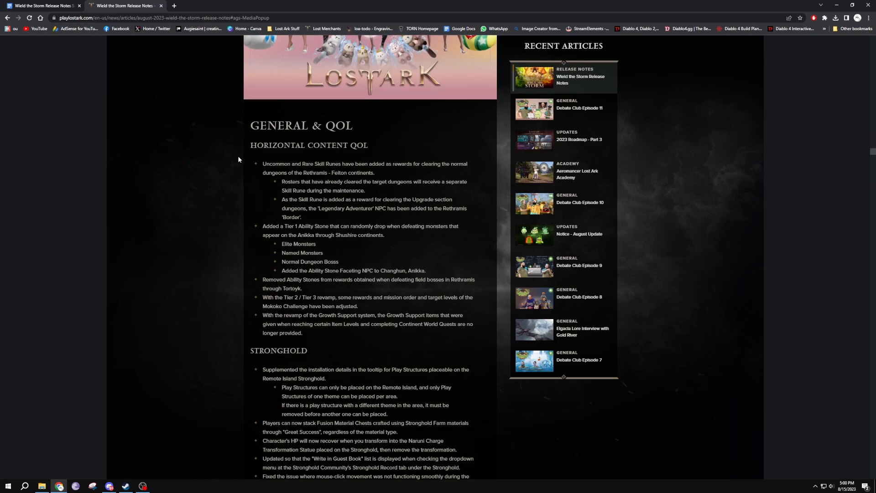
pyautogui.moveTo(337, 149)
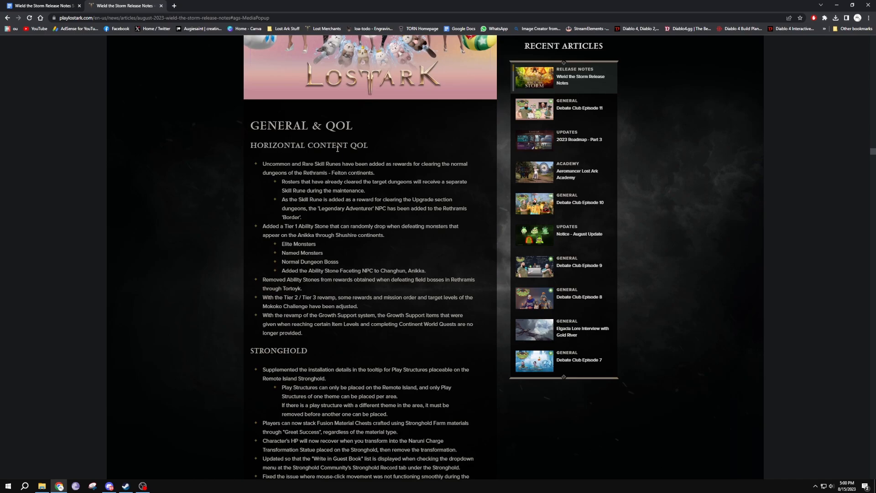
pyautogui.scroll(-3)
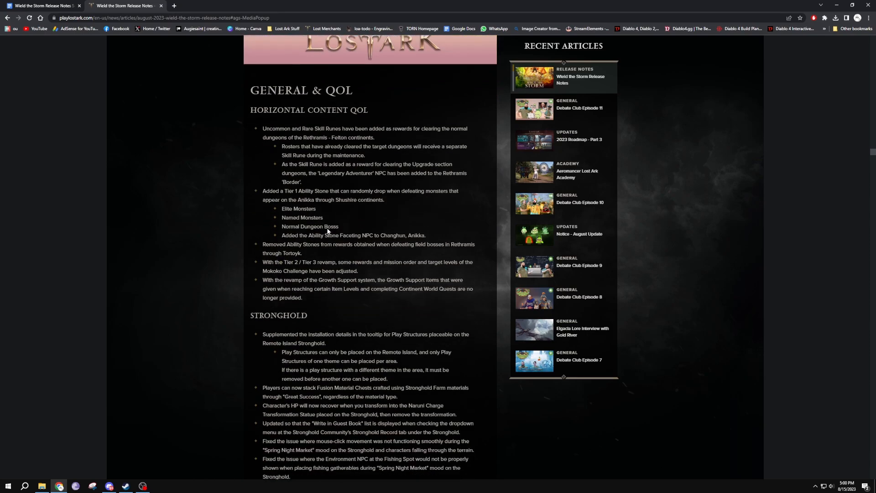
pyautogui.scroll(-3)
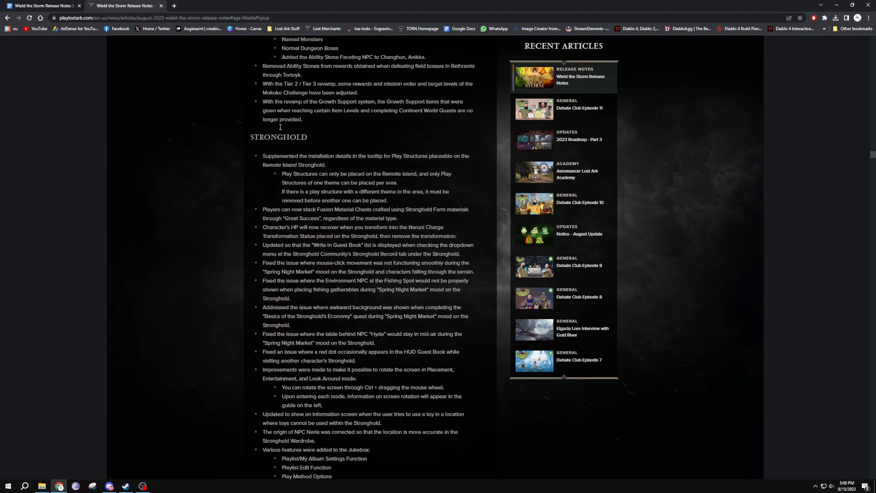
pyautogui.scroll(-3)
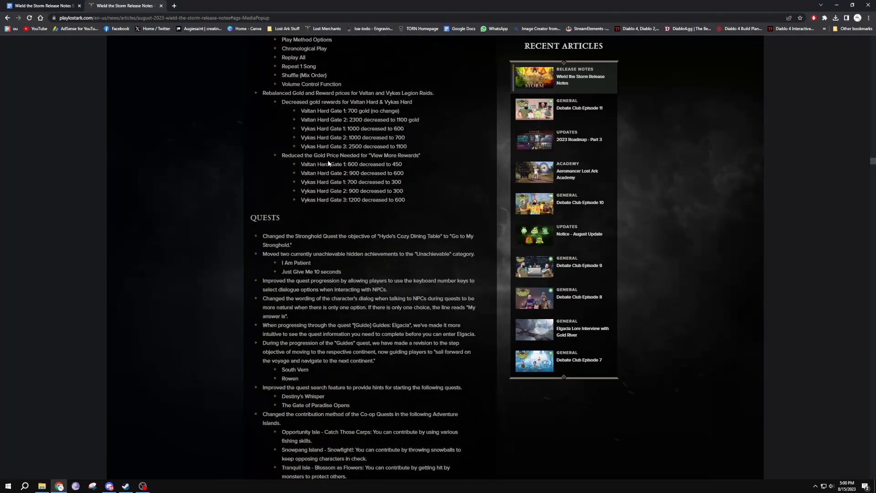
pyautogui.scroll(-3)
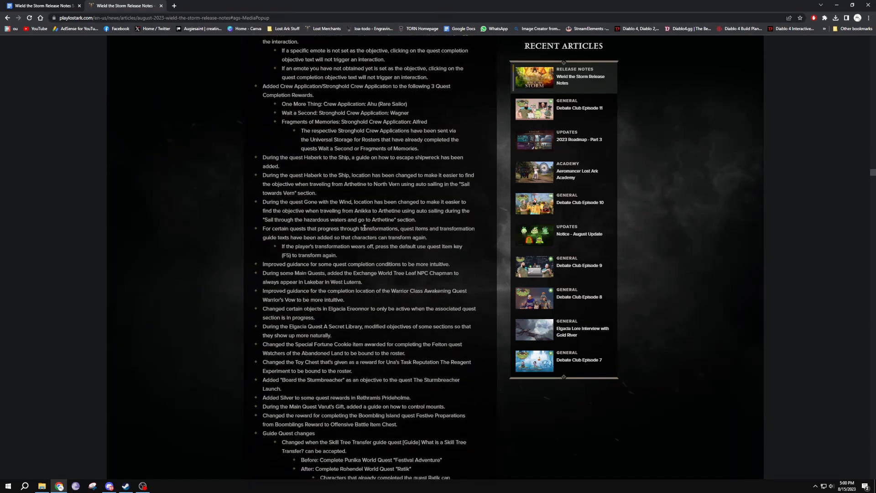
pyautogui.scroll(-3)
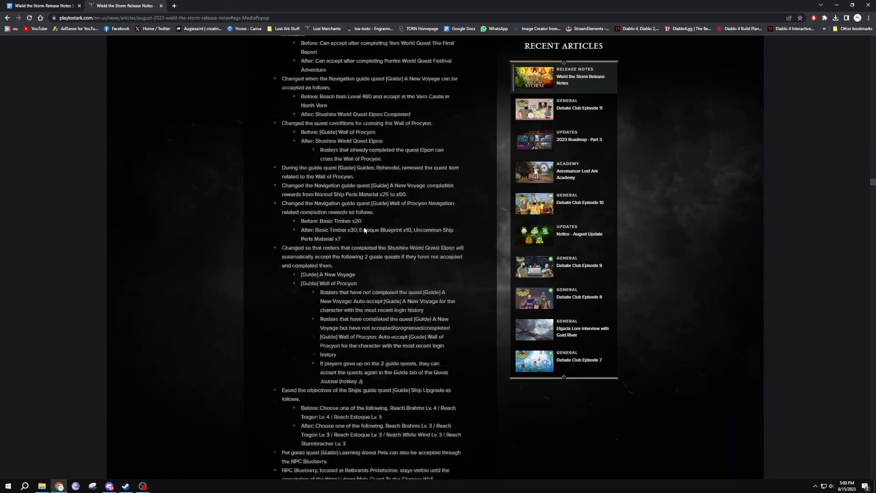
pyautogui.scroll(-3)
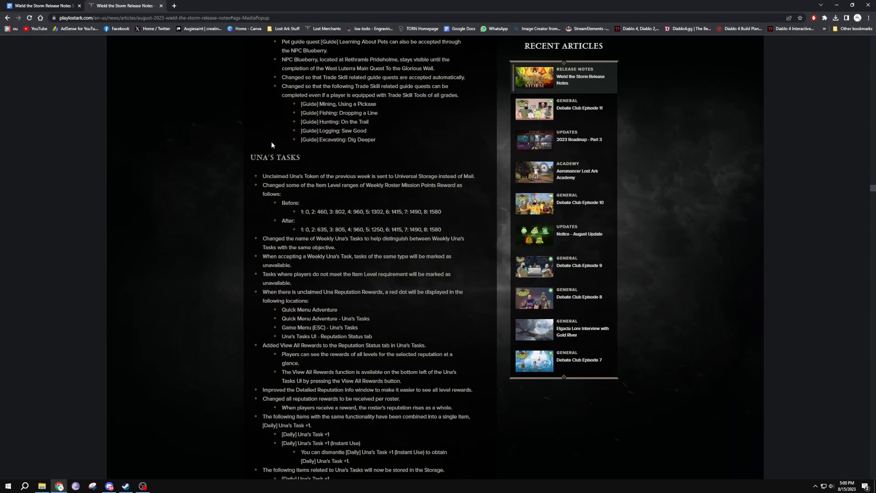
# Step: Highlight the changed 1250 value in the Una's Tasks After list
pyautogui.scroll(-3)
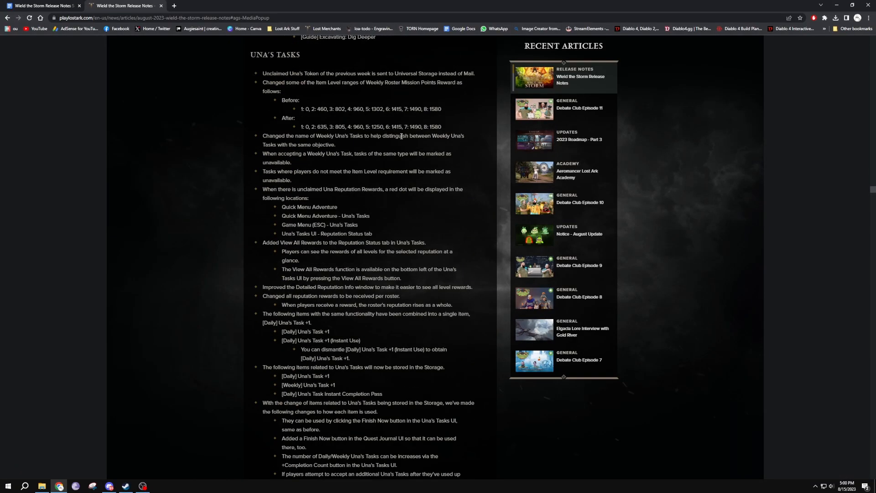
pyautogui.scroll(3)
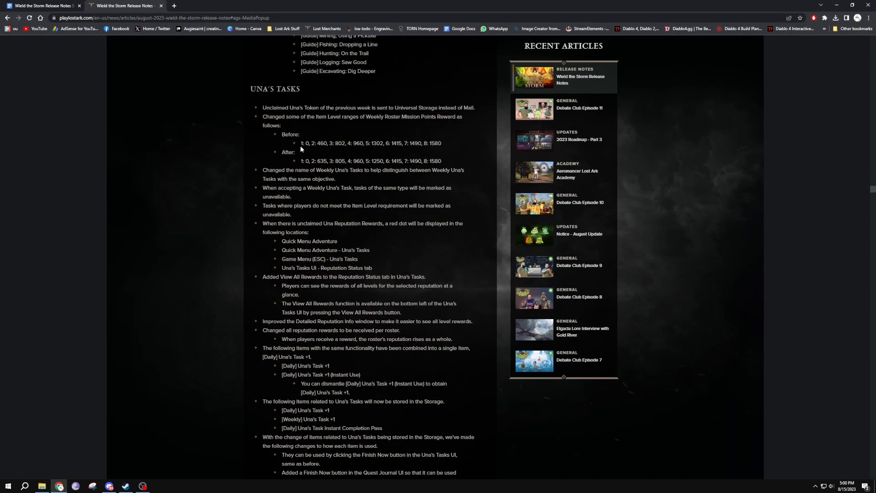
pyautogui.moveTo(442, 149)
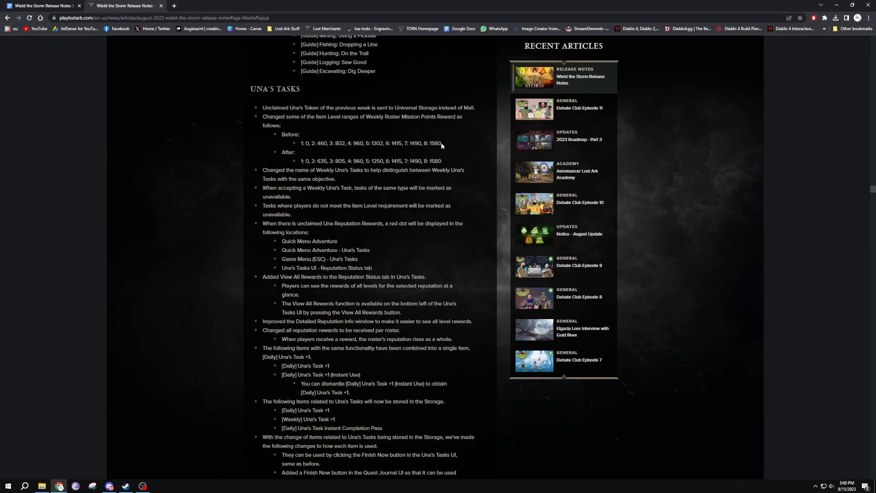
pyautogui.moveTo(324, 168)
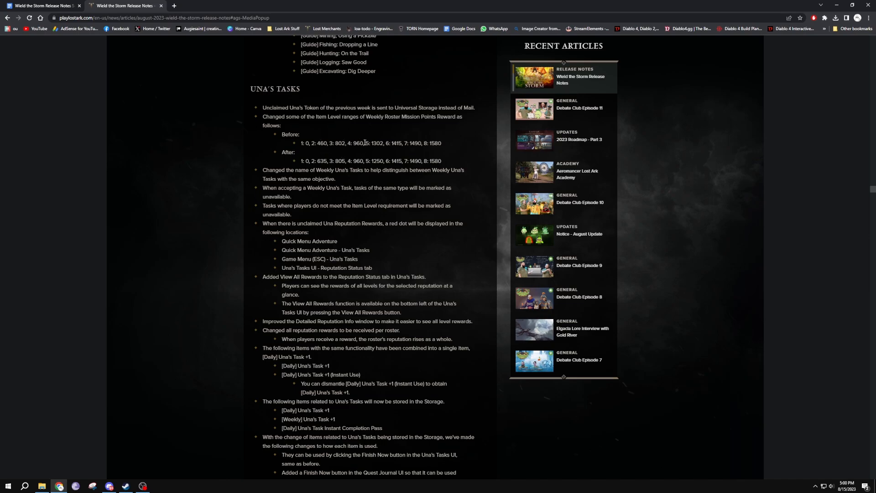
pyautogui.moveTo(367, 150)
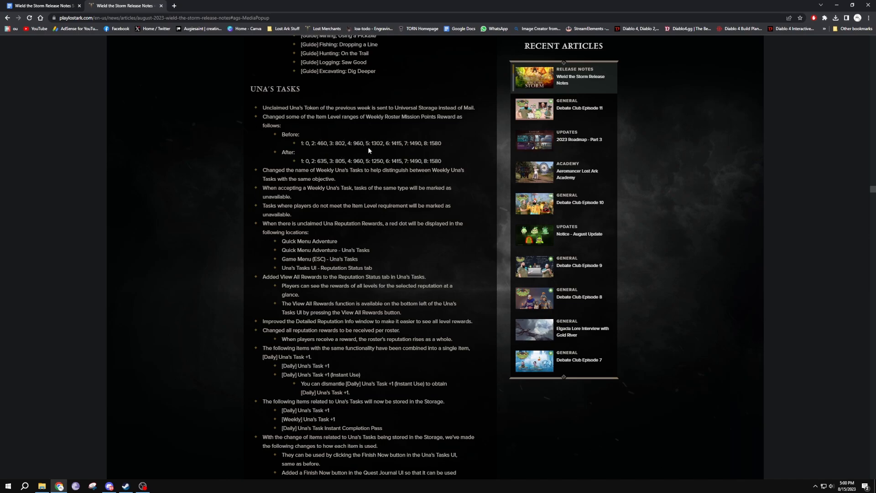
pyautogui.doubleClick(376, 161)
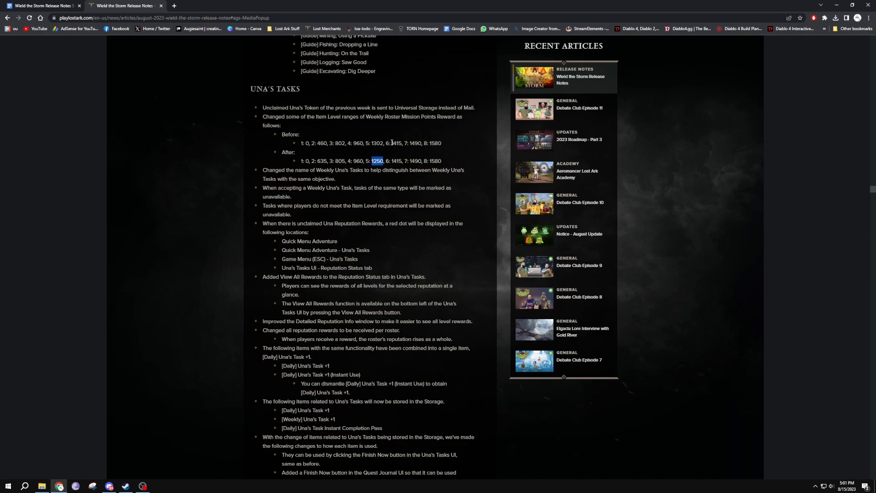
pyautogui.click(373, 144)
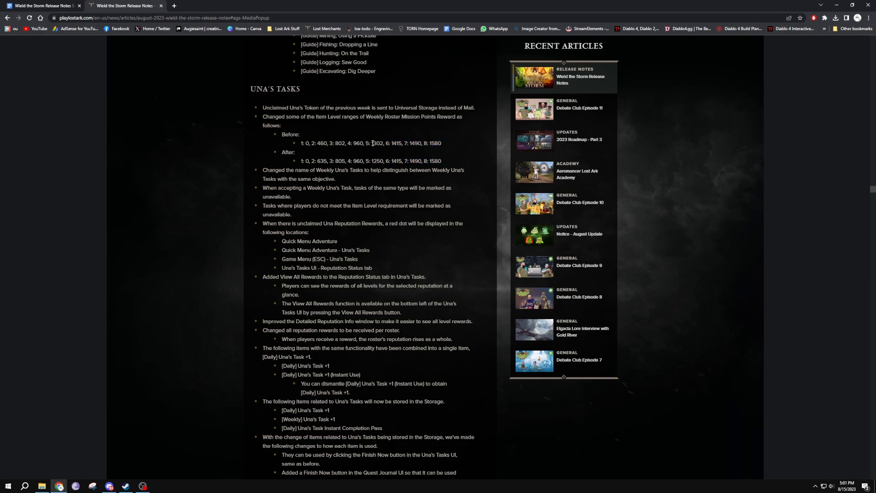
pyautogui.moveTo(361, 156)
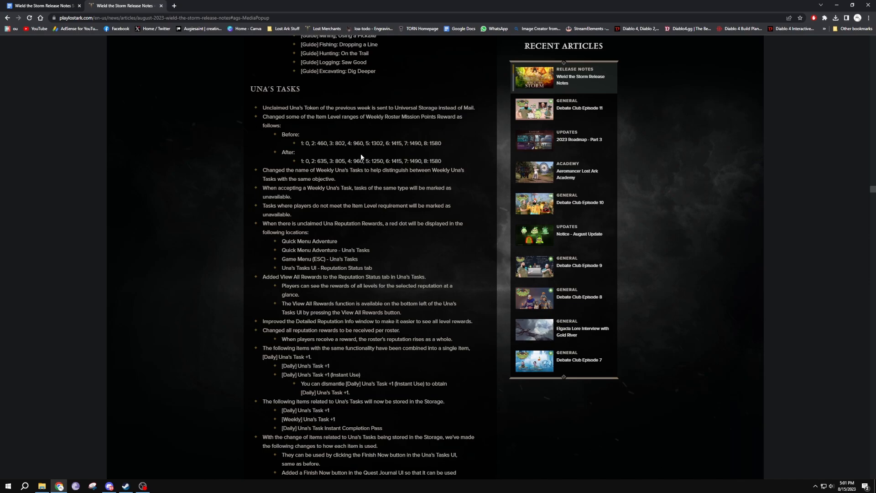
# Step: Scroll past Item Adjustments into the General section's Daily Log in Rewards notes
pyautogui.scroll(-3)
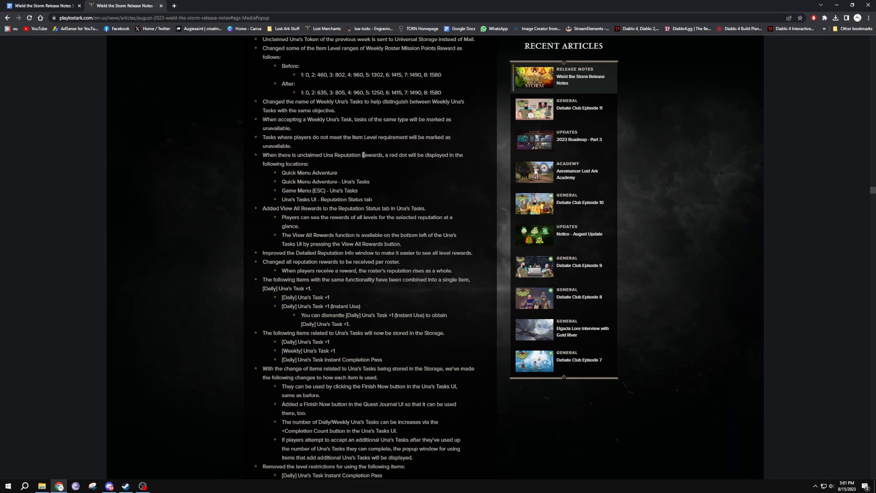
pyautogui.moveTo(419, 250)
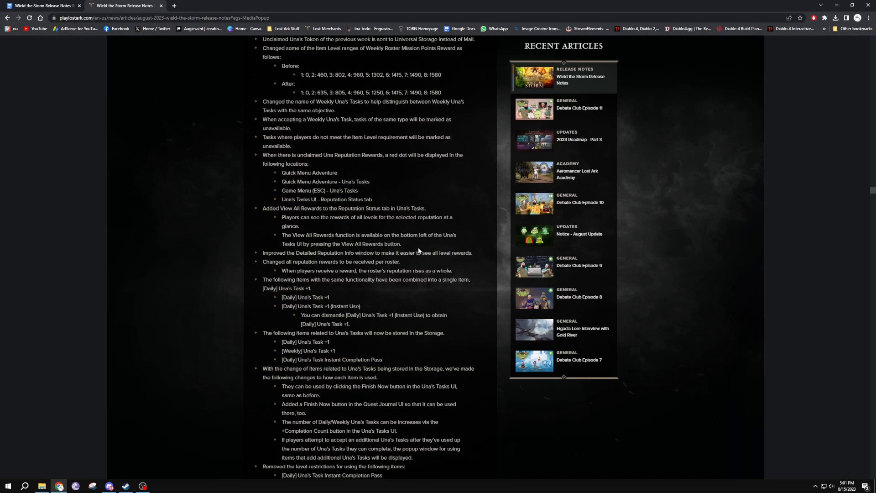
pyautogui.scroll(-3)
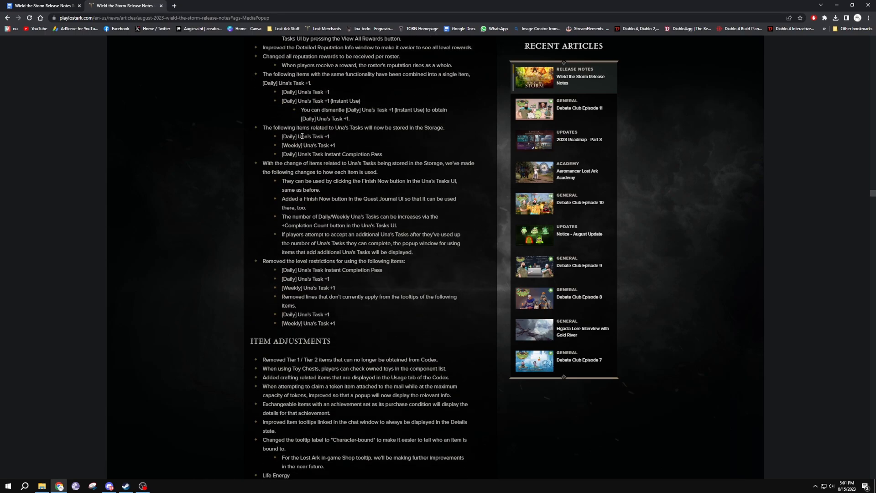
pyautogui.scroll(-3)
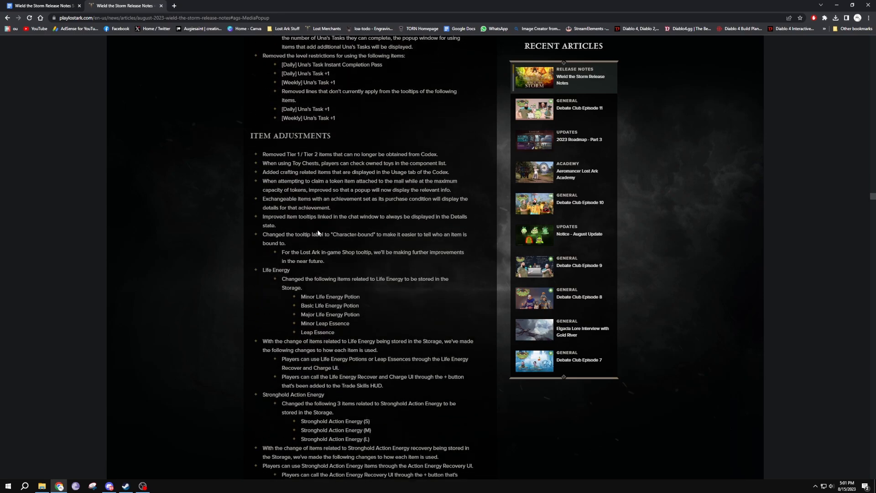
pyautogui.scroll(-3)
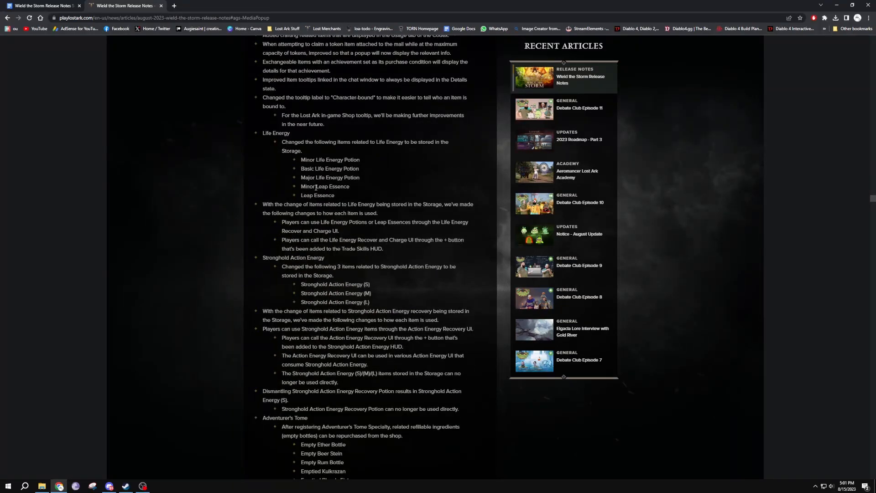
pyautogui.scroll(-3)
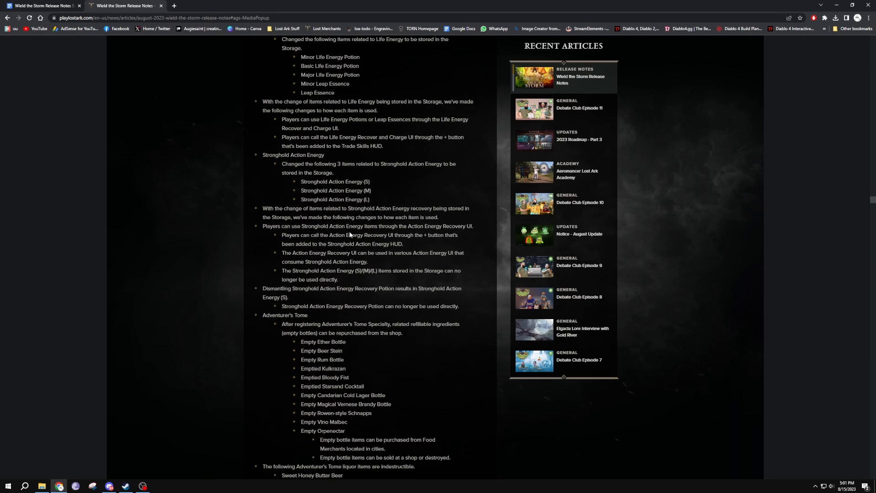
pyautogui.scroll(-3)
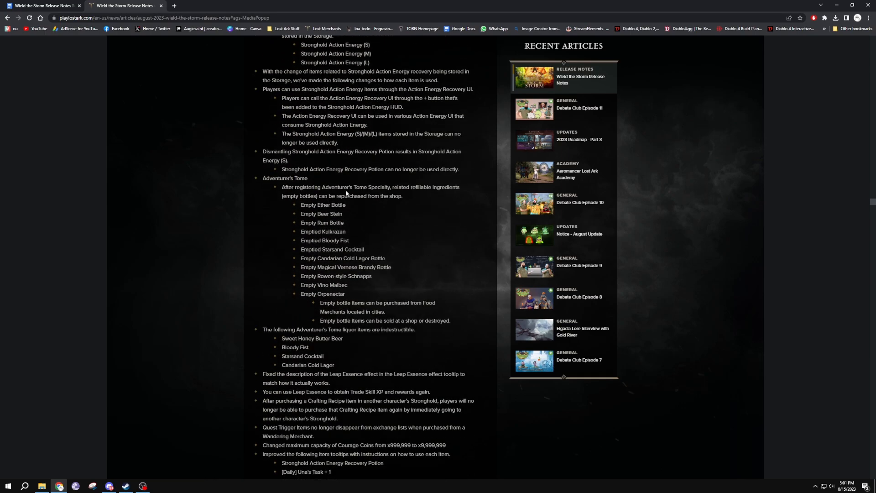
pyautogui.scroll(-3)
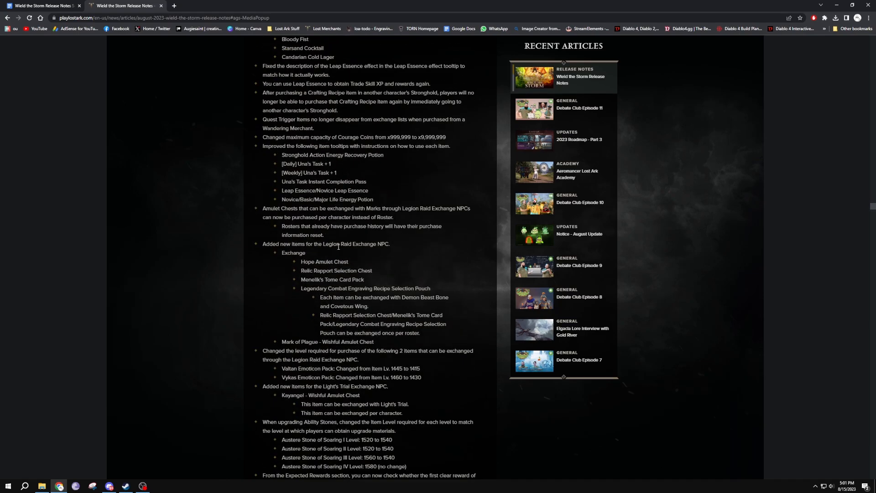
pyautogui.scroll(3)
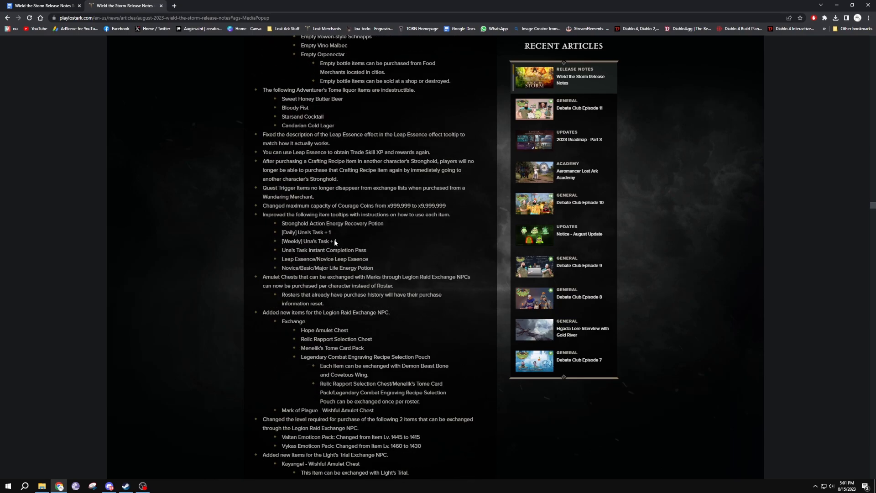
pyautogui.scroll(-3)
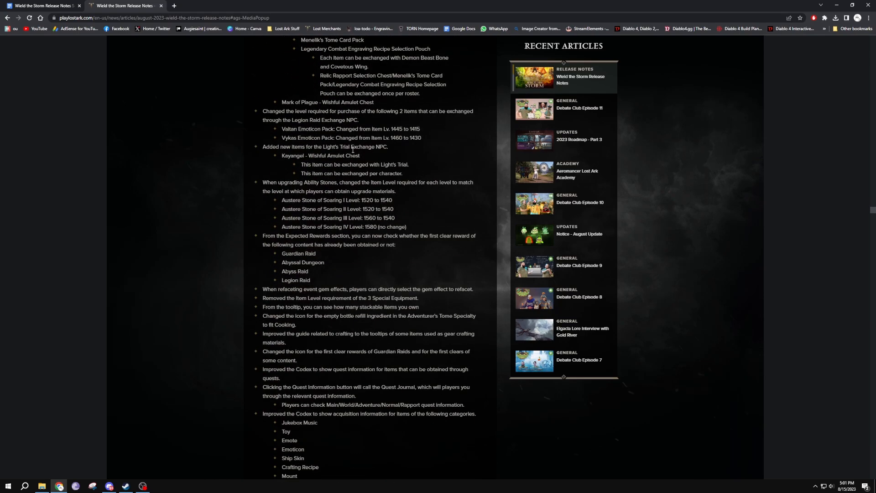
pyautogui.scroll(-3)
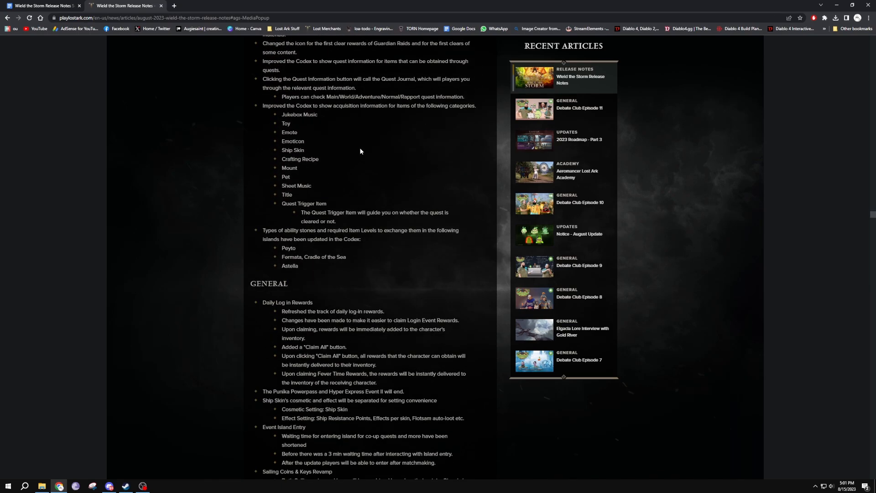
# Step: Scroll to Secret Dungeon Updates and highlight the 'Use Secret Map Together' feature name
pyautogui.scroll(-3)
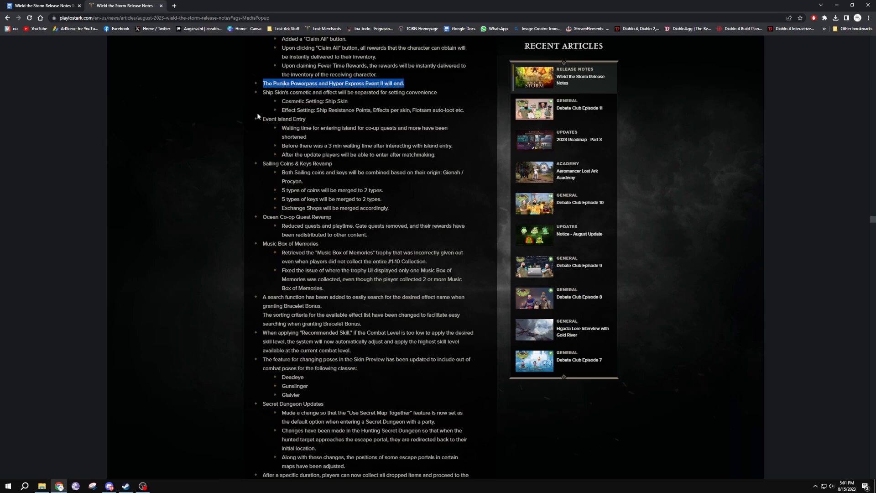
pyautogui.scroll(-3)
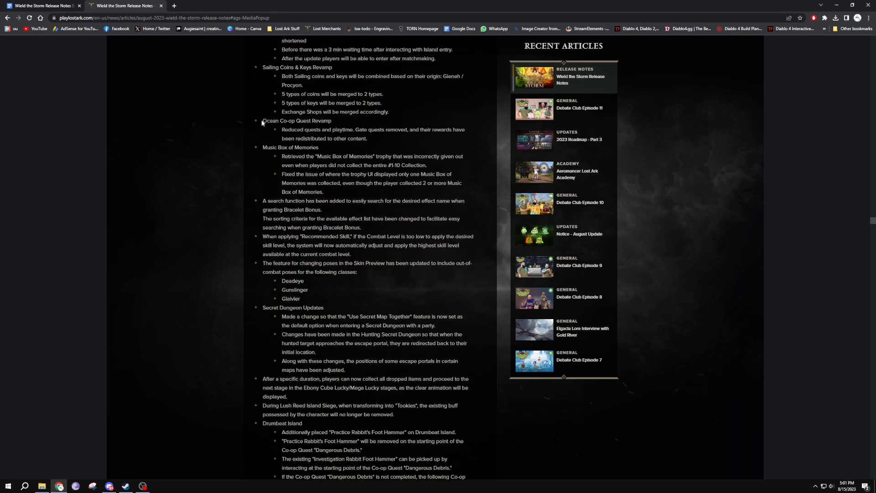
pyautogui.scroll(-3)
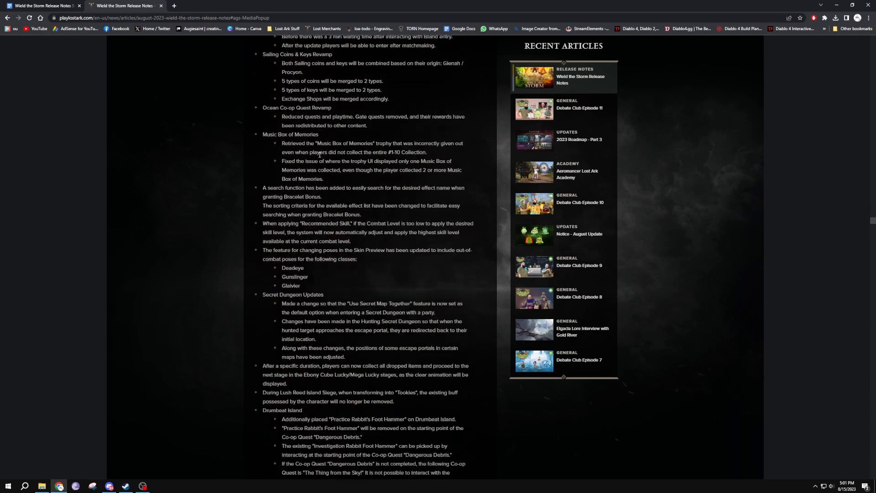
pyautogui.scroll(-3)
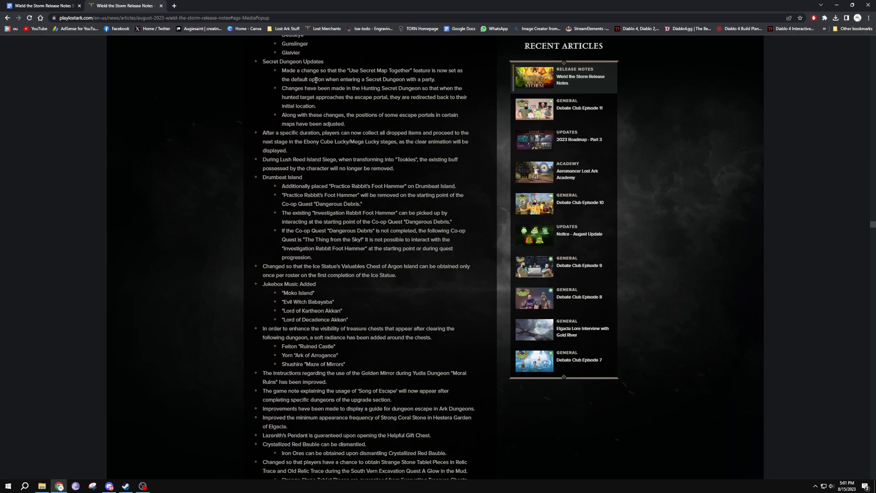
pyautogui.moveTo(403, 77)
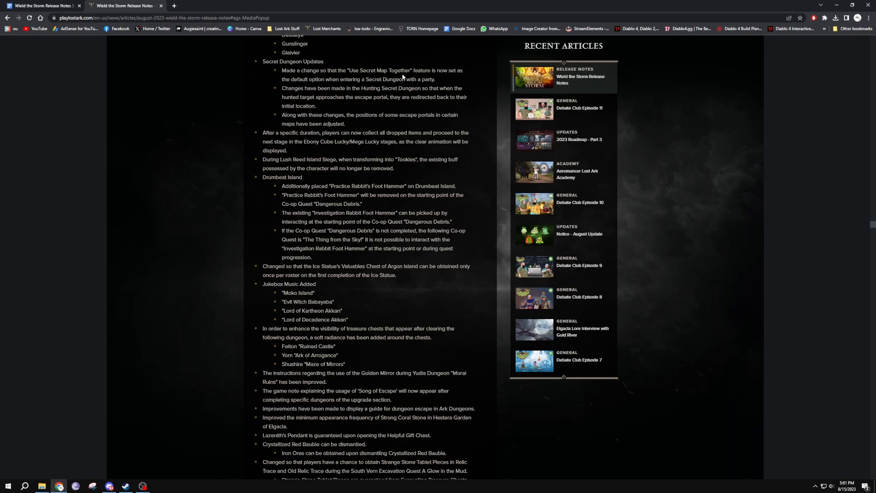
pyautogui.doubleClick(377, 70)
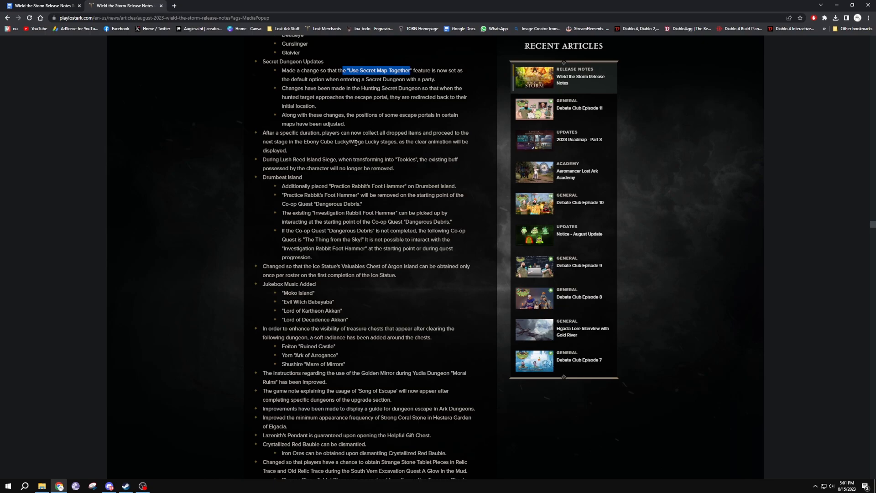
pyautogui.scroll(-3)
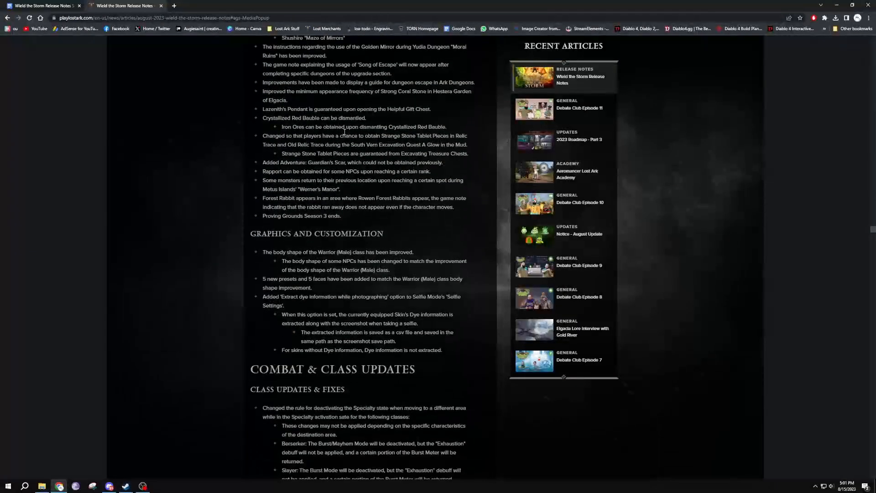
# Step: Highlight the Warrior (Male) body shape improvement lines and read on into the skill effect lists
pyautogui.scroll(-3)
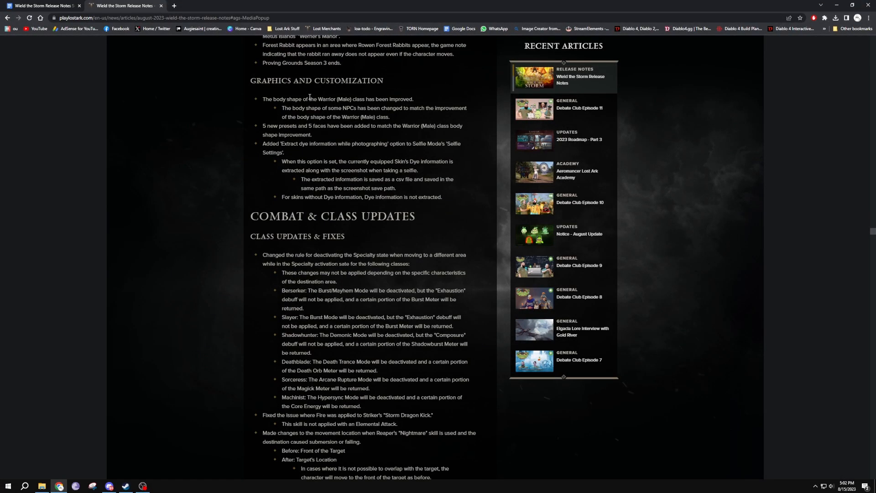
pyautogui.moveTo(318, 99); pyautogui.dragTo(358, 117)
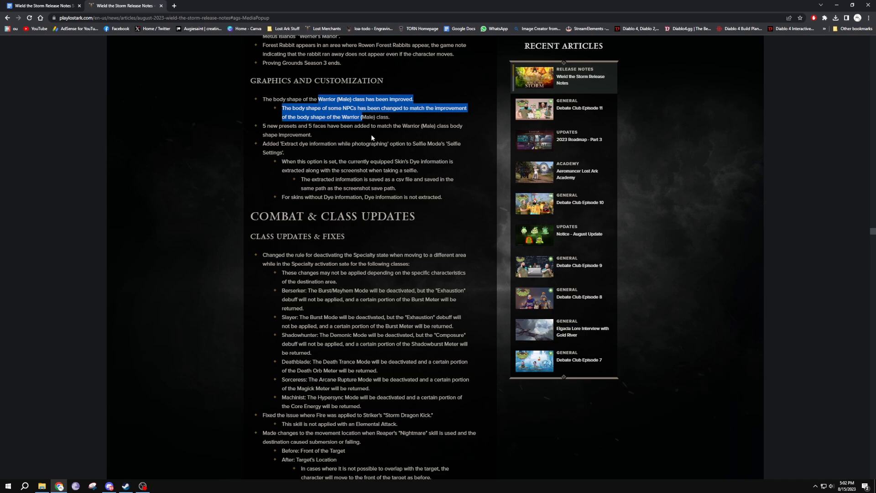
pyautogui.scroll(-3)
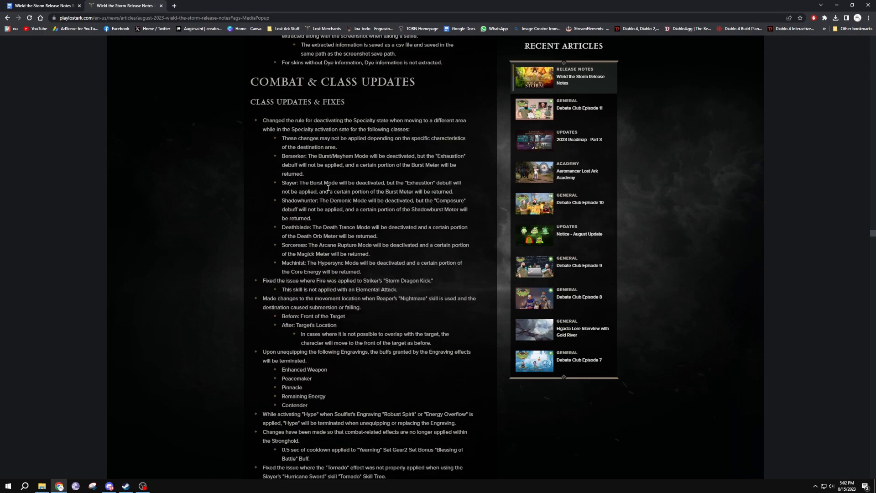
pyautogui.scroll(-3)
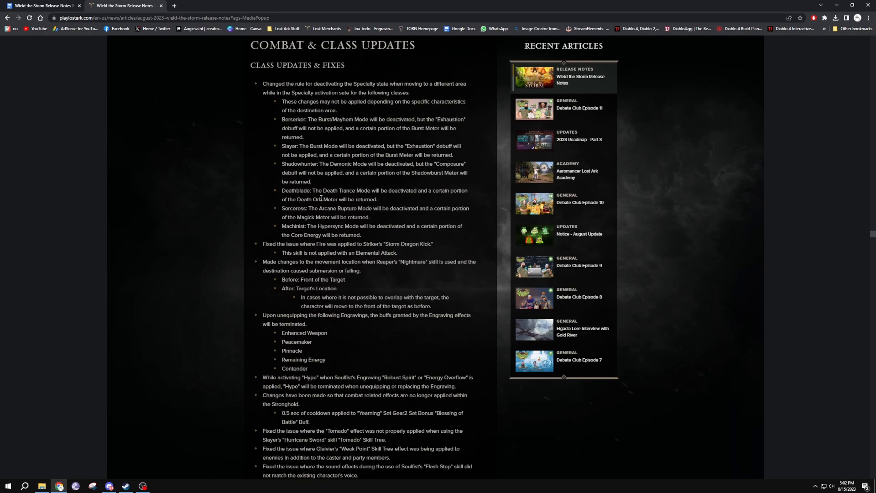
pyautogui.scroll(-3)
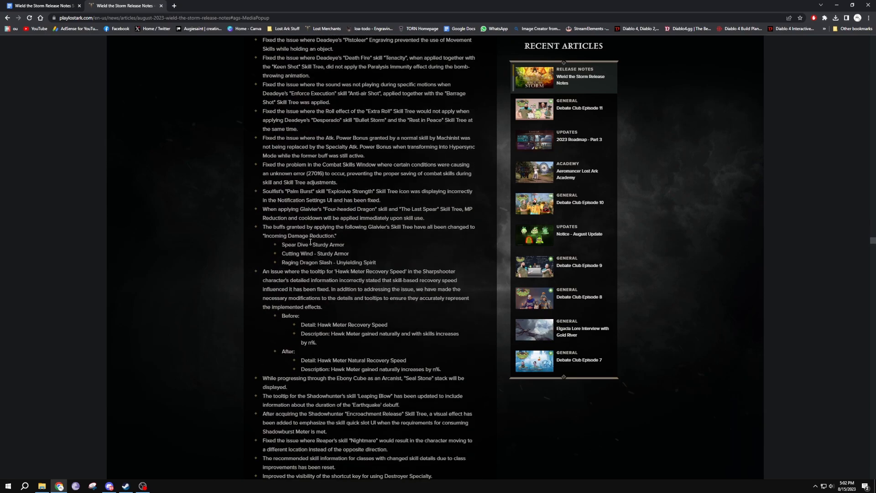
pyautogui.scroll(-3)
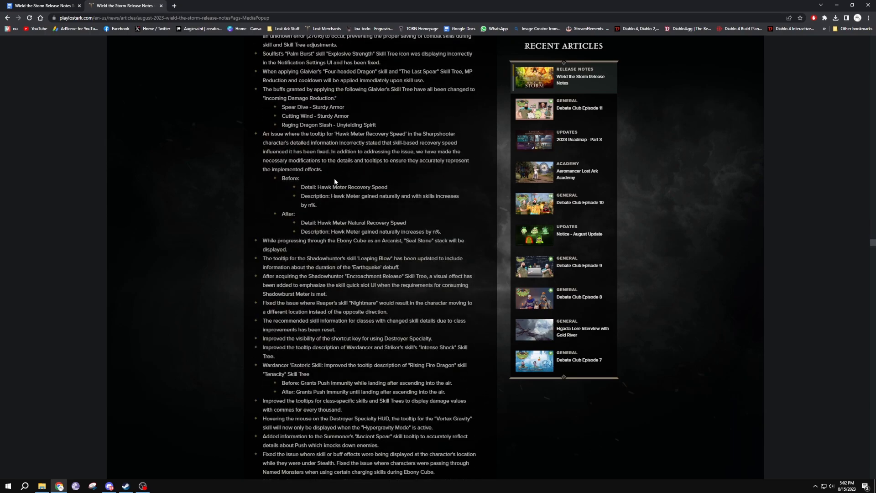
pyautogui.scroll(-3)
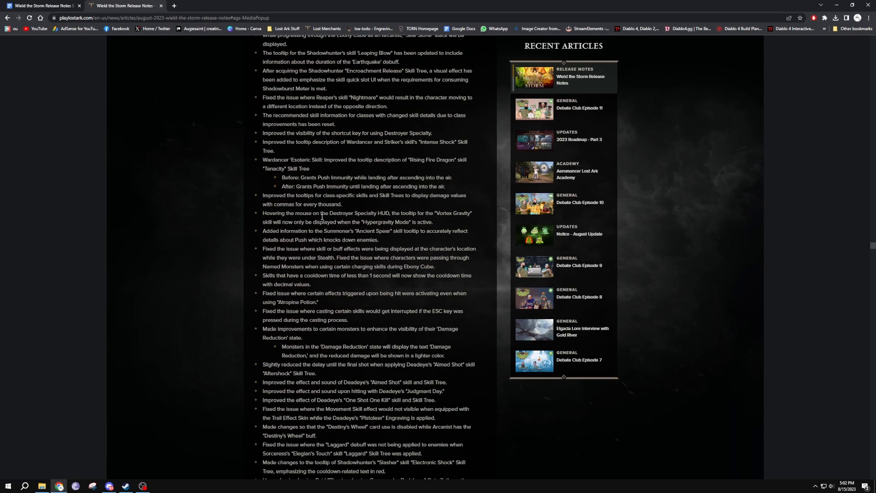
pyautogui.scroll(-3)
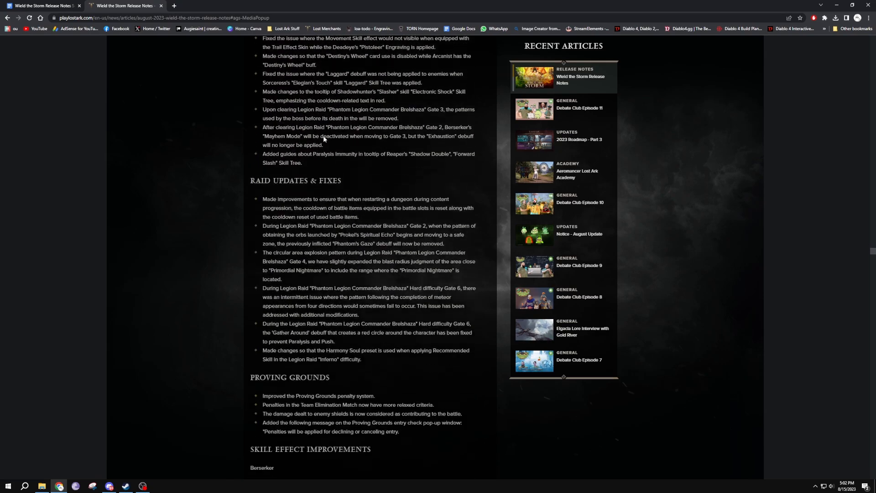
# Step: Scroll past the Soulfist, Deadeye and Shadowhunter skill lists to Class Balance Updates starting with Slayer
pyautogui.scroll(-3)
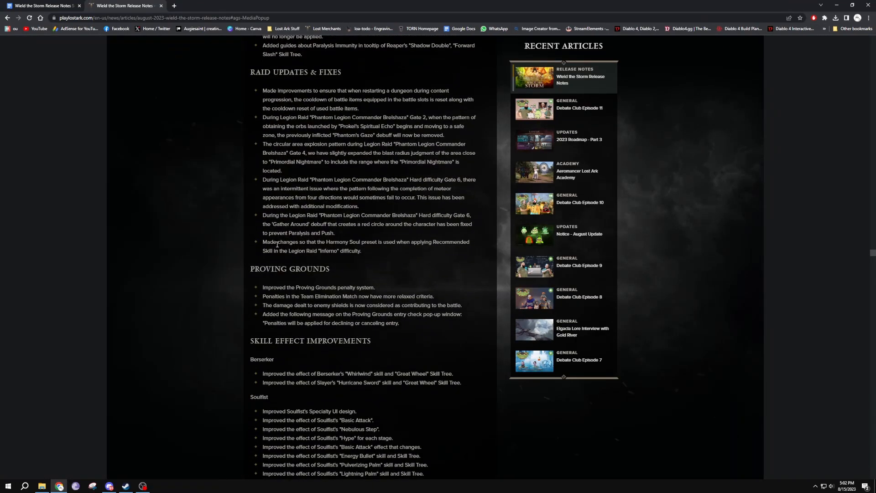
pyautogui.scroll(-3)
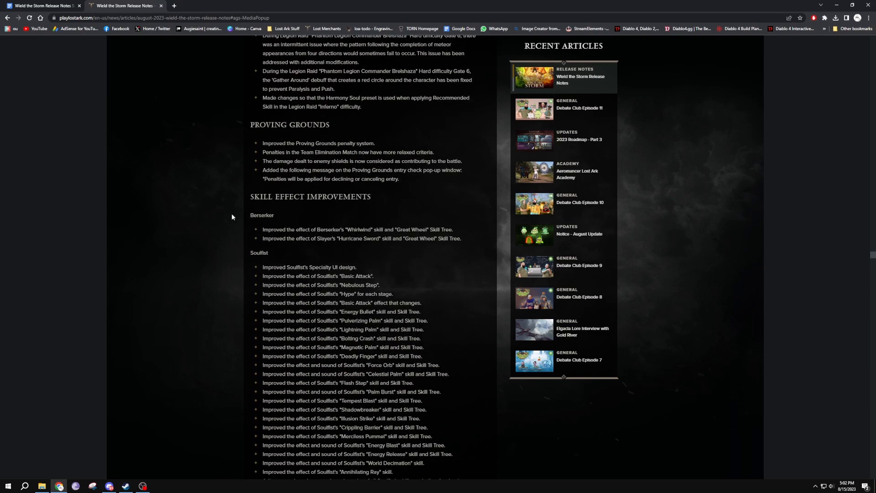
pyautogui.scroll(-3)
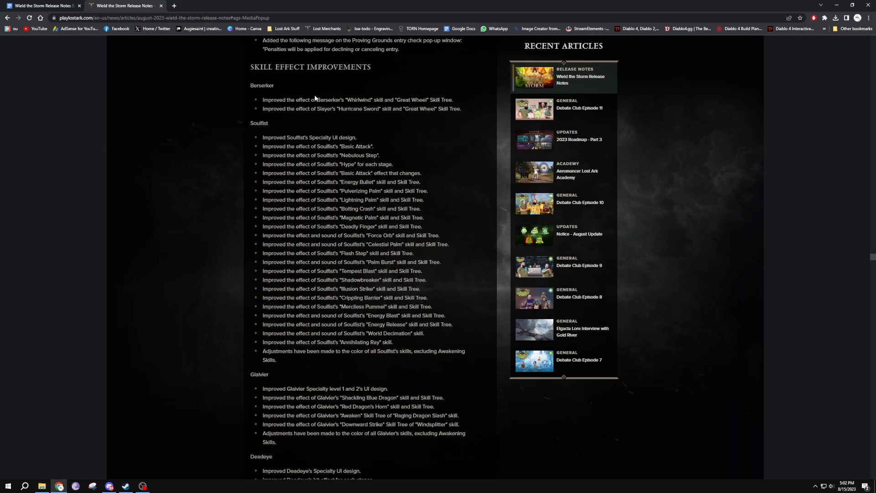
pyautogui.moveTo(386, 106)
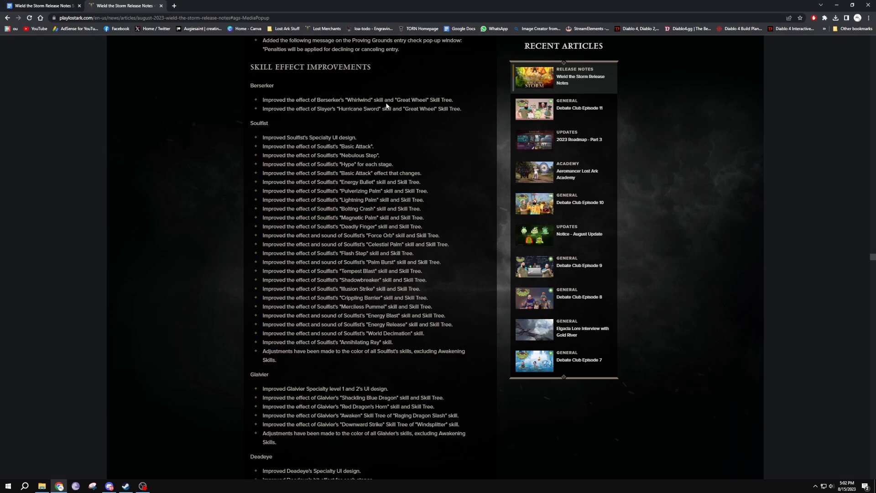
pyautogui.scroll(-3)
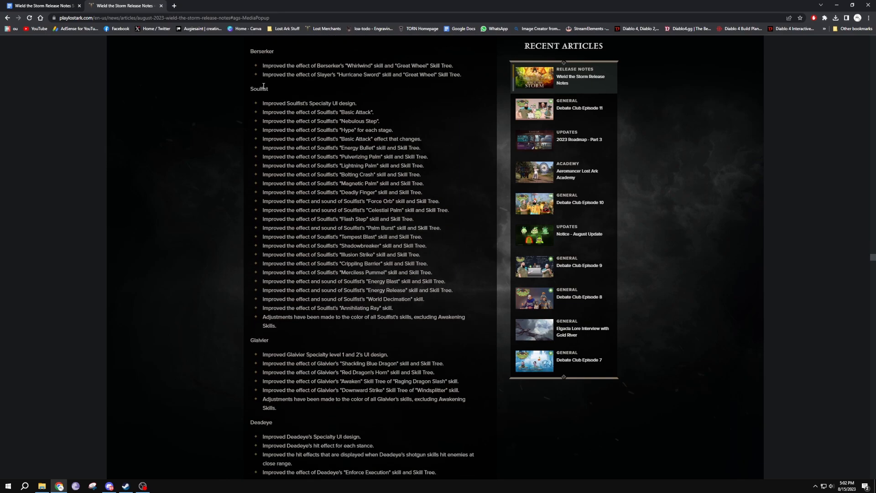
pyautogui.scroll(-3)
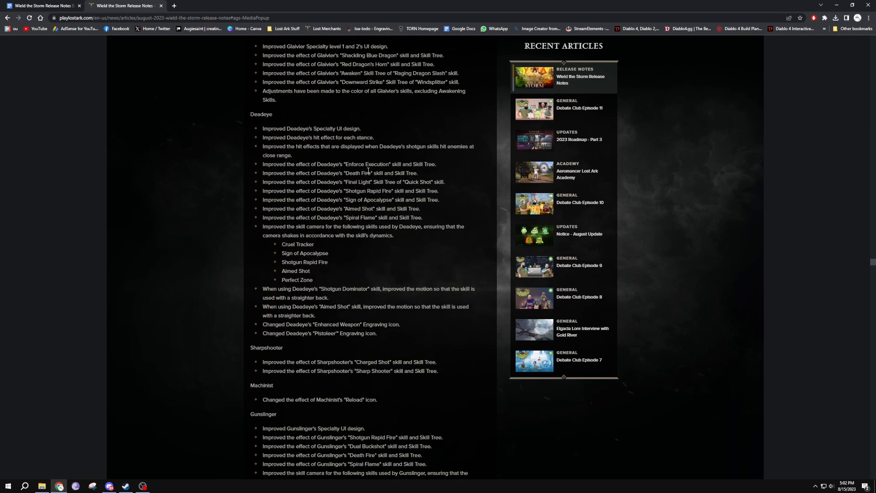
pyautogui.scroll(-3)
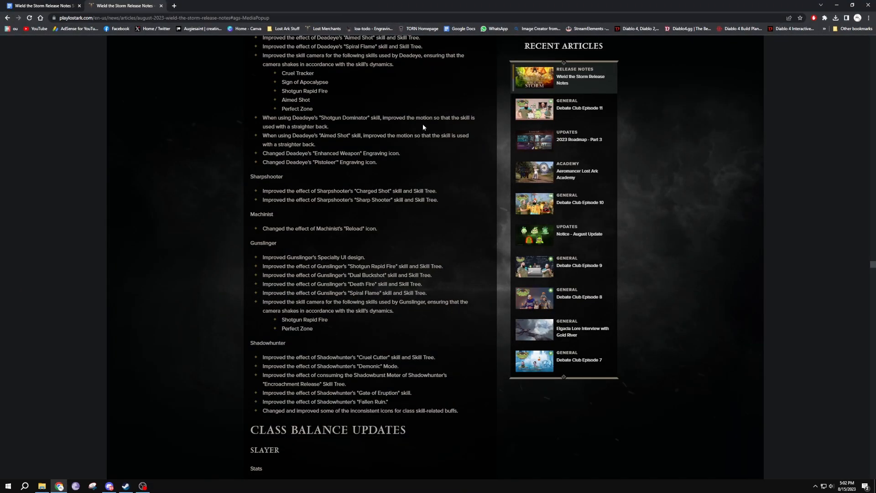
pyautogui.scroll(-3)
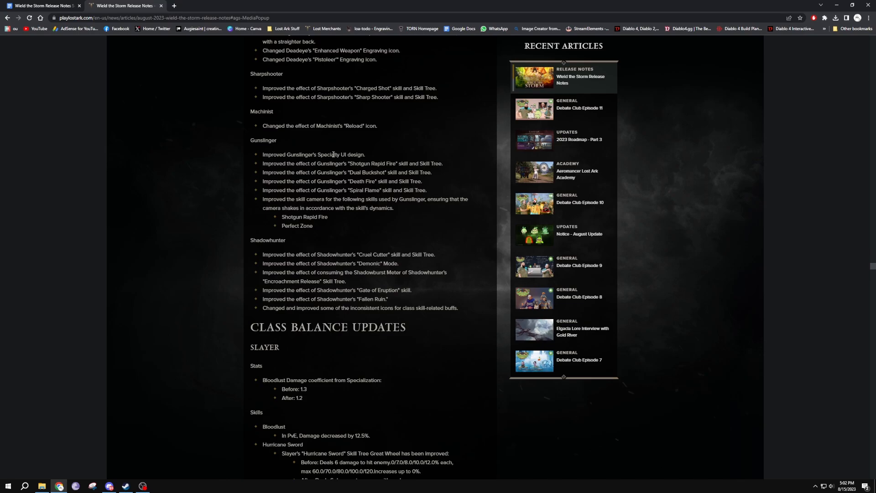
pyautogui.scroll(3)
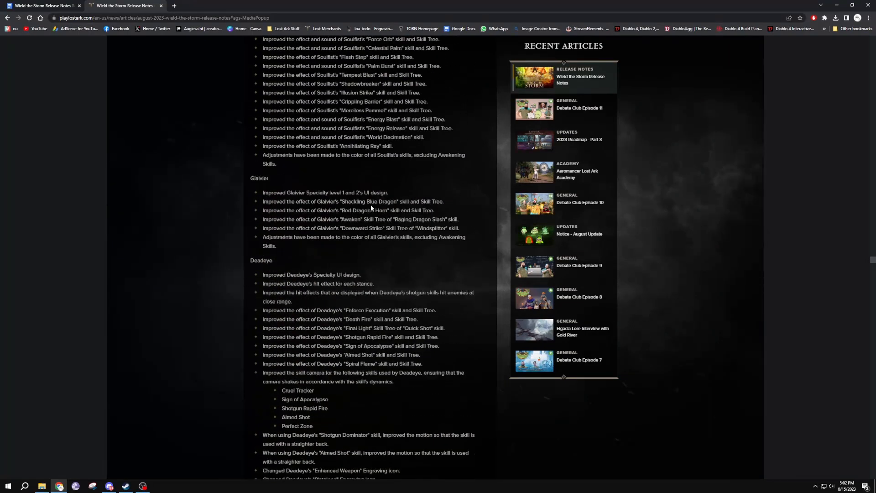
pyautogui.scroll(-3)
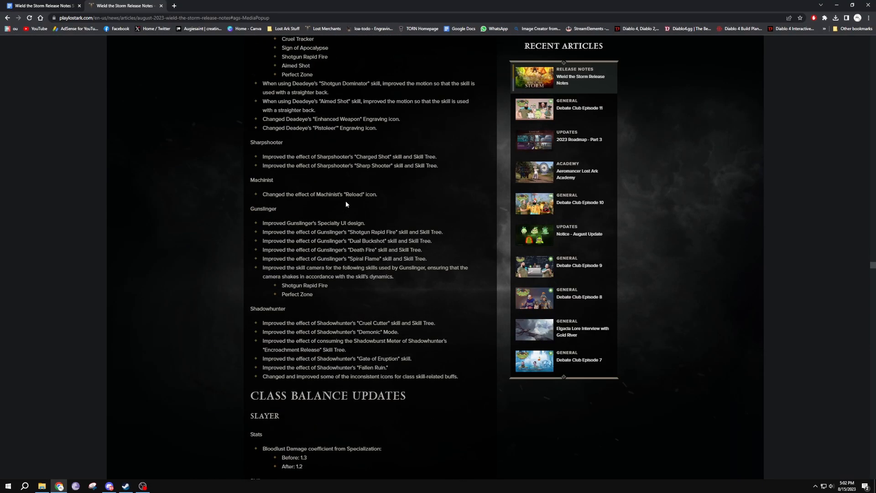
pyautogui.moveTo(347, 194)
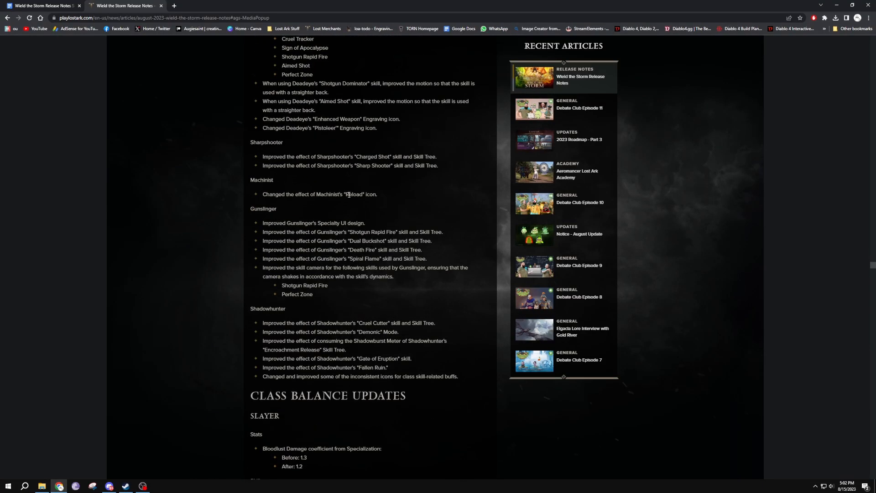
pyautogui.scroll(-3)
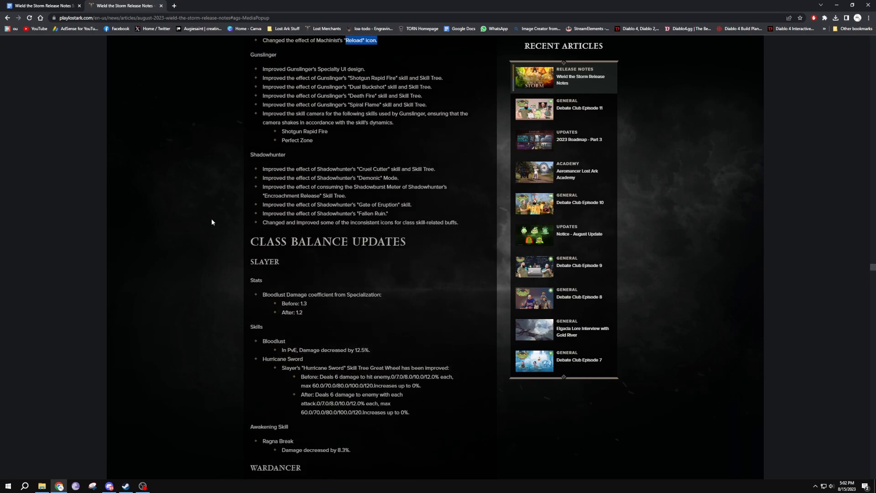
# Step: Scroll past Controller Support to the final congratulations line, then switch to the Google Docs summary
pyautogui.scroll(-3)
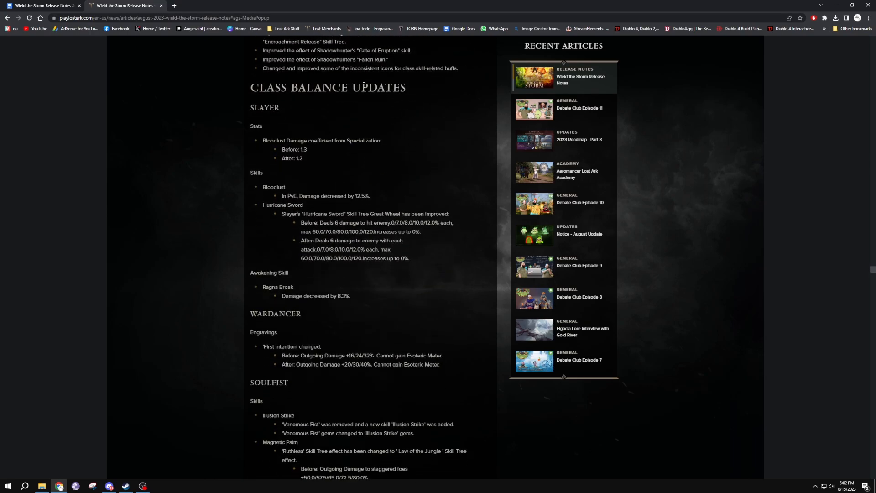
pyautogui.scroll(-3)
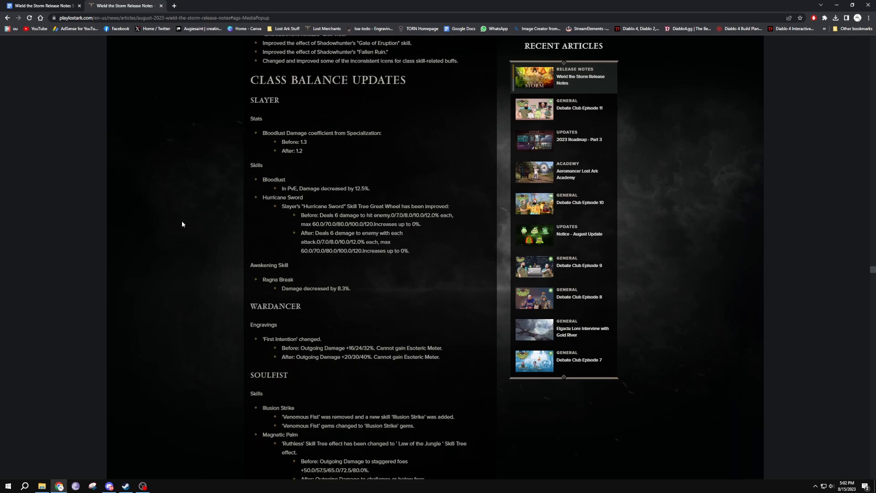
pyautogui.scroll(-3)
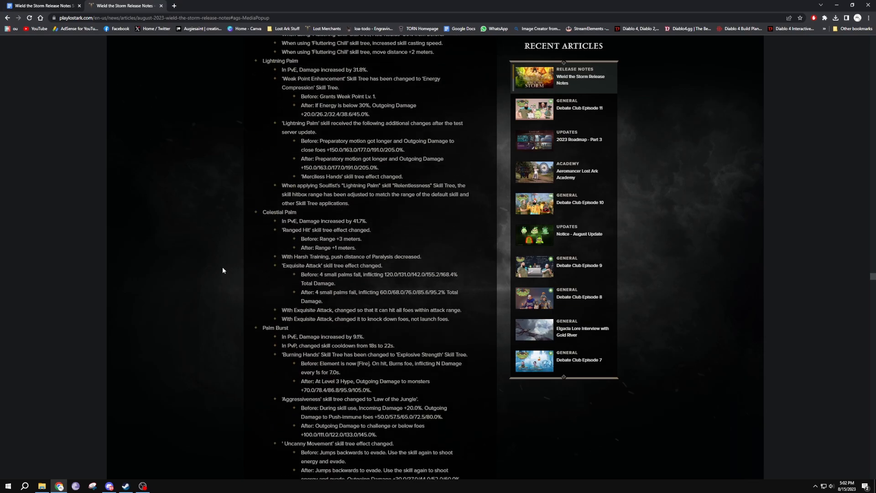
pyautogui.scroll(-3)
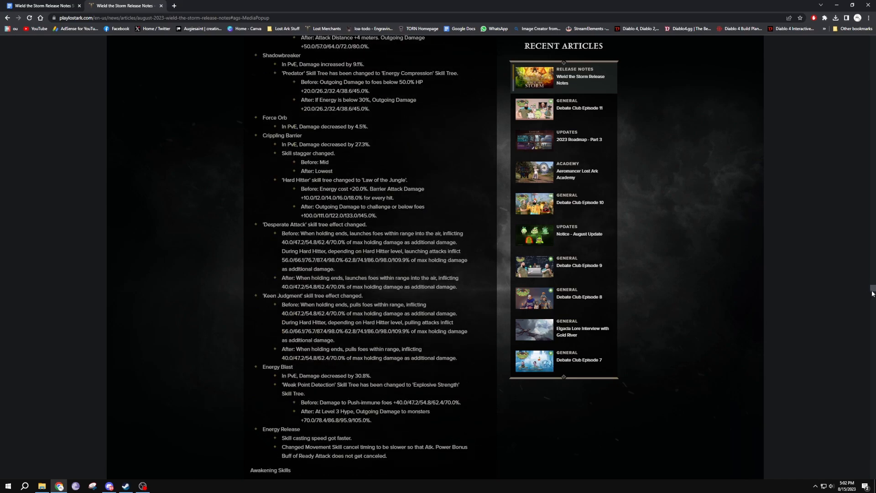
pyautogui.scroll(-3)
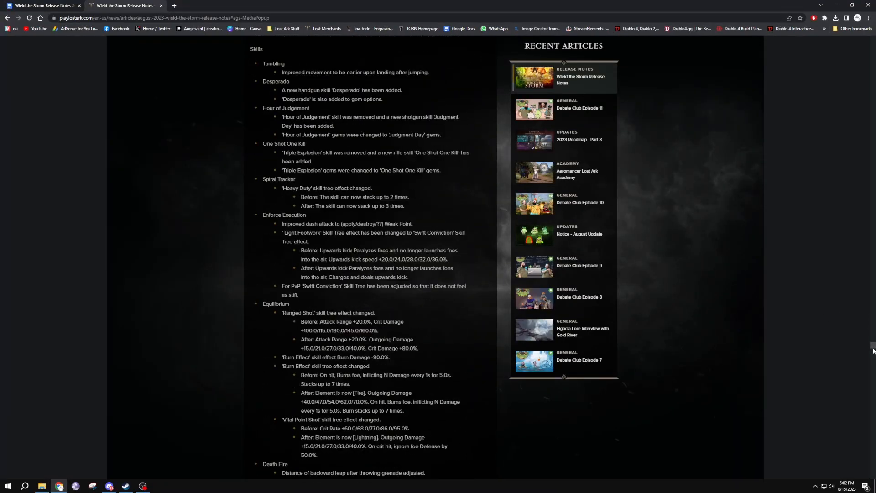
pyautogui.scroll(-3)
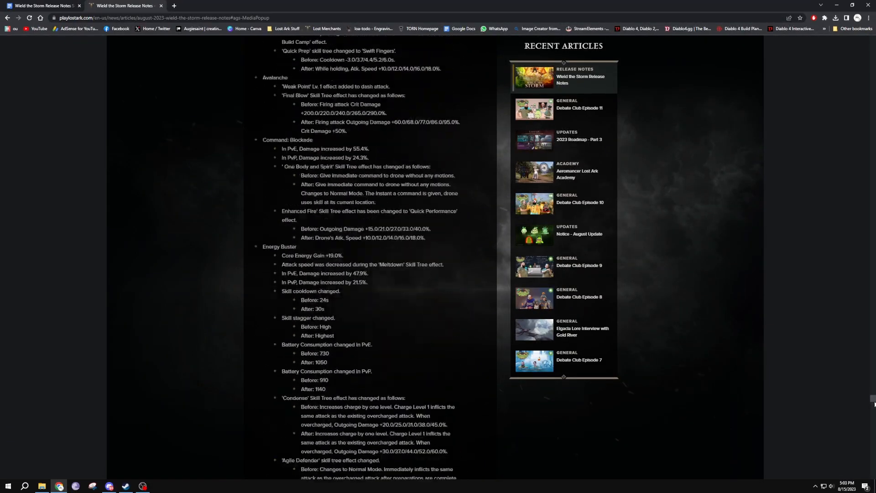
pyautogui.scroll(-3)
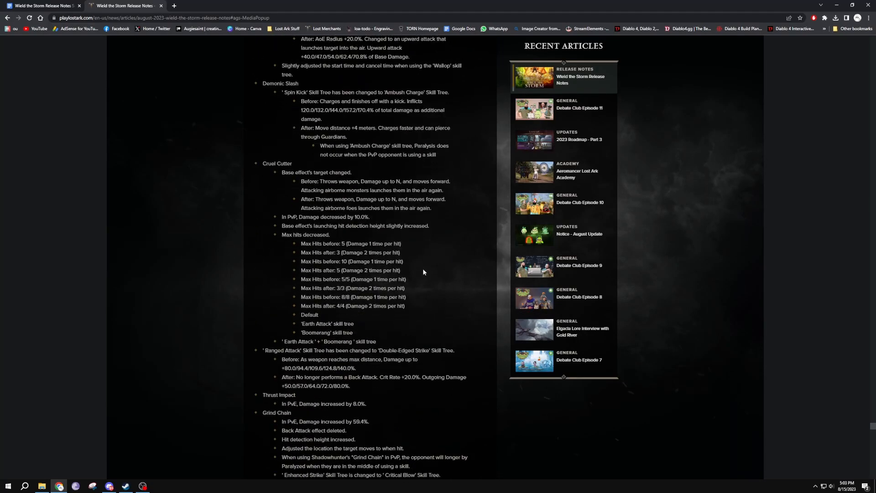
pyautogui.scroll(-3)
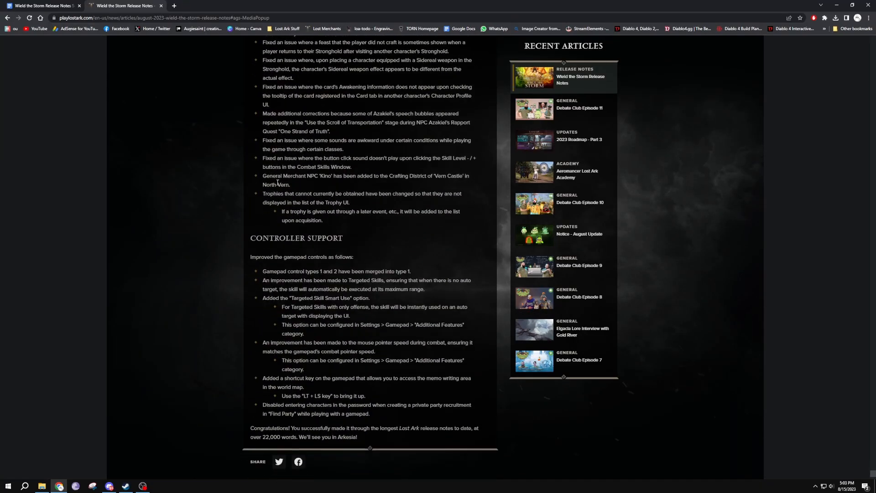
pyautogui.scroll(-3)
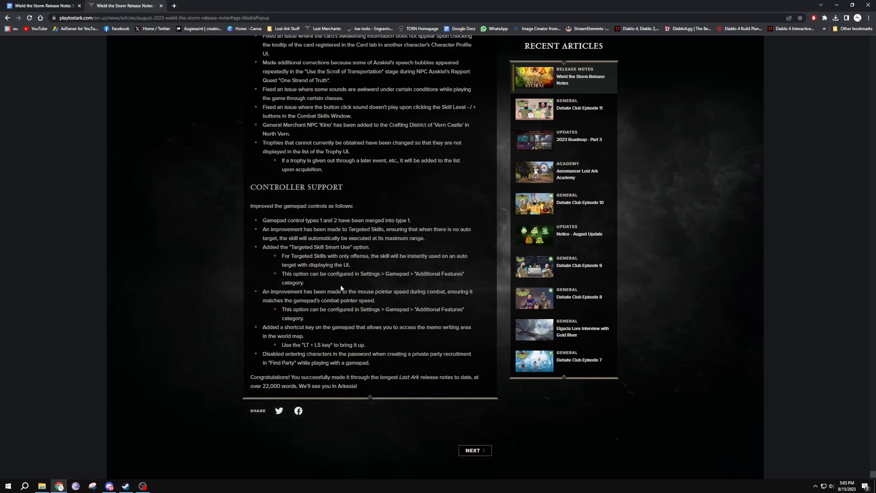
pyautogui.moveTo(416, 321)
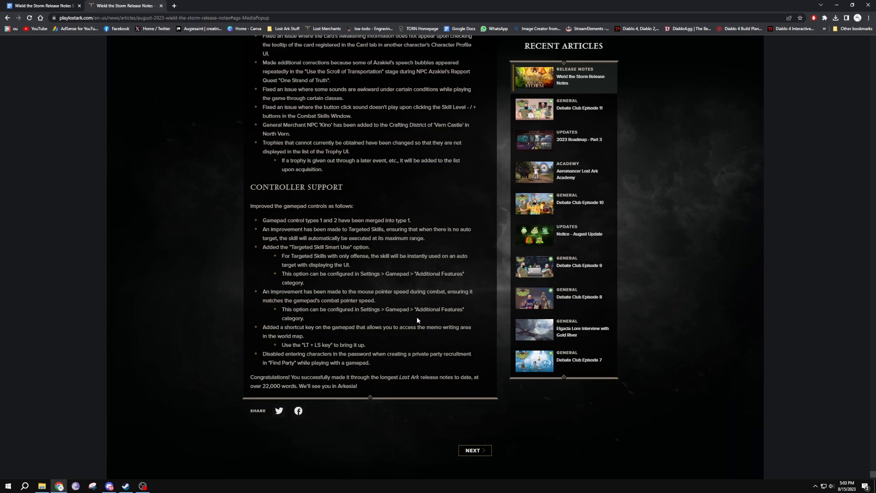
pyautogui.click(124, 5)
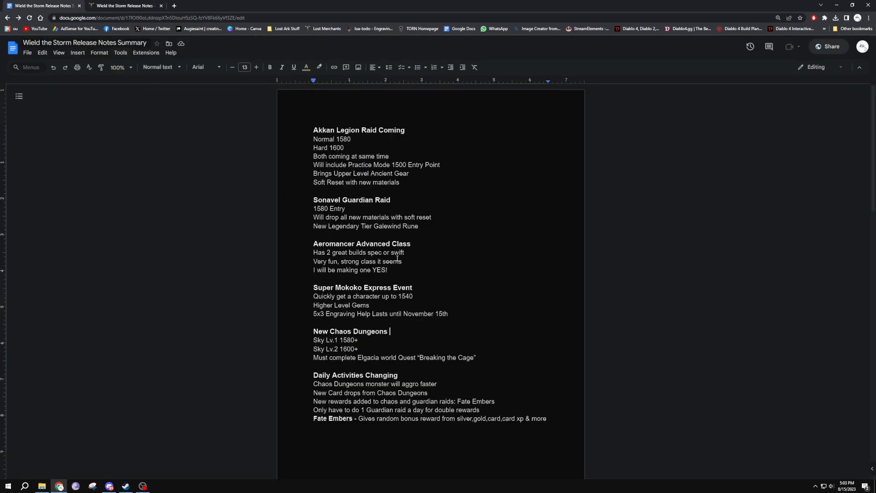